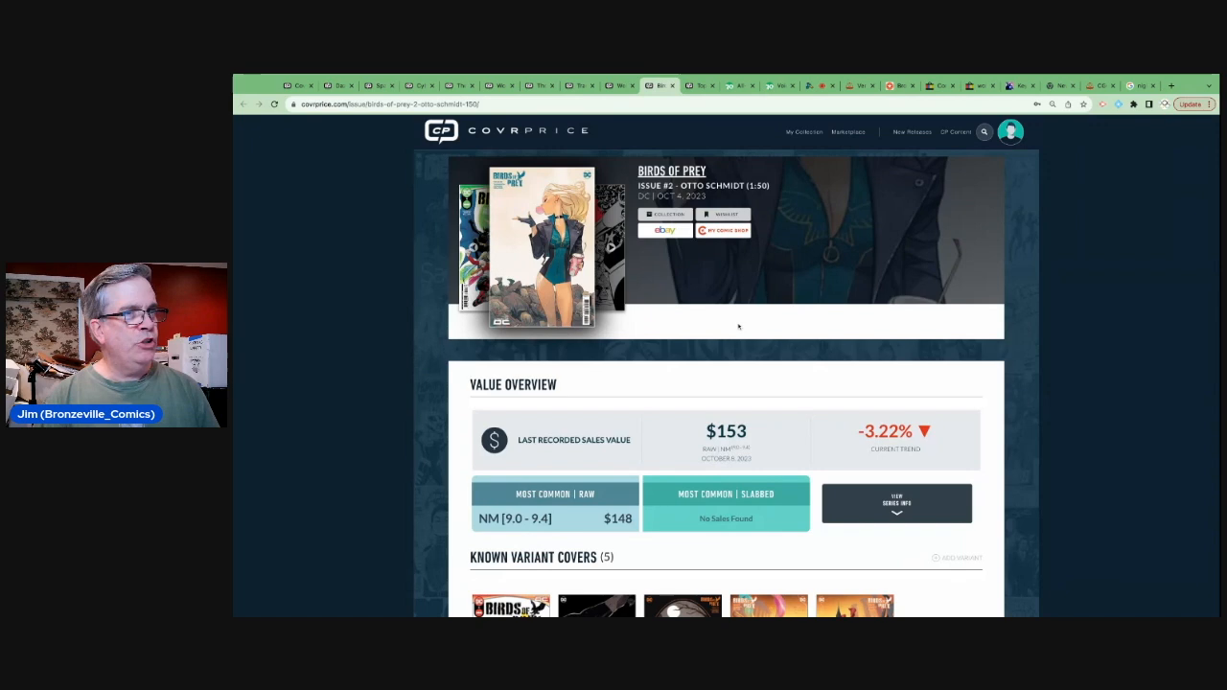
# - Review the first eBay listings and prices for Birds of Prey #2 Otto Schmidt variant
pyautogui.scroll(-3)
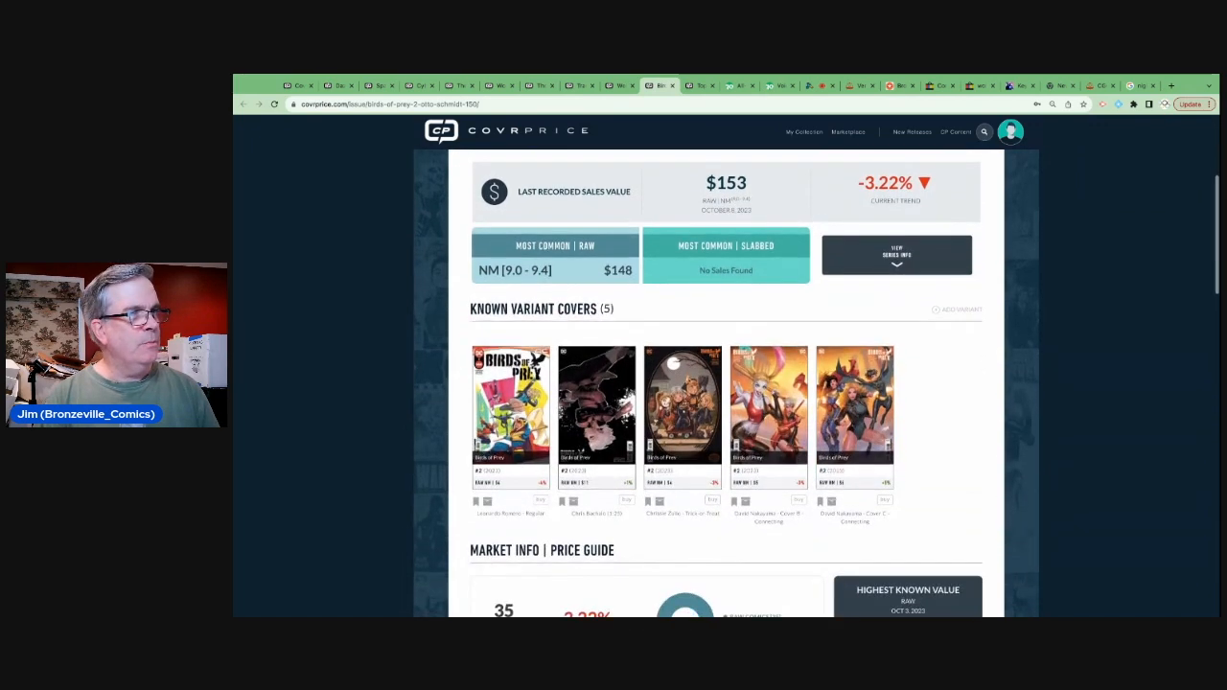
pyautogui.scroll(-3)
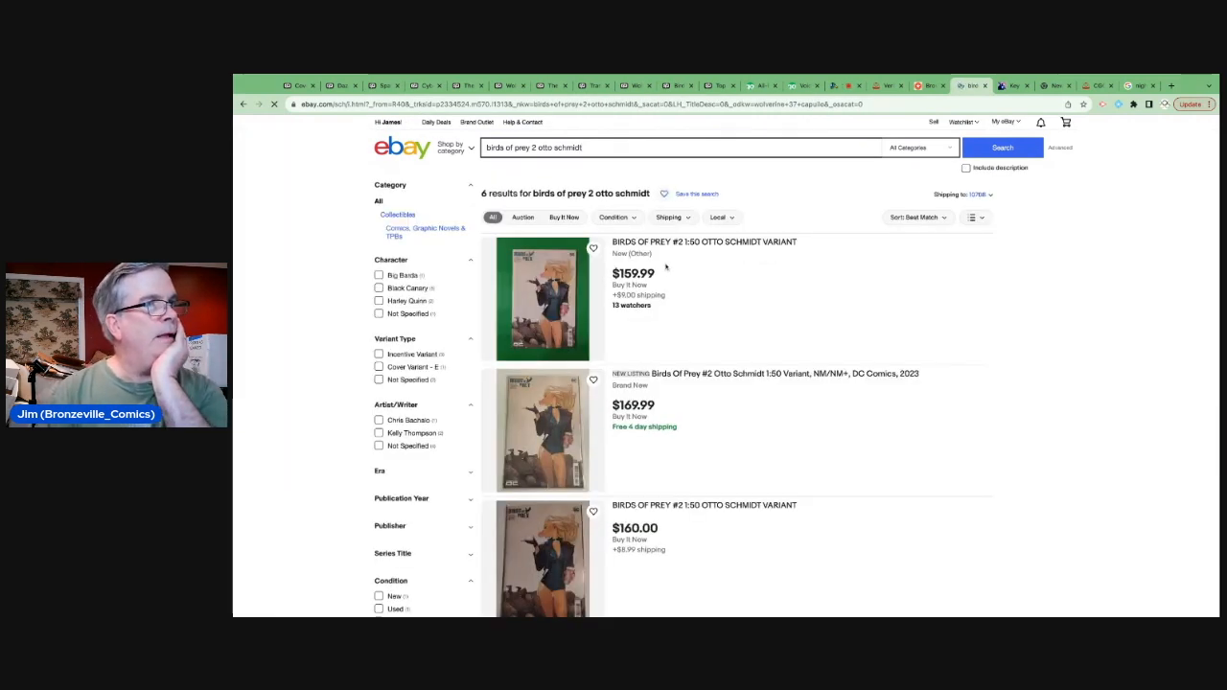
pyautogui.scroll(-3)
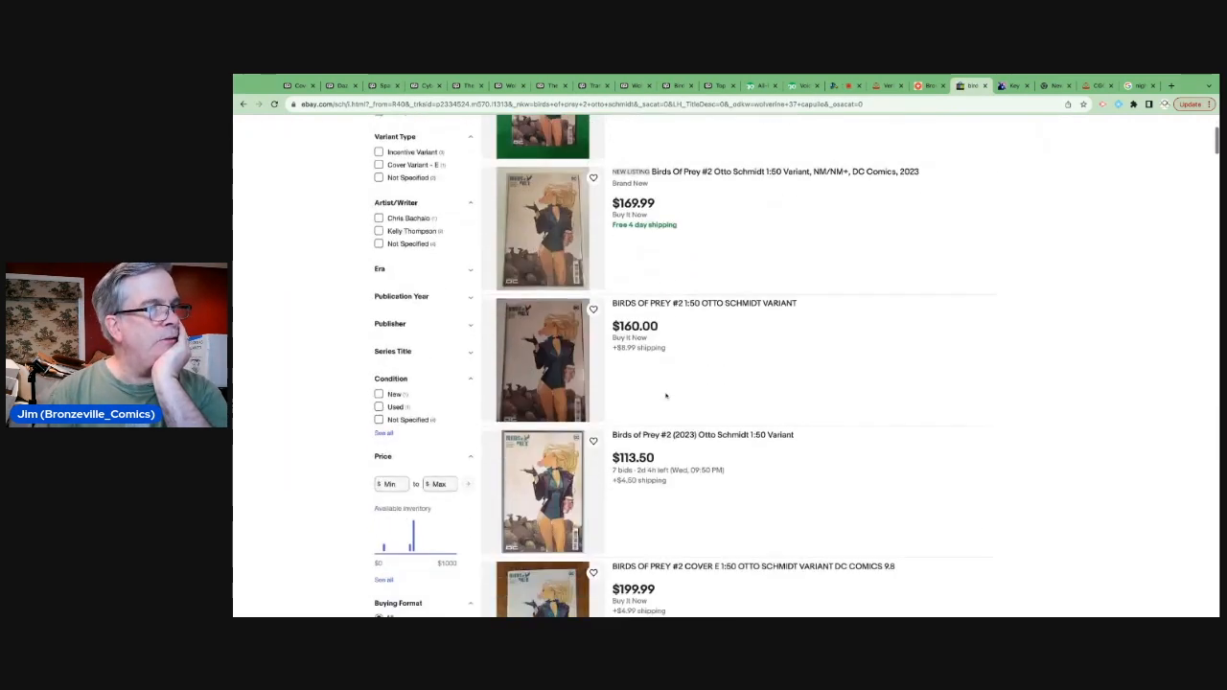
pyautogui.scroll(-3)
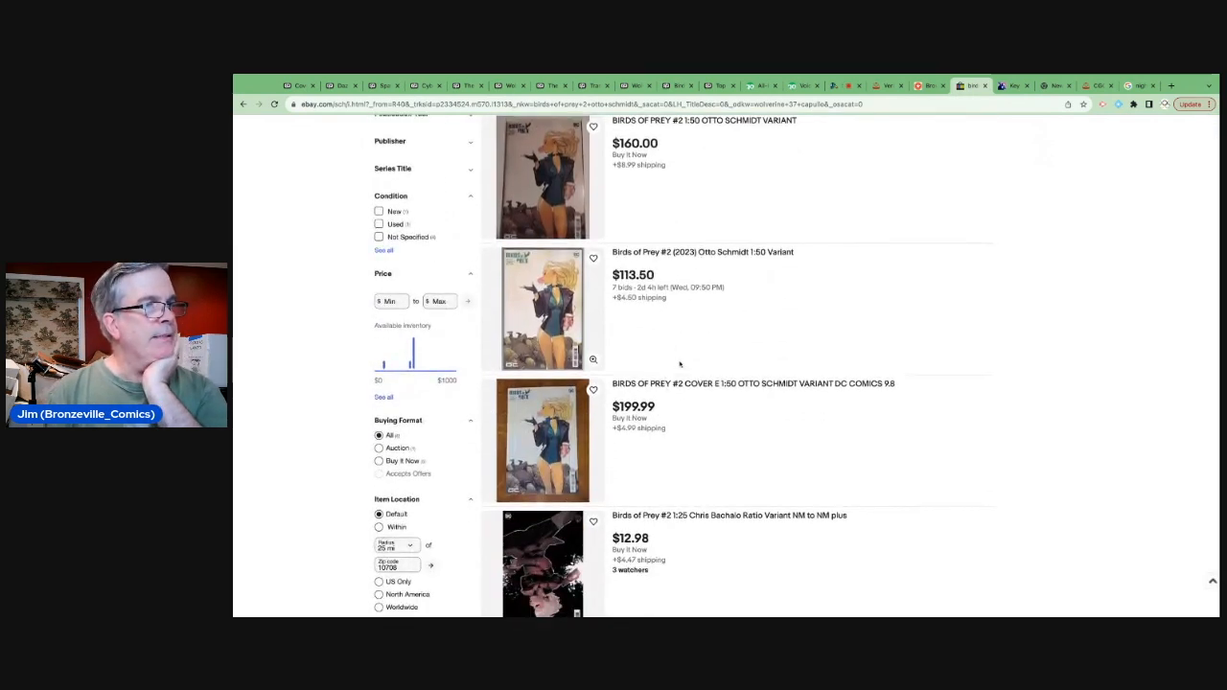
pyautogui.scroll(-3)
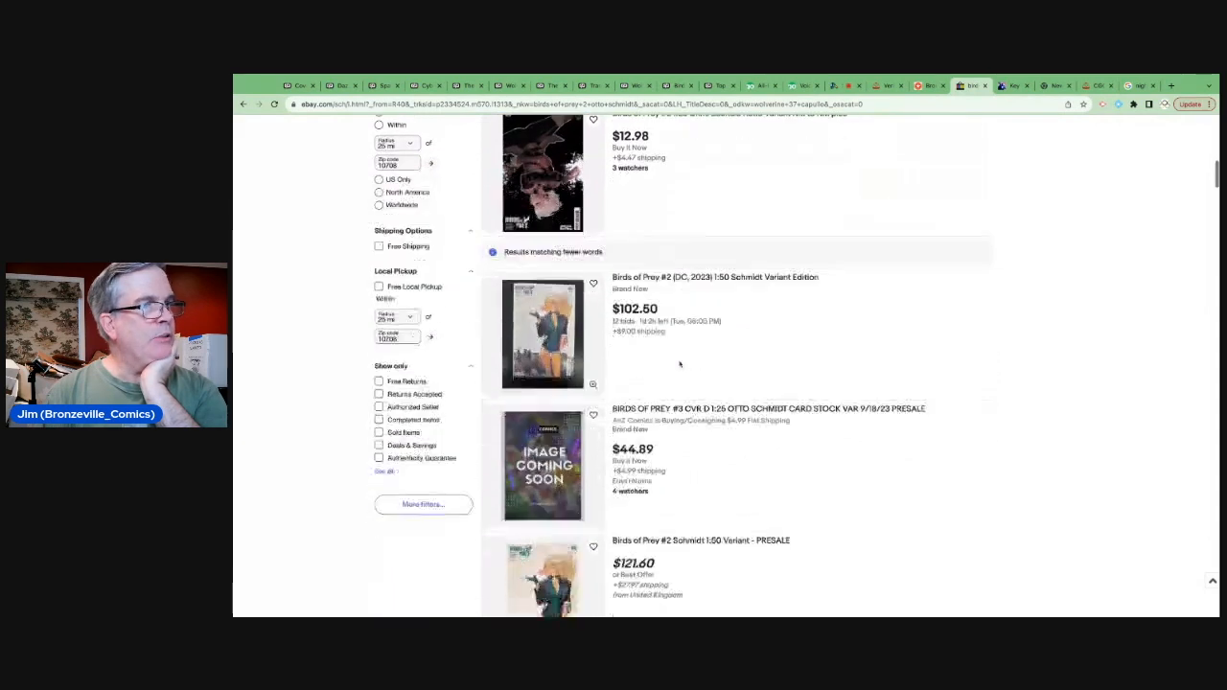
# - Check the looser matches and the $240 pre-owned 1:50 copy, then return to CovrPrice's $153 page
pyautogui.scroll(-3)
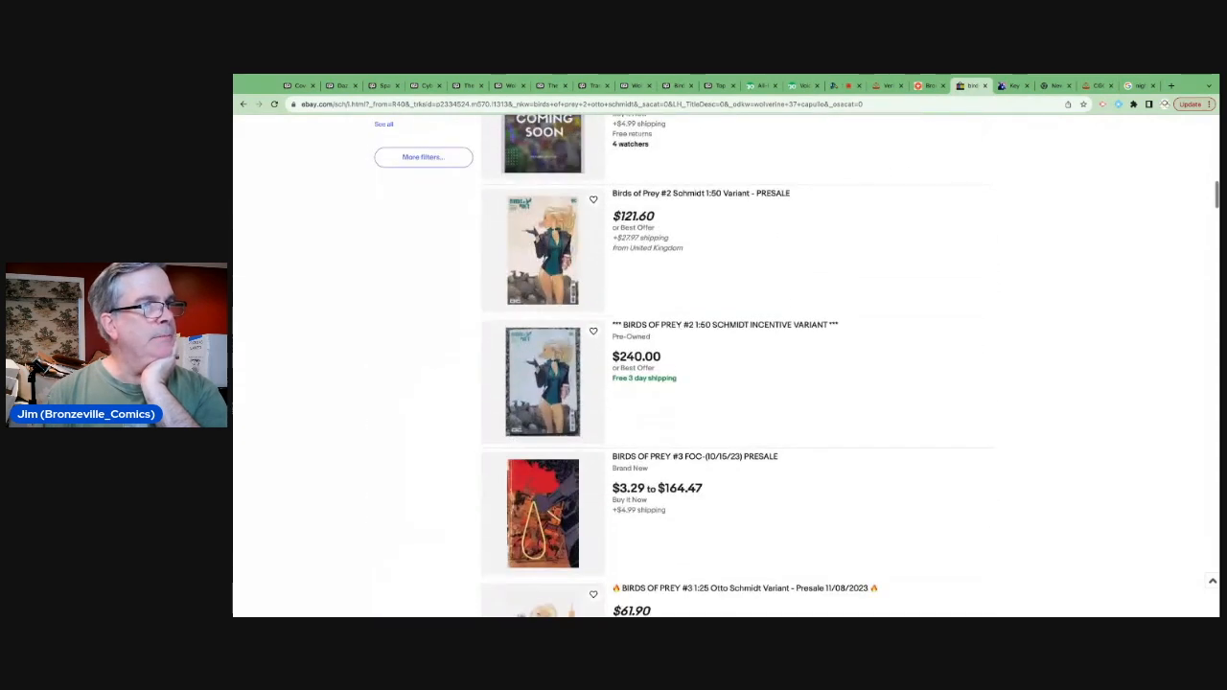
pyautogui.scroll(-3)
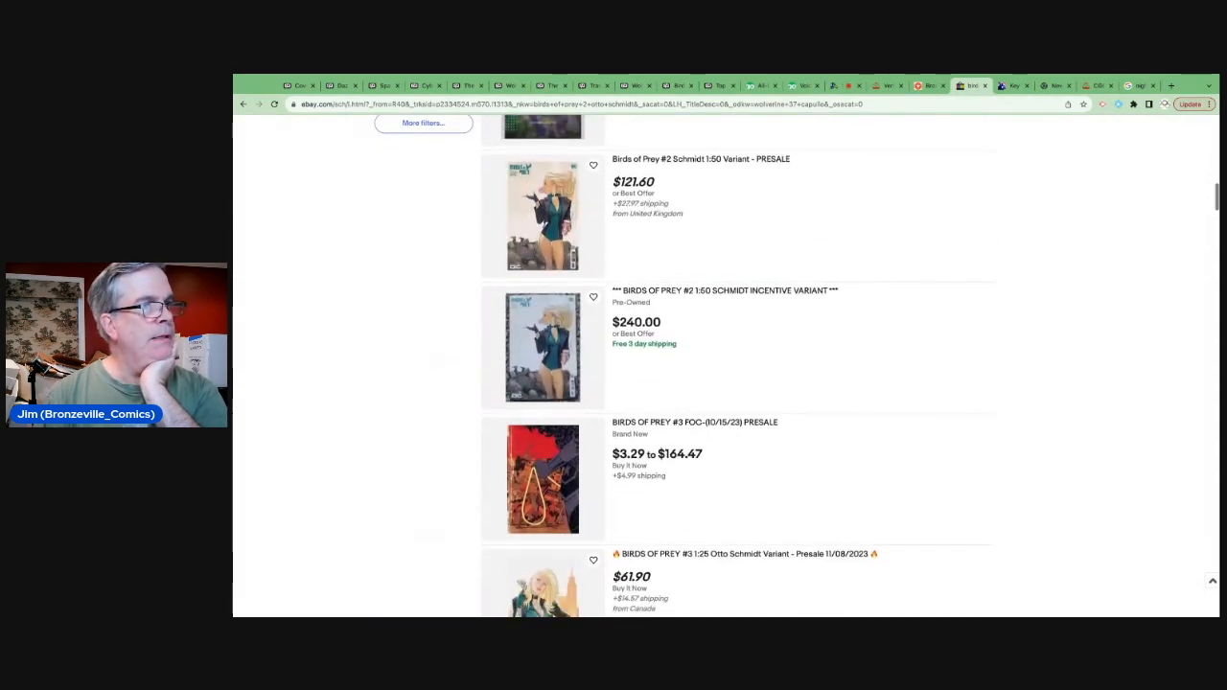
pyautogui.scroll(-3)
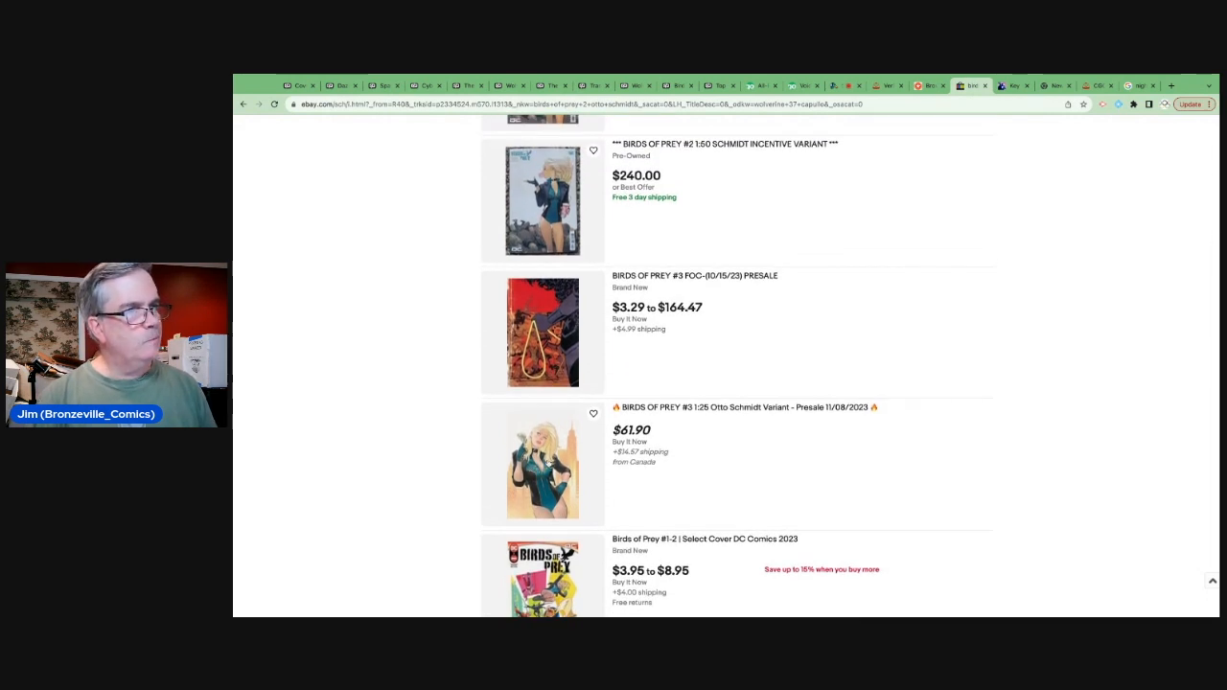
pyautogui.scroll(-3)
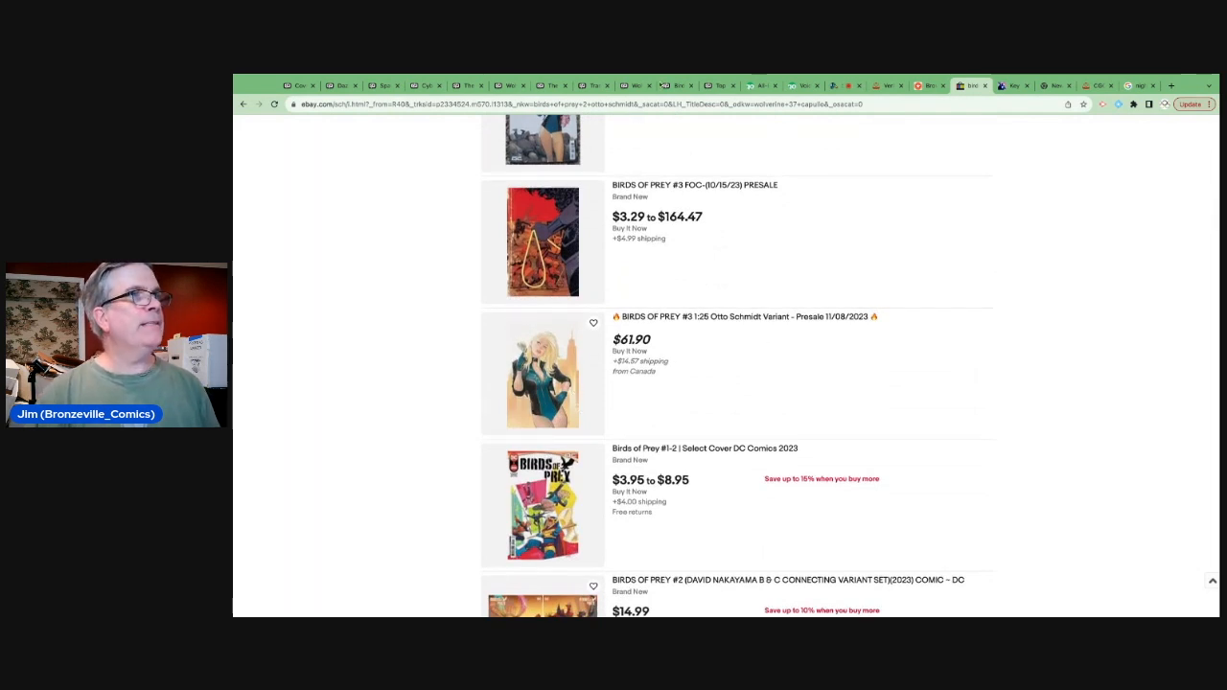
pyautogui.click(679, 86)
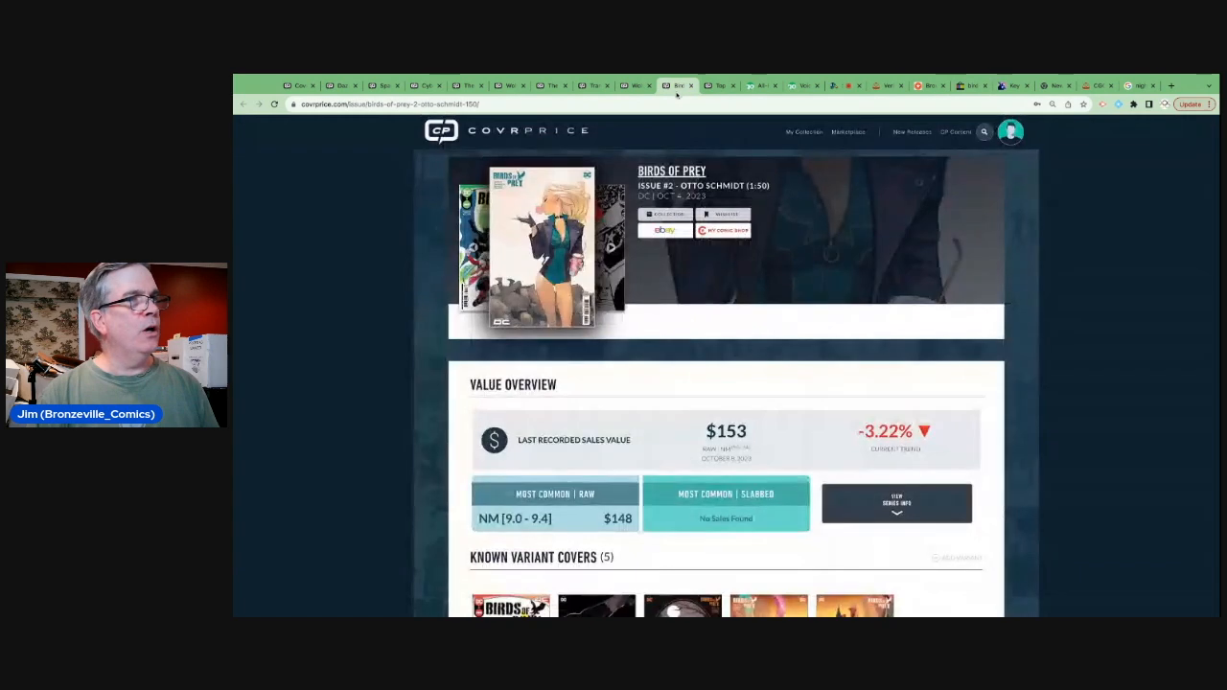
# - View Wolverine #36's slabbed sales data on CovrPrice ($23 raw, $113 at 9.8)
pyautogui.click(540, 249)
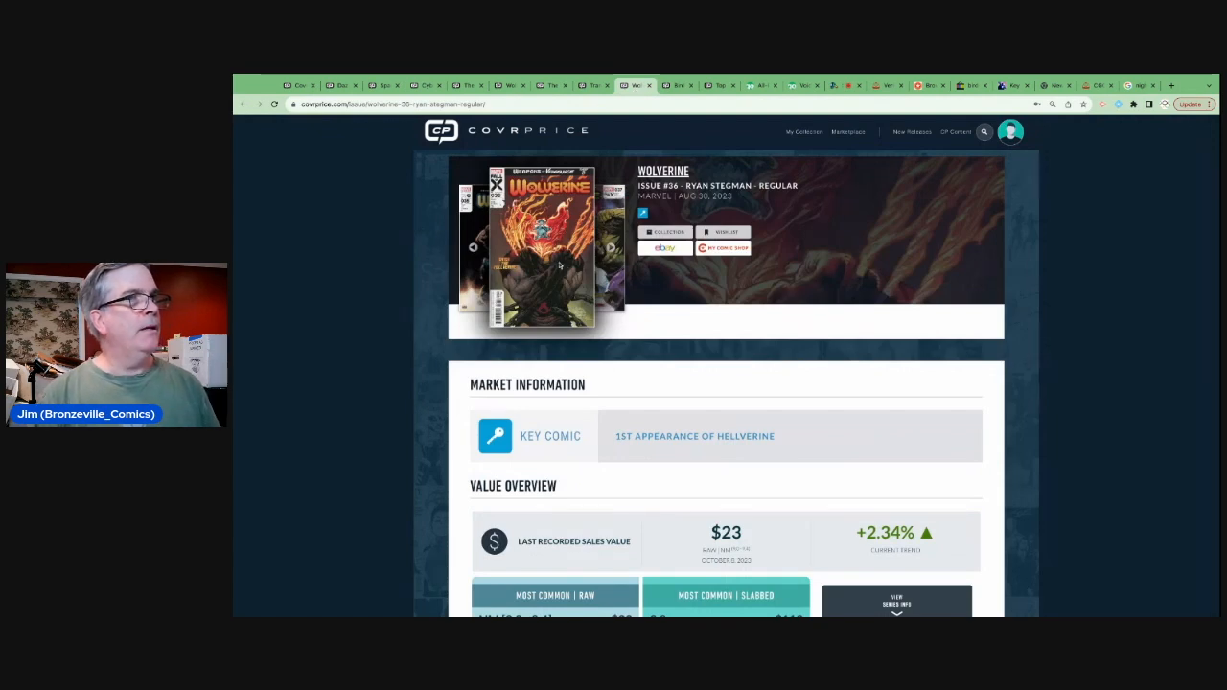
pyautogui.click(541, 244)
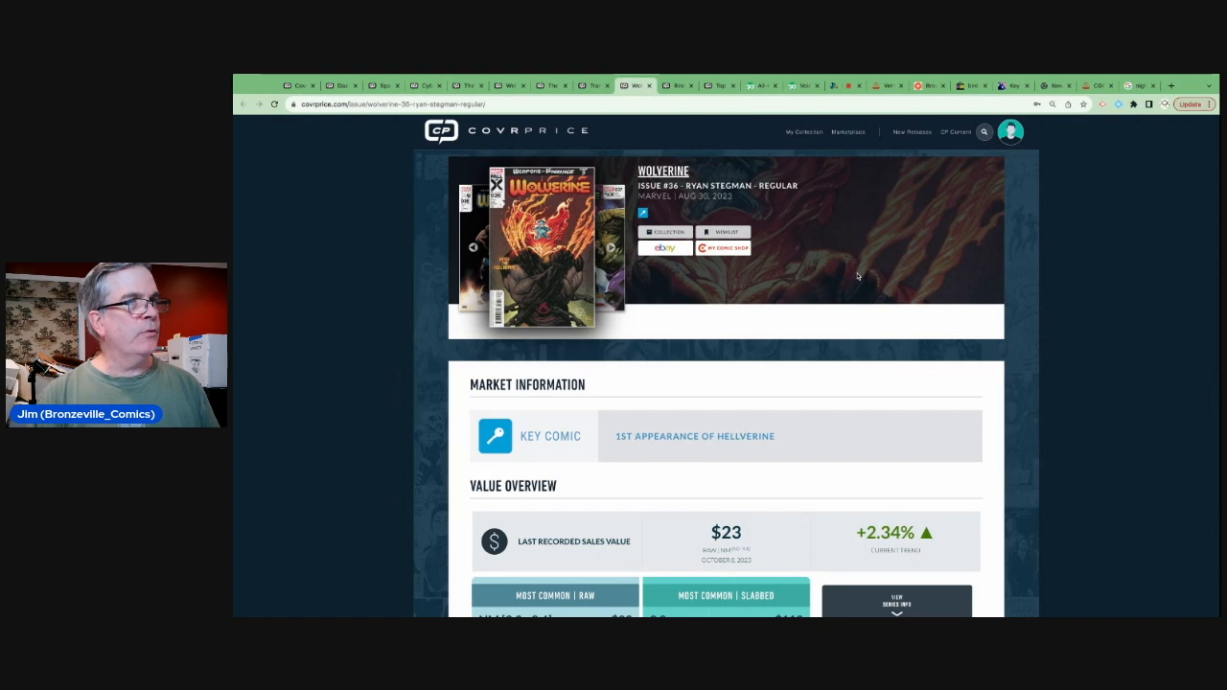
pyautogui.scroll(-3)
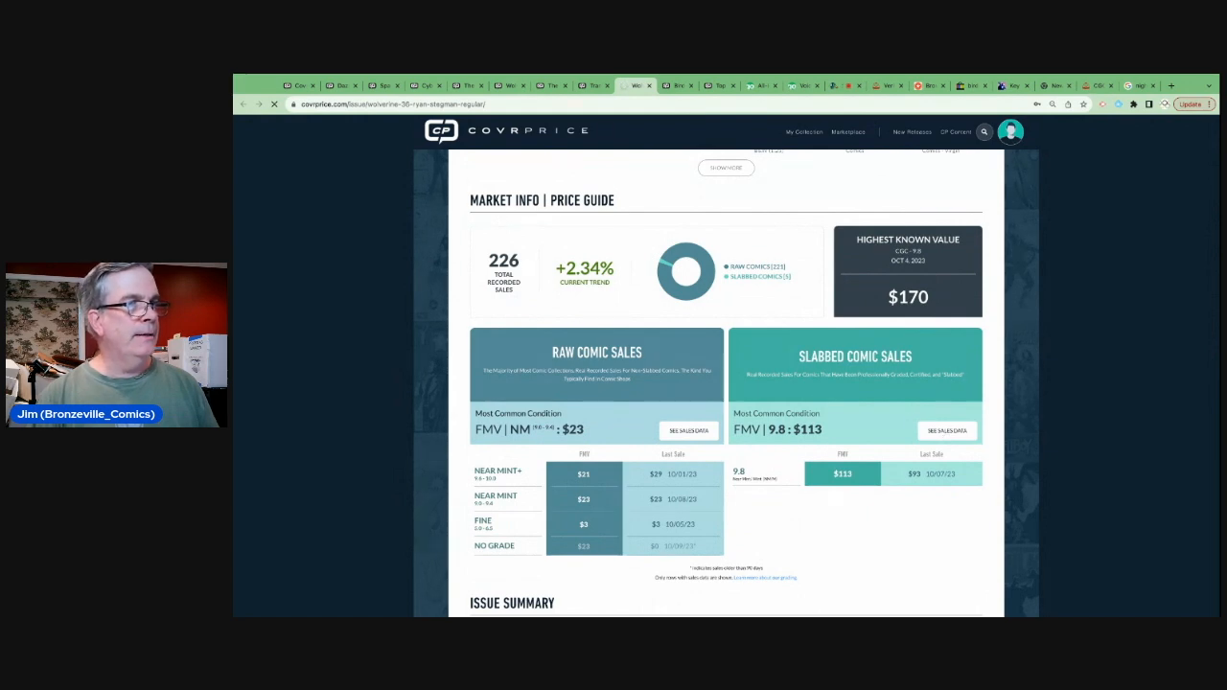
pyautogui.click(947, 430)
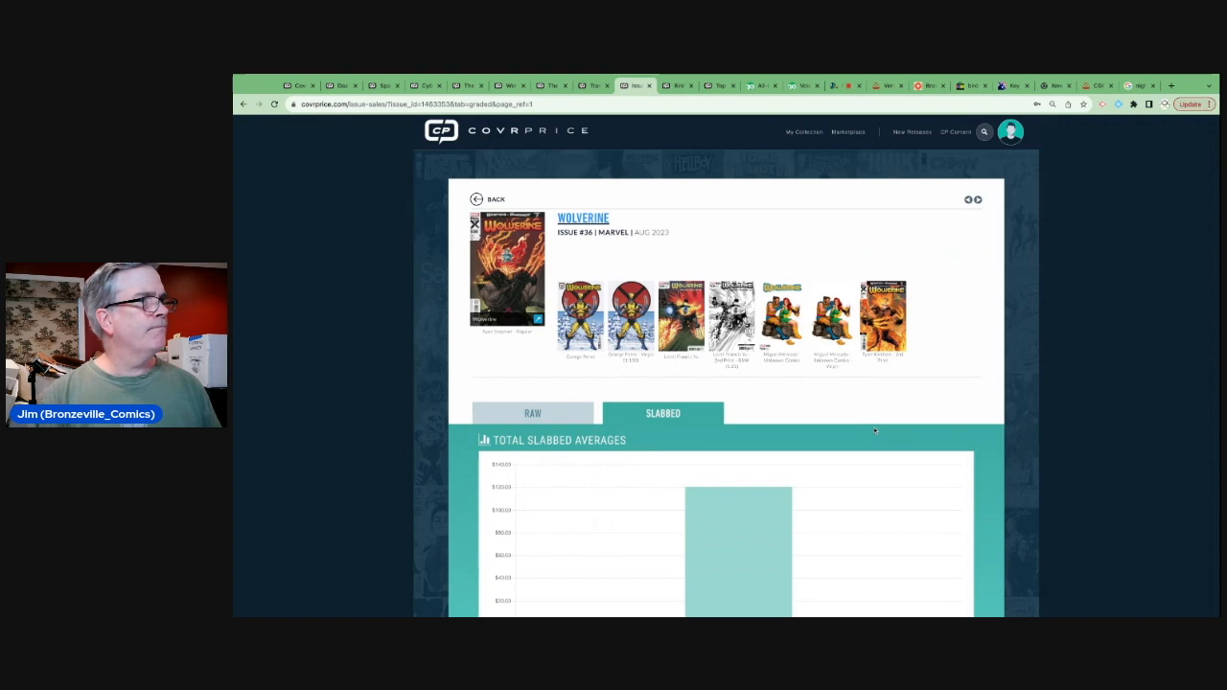
pyautogui.scroll(-3)
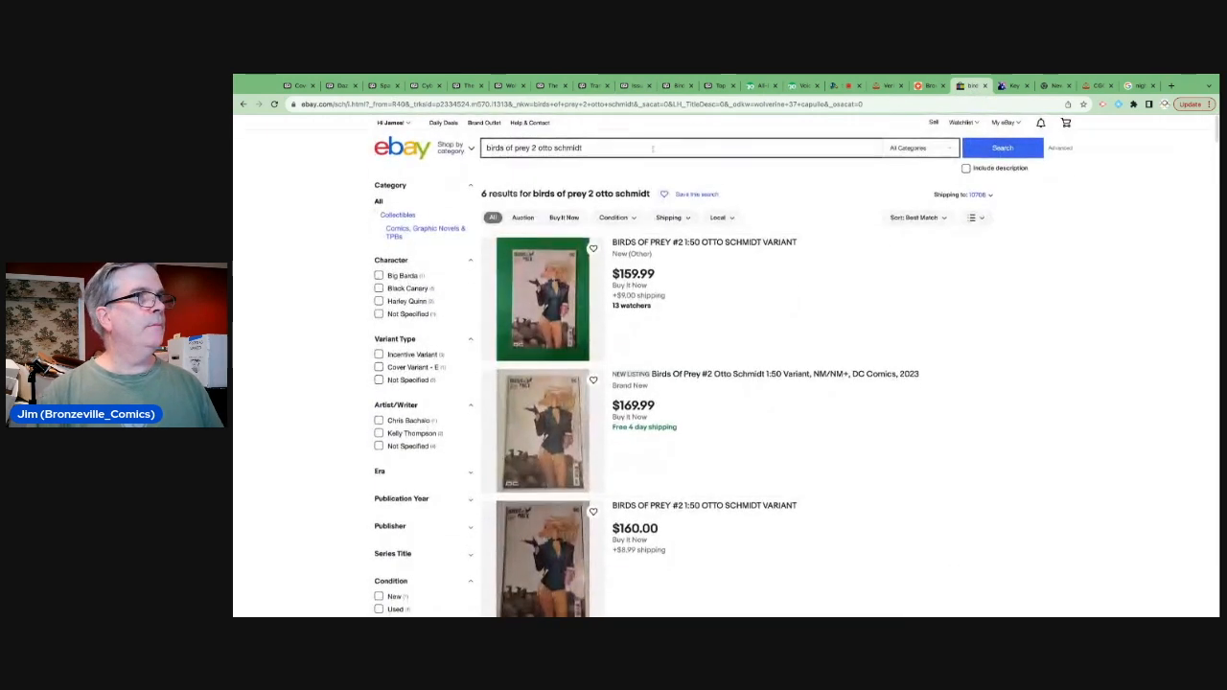
# - Search eBay for 'wolverine 36 cgc 9.8' and review graded copies at $89.99–$99.99
pyautogui.write('wolverine 36 cgc 98')
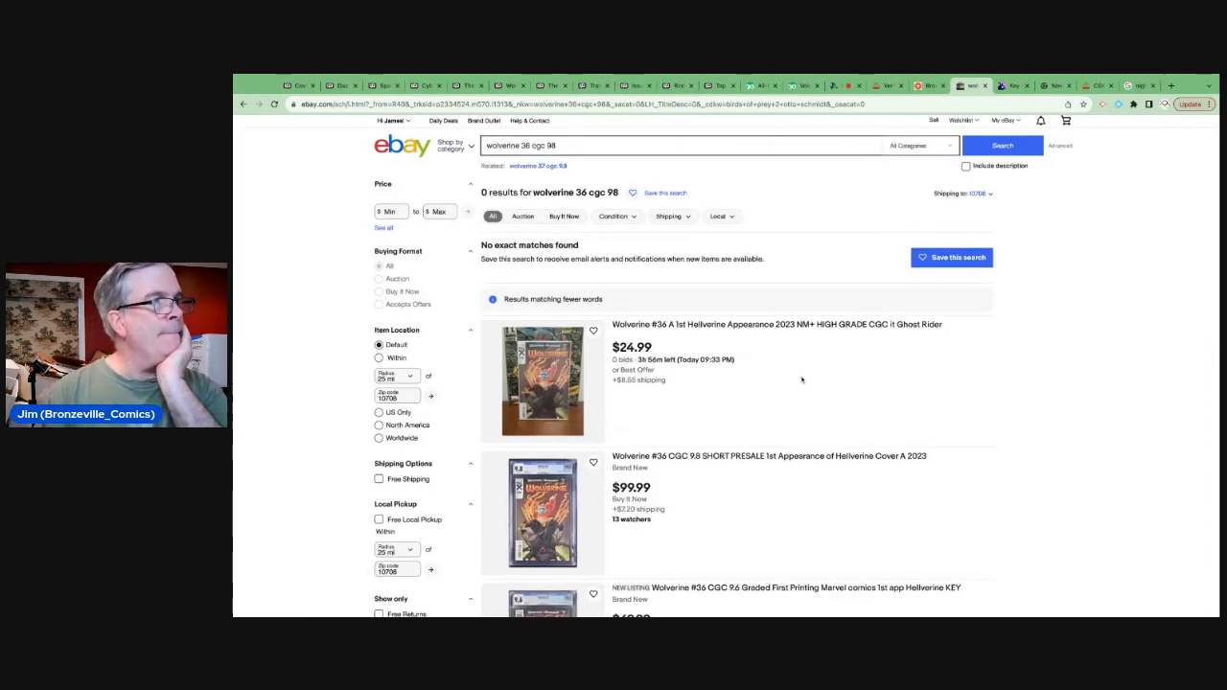
pyautogui.scroll(-3)
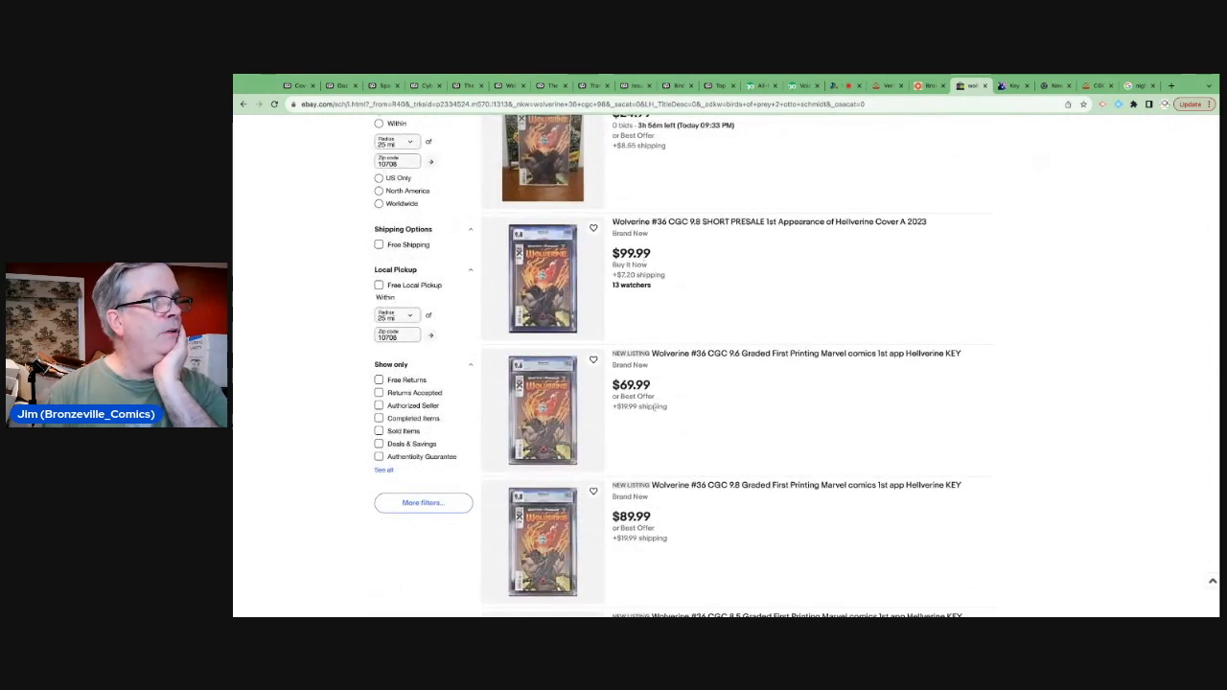
pyautogui.scroll(-3)
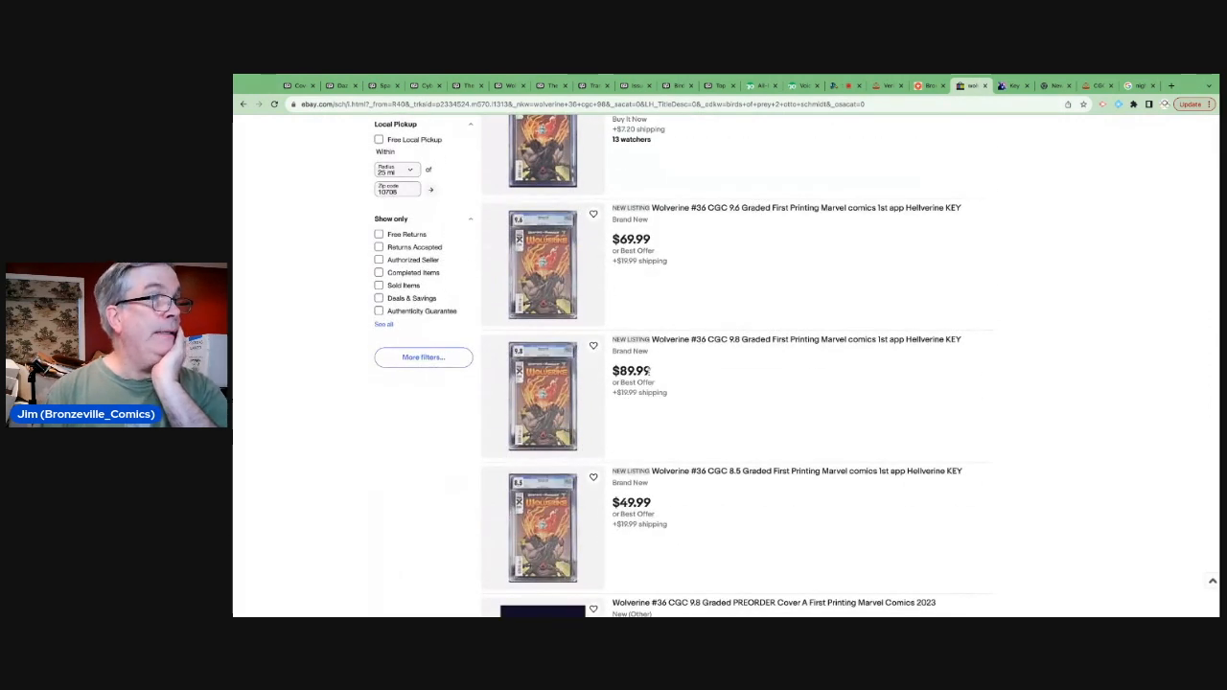
pyautogui.scroll(-3)
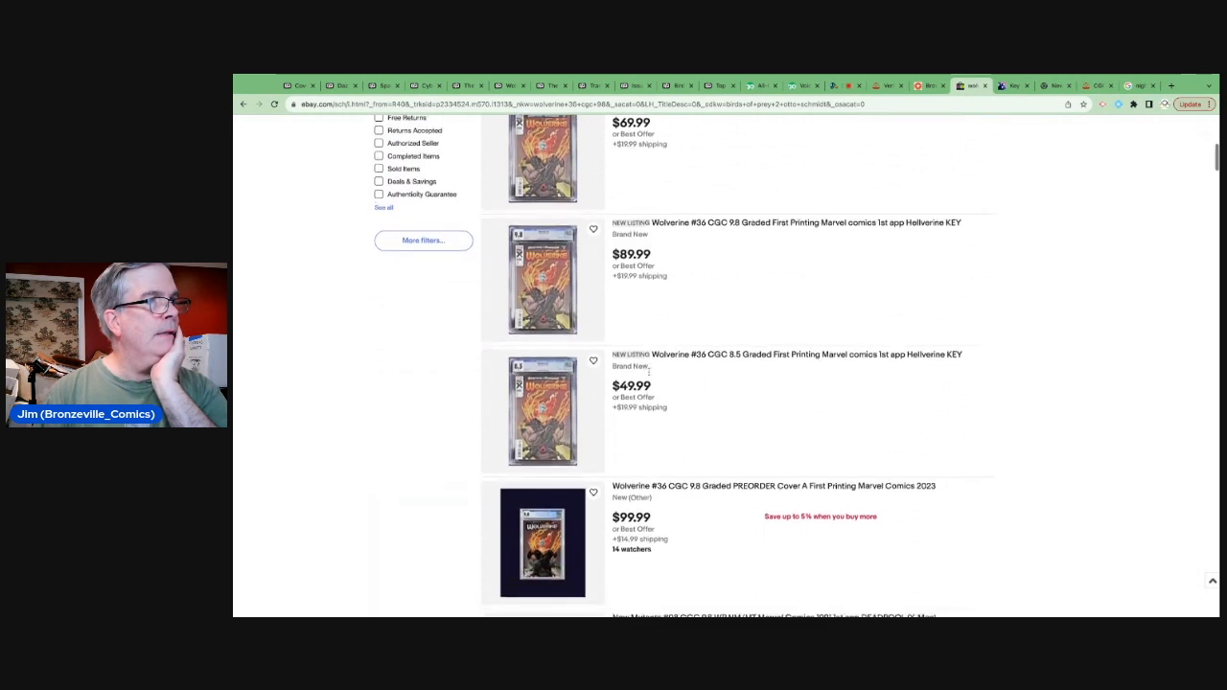
pyautogui.scroll(-3)
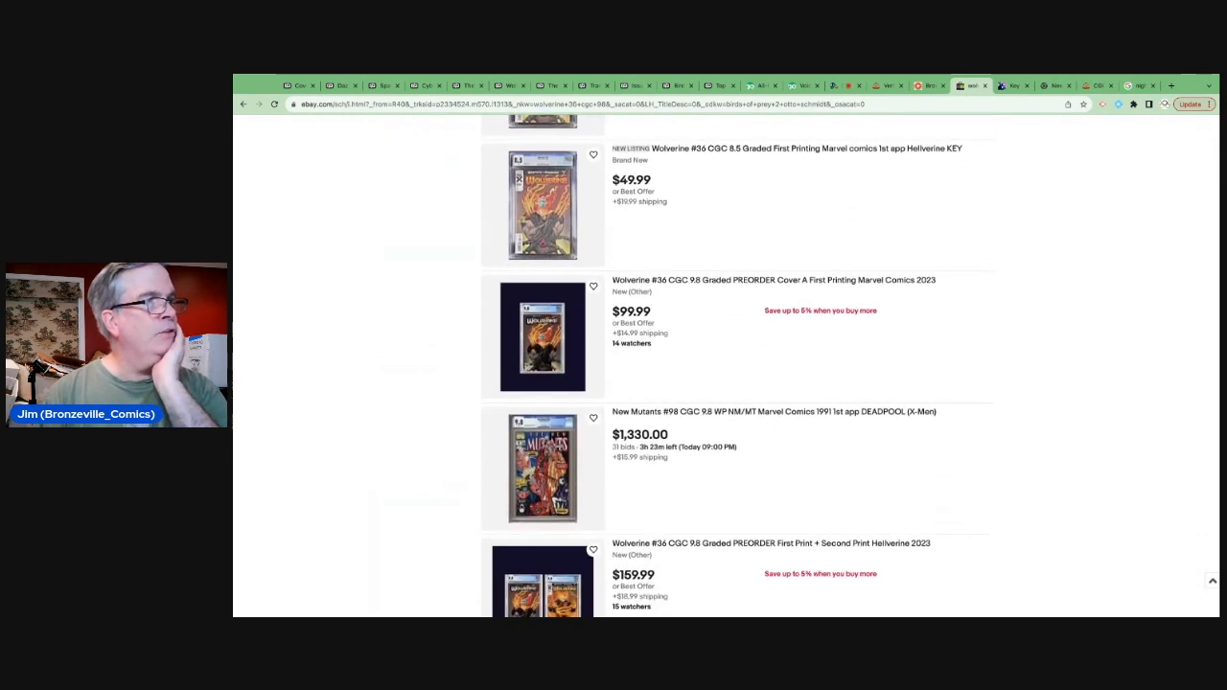
pyautogui.scroll(-3)
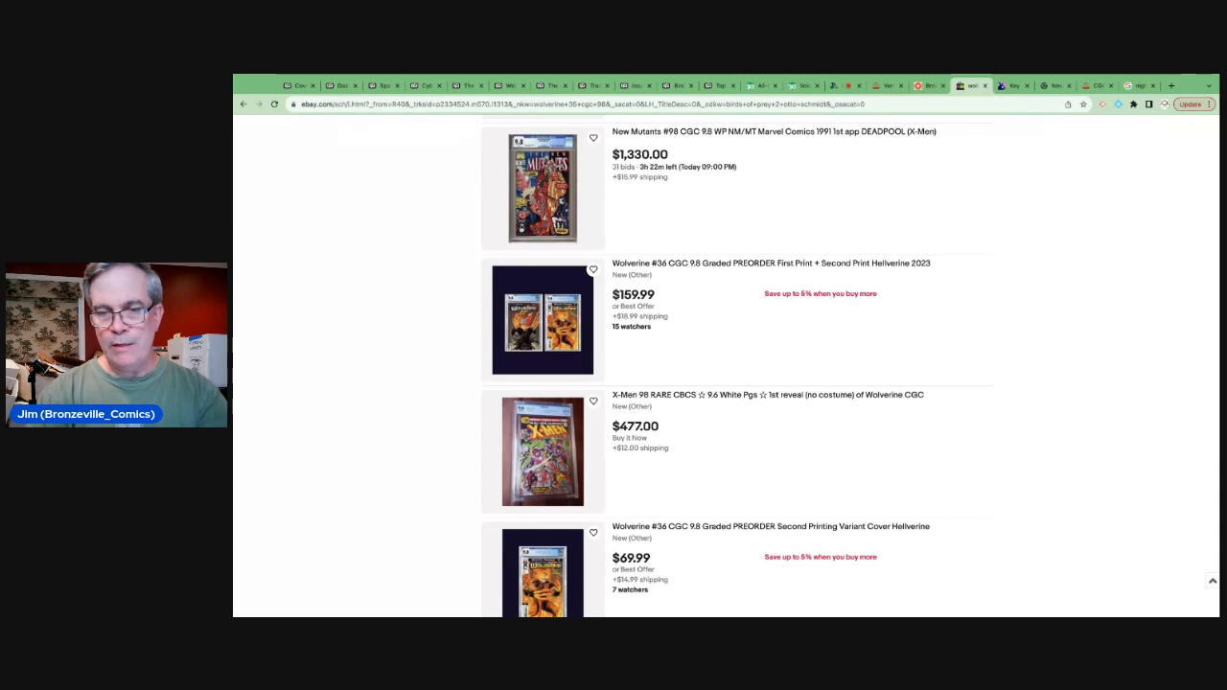
pyautogui.scroll(-3)
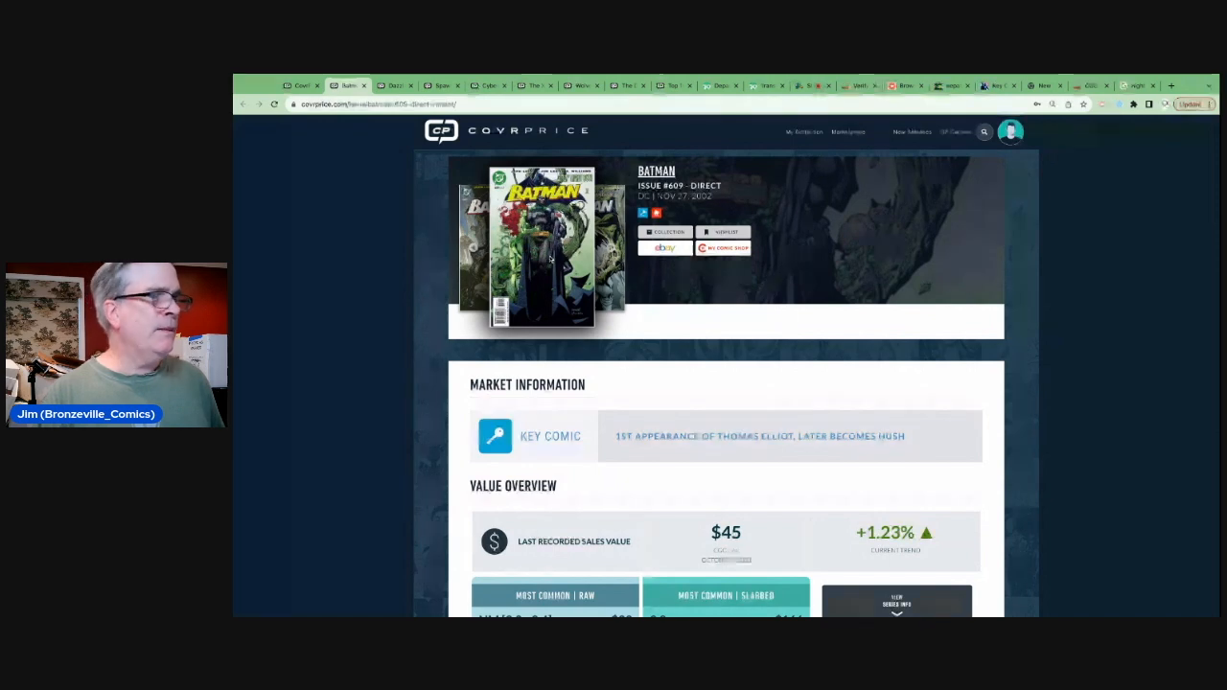
# - Check Batman #609's CovrPrice guide: $39 raw near-mint, $166 at 9.8, $289 high
pyautogui.scroll(-3)
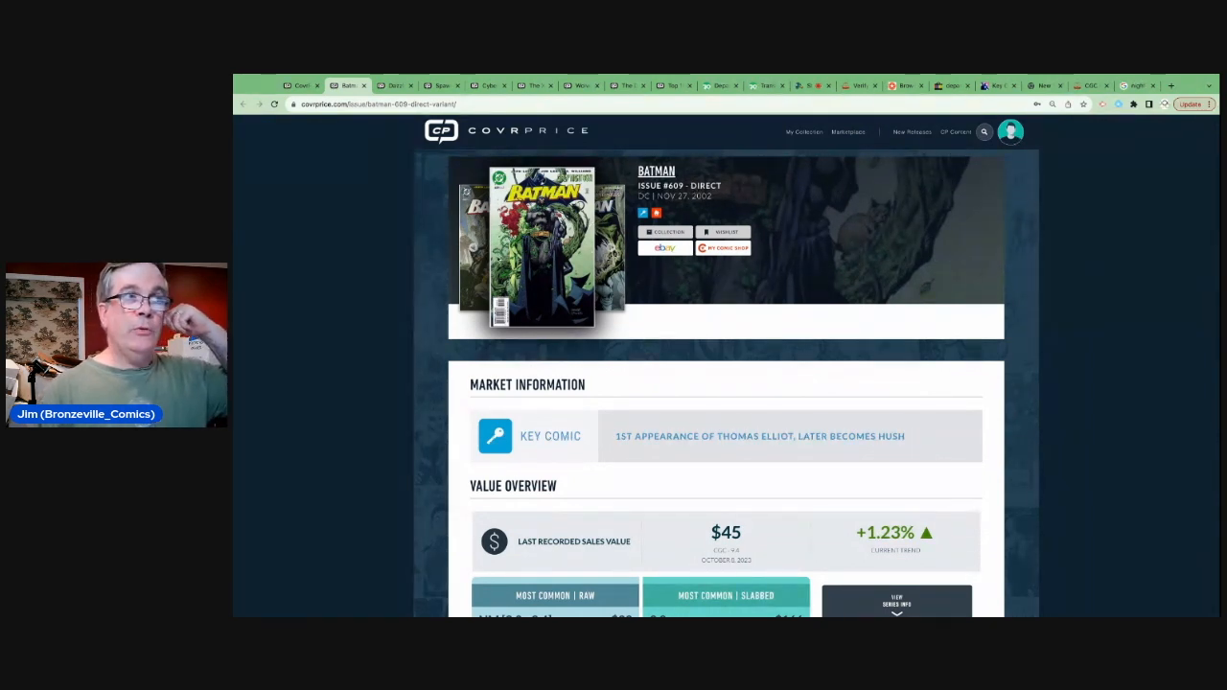
pyautogui.scroll(-3)
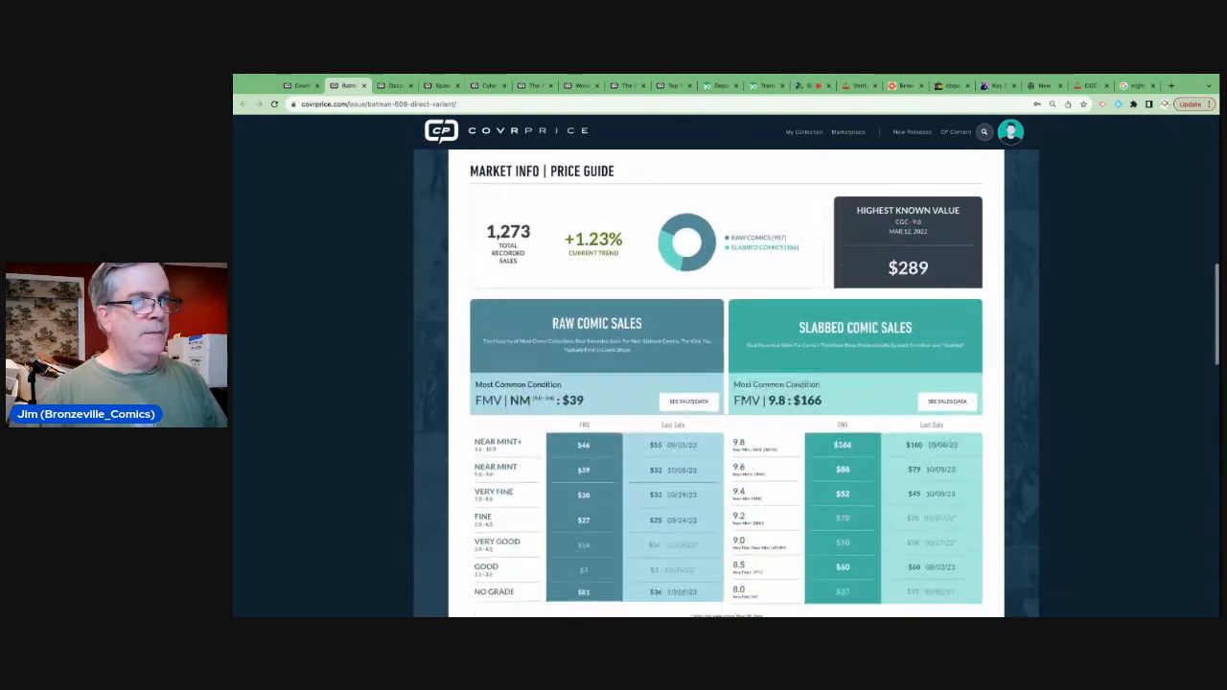
pyautogui.scroll(-3)
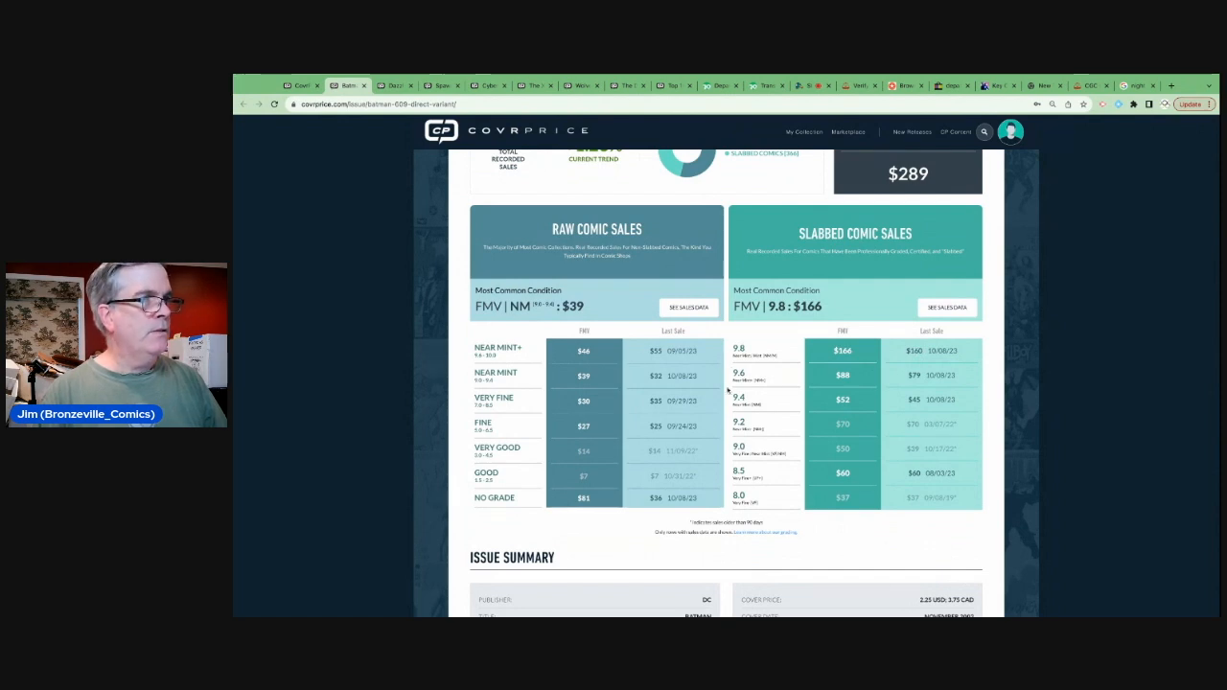
pyautogui.scroll(3)
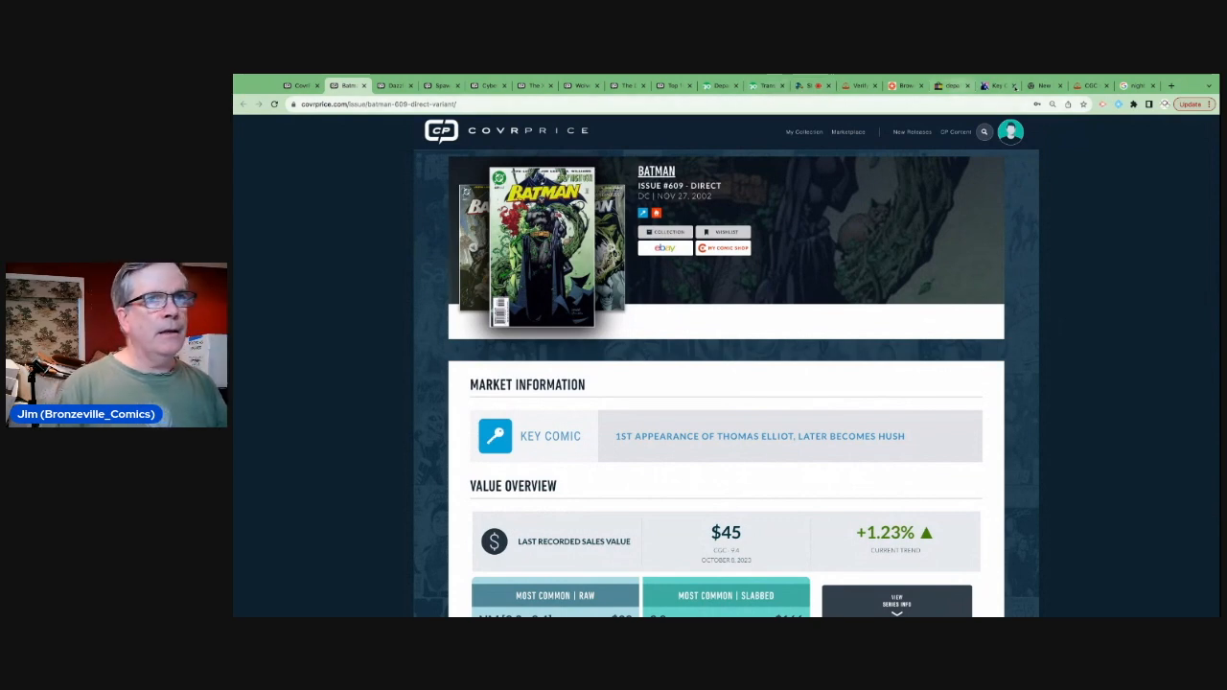
# - Look up Batman #609 in Key Collector's Batman (1940) series: $4 low, $12 mid, $40 high
pyautogui.click(993, 86)
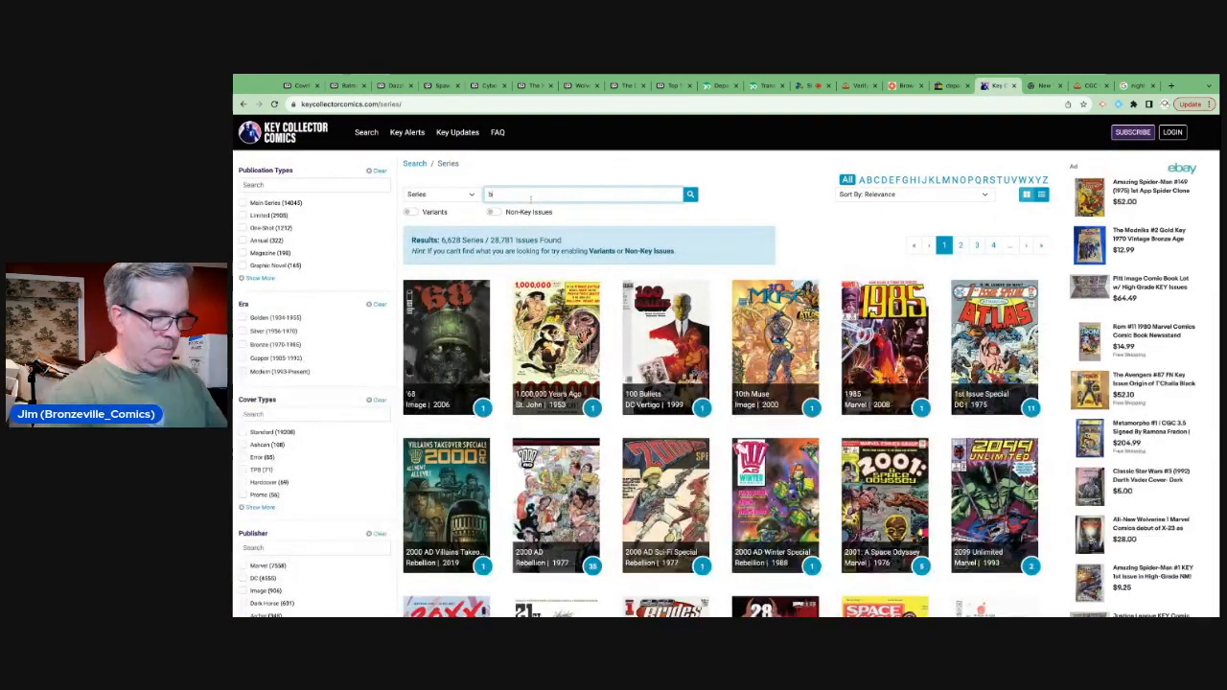
pyautogui.write('atman')
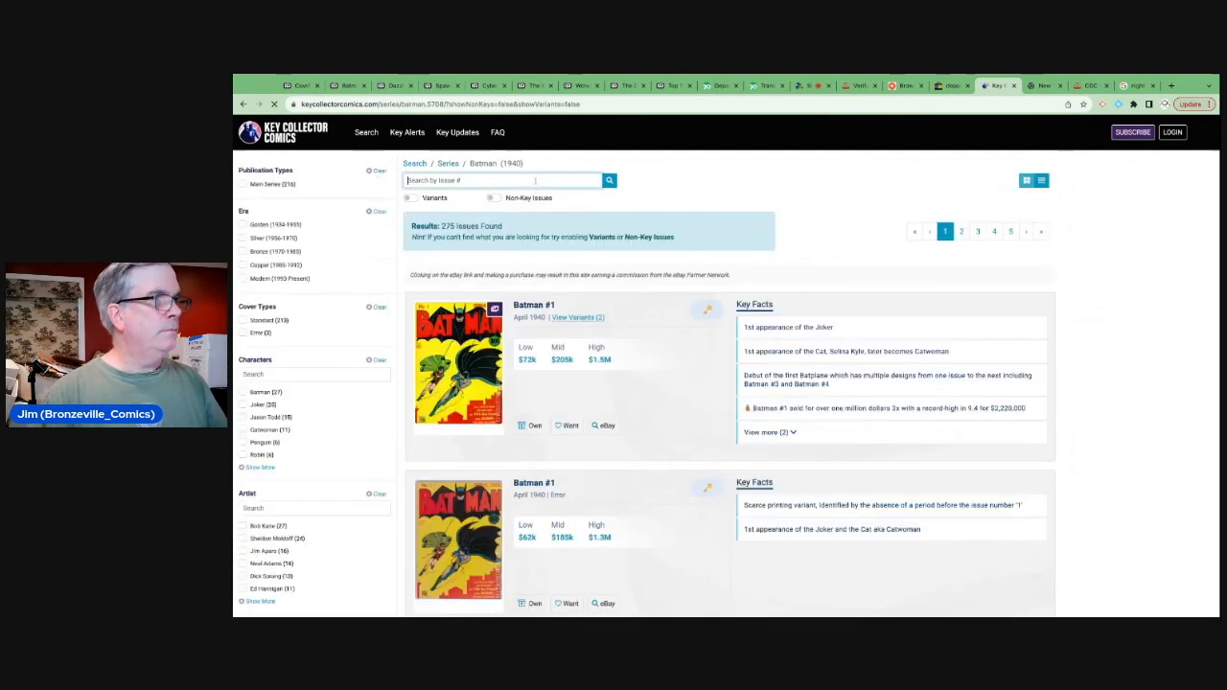
pyautogui.write('609')
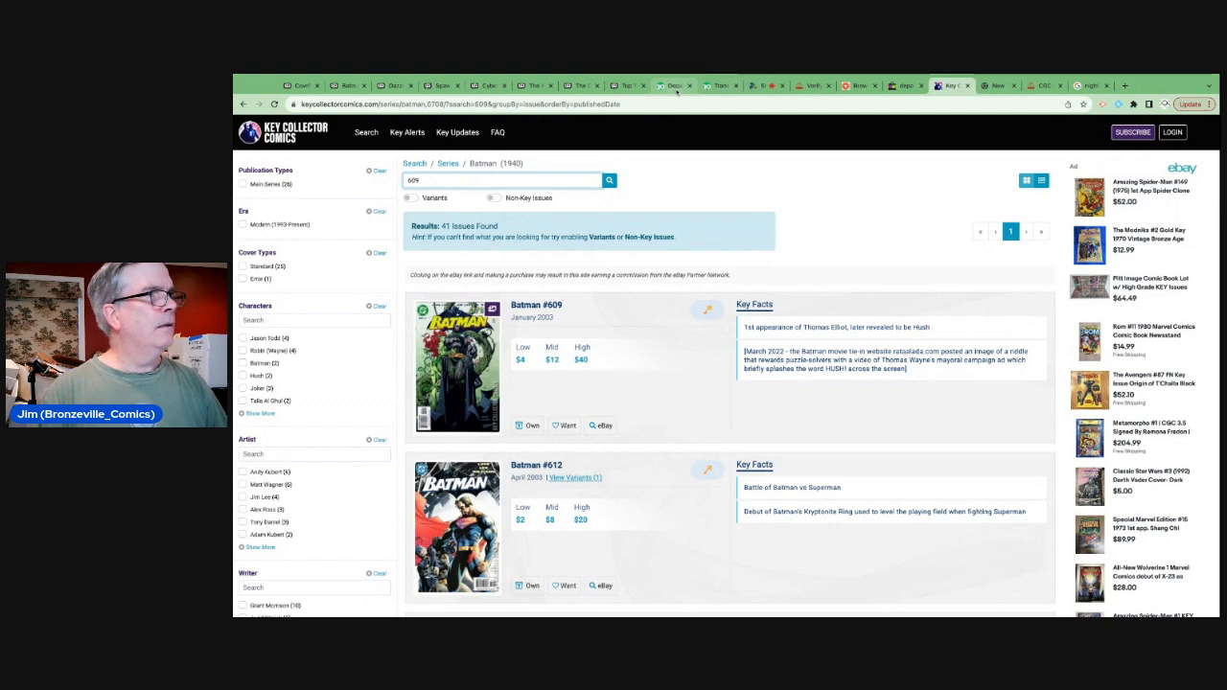
# - Search GoCollect for 'batman 609' and bring up the Batman #609 issue page
pyautogui.click(697, 85)
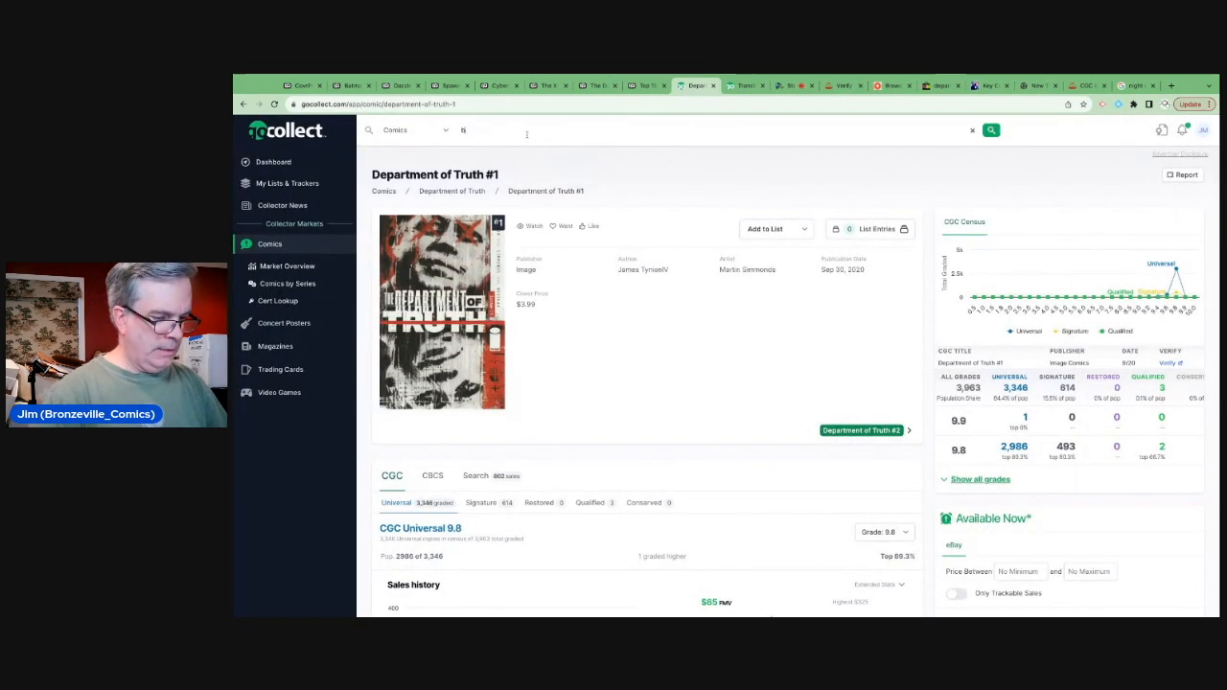
pyautogui.write('batman 609')
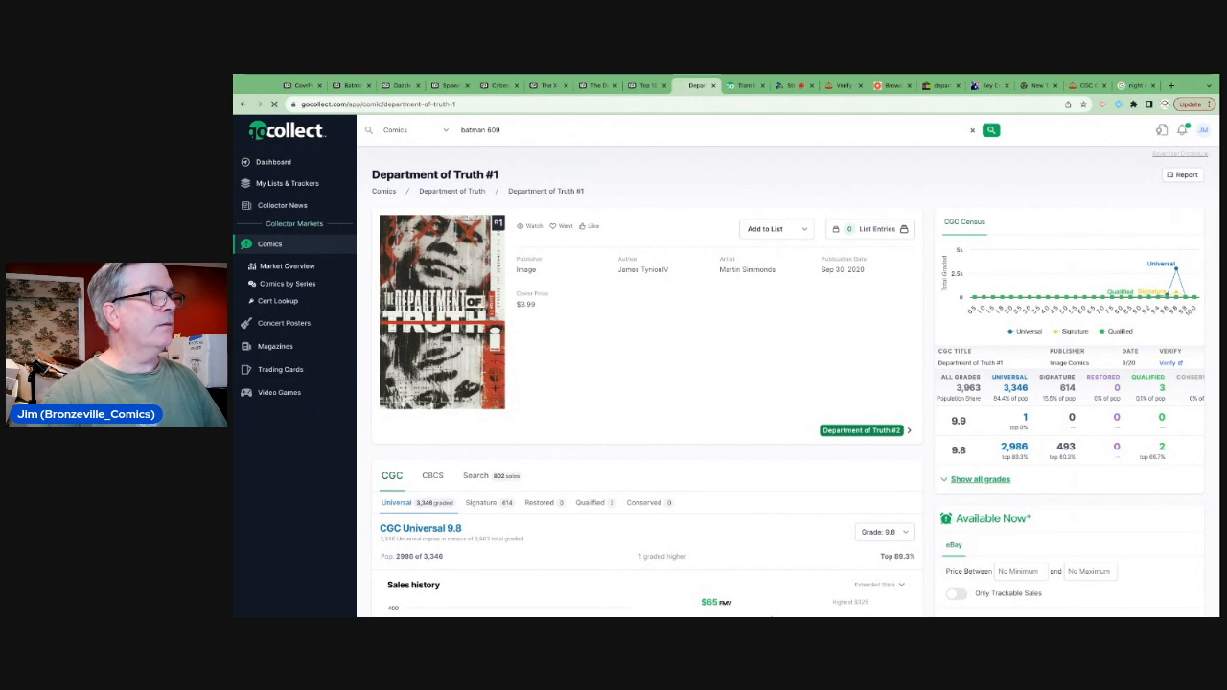
pyautogui.click(991, 130)
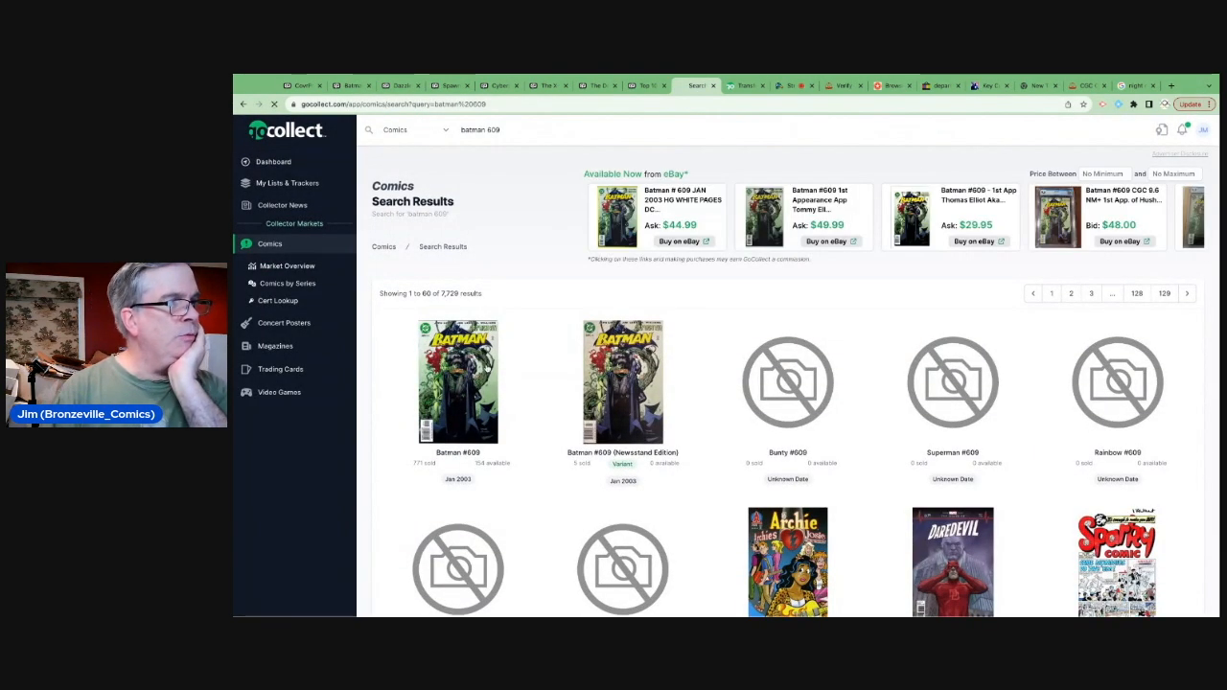
pyautogui.click(457, 381)
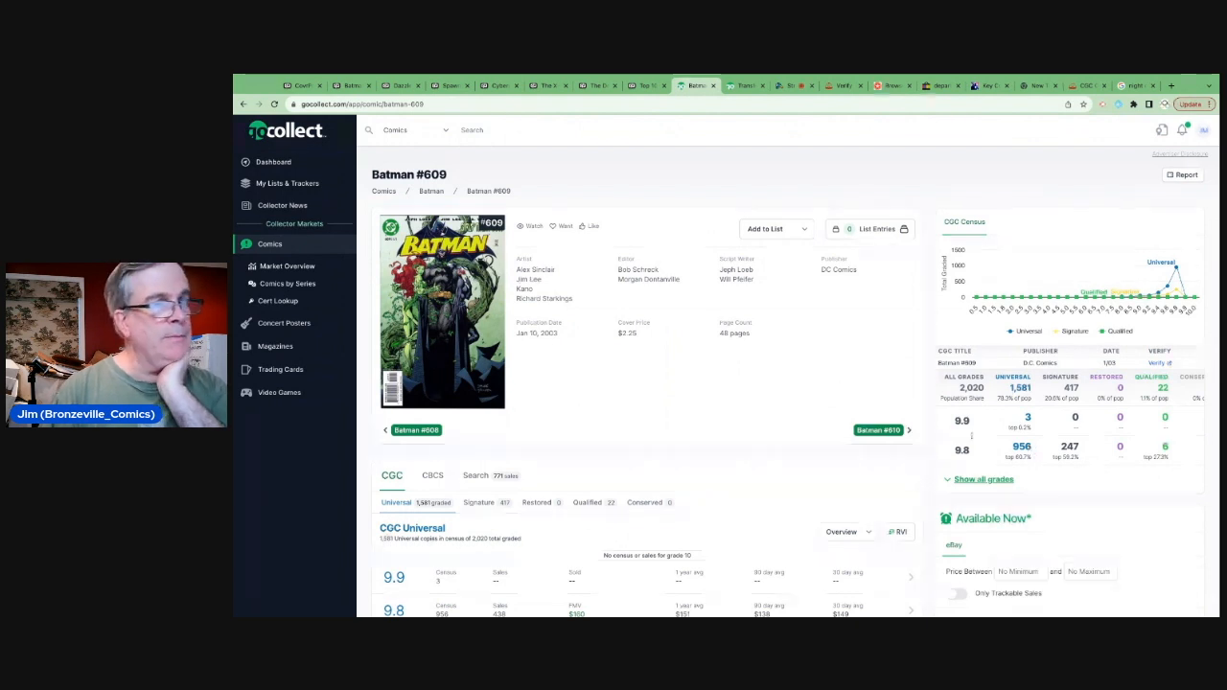
# - View the CGC 9.8 sales history ($160 fair value, $143–$175 recent), then go to eBay
pyautogui.scroll(-3)
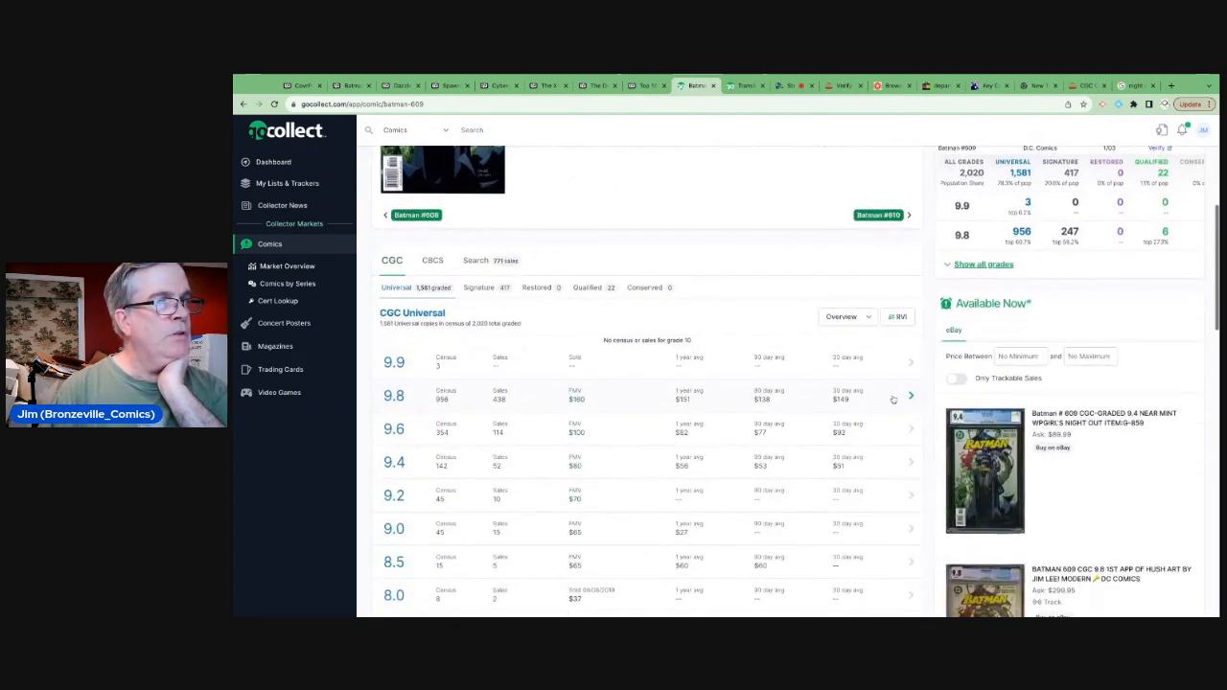
pyautogui.click(394, 396)
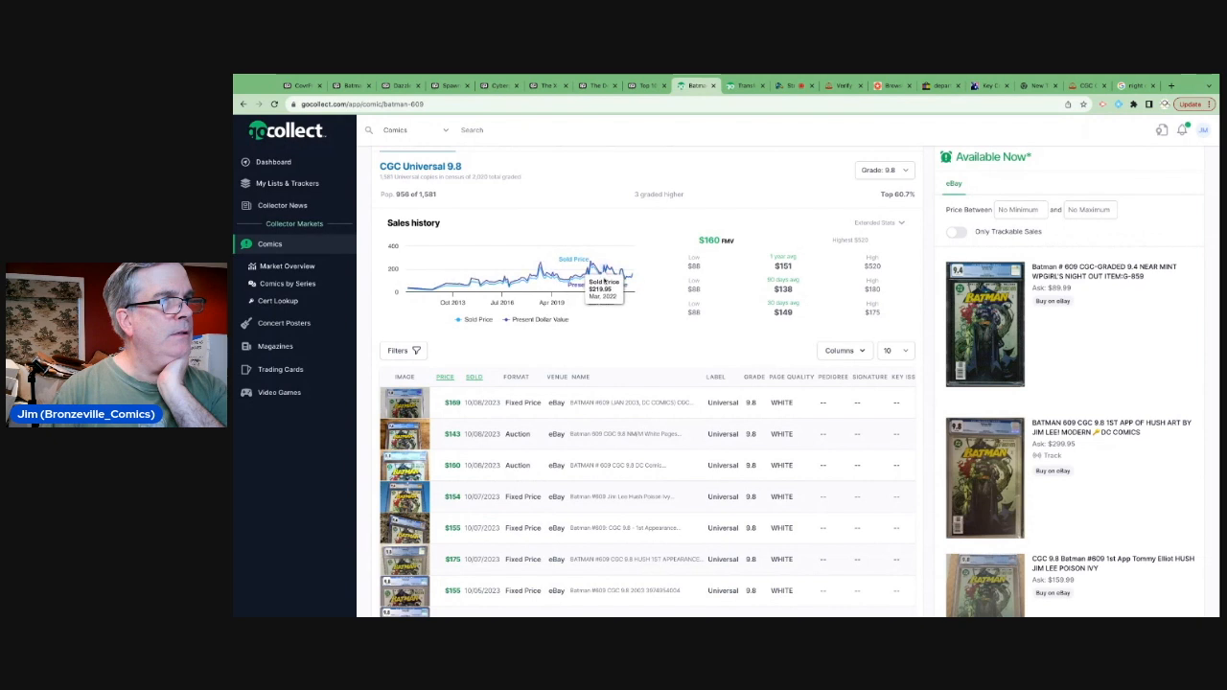
pyautogui.moveTo(609, 278)
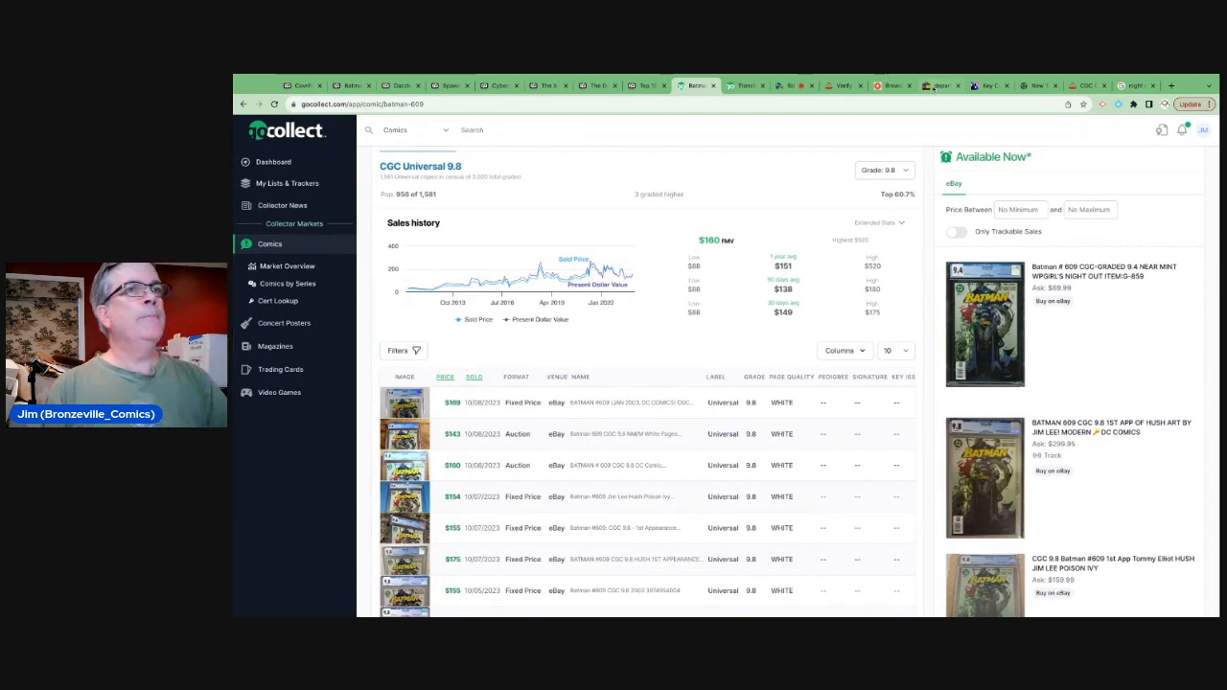
pyautogui.click(940, 85)
pyautogui.write('batman 609 cgc 9.8')
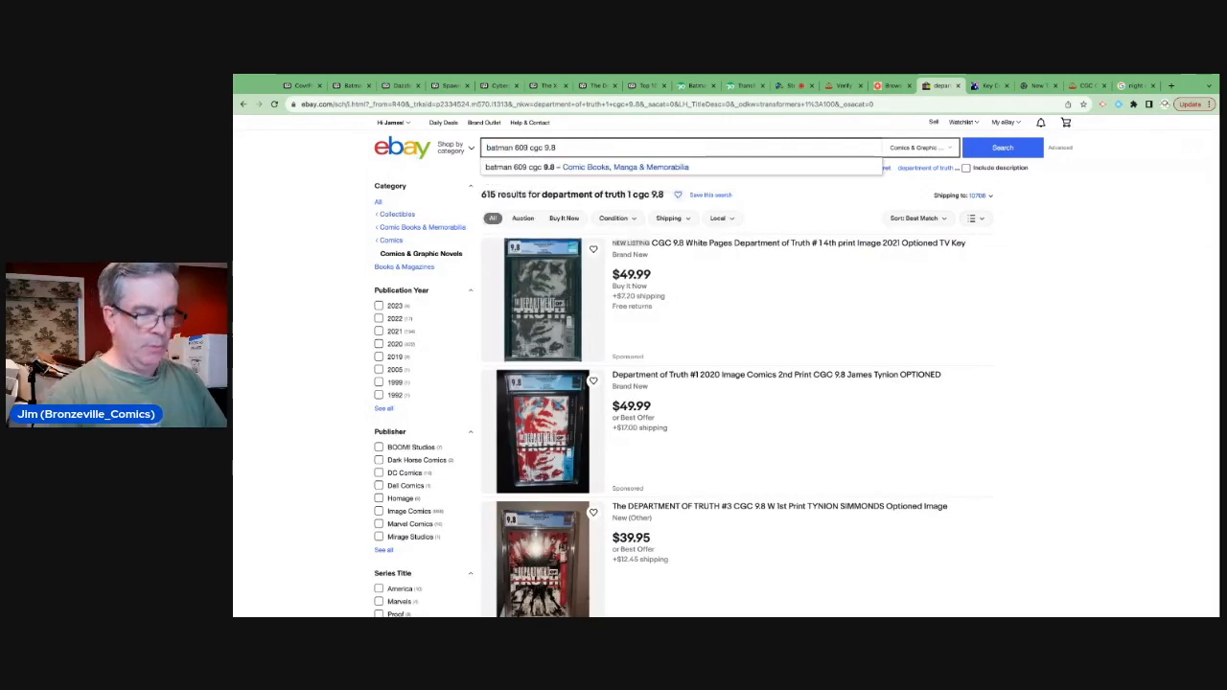
# - Search eBay for 'batman 609 cgc 9.8' and review the first asking prices
pyautogui.click(1001, 146)
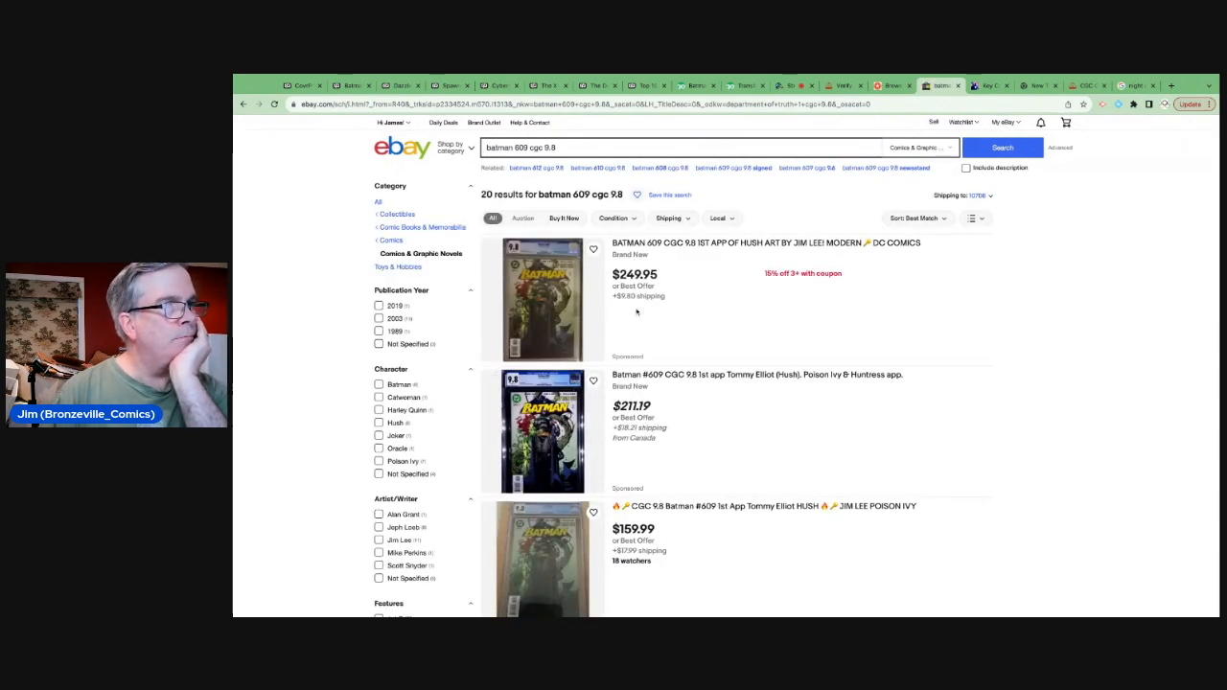
pyautogui.scroll(-3)
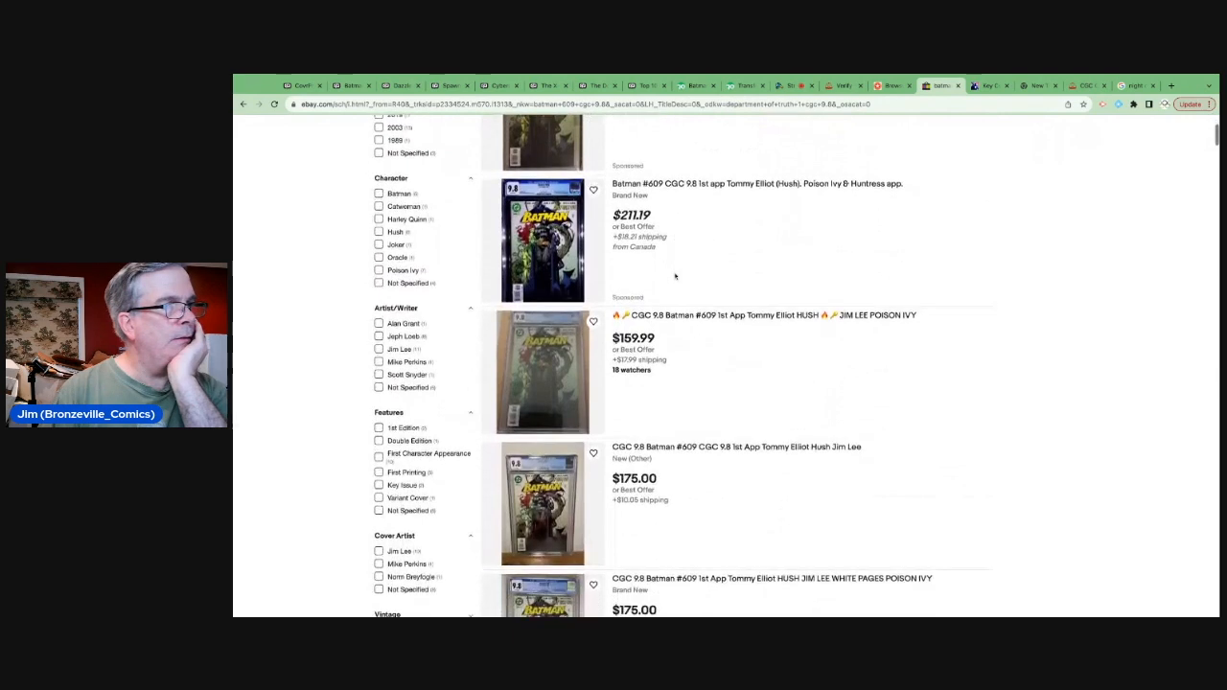
pyautogui.scroll(-3)
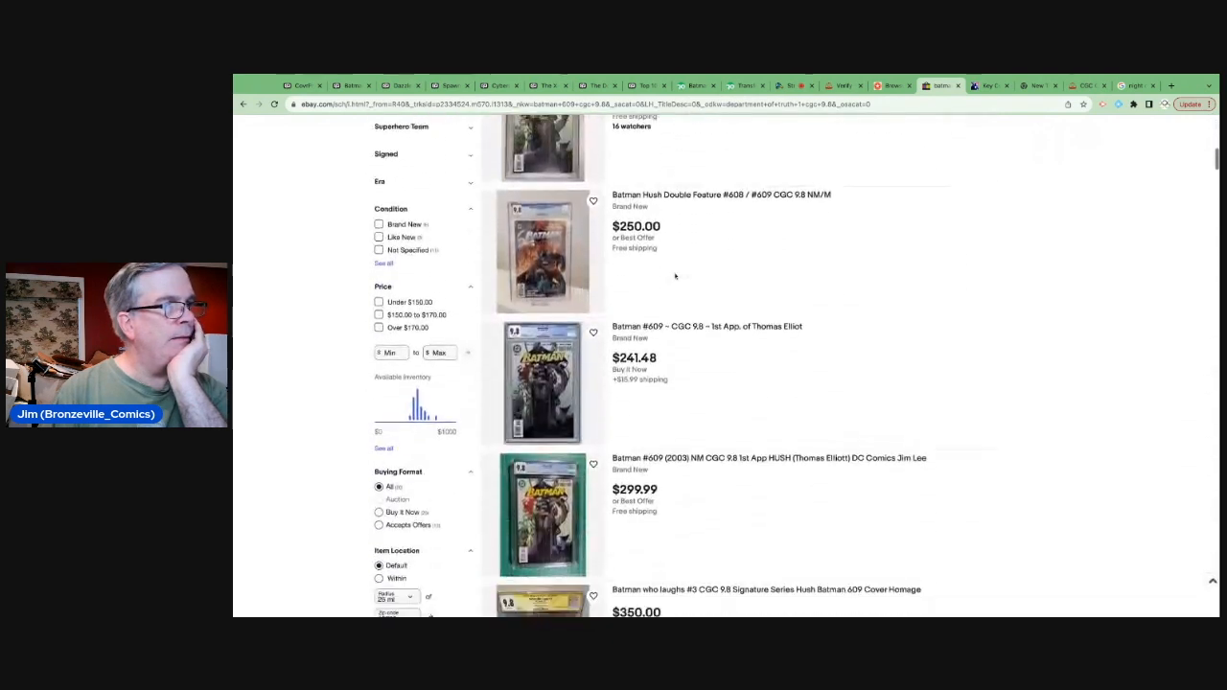
pyautogui.scroll(-3)
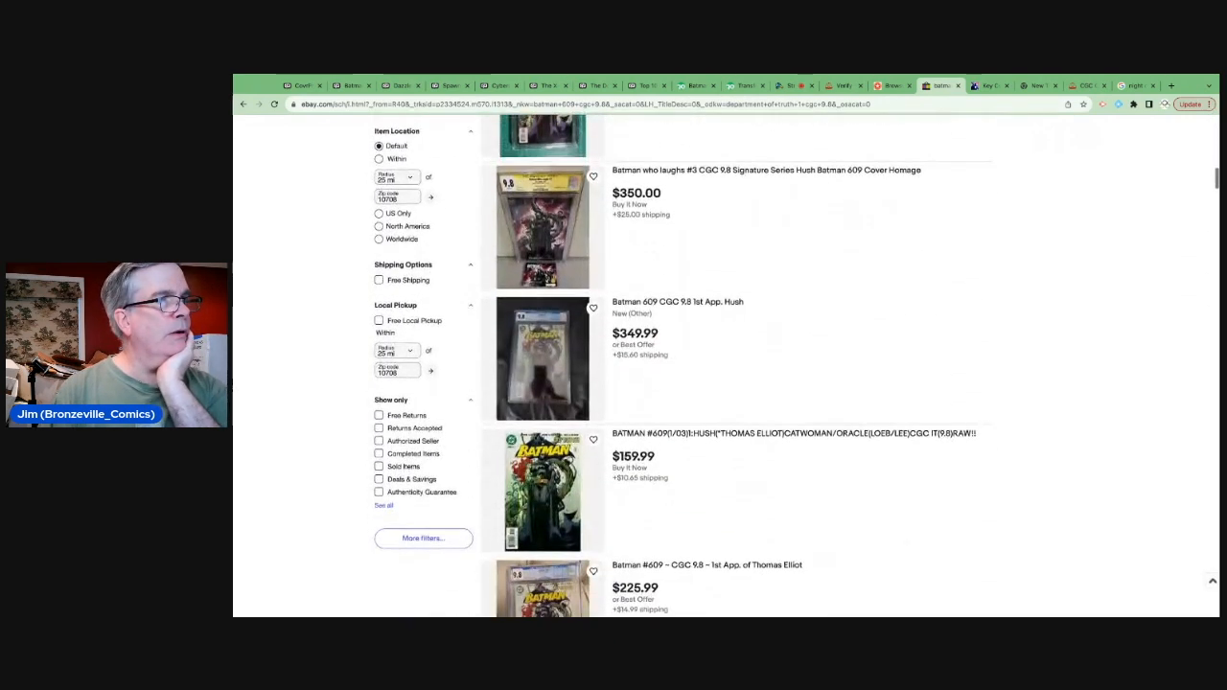
pyautogui.scroll(-3)
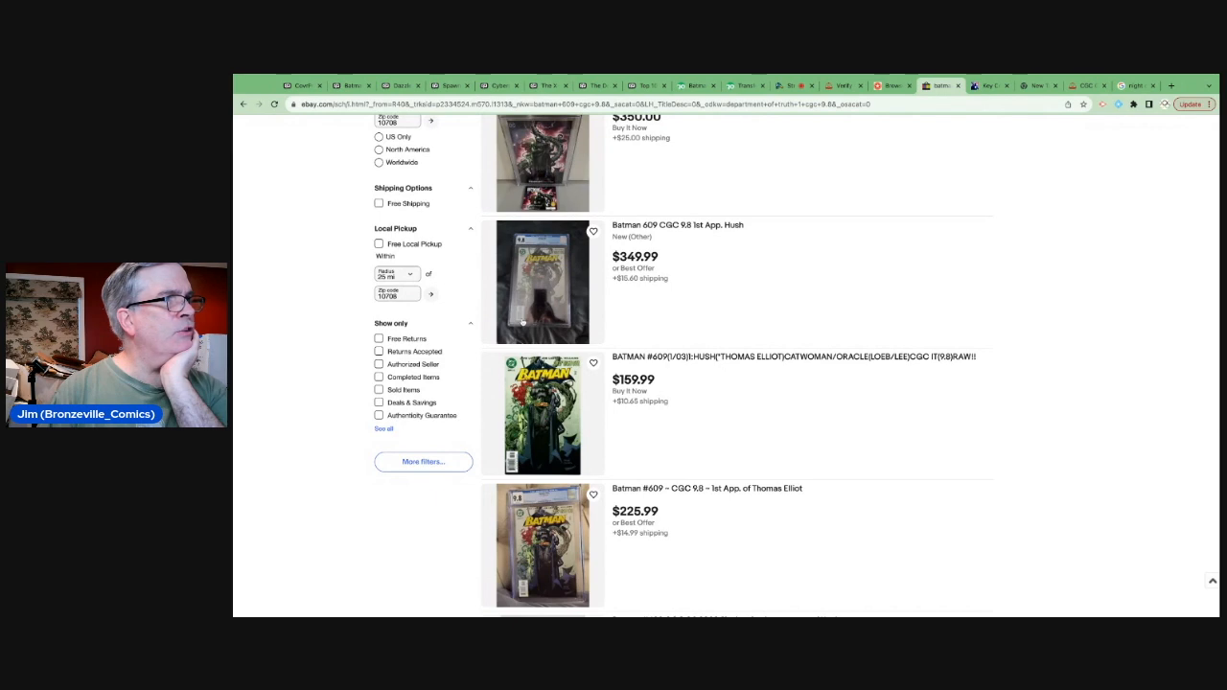
pyautogui.scroll(-3)
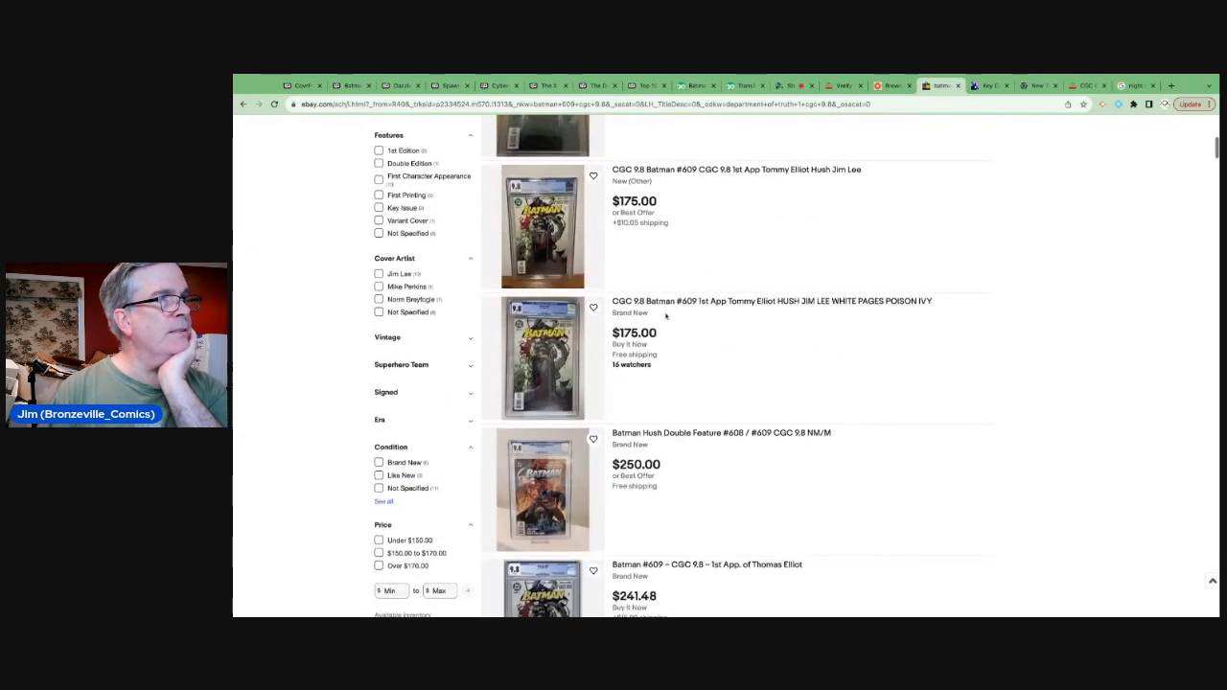
pyautogui.scroll(-3)
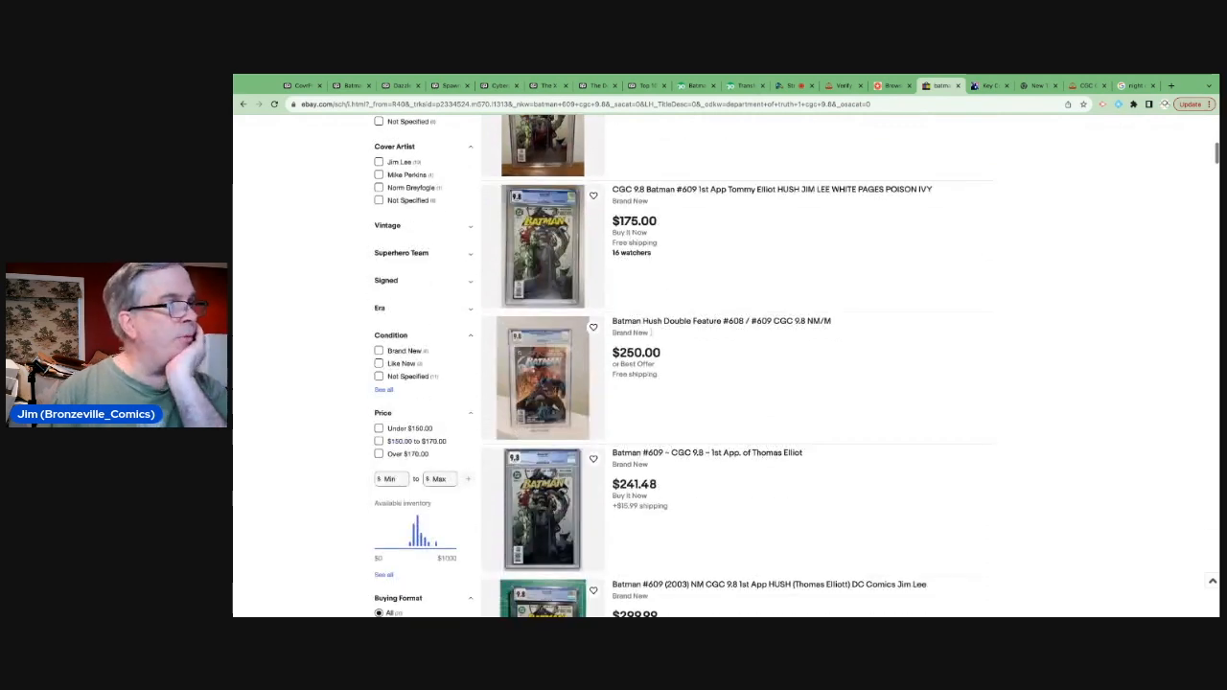
# - Continue through the remaining Batman #609 CGC 9.8 listings, roughly $160–$500
pyautogui.scroll(-3)
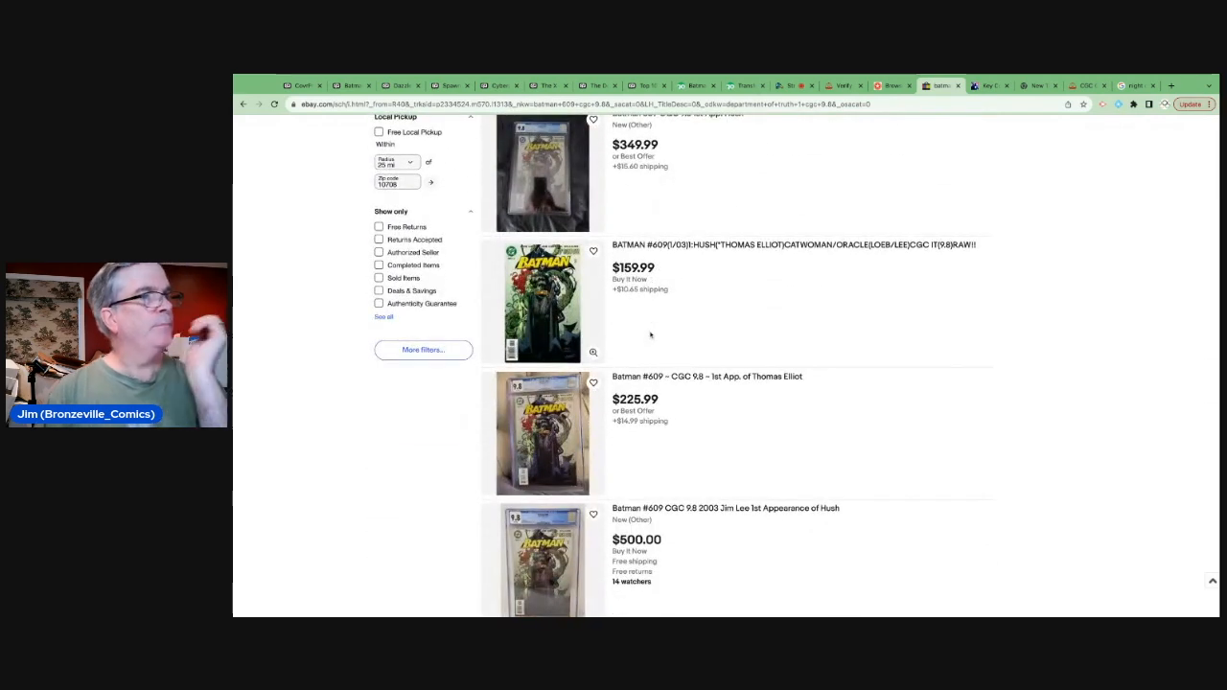
pyautogui.scroll(-3)
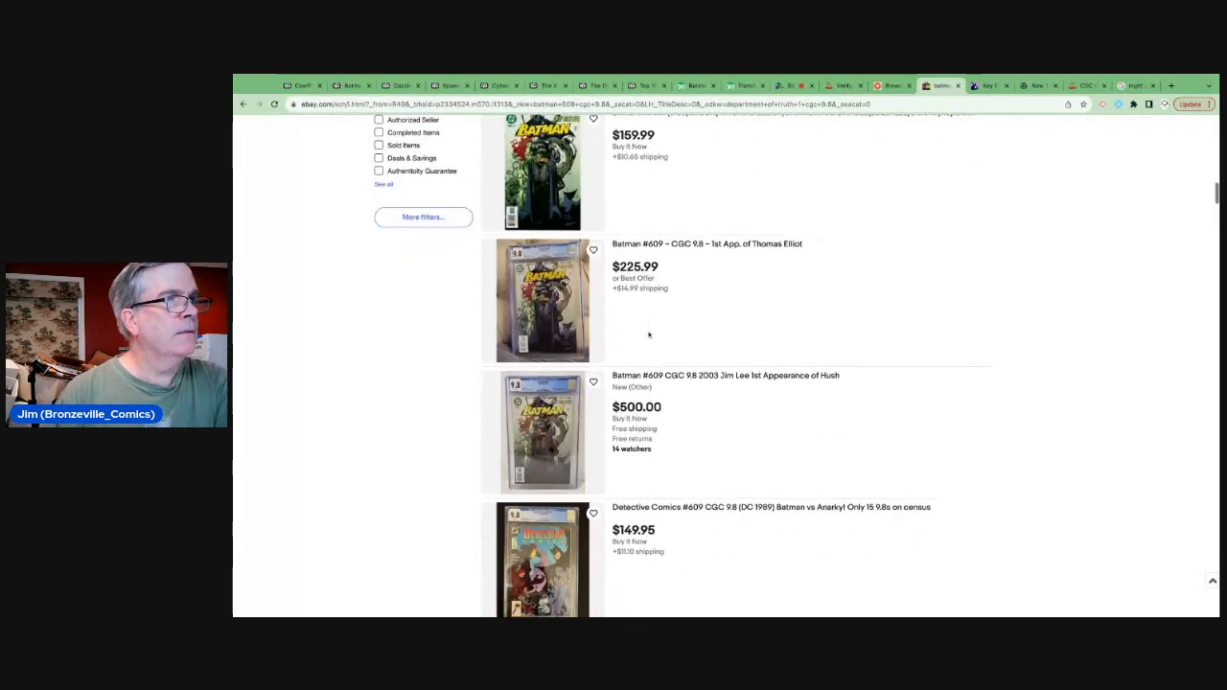
pyautogui.scroll(-3)
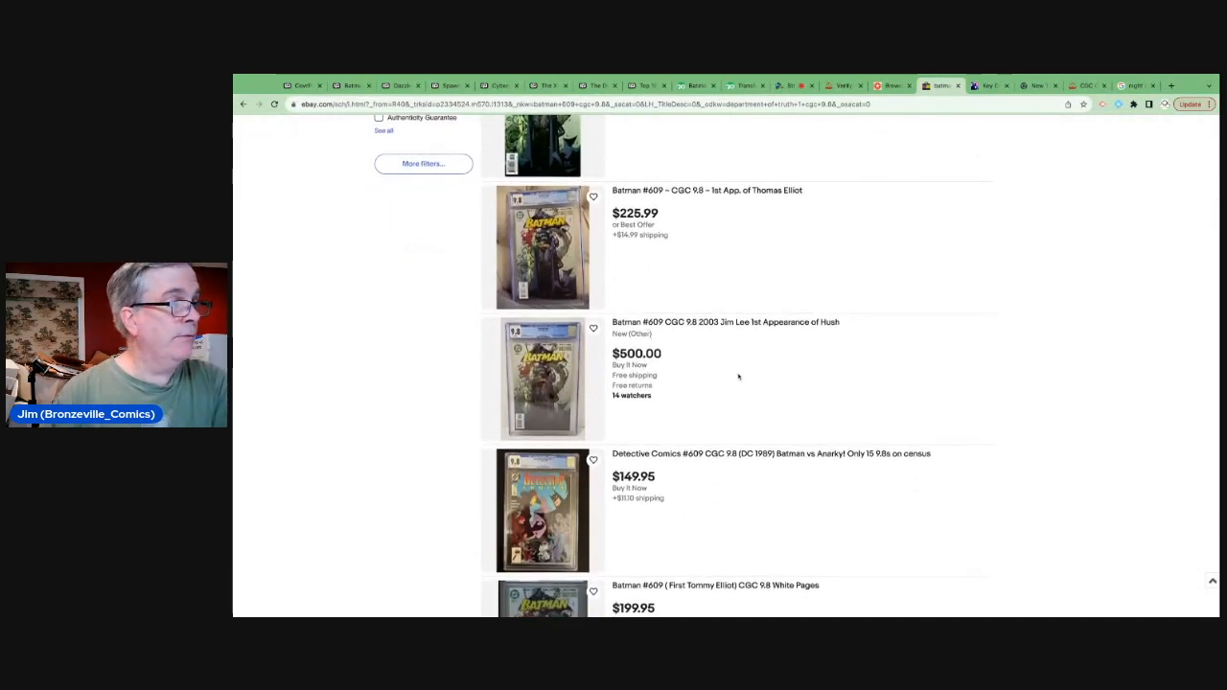
pyautogui.scroll(-3)
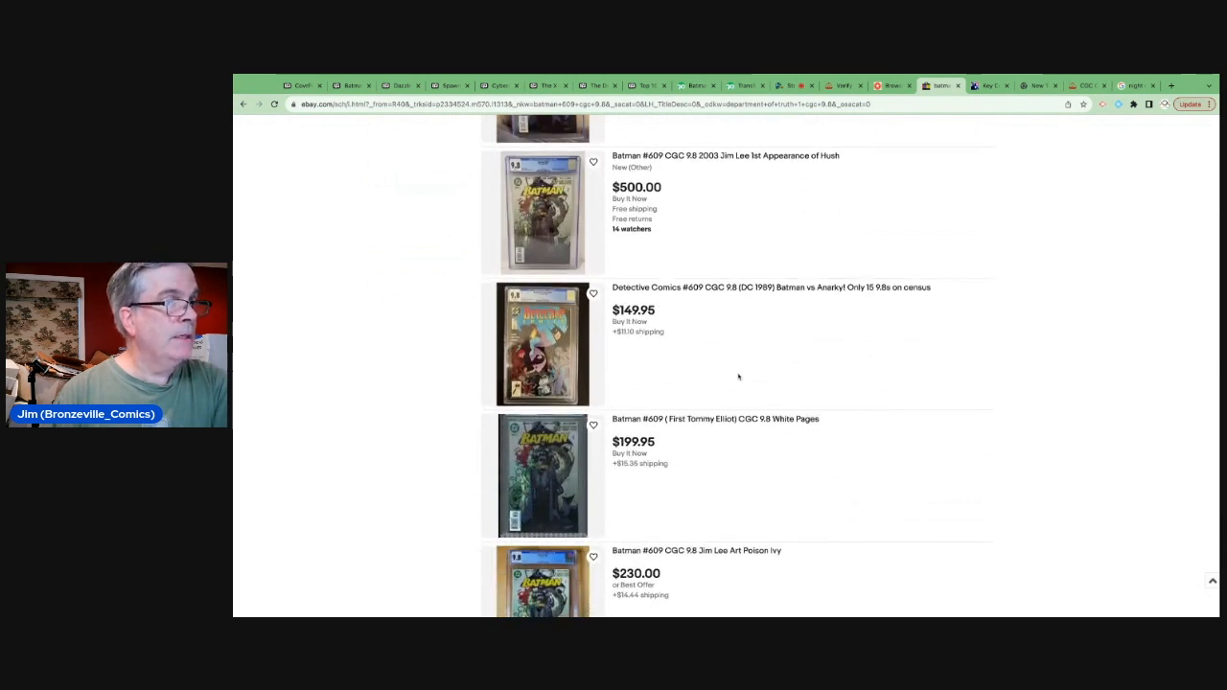
pyautogui.scroll(-3)
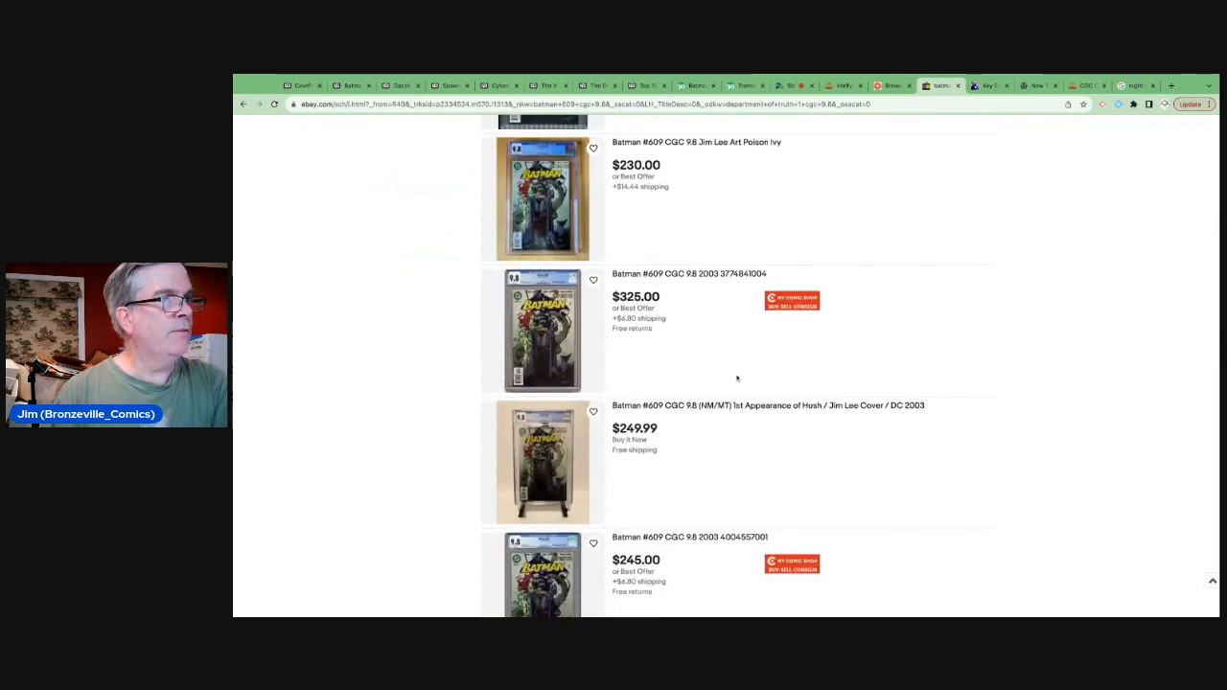
pyautogui.scroll(-3)
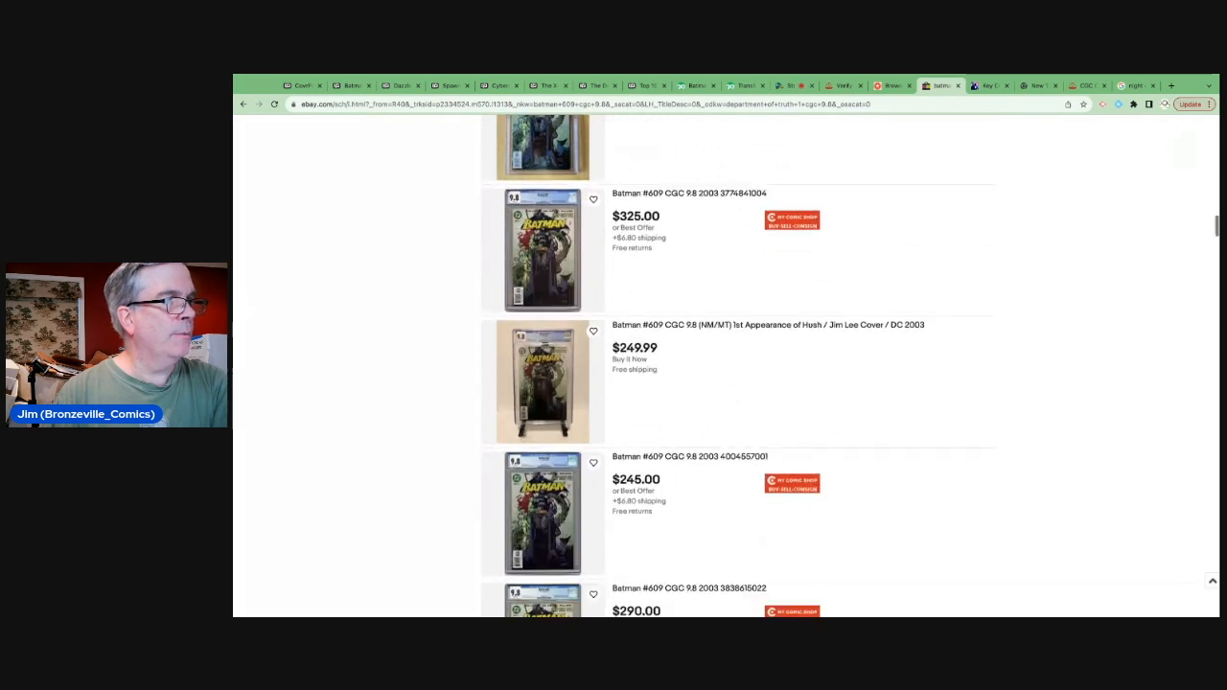
pyautogui.scroll(-3)
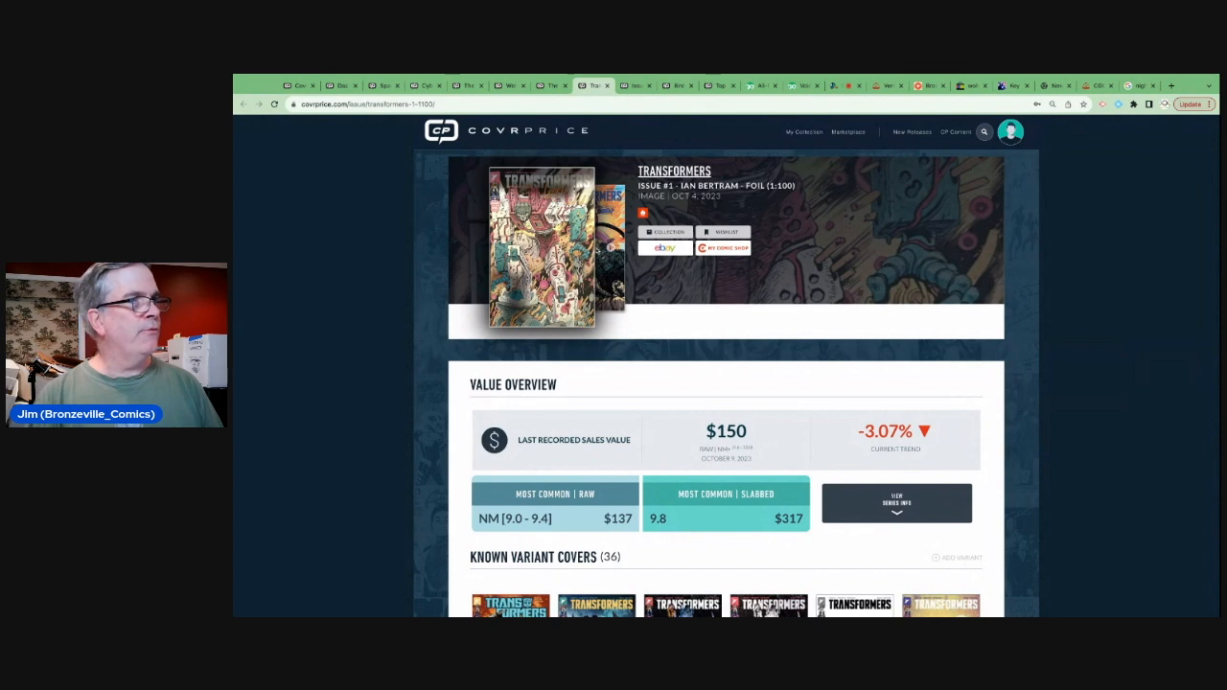
# - Check the Transformers #1 Bertram 1:100 foil values ($137 raw, $317 at 9.8) and enlarge its cover
pyautogui.scroll(-3)
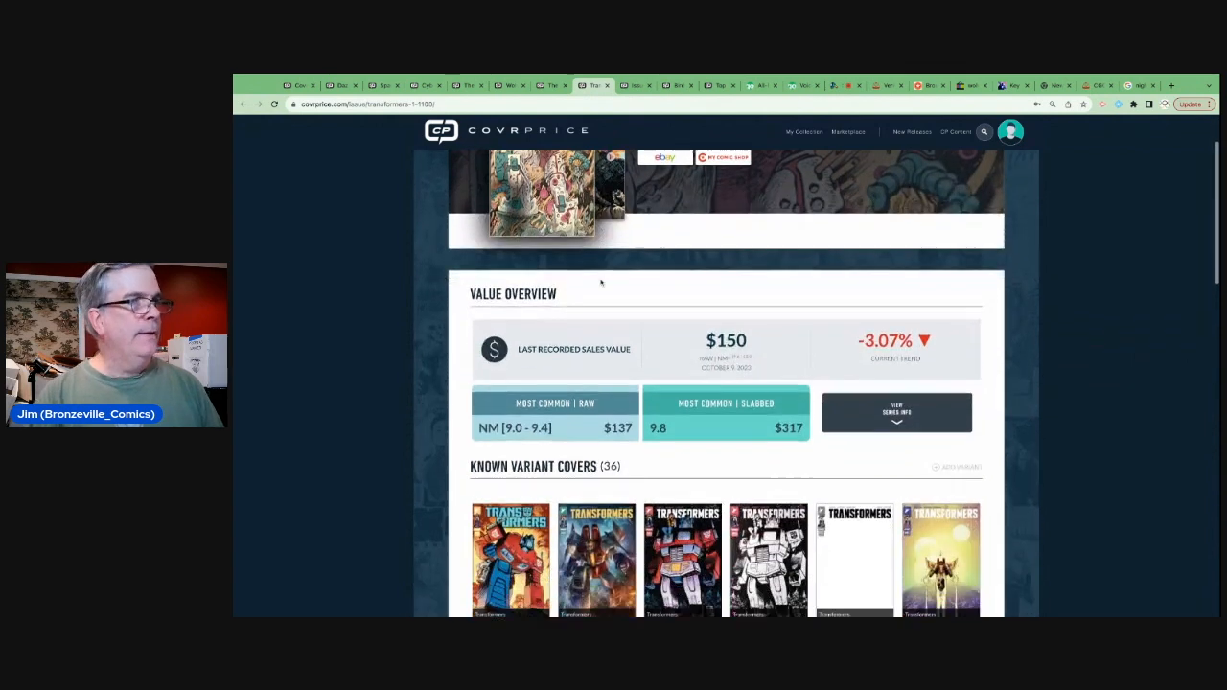
pyautogui.scroll(-3)
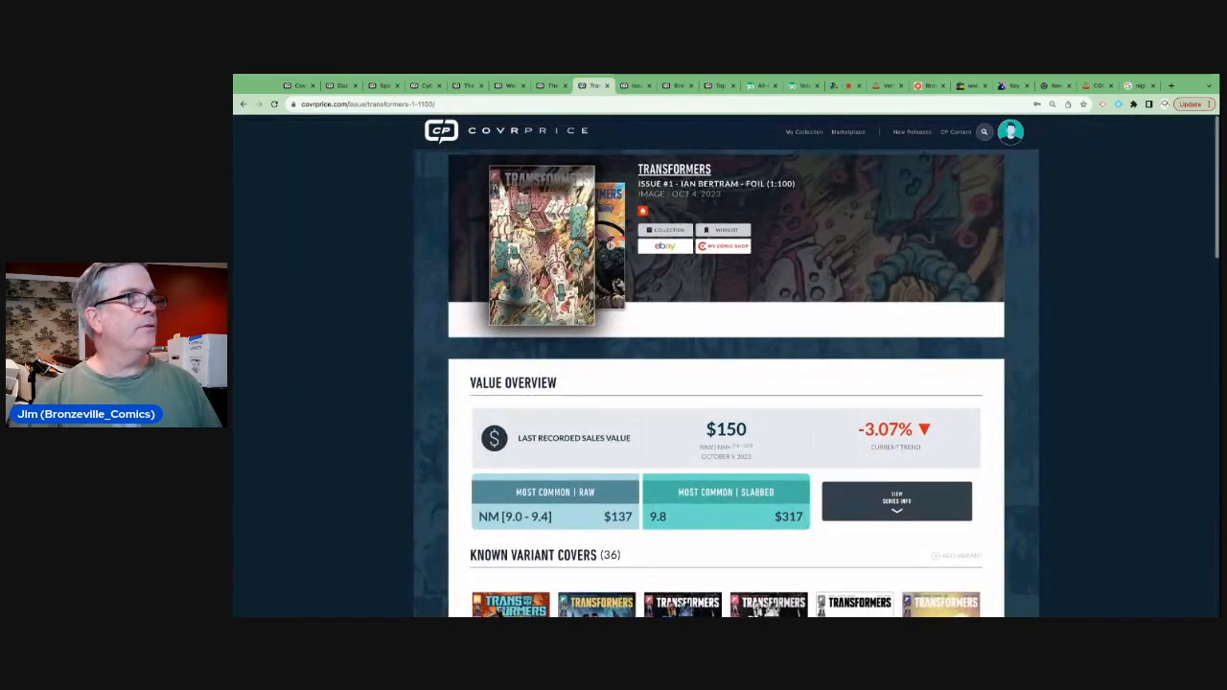
pyautogui.click(541, 244)
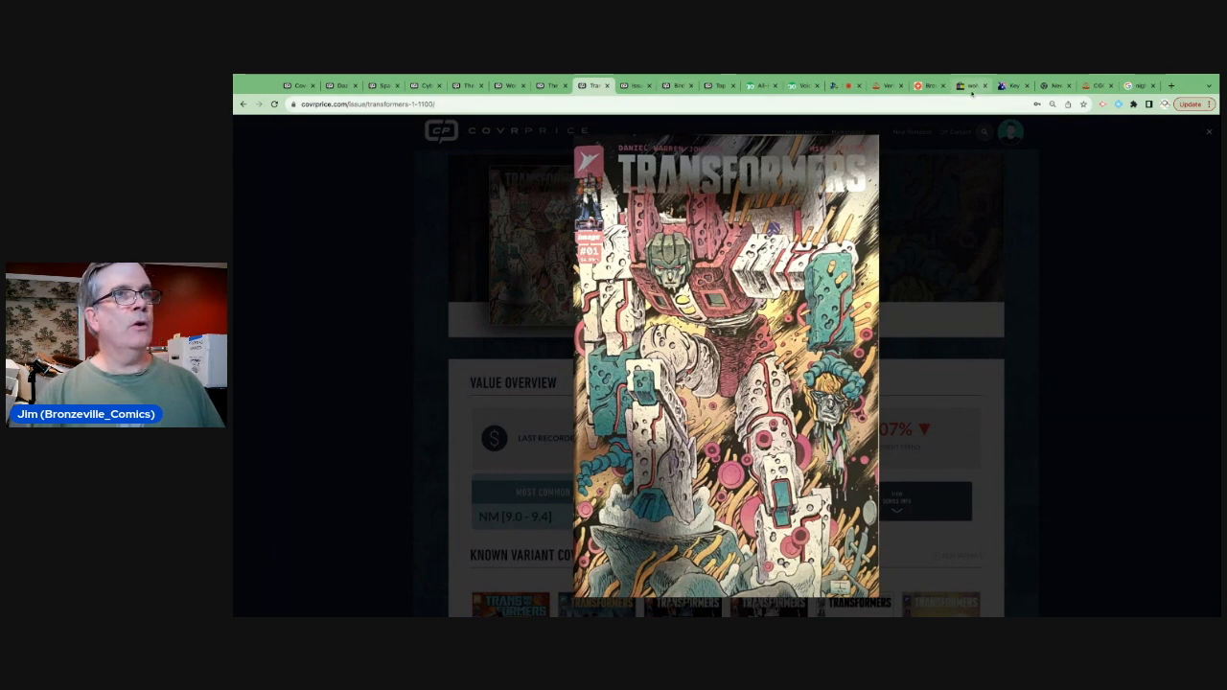
# - Search eBay for 'transformers 1:100' and view the first Bertram foil listings
pyautogui.click(971, 86)
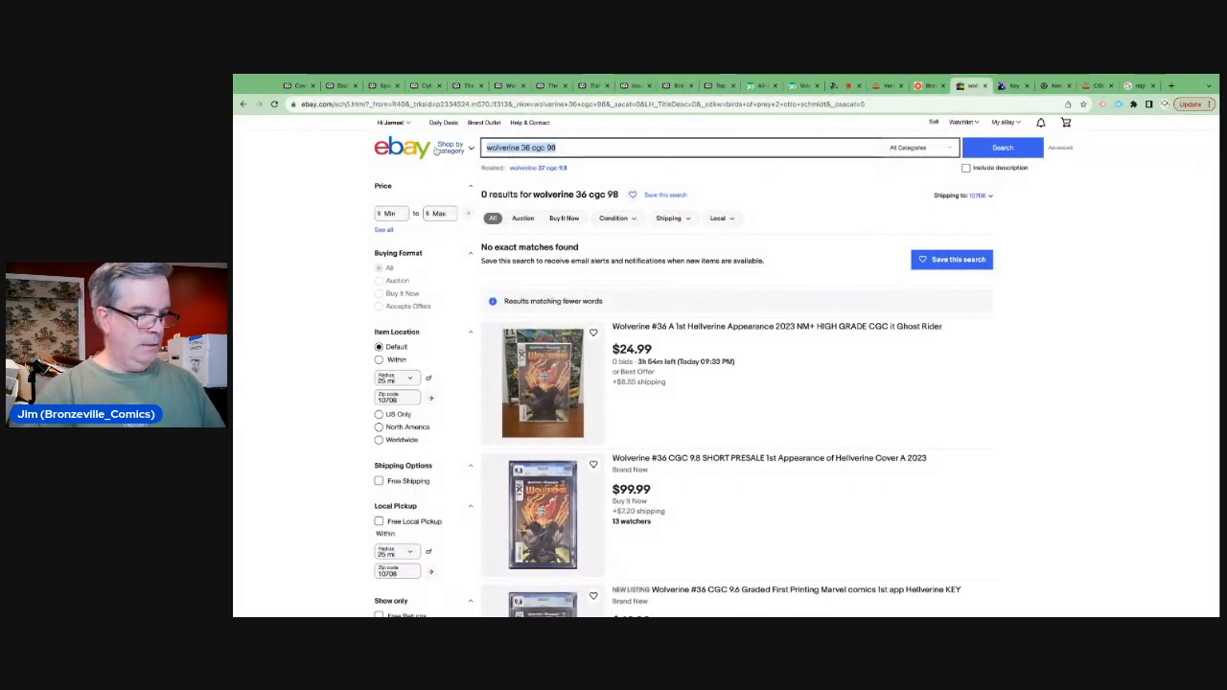
pyautogui.write('transformers 1:100')
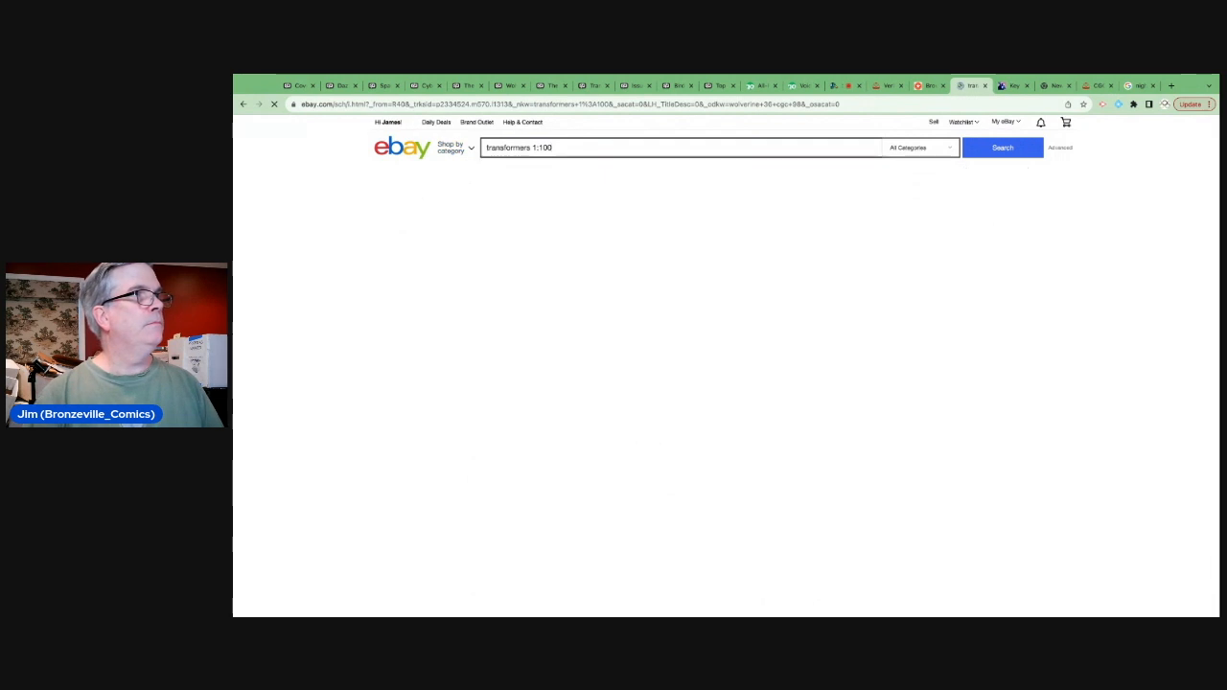
pyautogui.click(1002, 148)
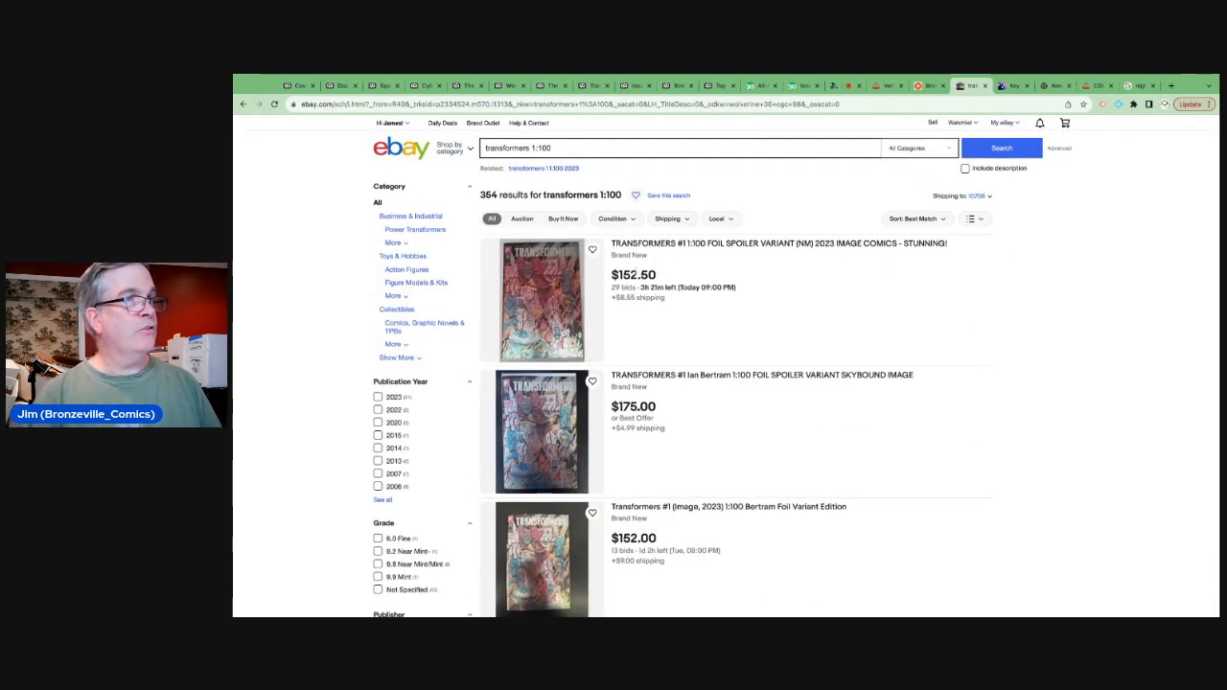
pyautogui.scroll(-3)
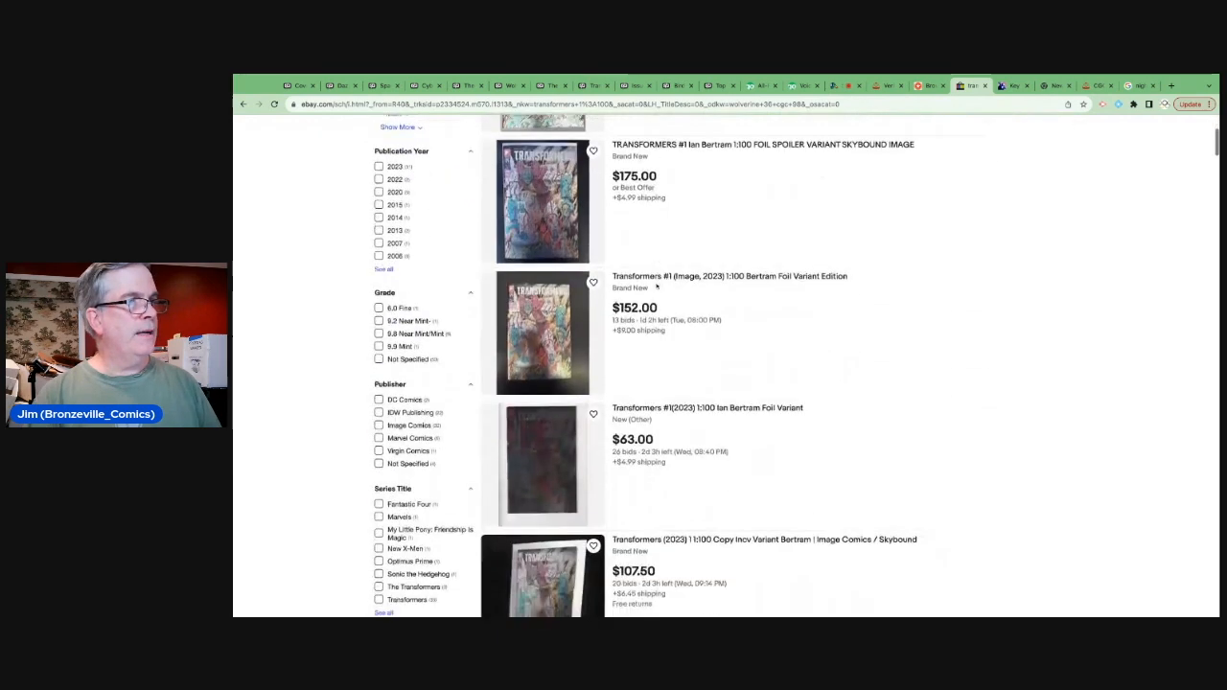
pyautogui.scroll(-3)
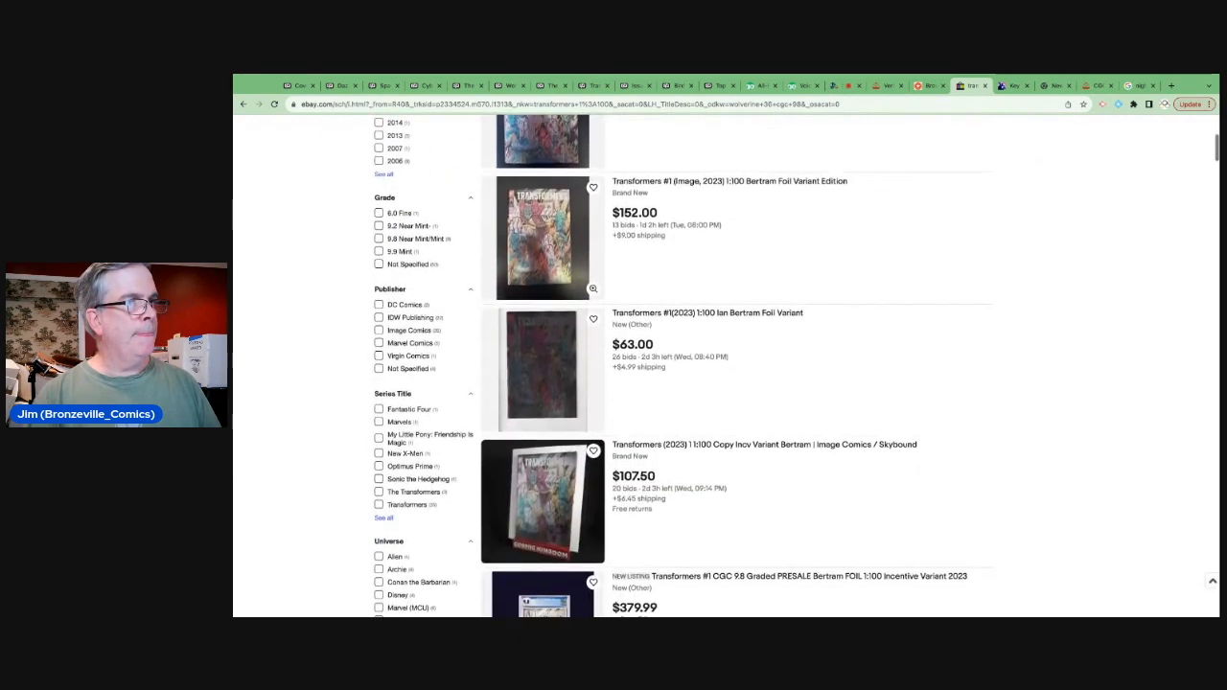
# - Review further results: copies mostly $140–$200, one at $63, a CGC 9.8 at $379.99
pyautogui.scroll(-3)
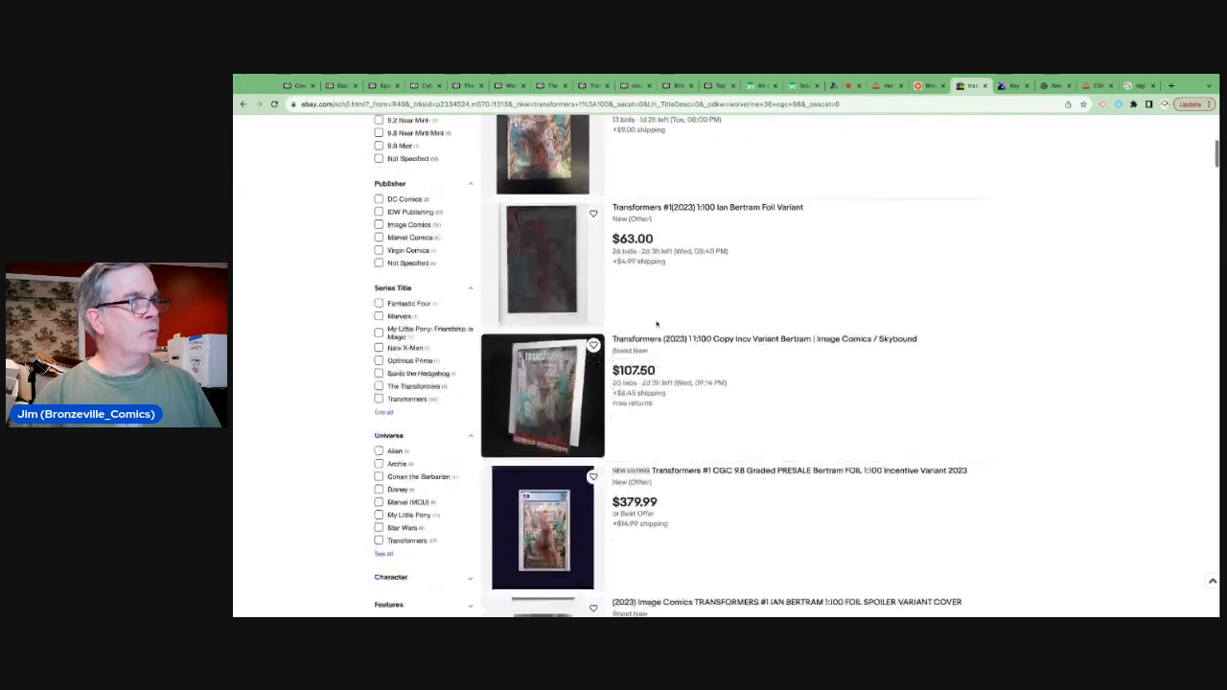
pyautogui.scroll(-3)
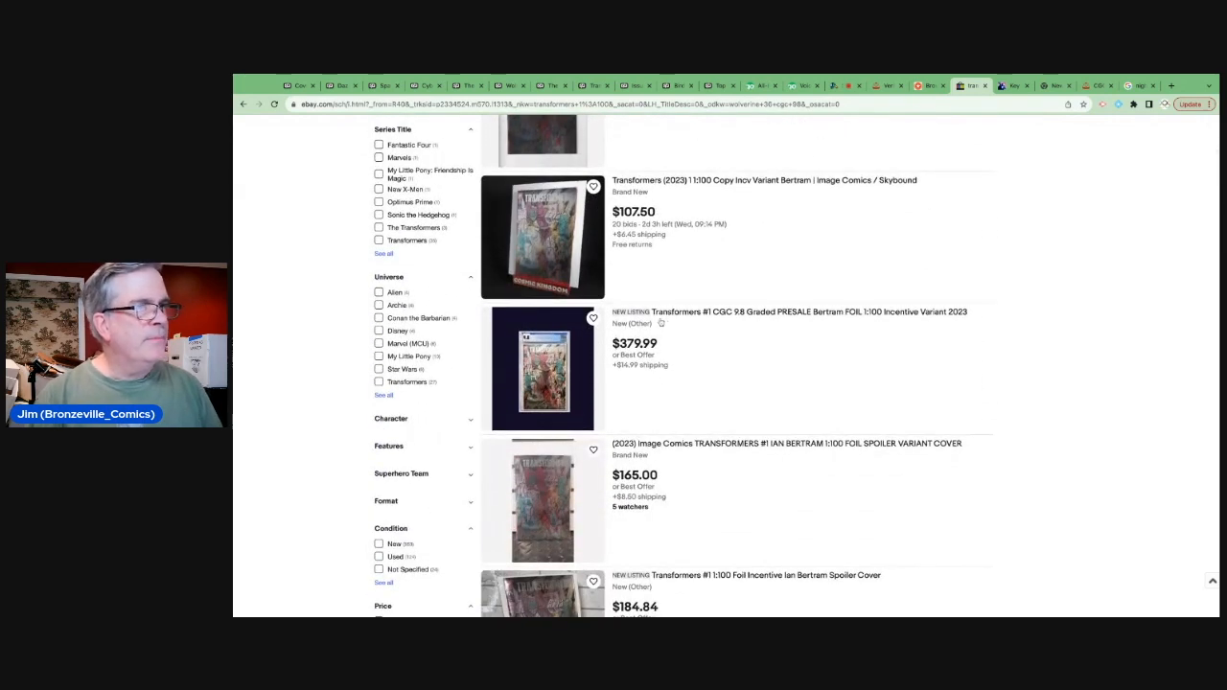
pyautogui.scroll(-3)
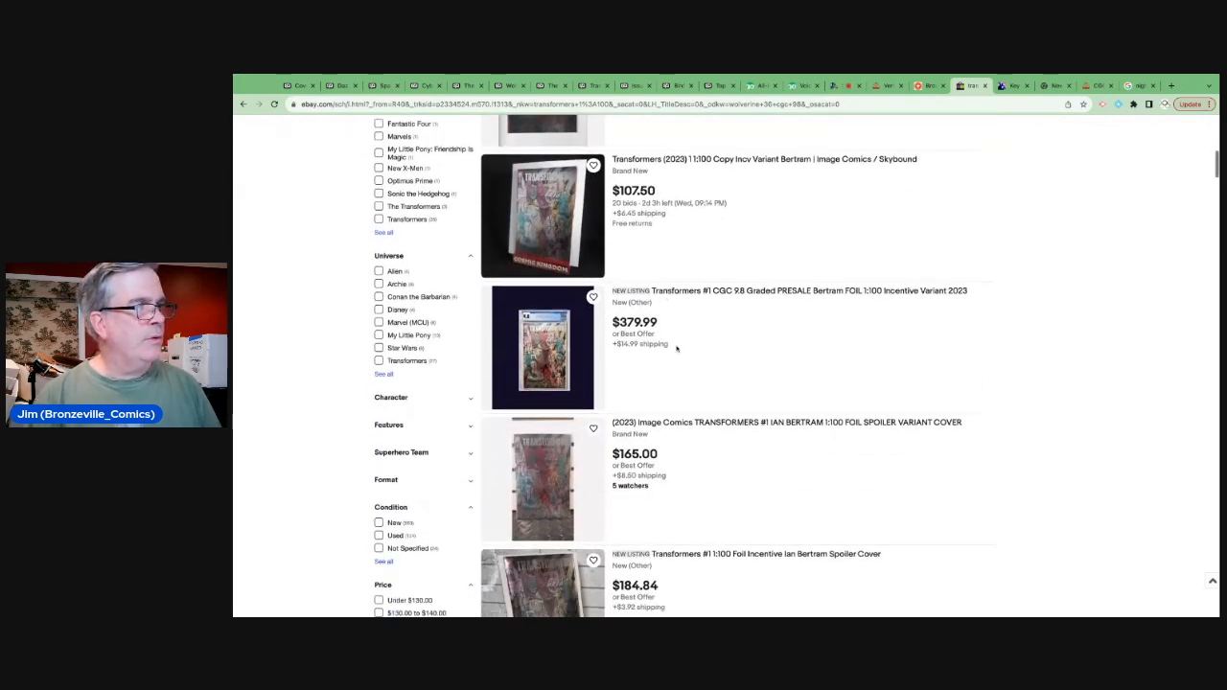
pyautogui.scroll(-3)
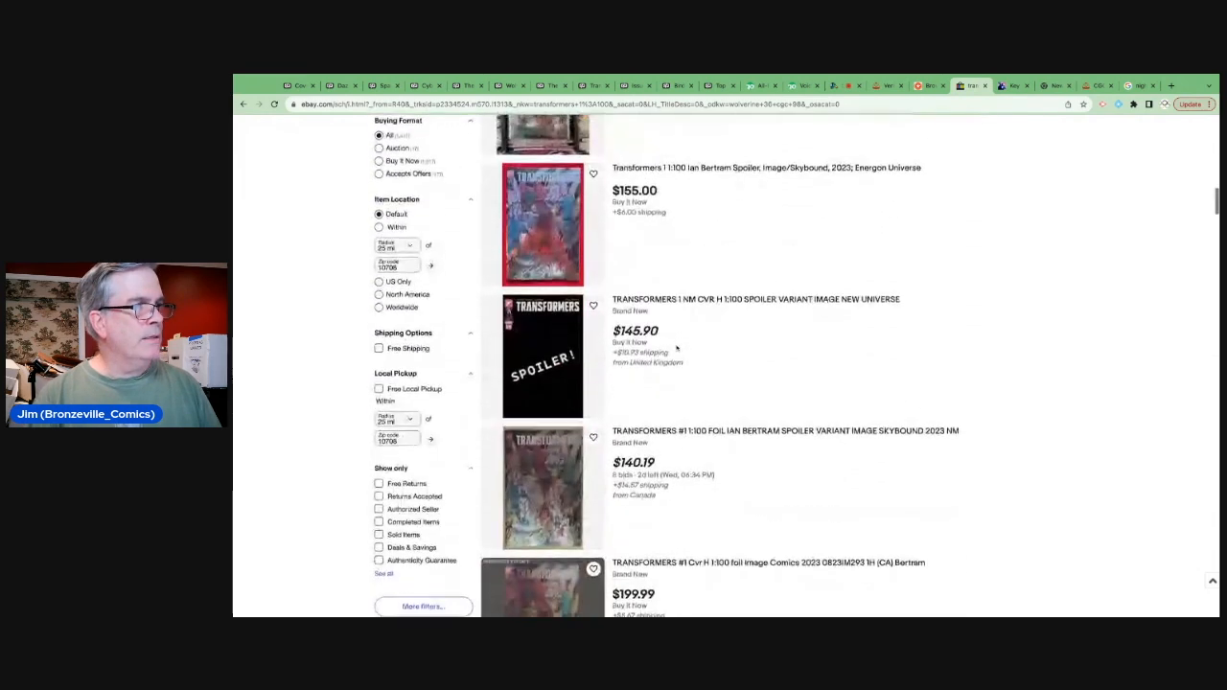
pyautogui.scroll(-3)
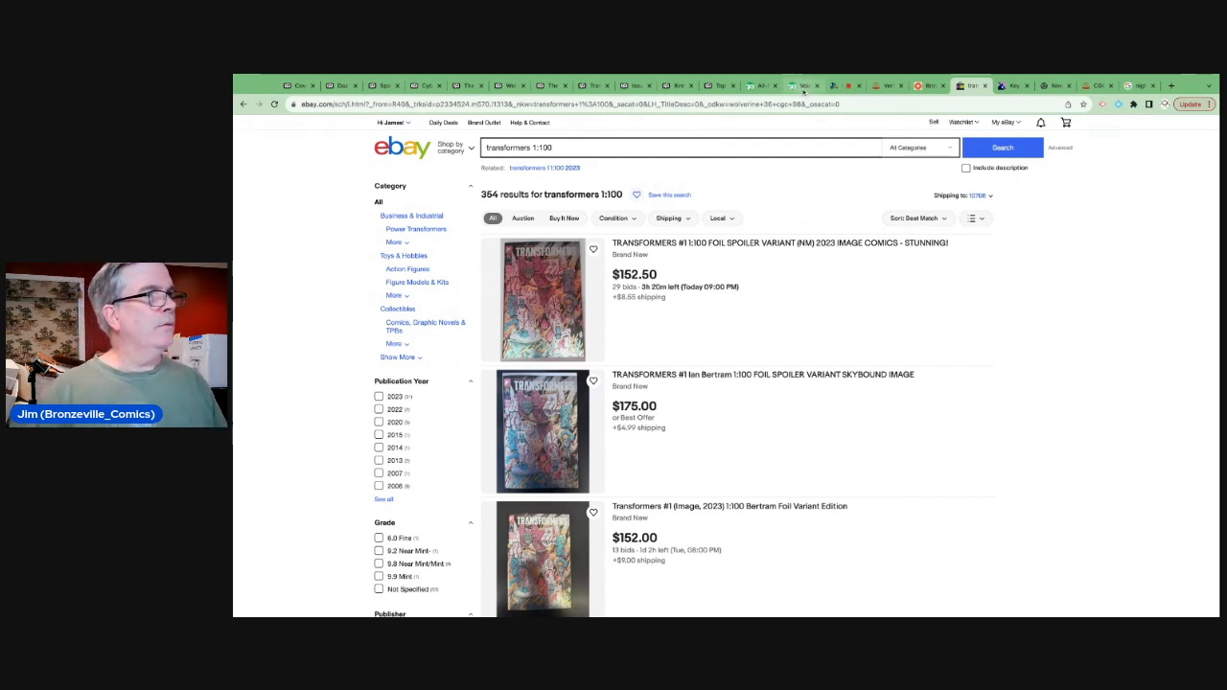
# - Find Transformers #1 on GoCollect and browse its known variants, including Bertram's 1:100 foil
pyautogui.click(803, 86)
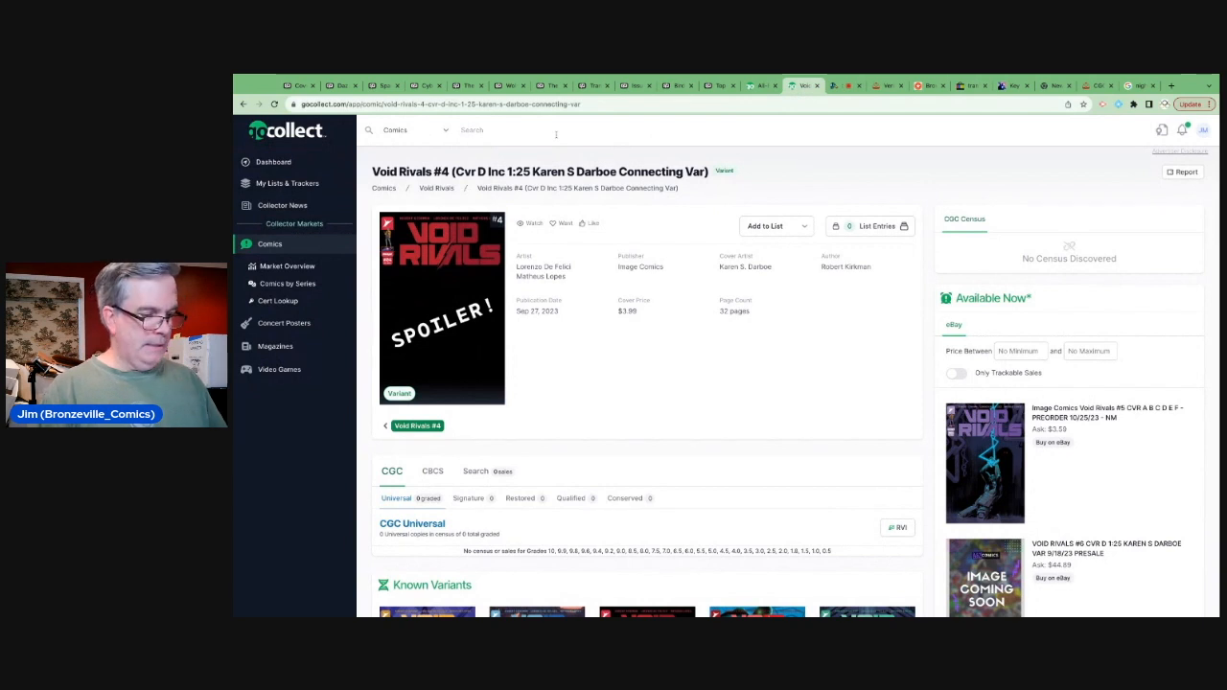
pyautogui.write('transform')
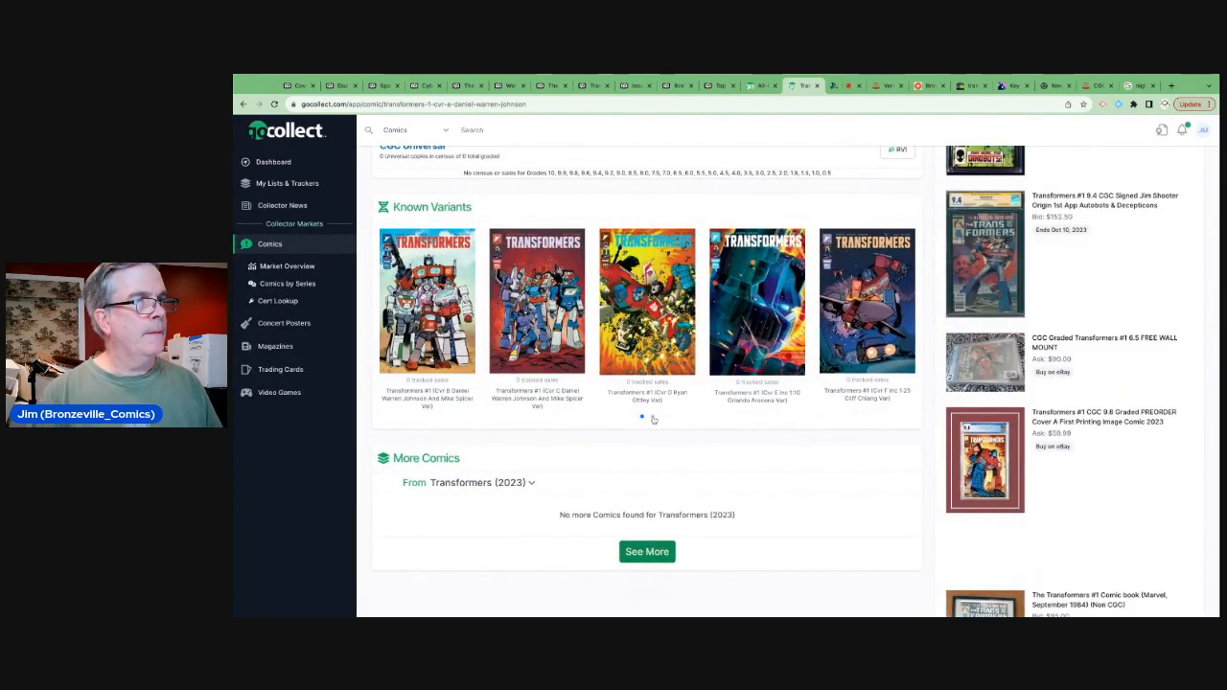
pyautogui.click(653, 414)
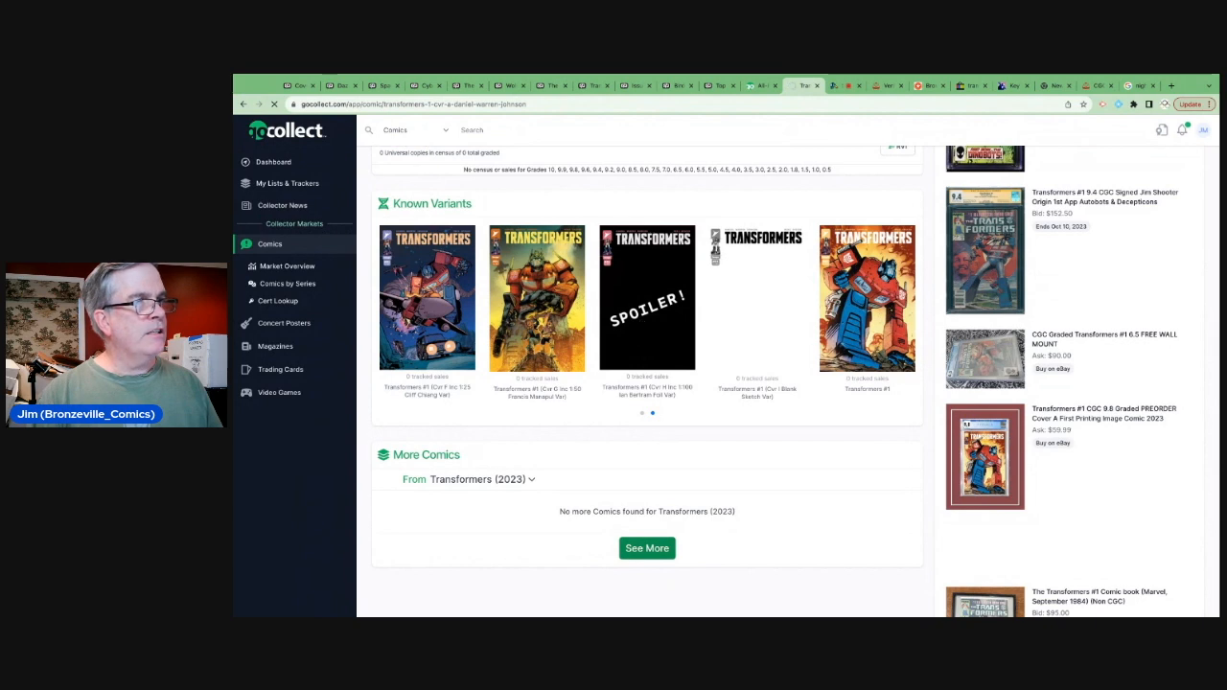
pyautogui.click(647, 297)
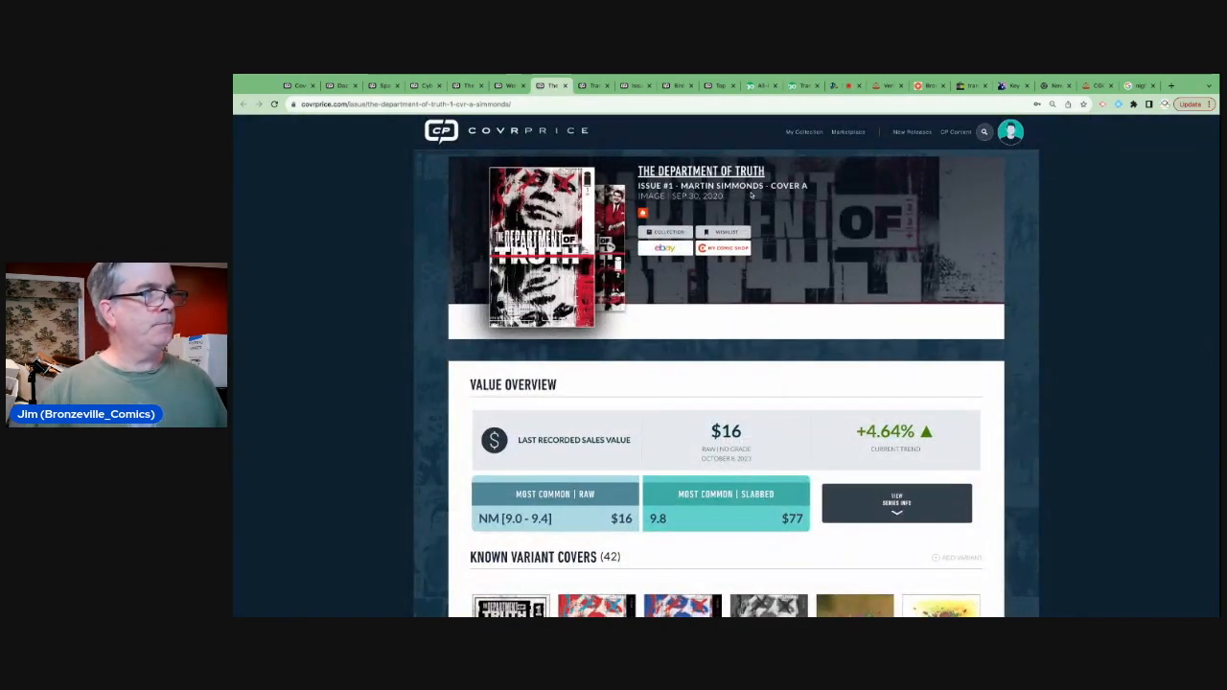
# - Scroll the CovrPrice Department of Truth #1 page down to the Known Variant Covers section
pyautogui.scroll(-3)
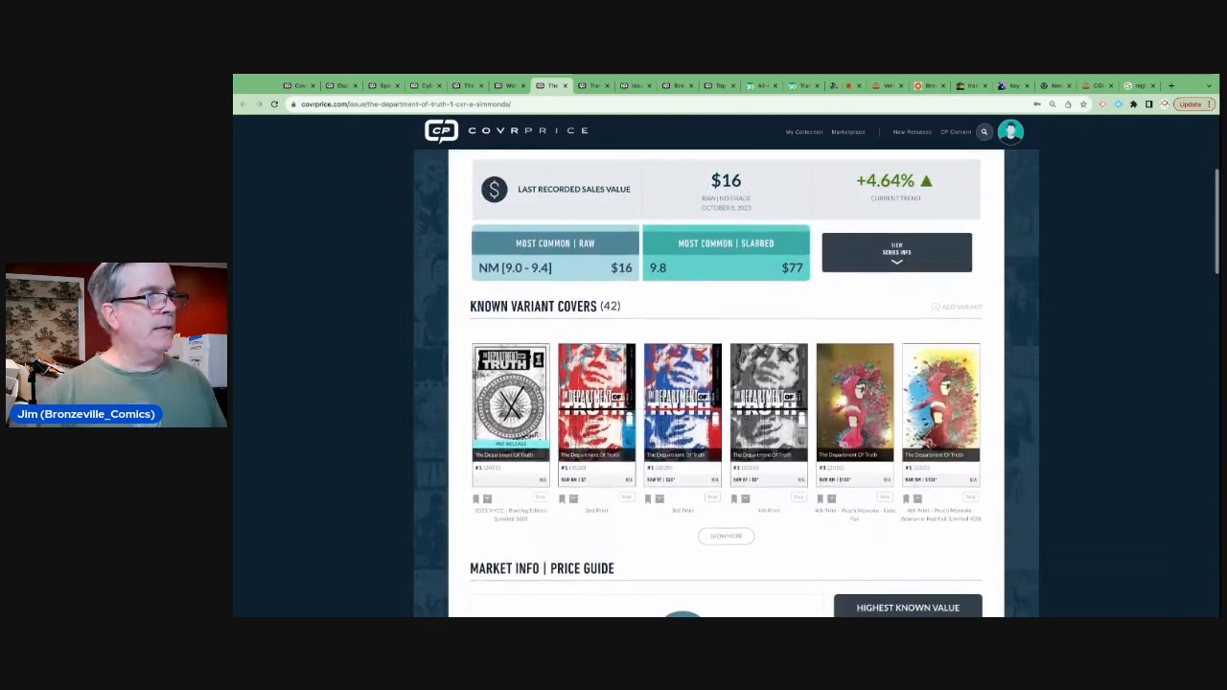
pyautogui.scroll(-3)
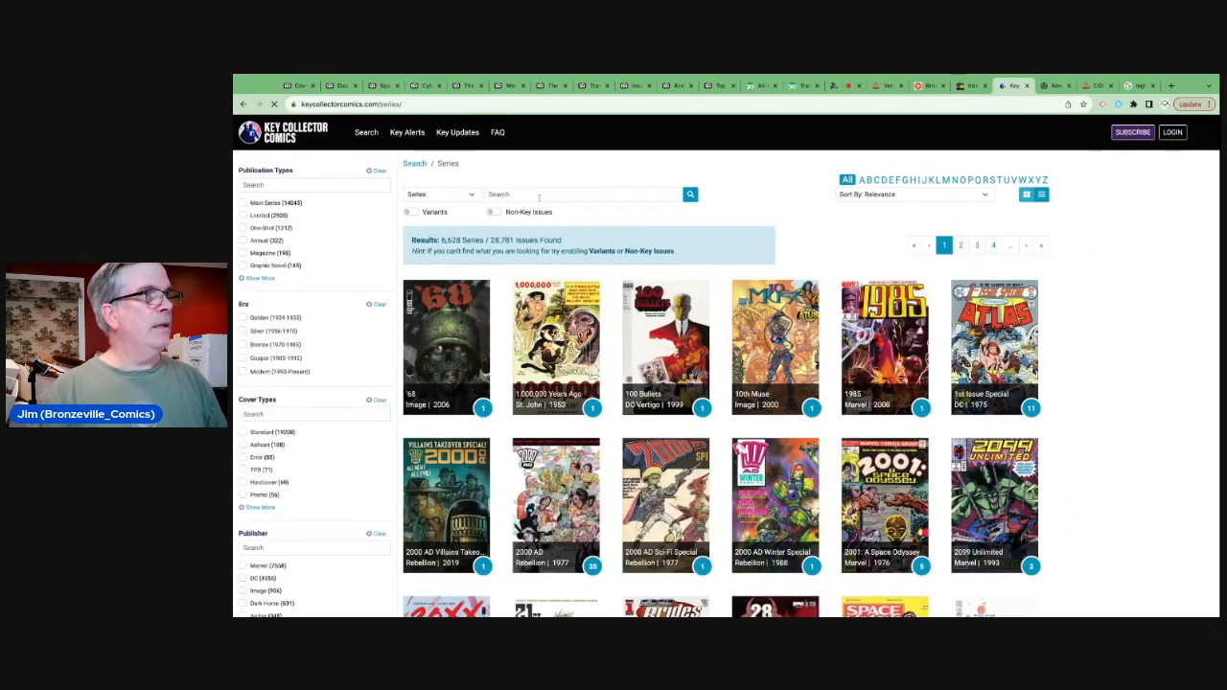
# - Search Key Collector Comics series for 'department of truth' and open the 42-issue result
pyautogui.write('department')
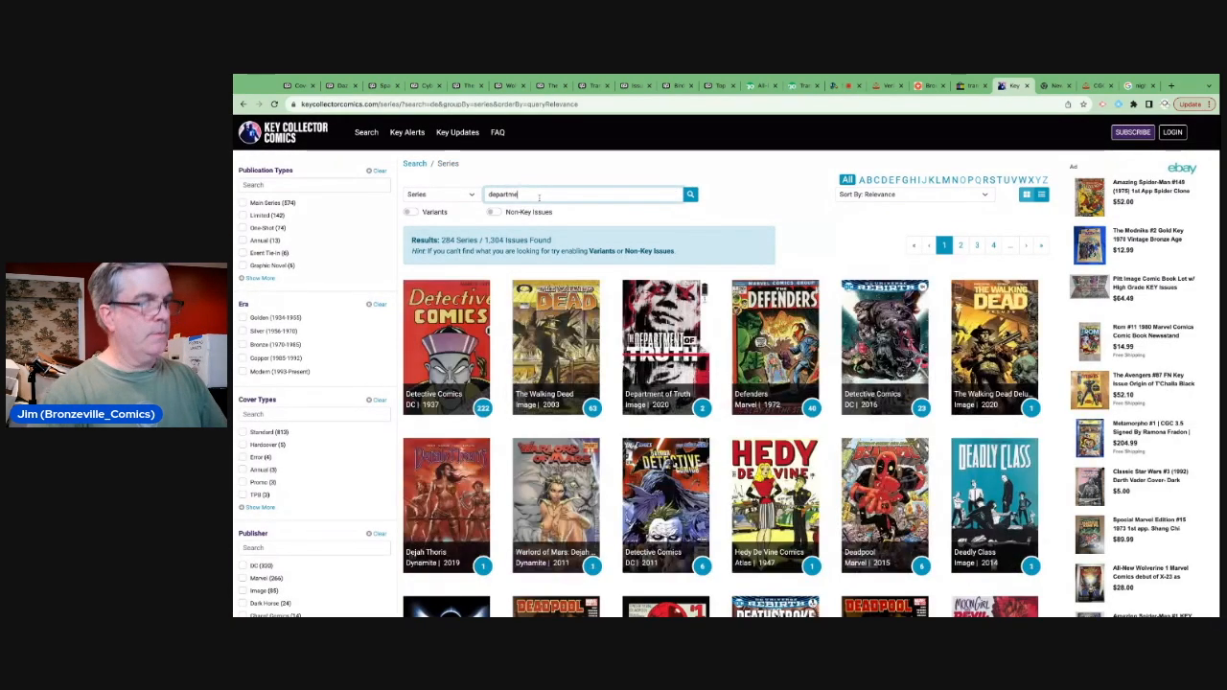
pyautogui.write('department of truth')
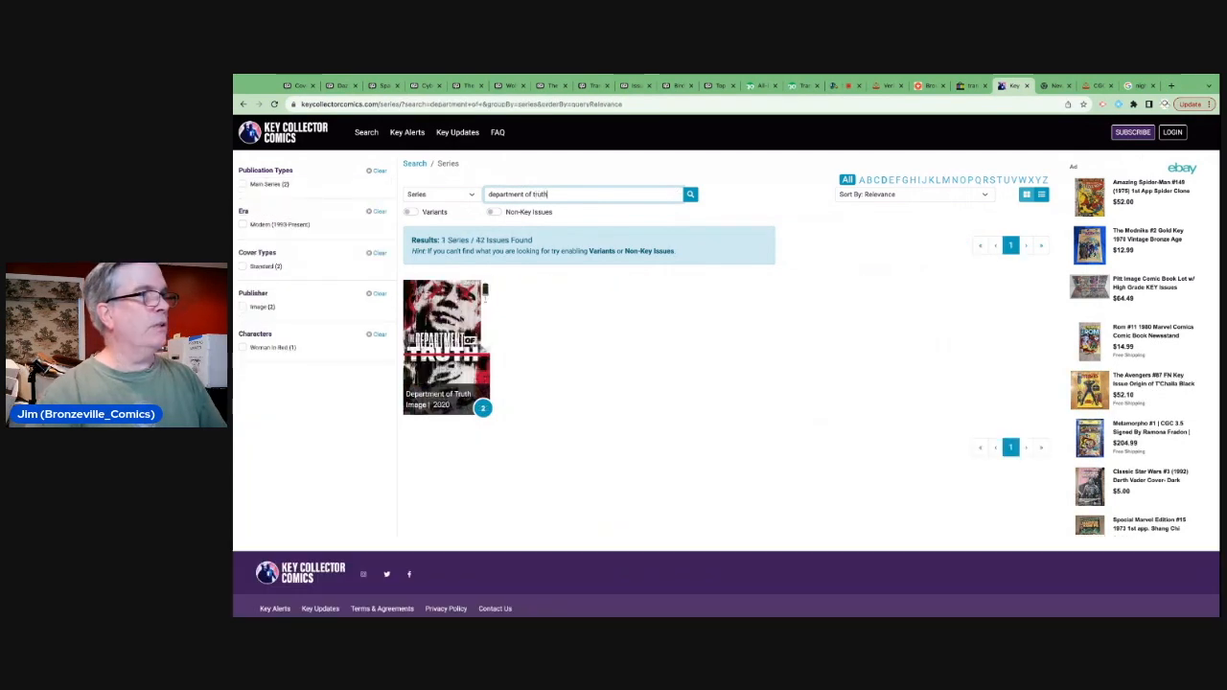
pyautogui.click(445, 345)
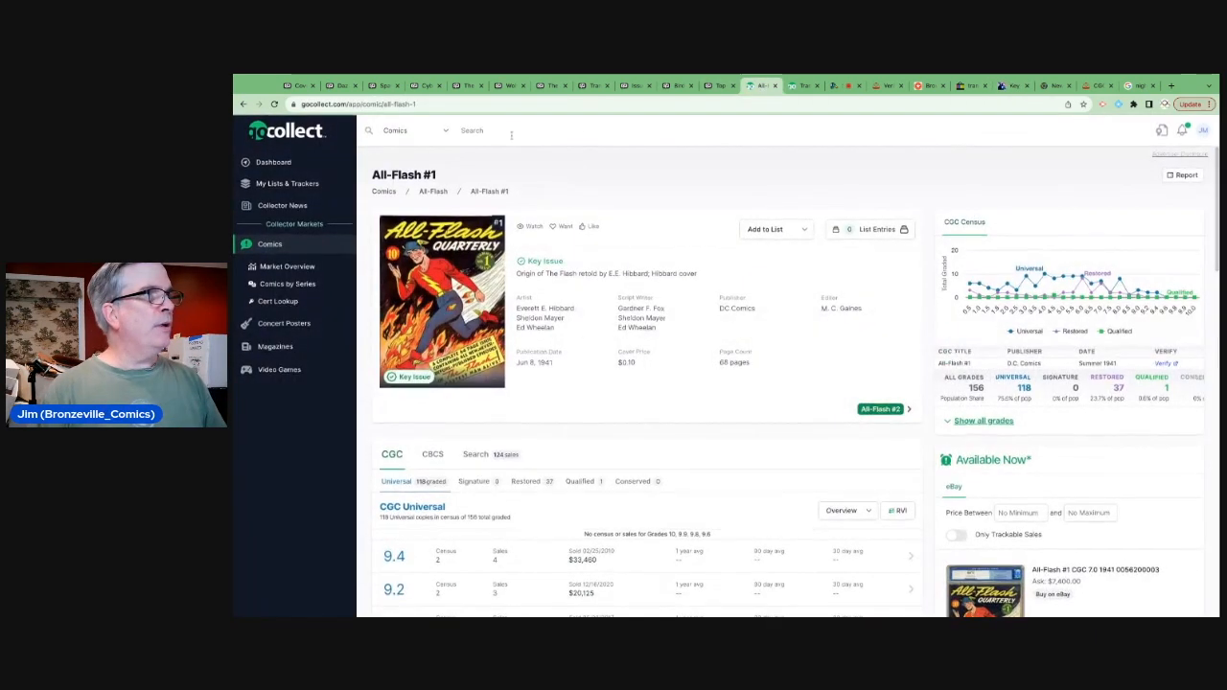
# - Search GoCollect for 'department of truth 1' and open the Department of Truth #1 issue page
pyautogui.write('derosa')
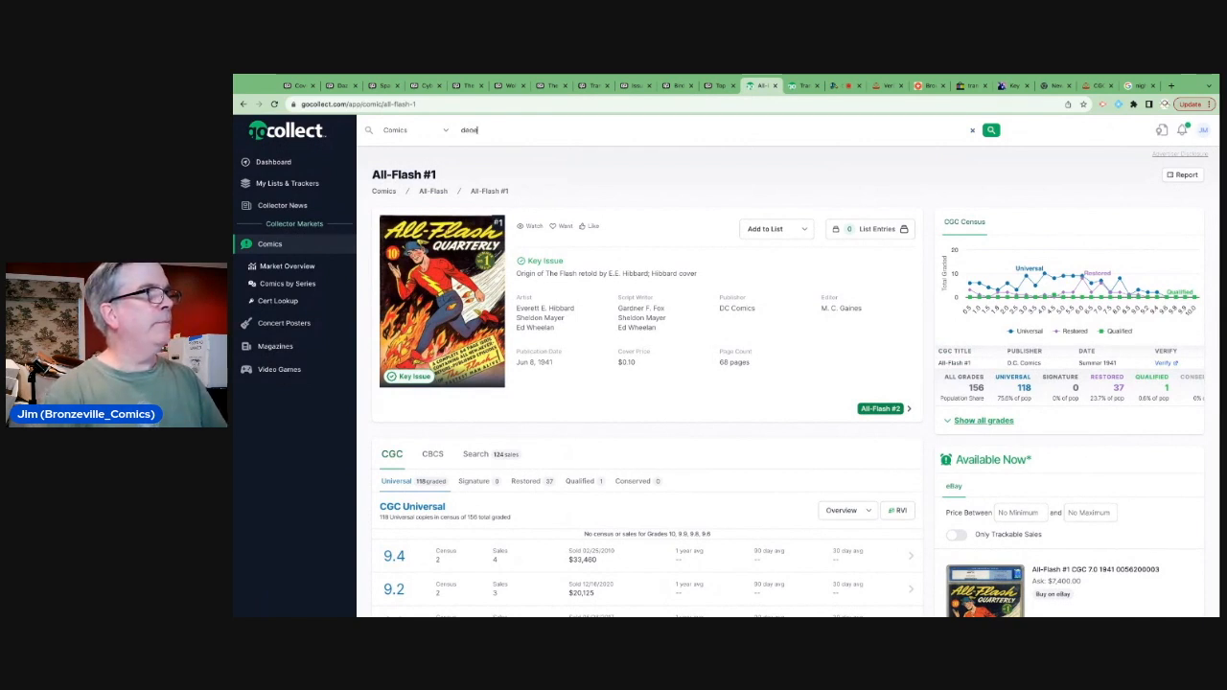
pyautogui.write('department of truth 1')
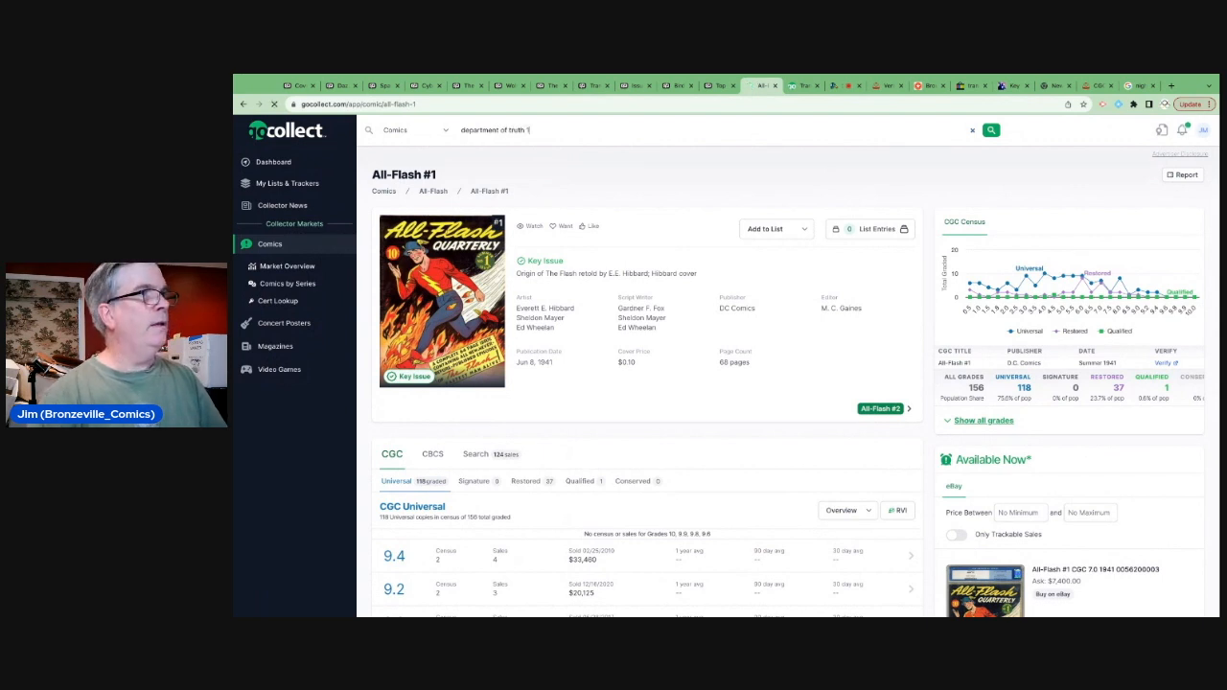
pyautogui.click(990, 130)
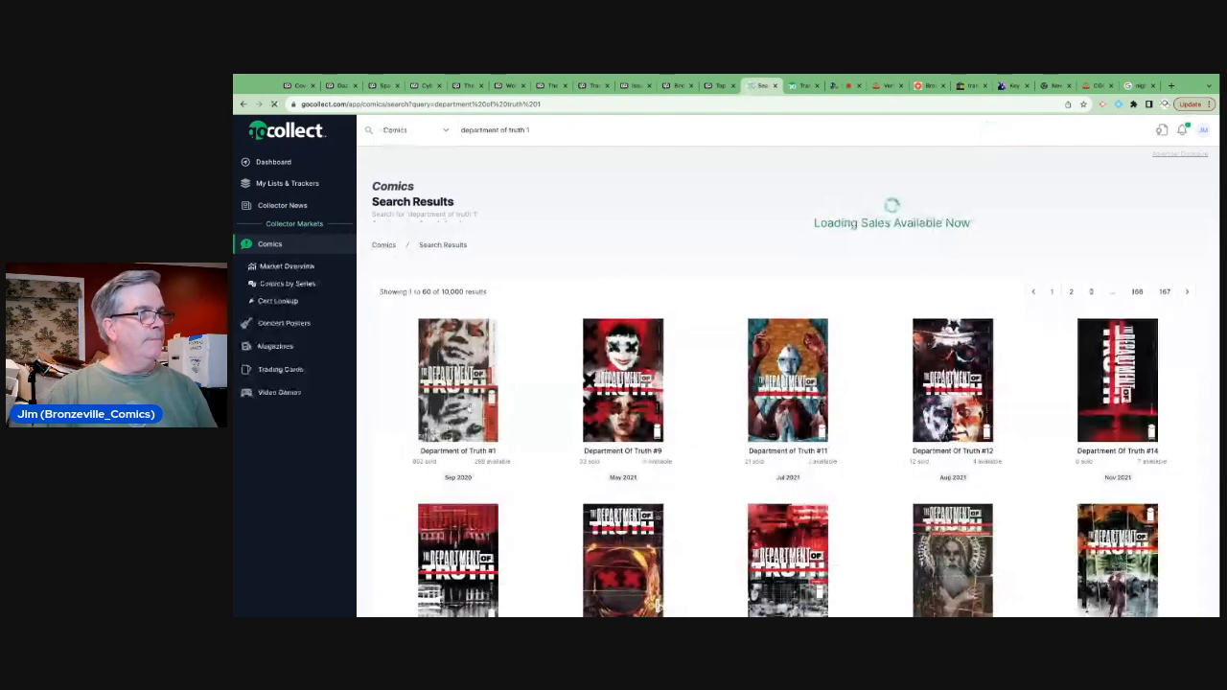
pyautogui.click(458, 379)
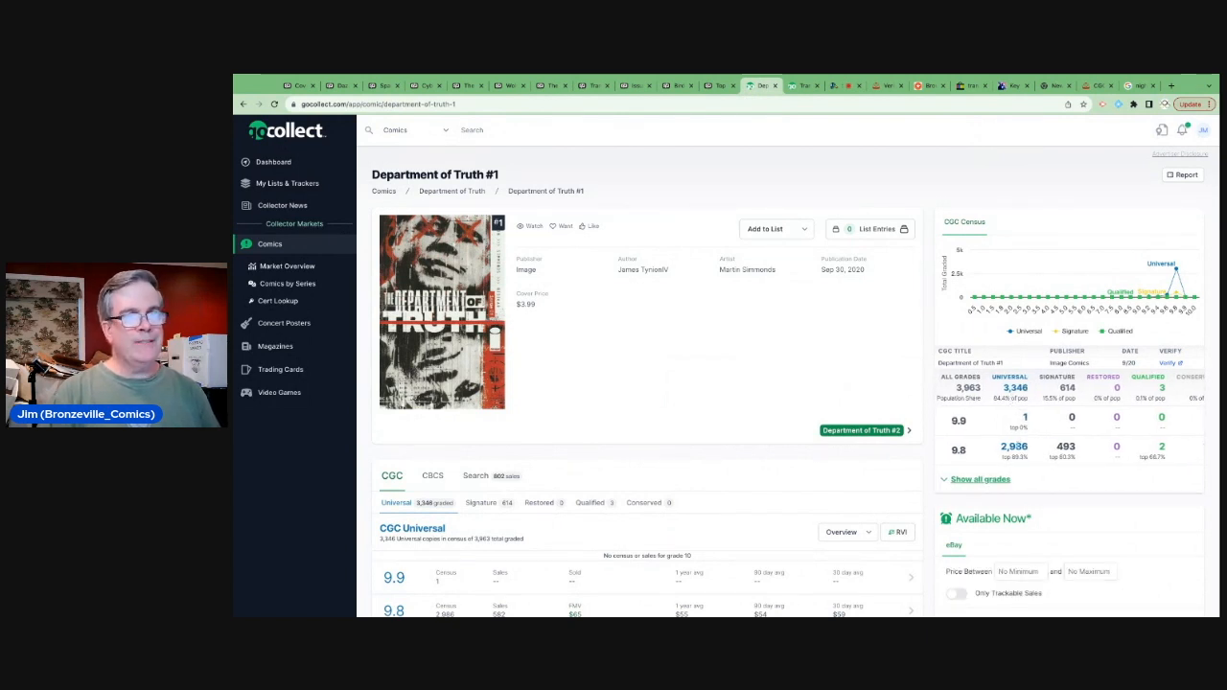
# - Scroll through the CGC 9.8 sales history: $65 fair market value, recent sales $60–$85
pyautogui.scroll(-3)
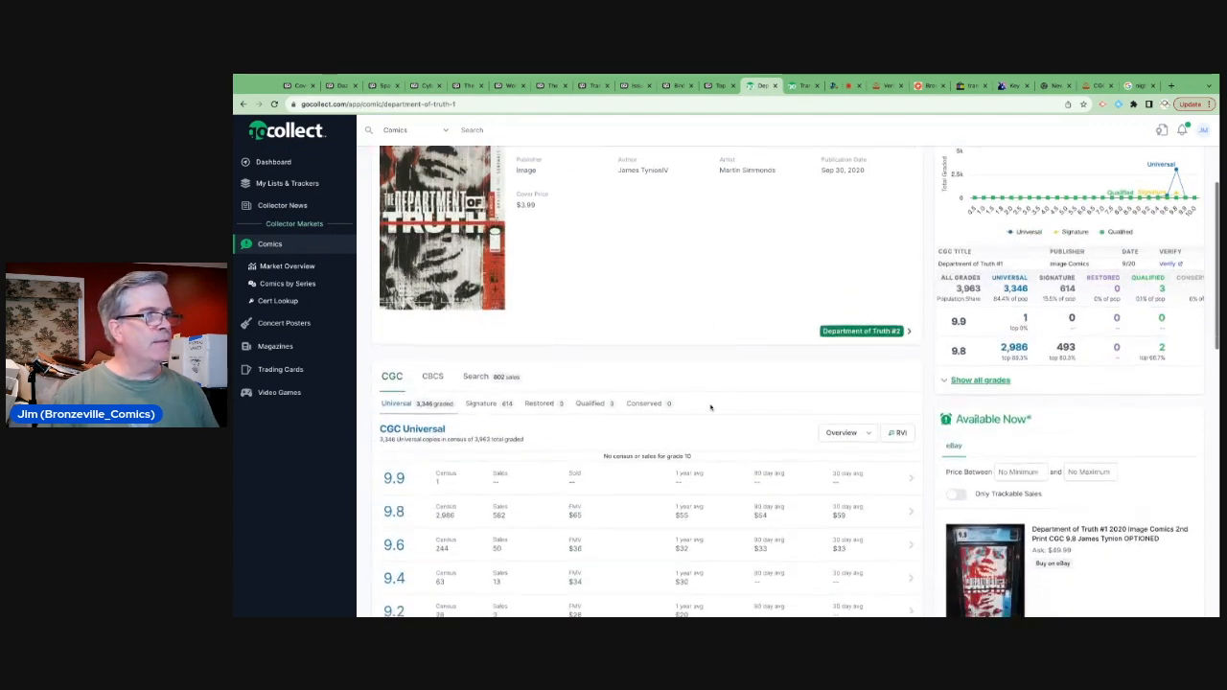
pyautogui.scroll(-3)
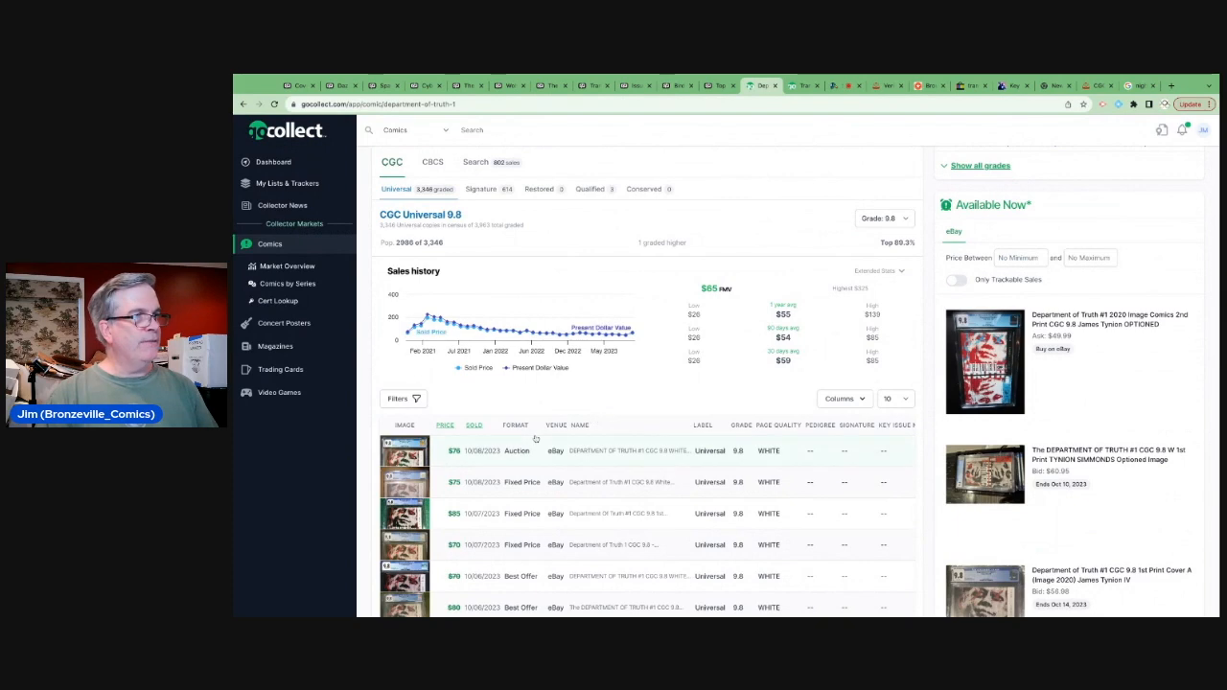
pyautogui.moveTo(427, 311)
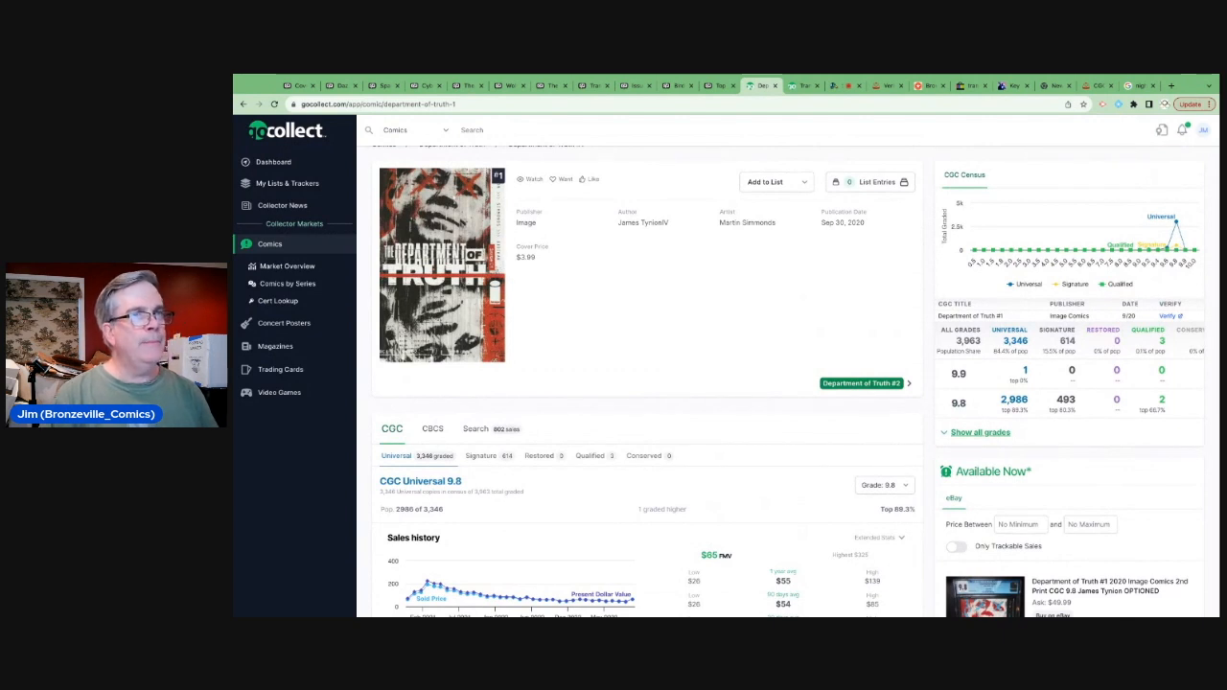
pyautogui.scroll(-3)
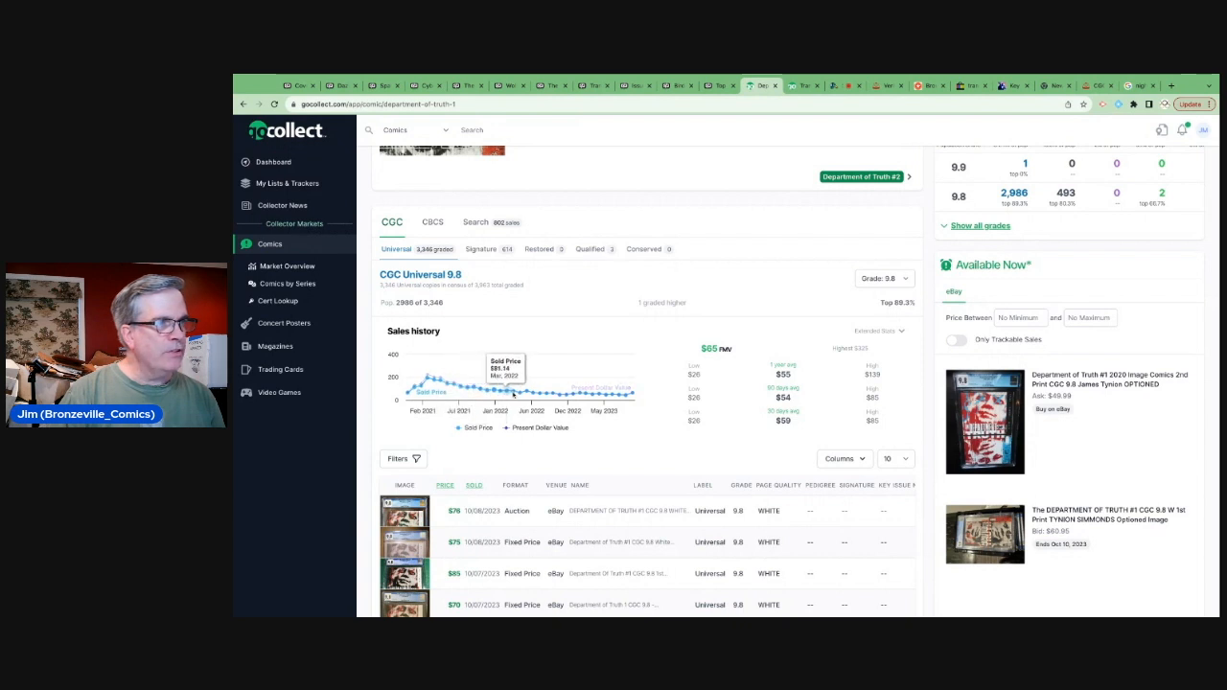
pyautogui.moveTo(623, 393)
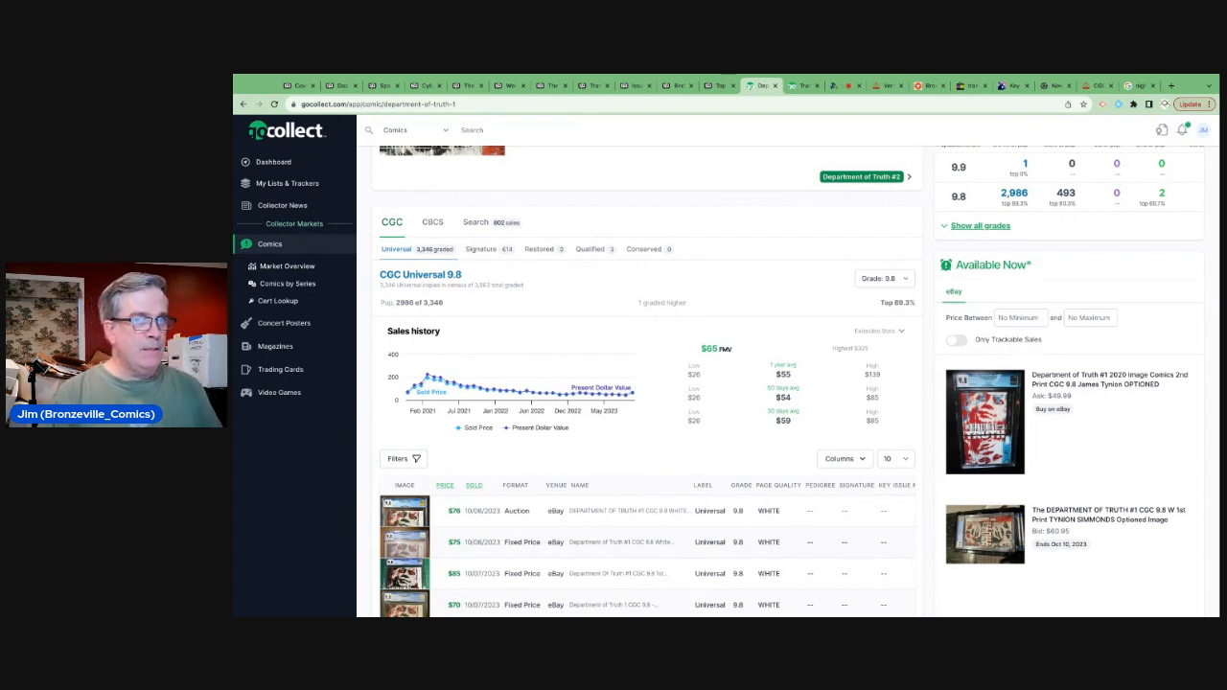
pyautogui.moveTo(567, 398)
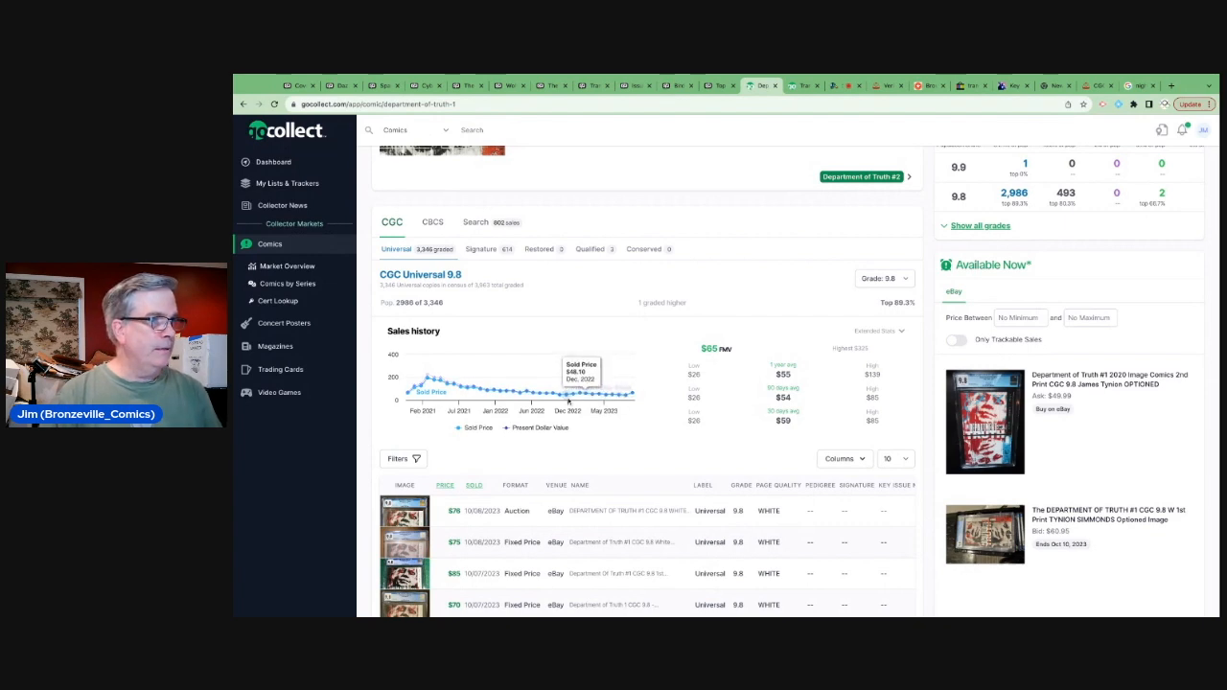
pyautogui.scroll(-3)
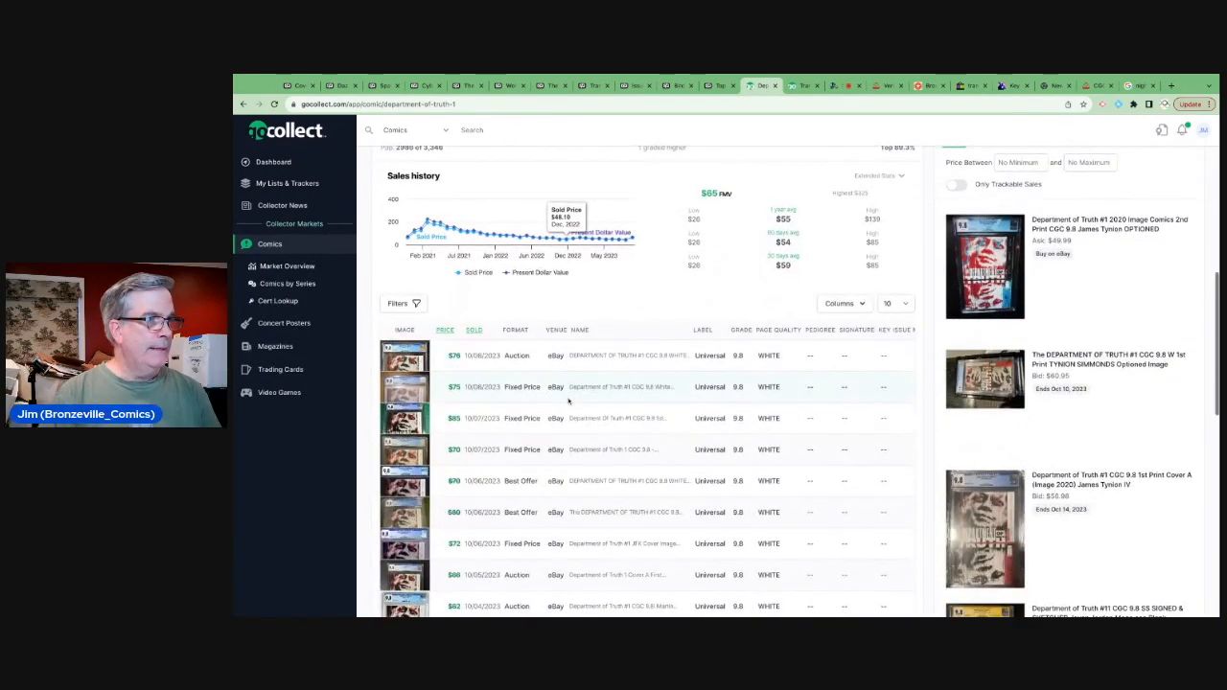
pyautogui.scroll(-3)
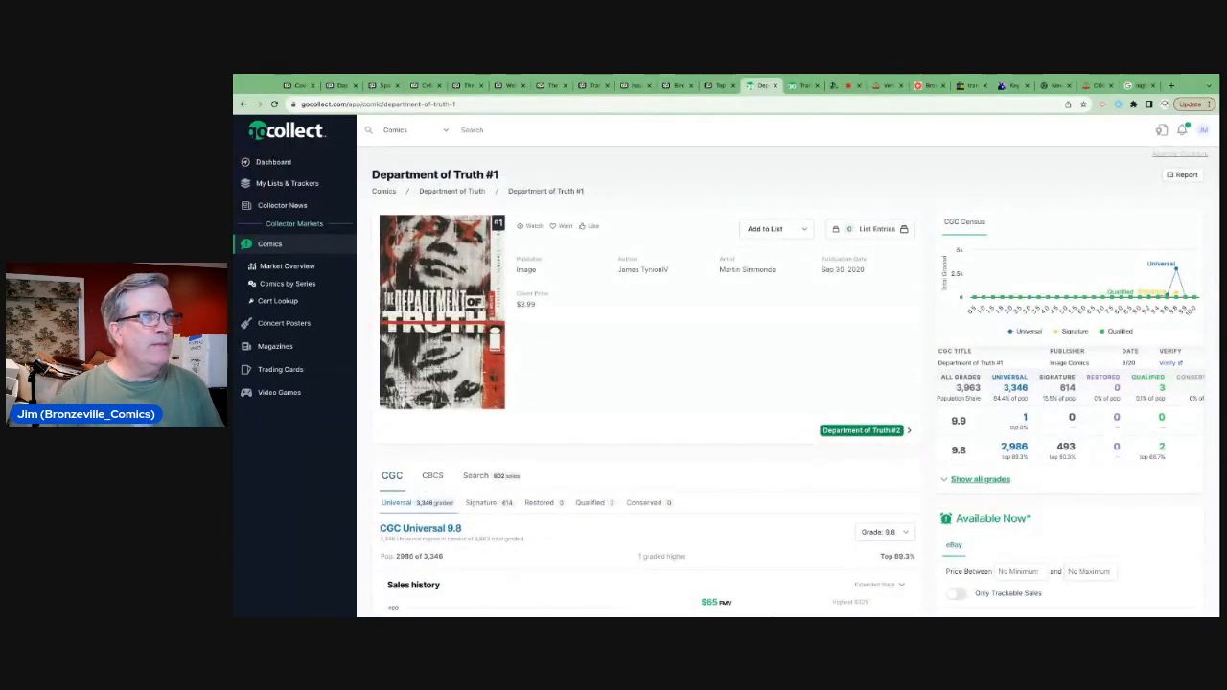
pyautogui.scroll(-3)
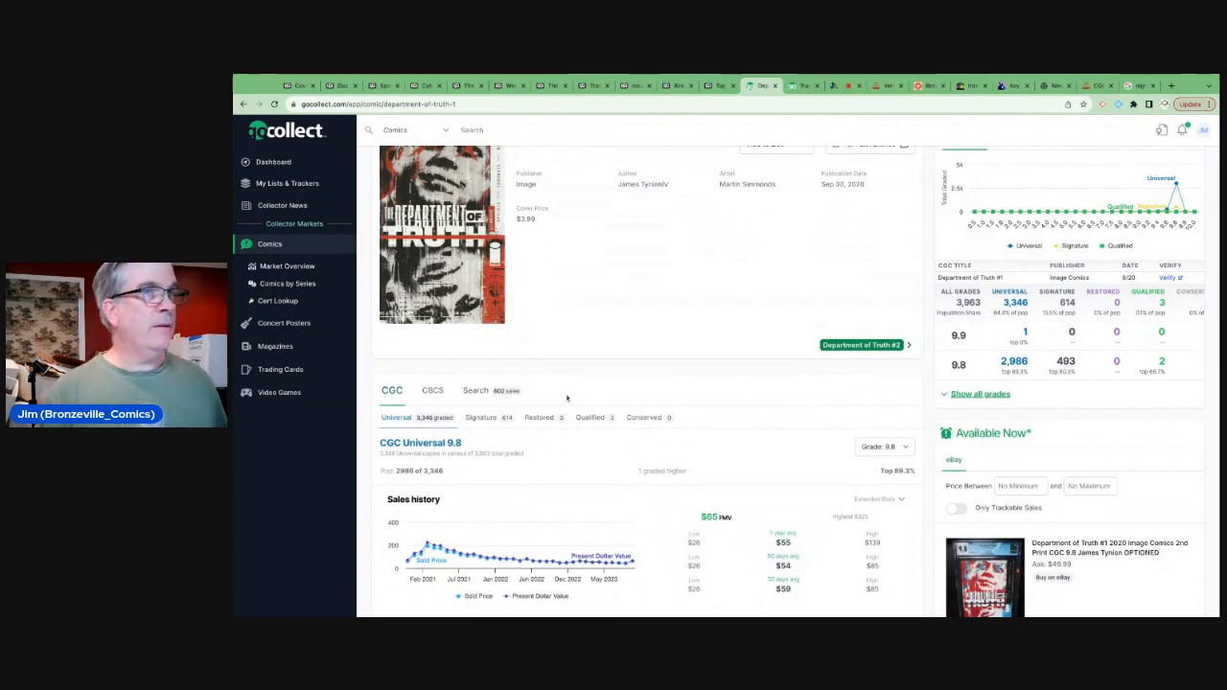
pyautogui.scroll(3)
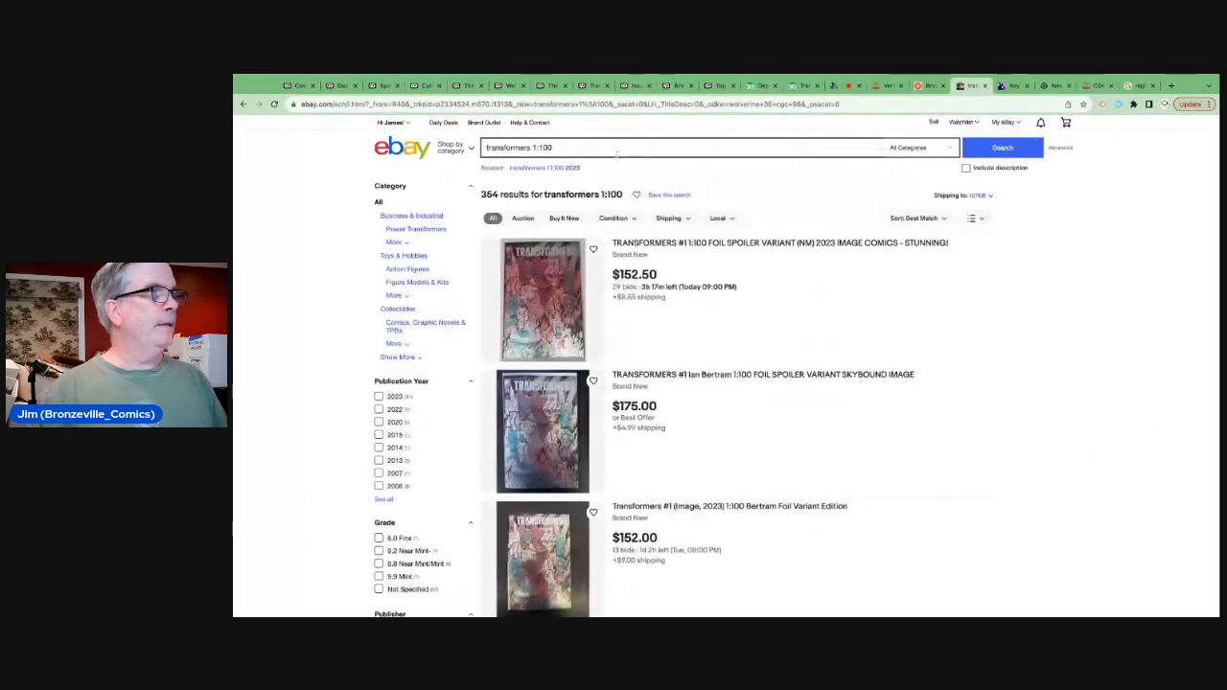
# - Search eBay for 'department of truth 1 cgc 9.8' listings, returning 615 results
pyautogui.write('department of truth 1 cgc 9.8')
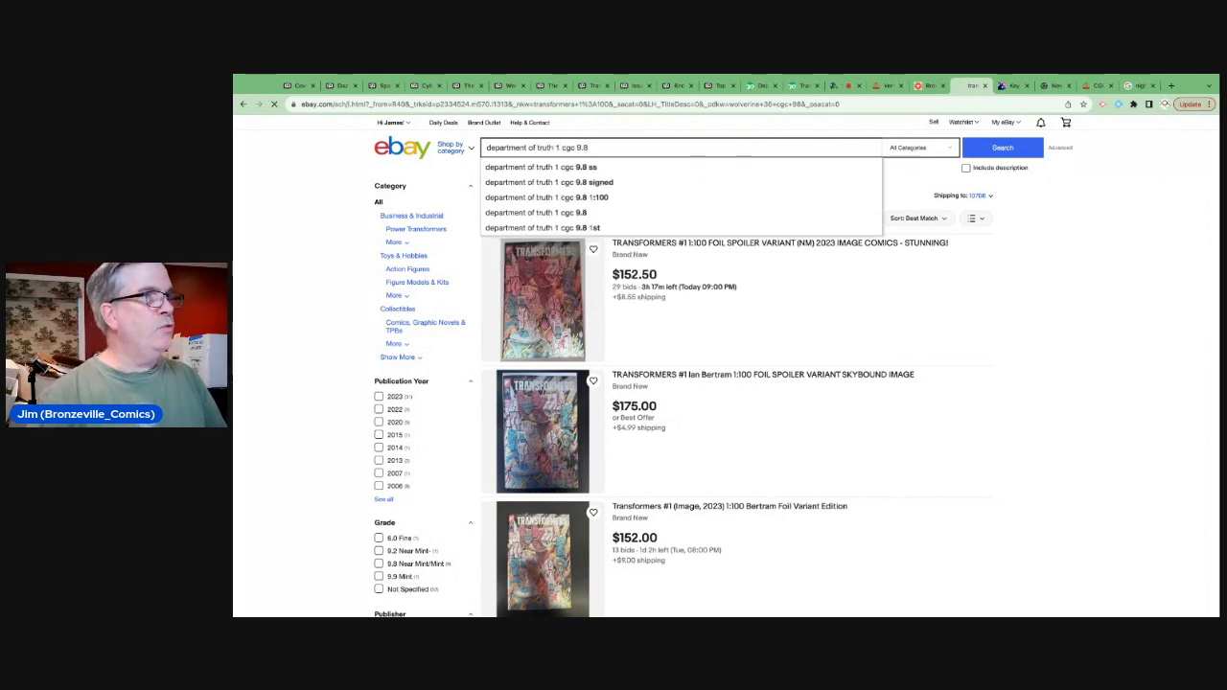
pyautogui.click(1001, 146)
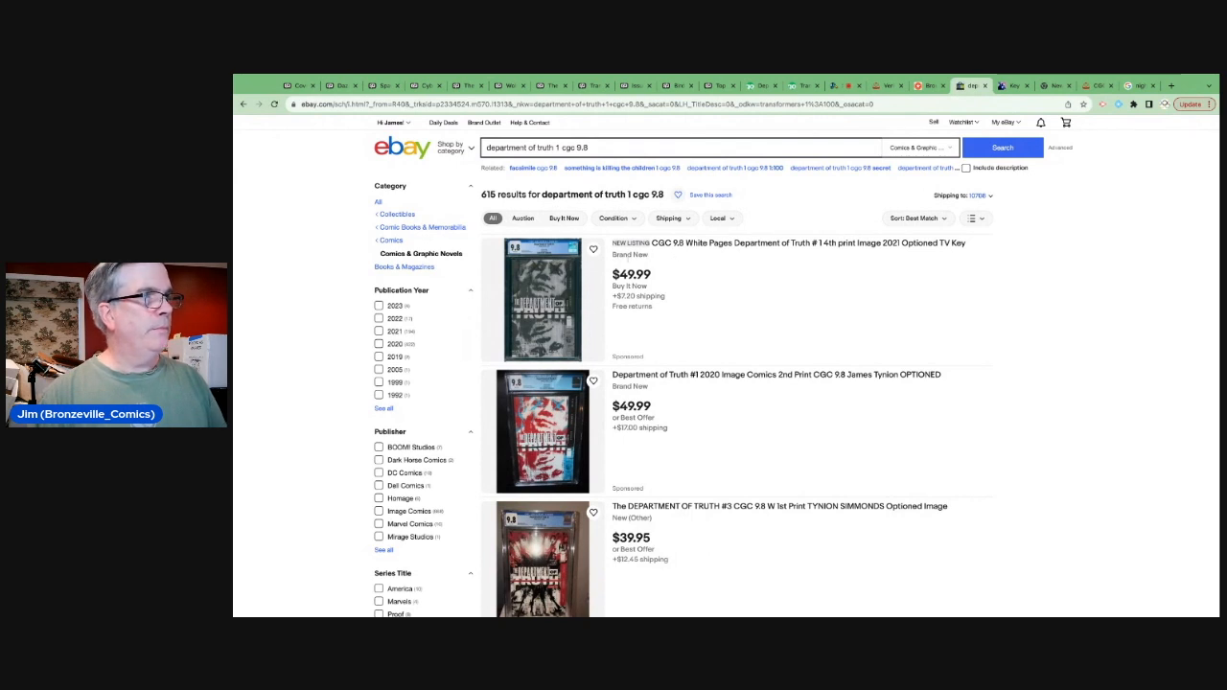
# - Scroll through the listings: most copies $40–$111, one homage variant at $599.99
pyautogui.scroll(-3)
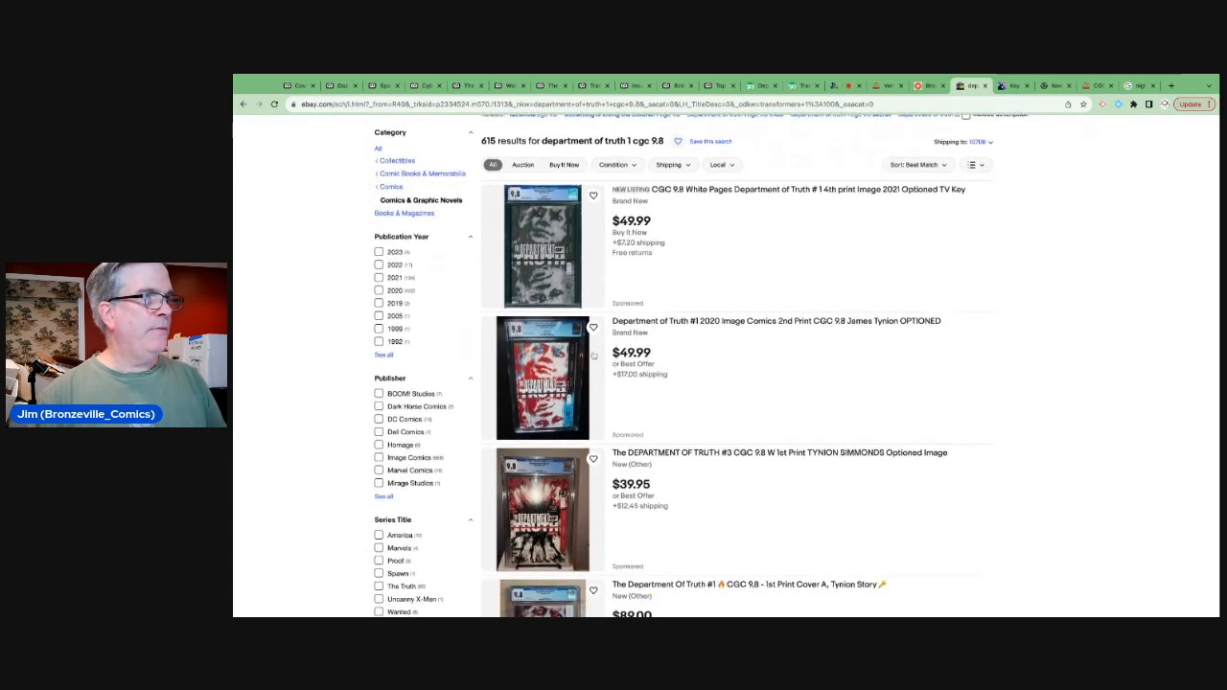
pyautogui.scroll(-3)
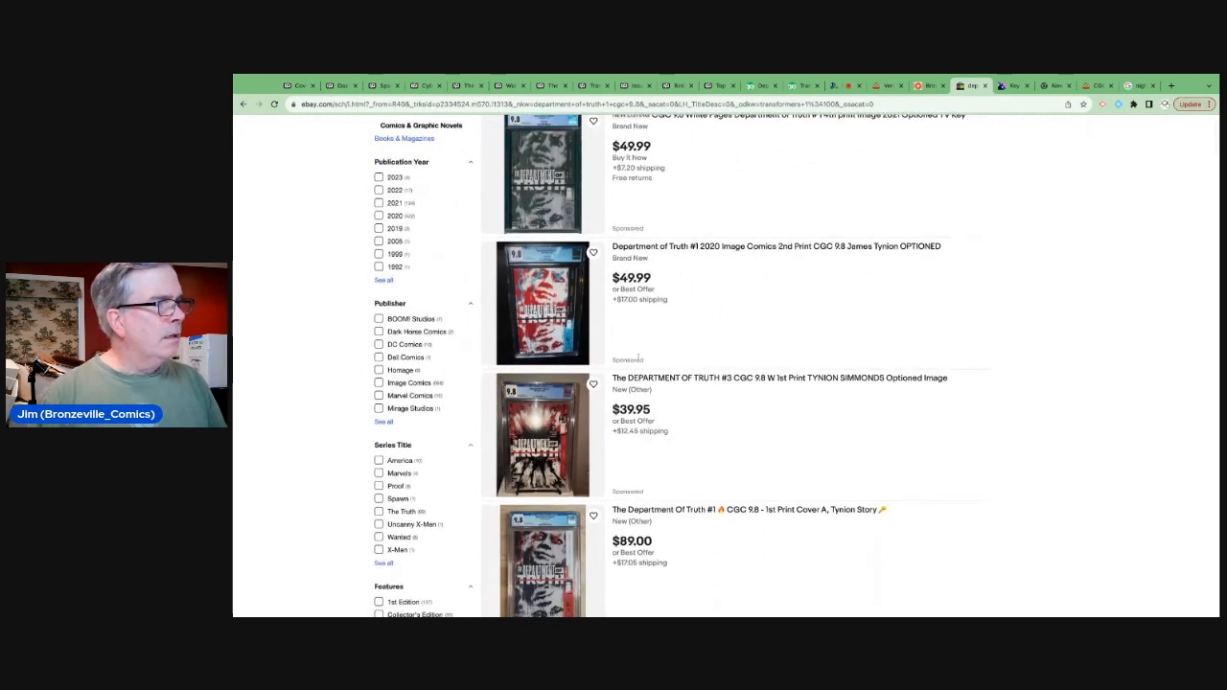
pyautogui.scroll(-3)
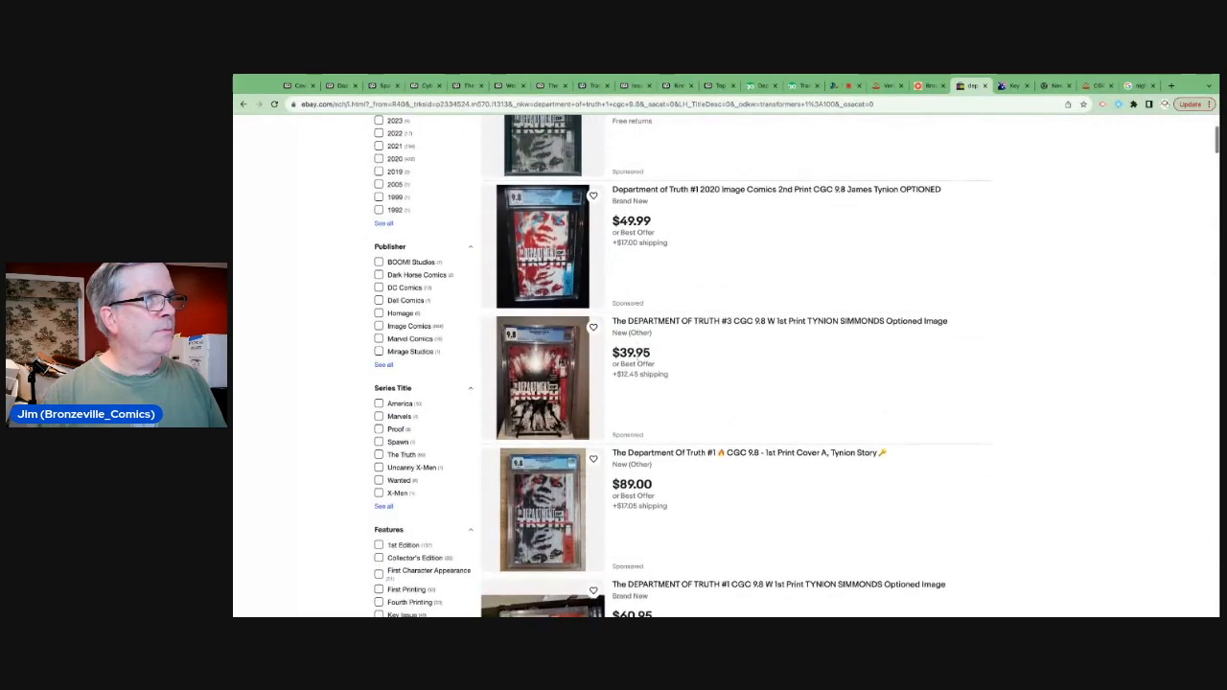
pyautogui.scroll(-3)
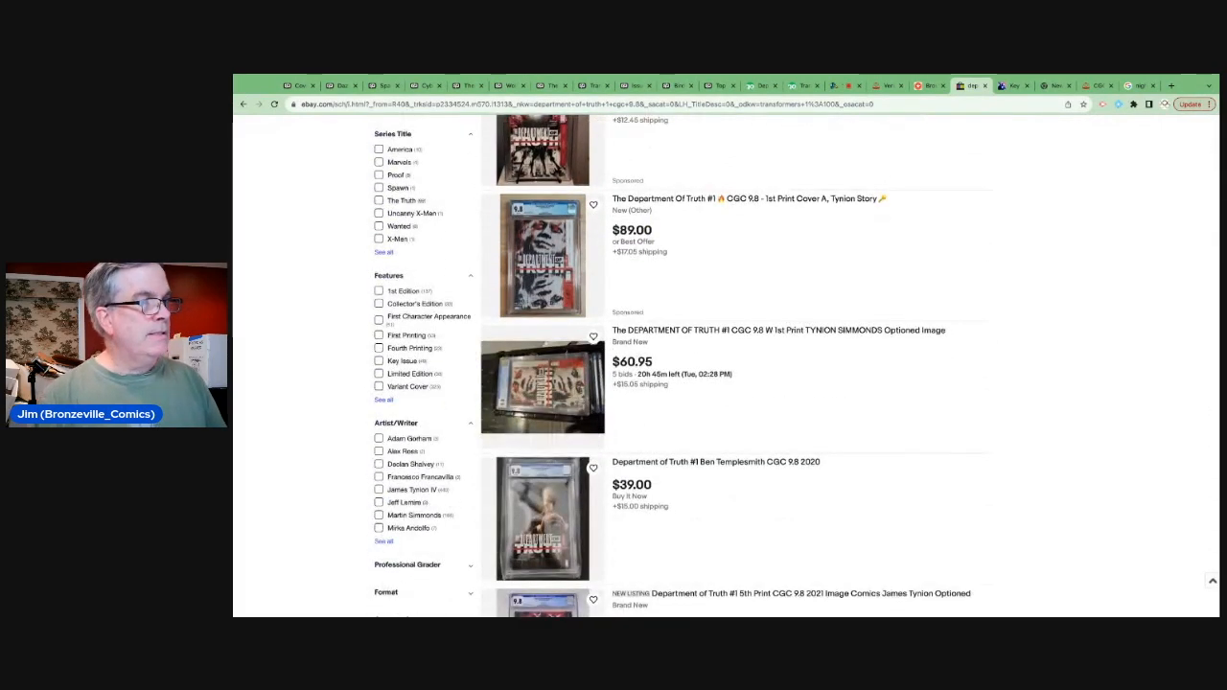
pyautogui.scroll(-3)
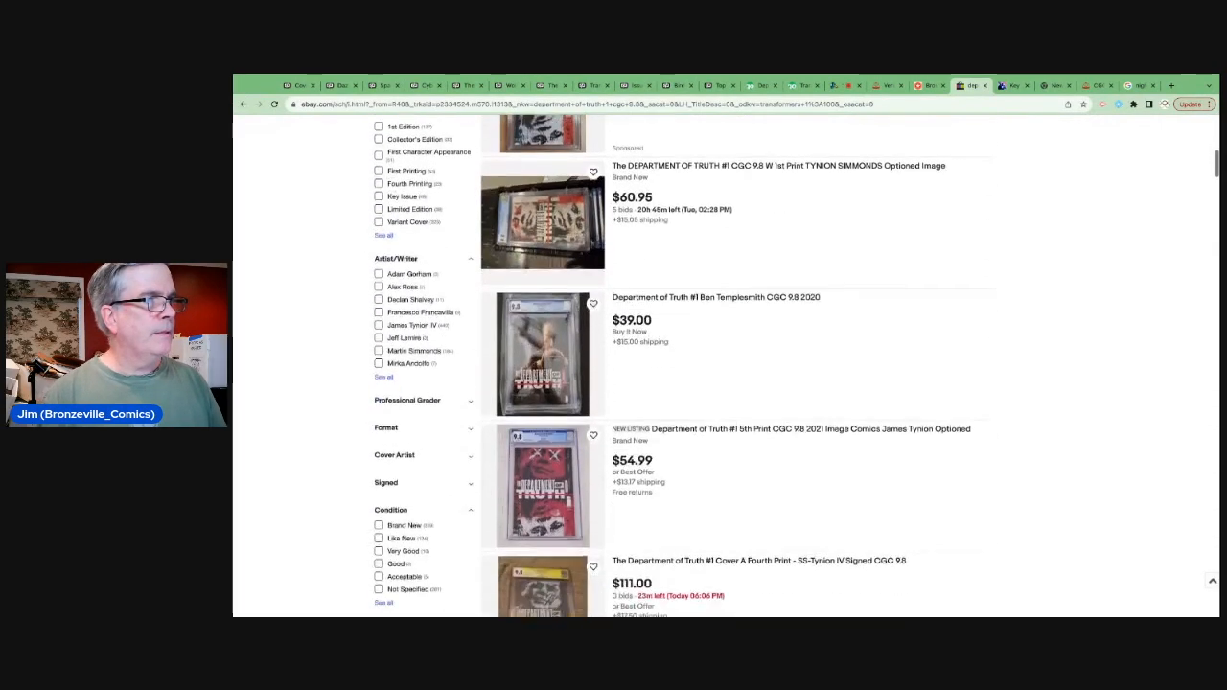
pyautogui.scroll(-3)
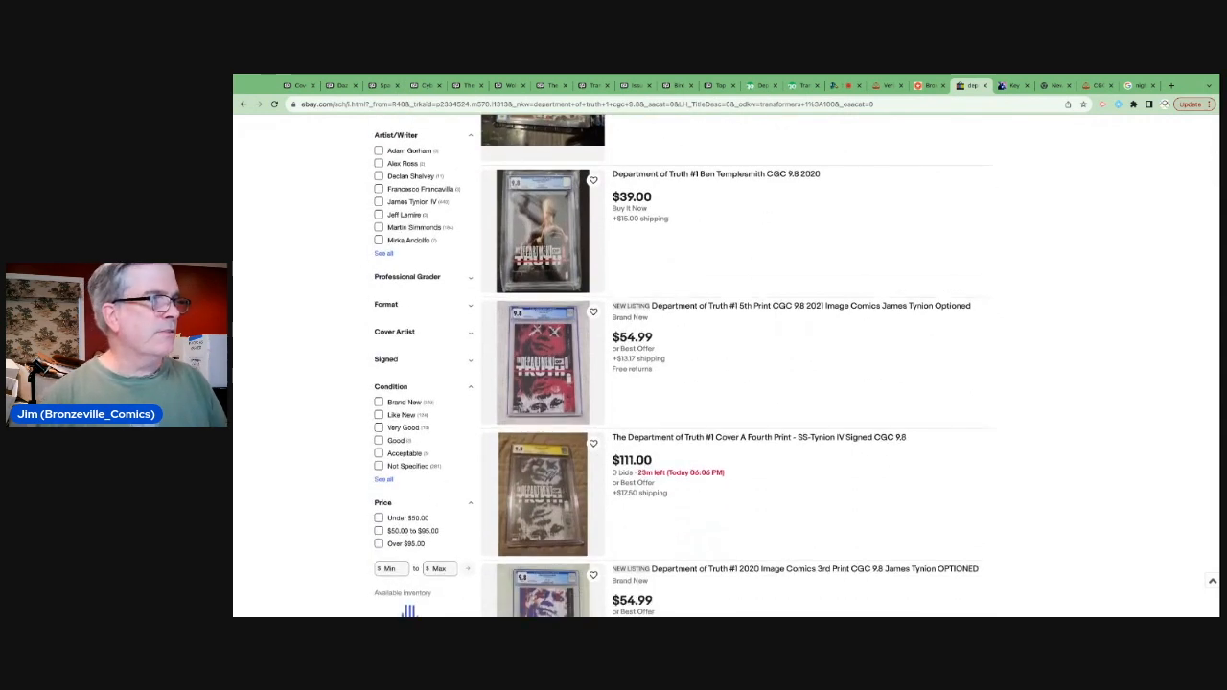
pyautogui.scroll(-3)
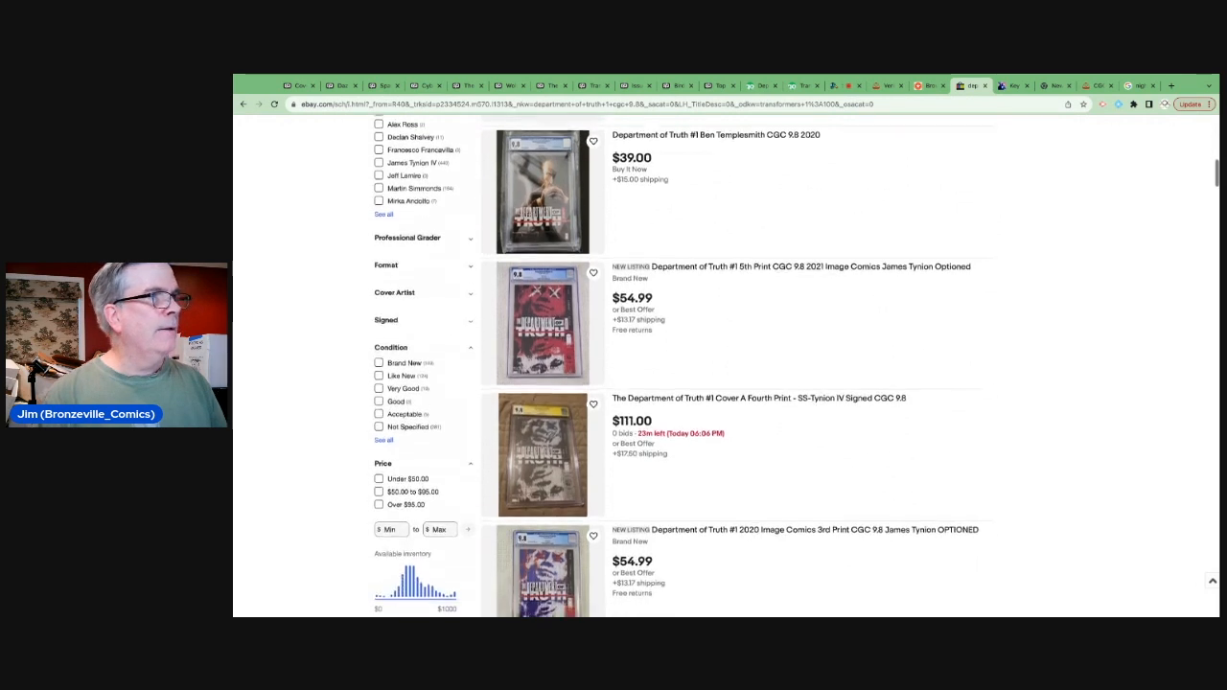
pyautogui.scroll(-3)
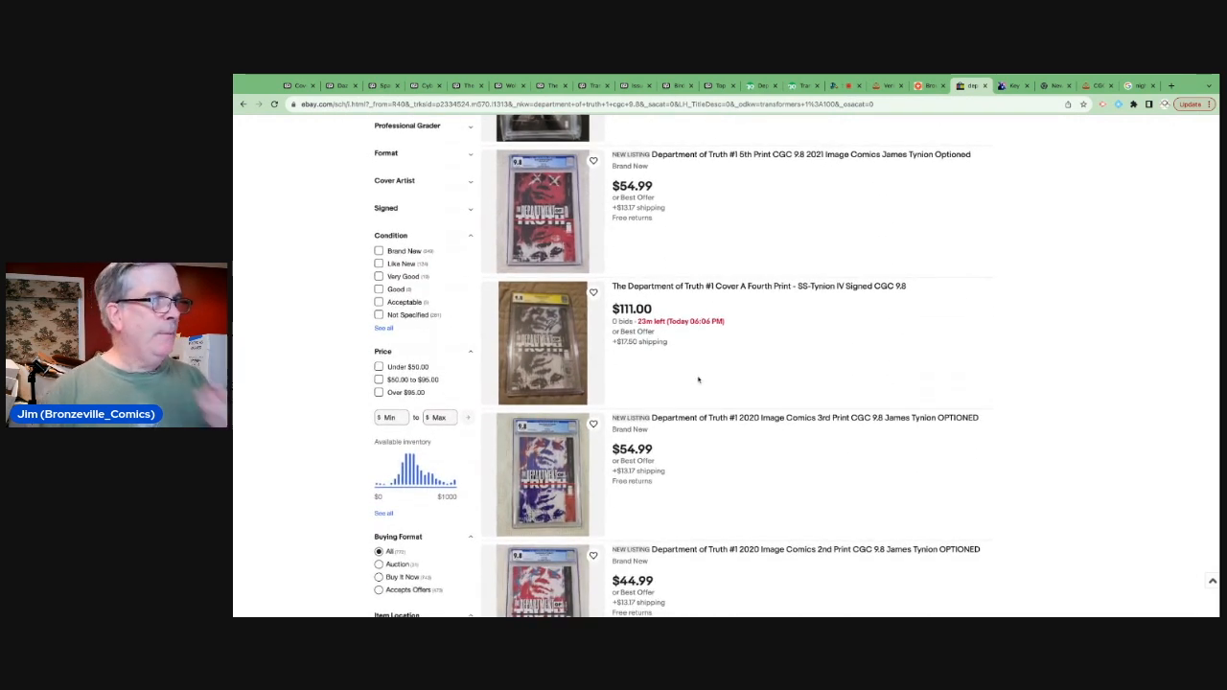
pyautogui.scroll(-3)
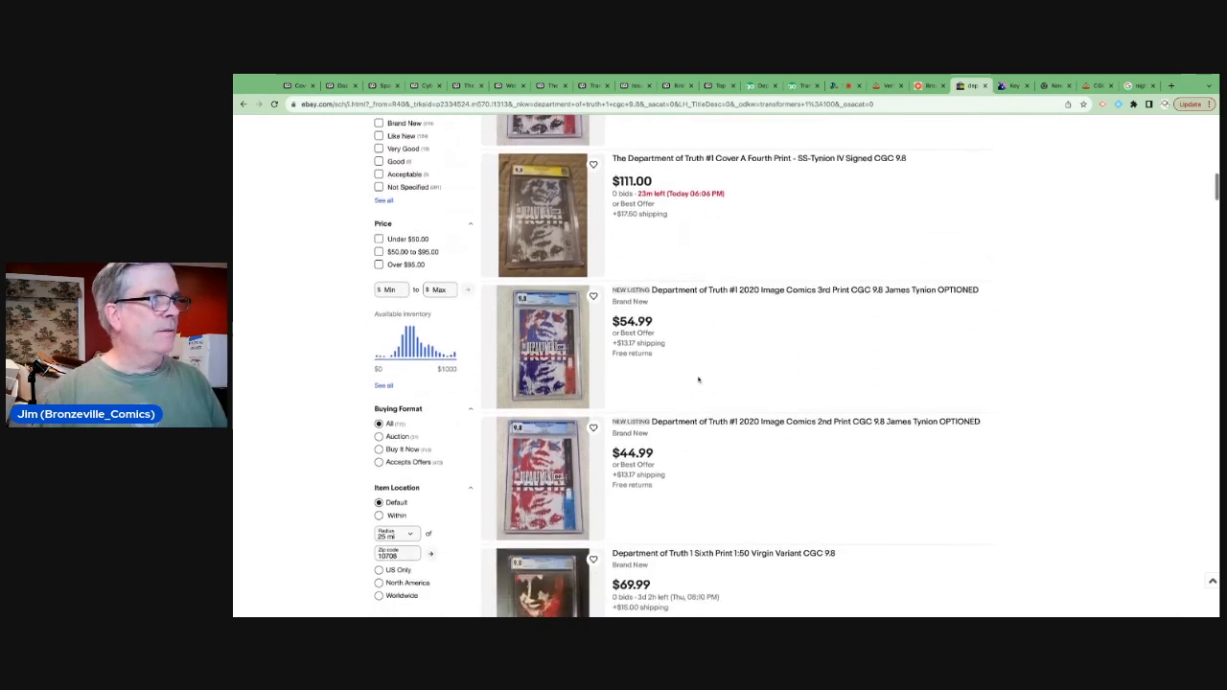
pyautogui.scroll(-3)
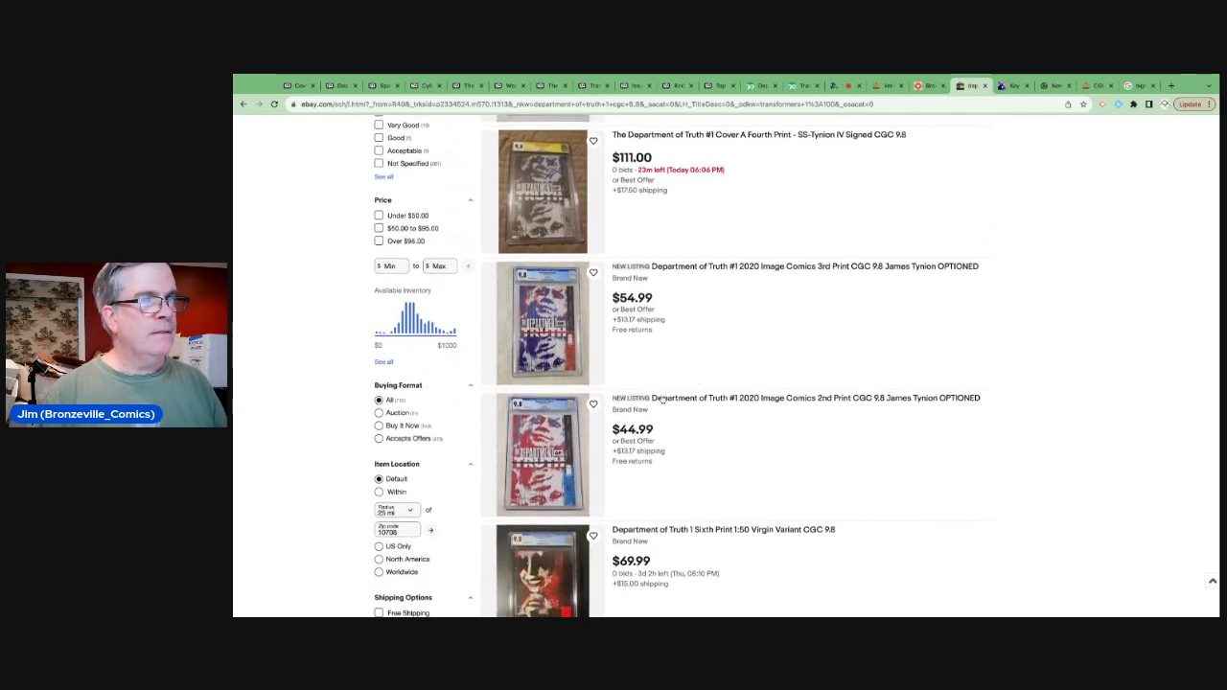
pyautogui.scroll(-3)
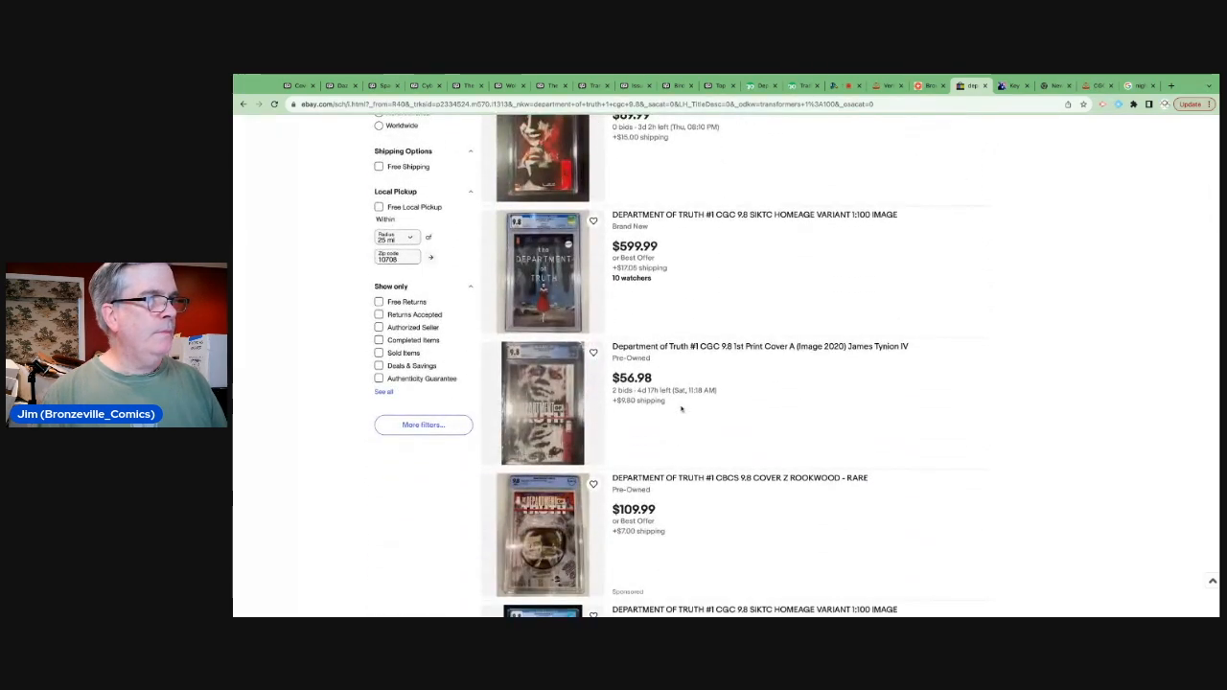
pyautogui.scroll(-3)
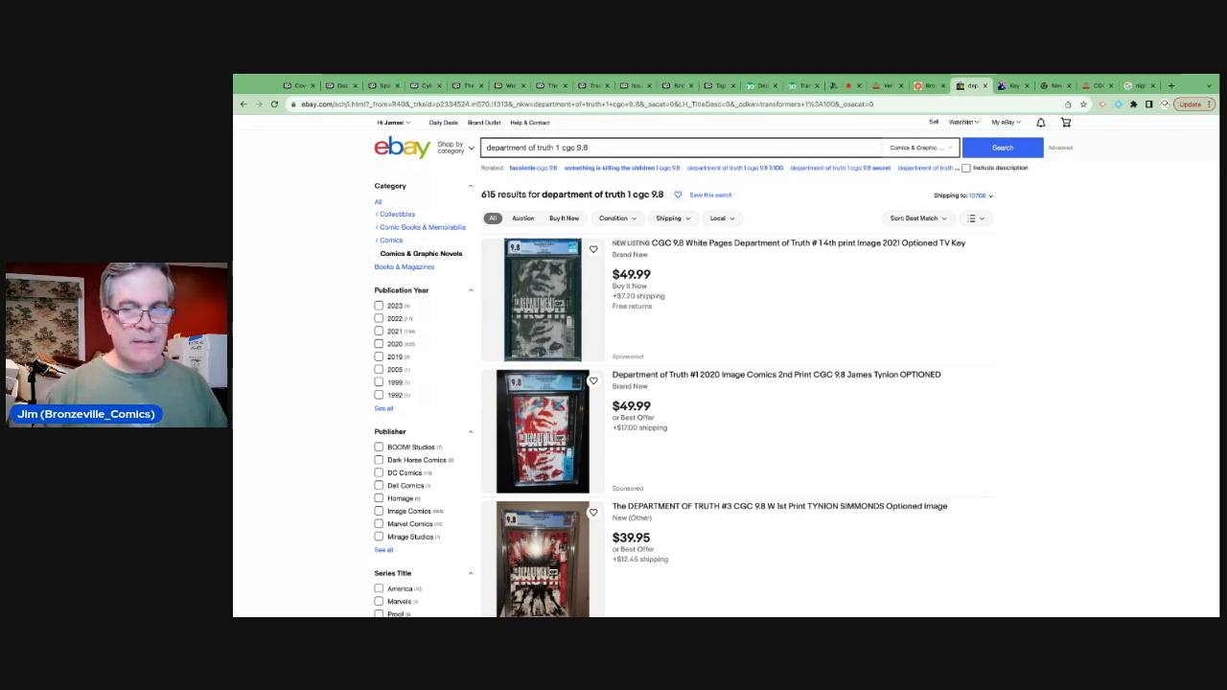
pyautogui.scroll(-3)
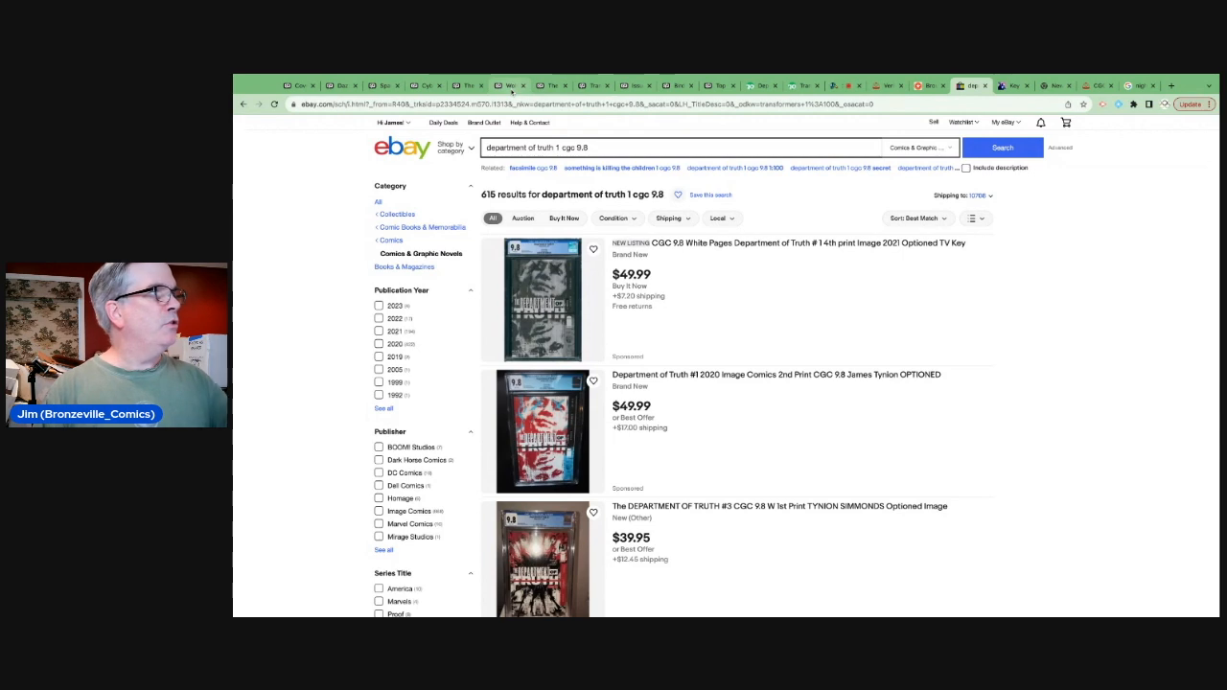
# - View the Wolverine #37 Capullo virgin sales info on CovrPrice: $71 last sale and raw averages chart
pyautogui.click(347, 85)
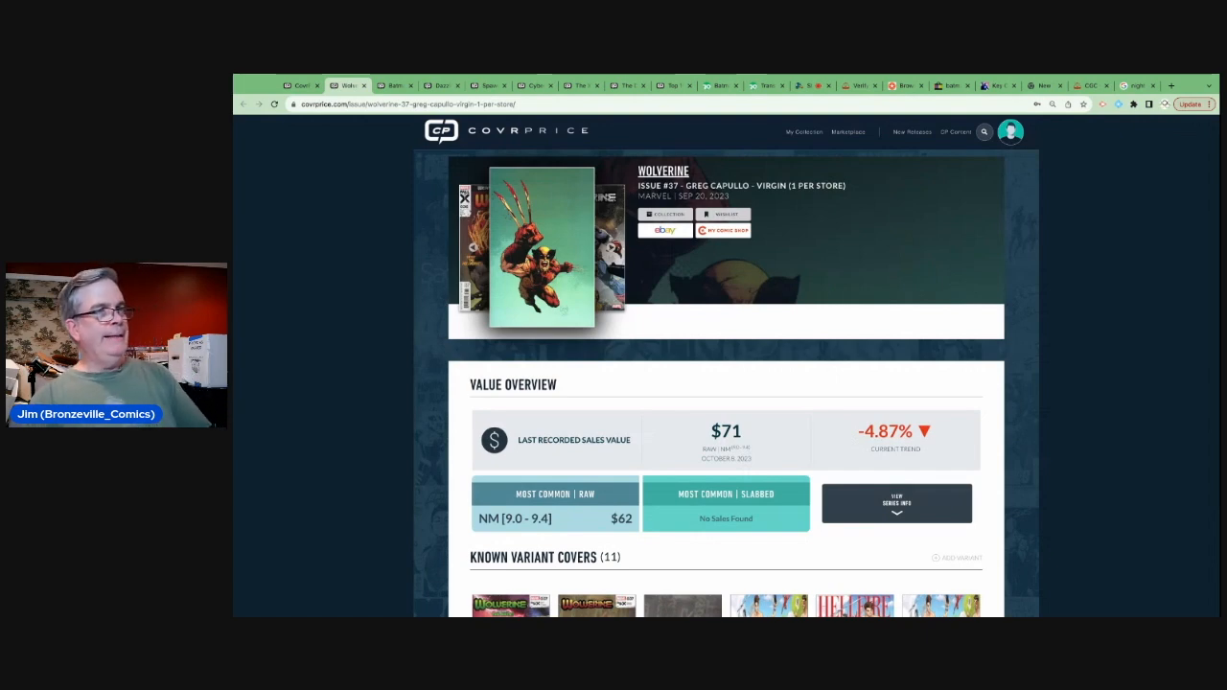
pyautogui.scroll(-3)
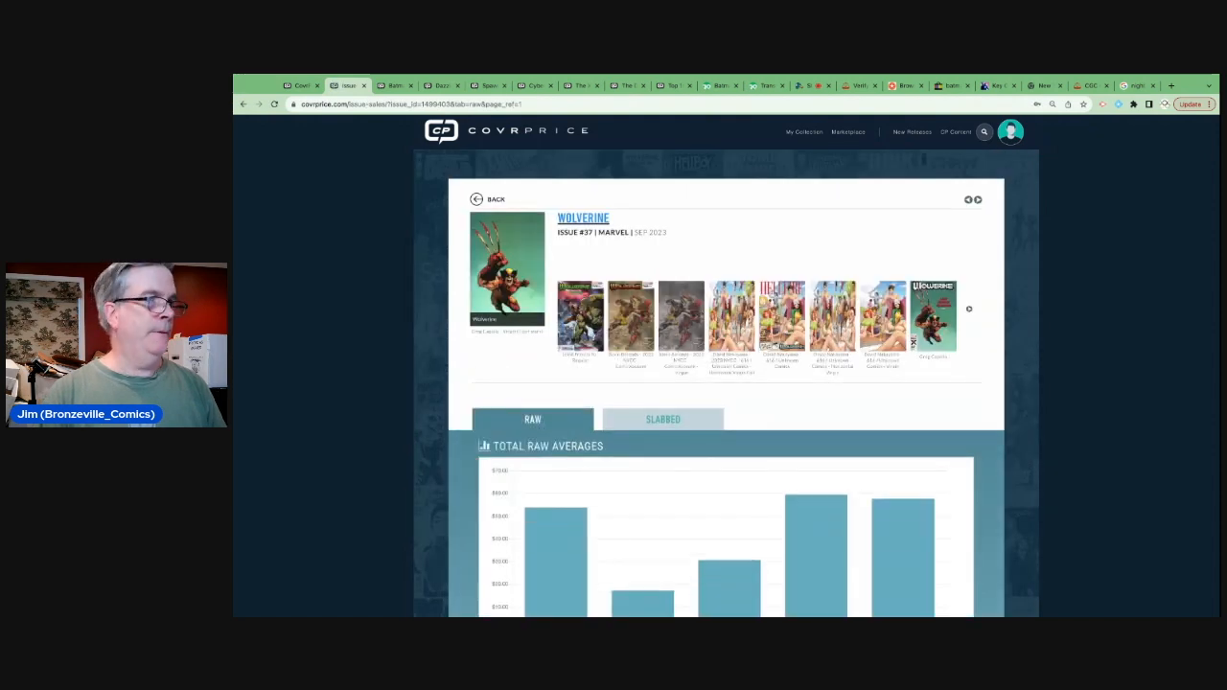
pyautogui.scroll(-3)
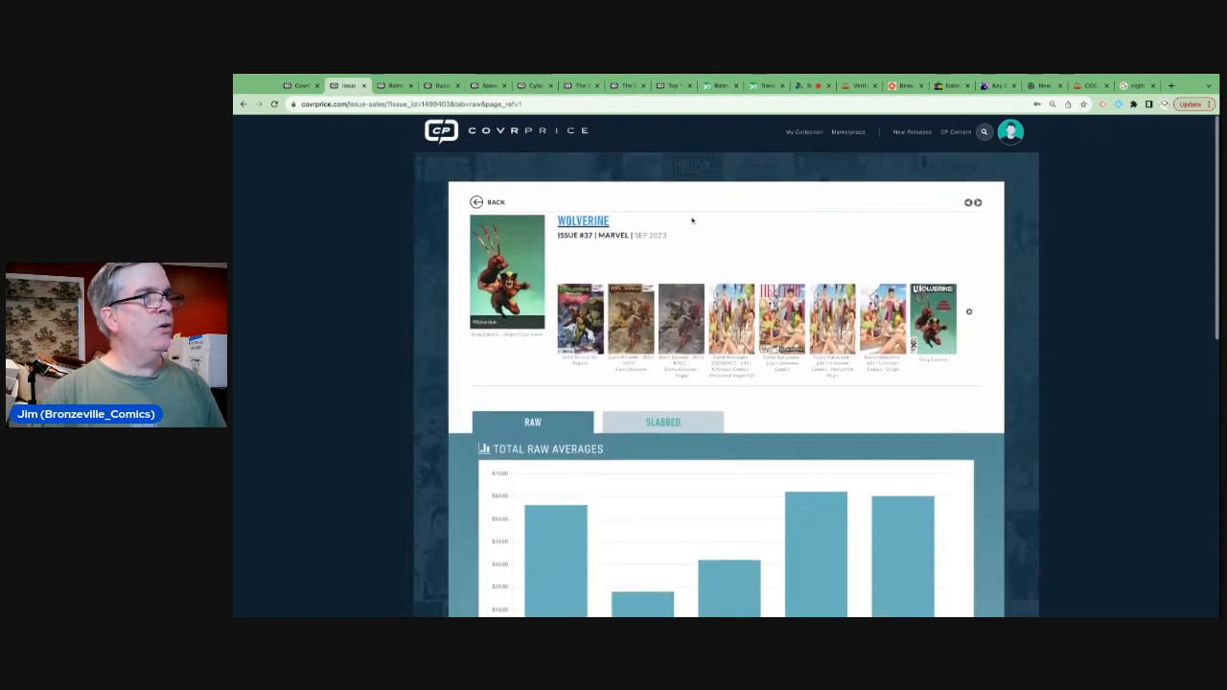
pyautogui.click(720, 86)
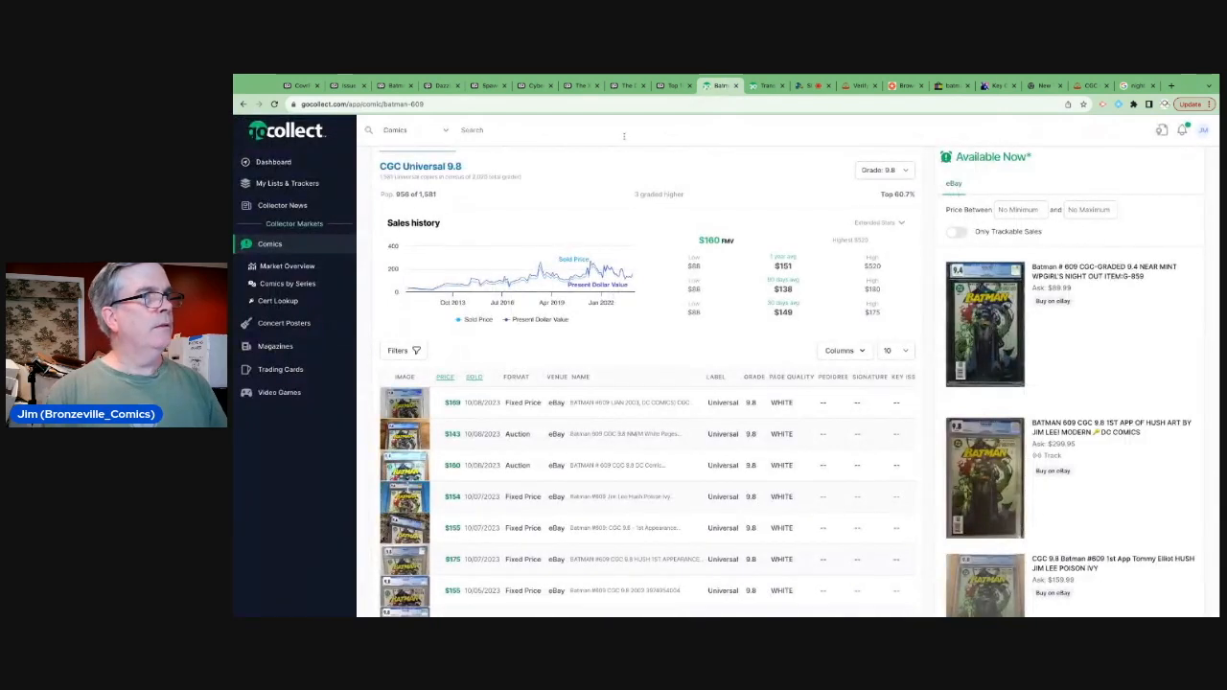
# - Search GoCollect for 'wolverine 37' and open the Sep 2023 issue, which has no CGC census
pyautogui.write('wolverine 37')
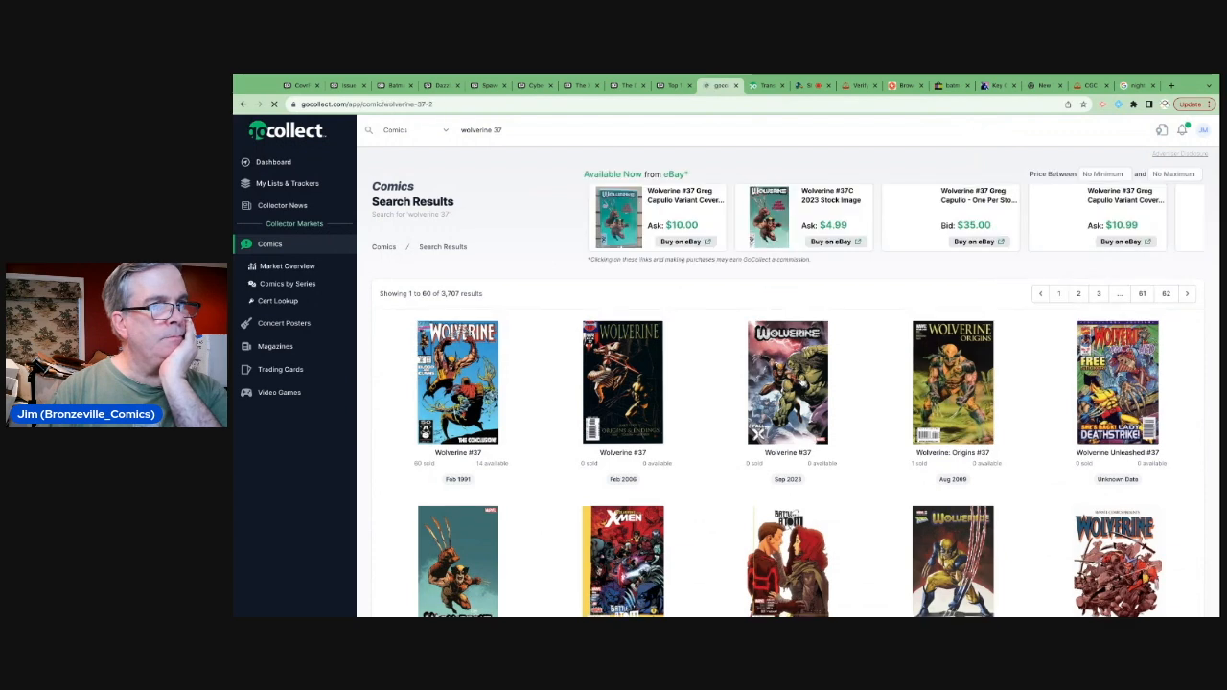
pyautogui.click(457, 382)
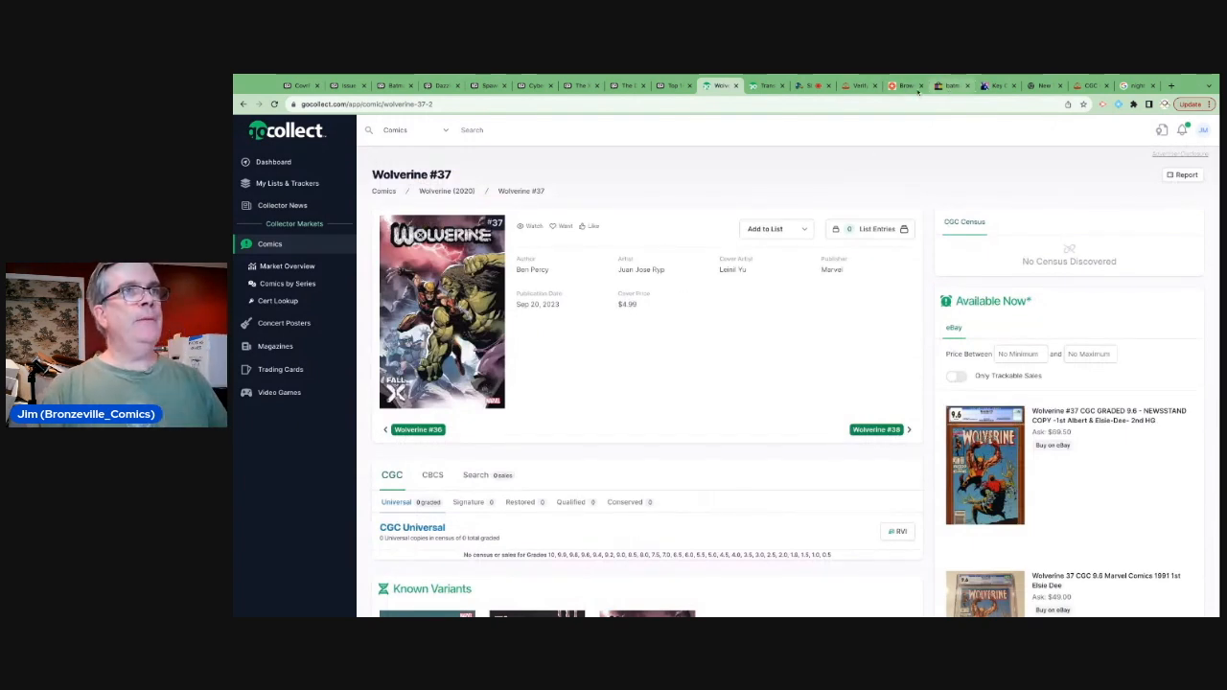
pyautogui.click(949, 85)
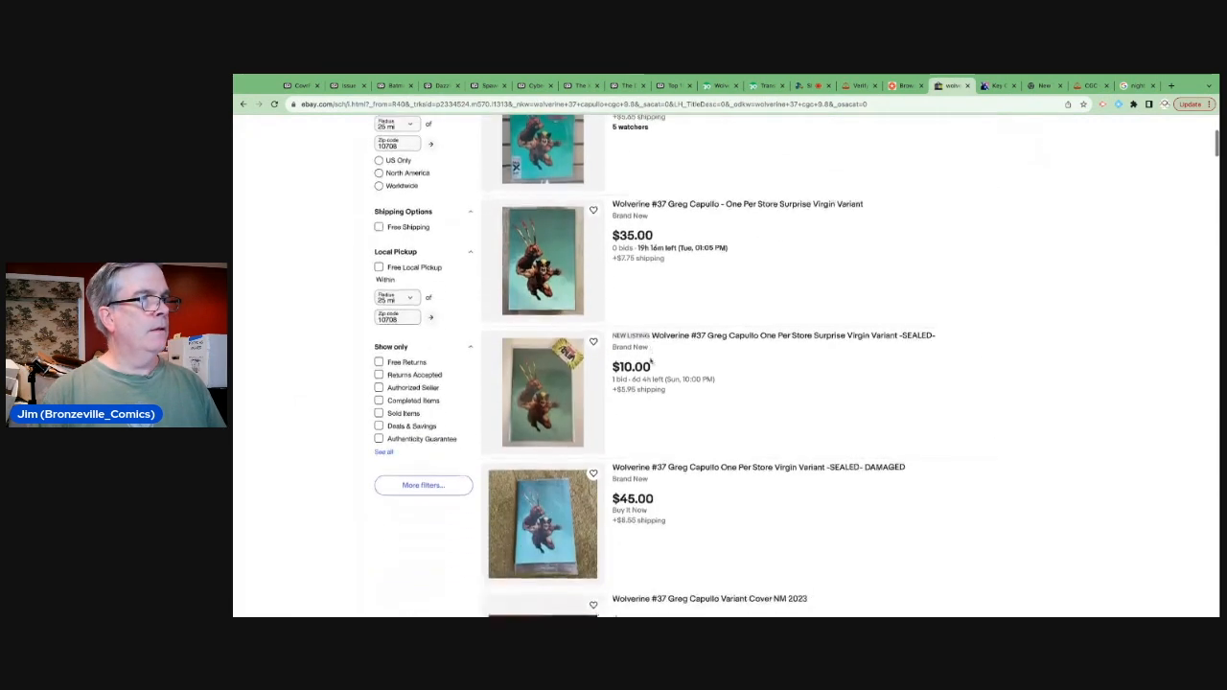
# - Scroll through eBay's Wolverine #37 Capullo virgin listings, priced $10.51–$85
pyautogui.scroll(-3)
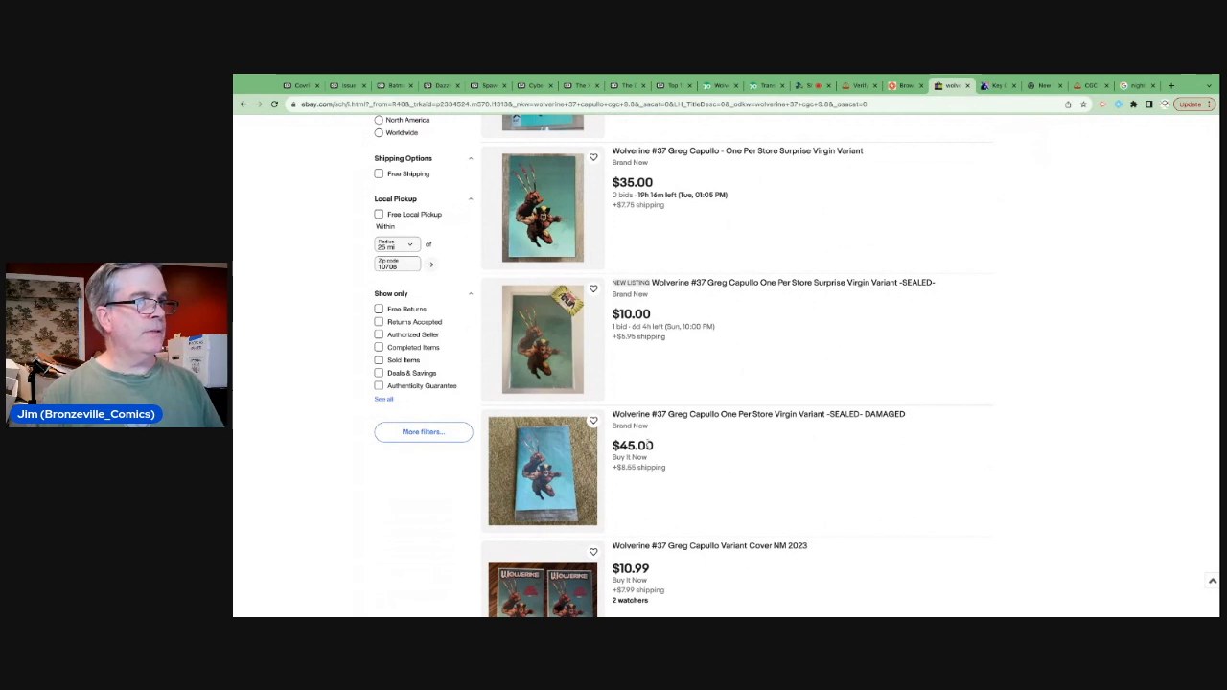
pyautogui.scroll(-3)
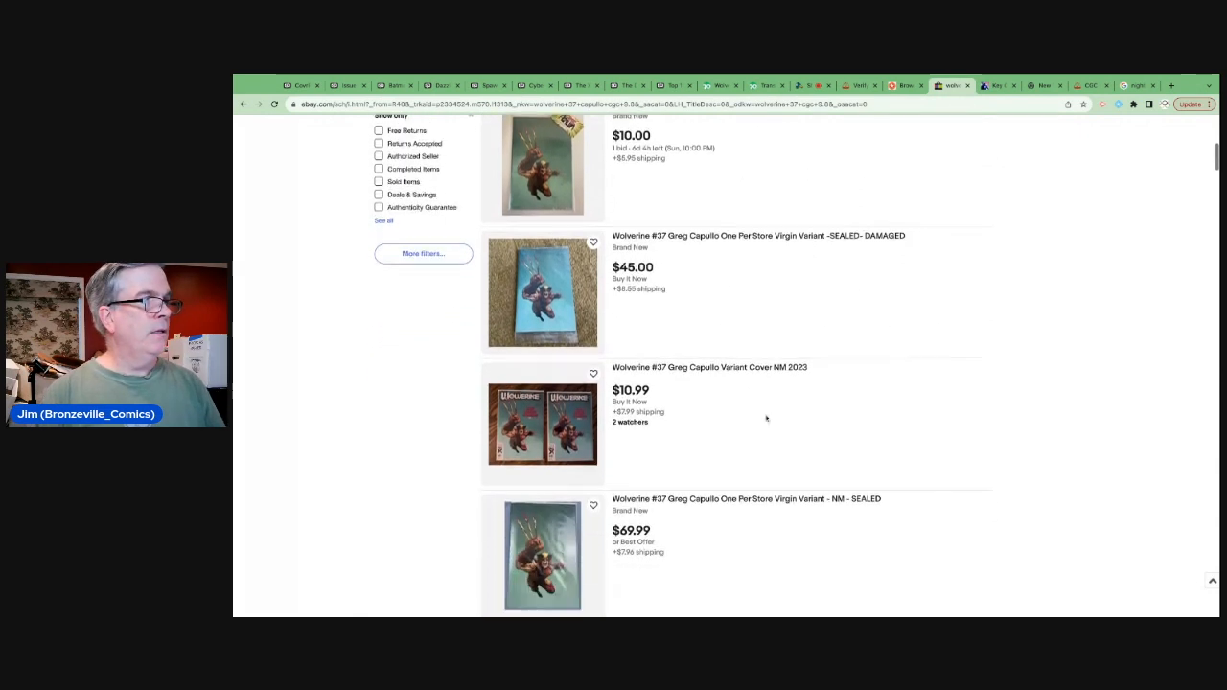
pyautogui.scroll(-3)
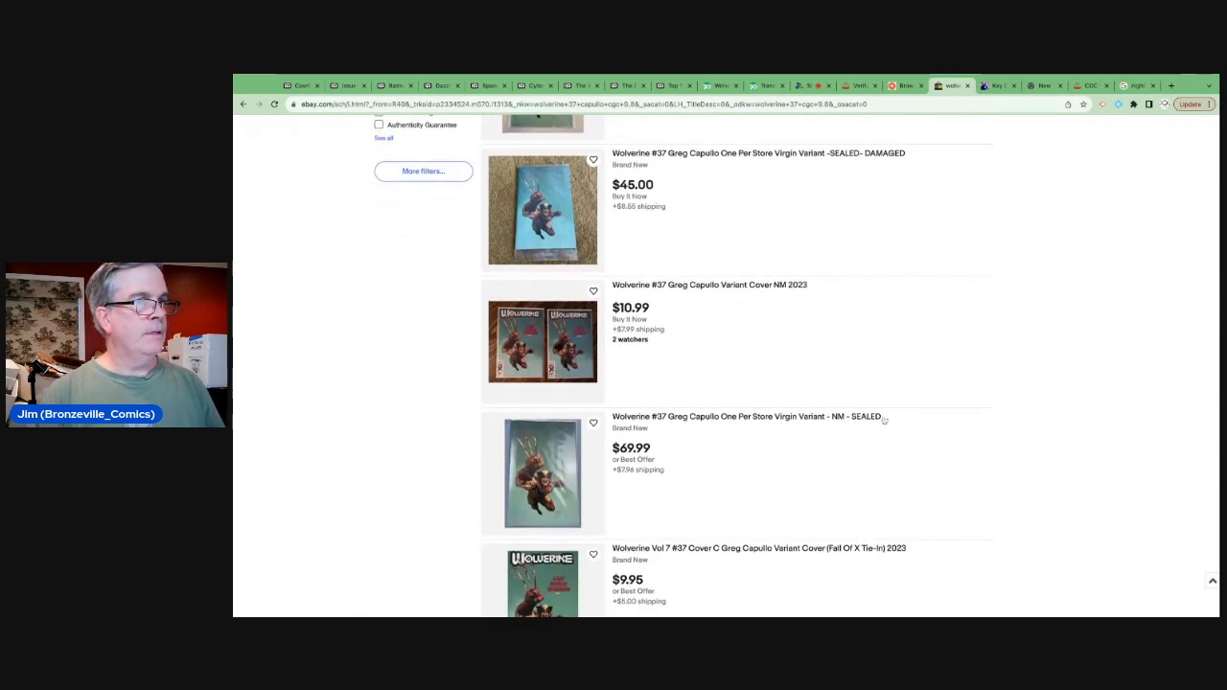
pyautogui.scroll(-3)
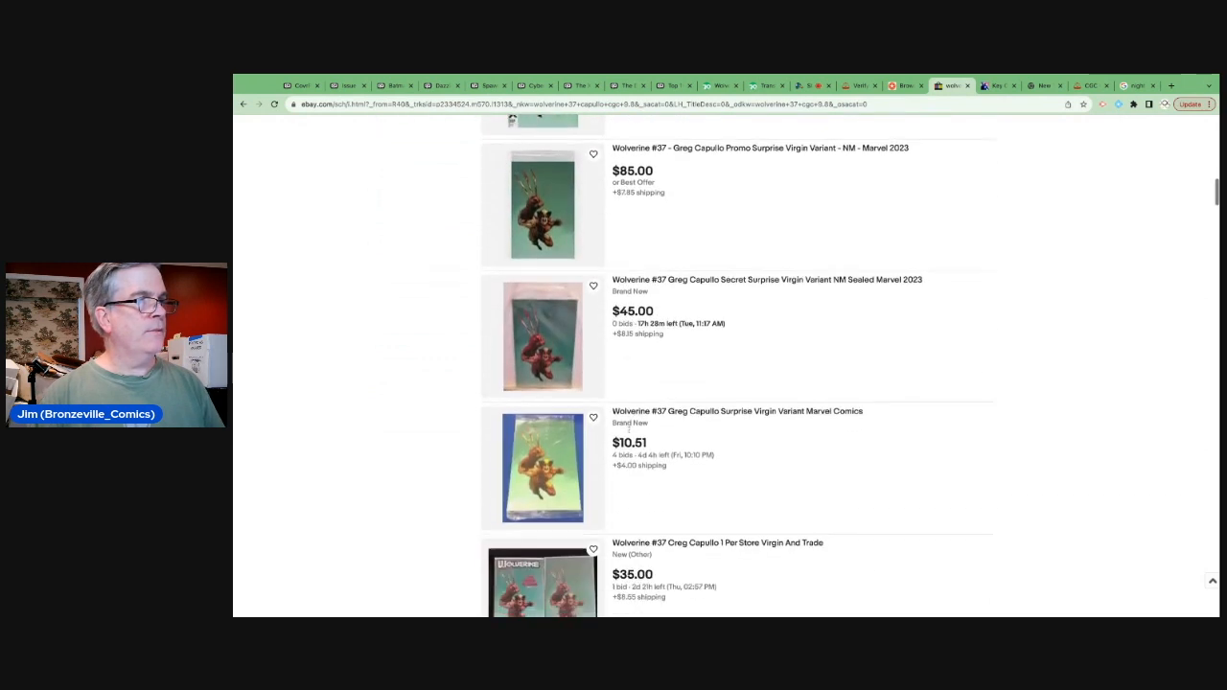
pyautogui.scroll(-3)
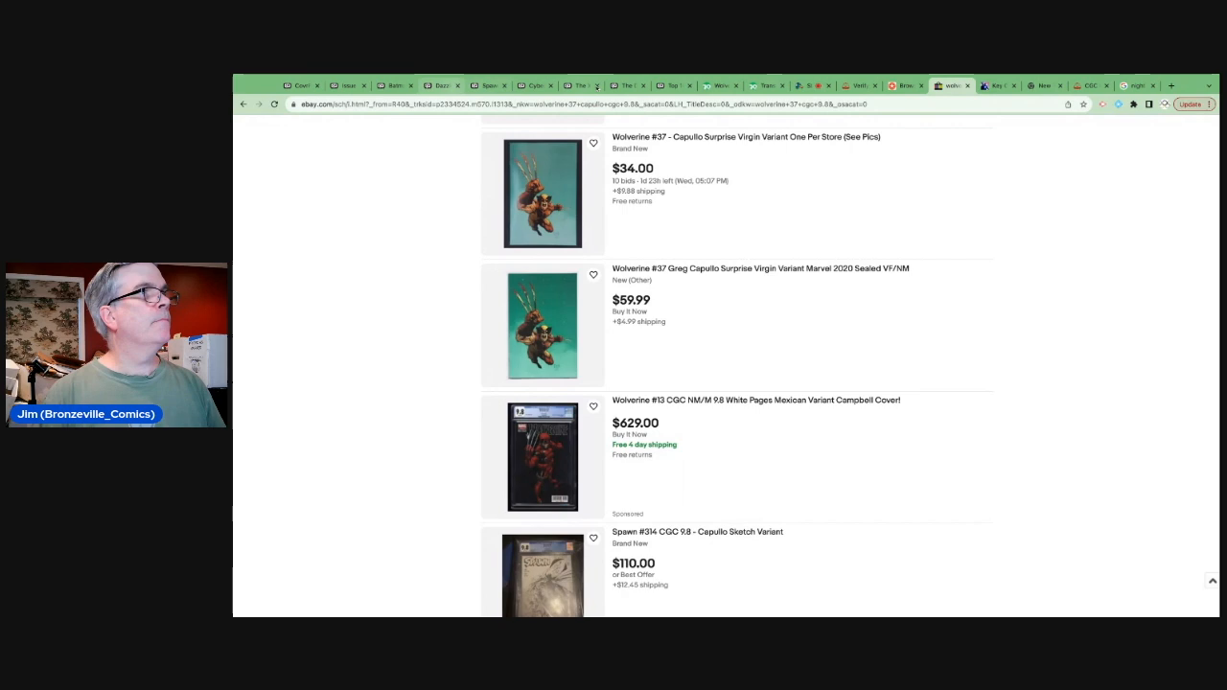
pyautogui.click(582, 85)
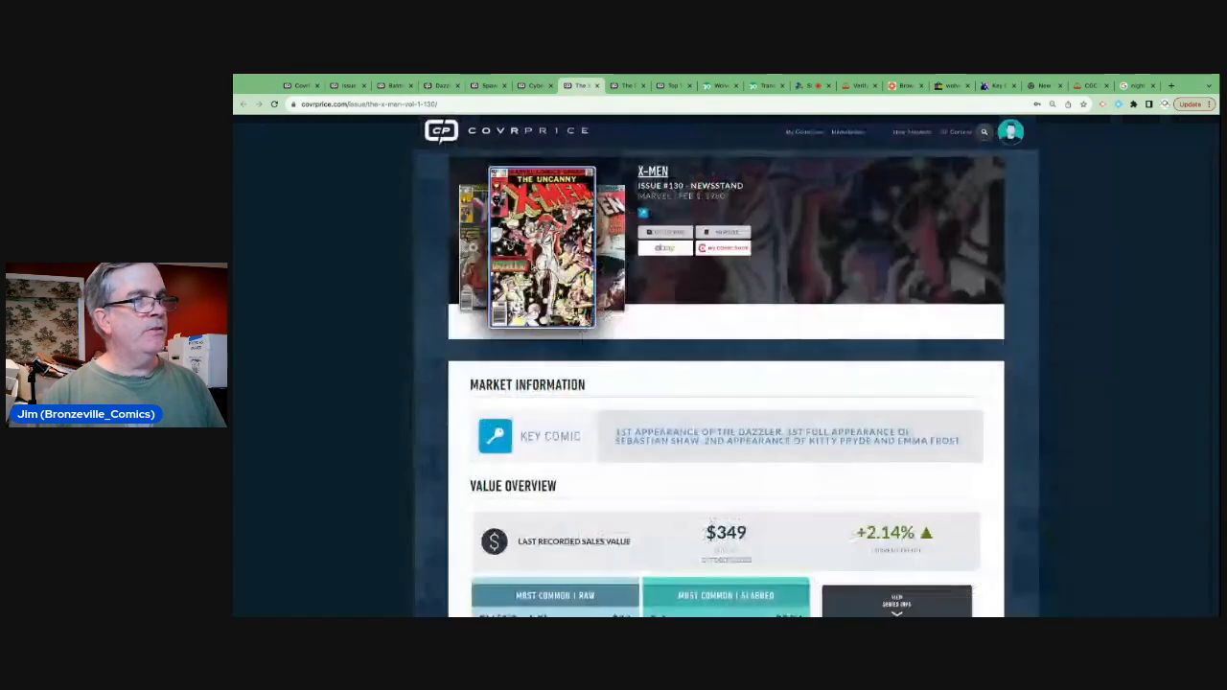
# - Scroll to X-Men #130's Raw and Slabbed sales tables: 1,771 sales, $2,340 CGC 9.8 high
pyautogui.scroll(-3)
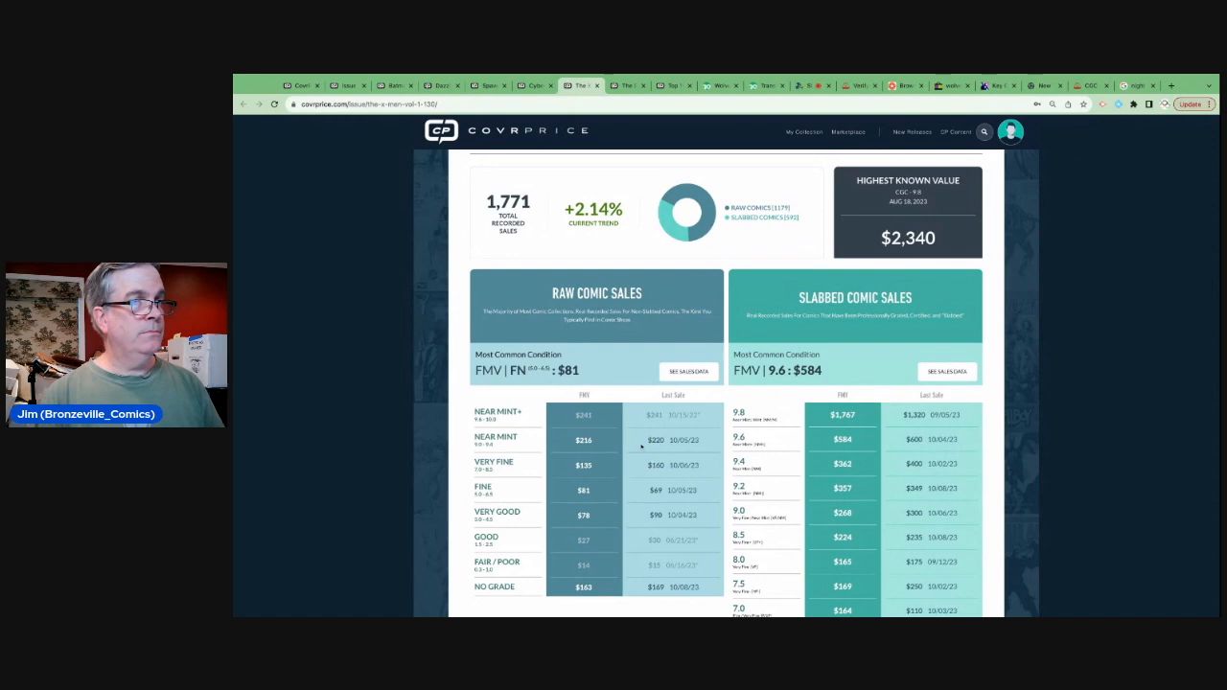
pyautogui.moveTo(722, 463)
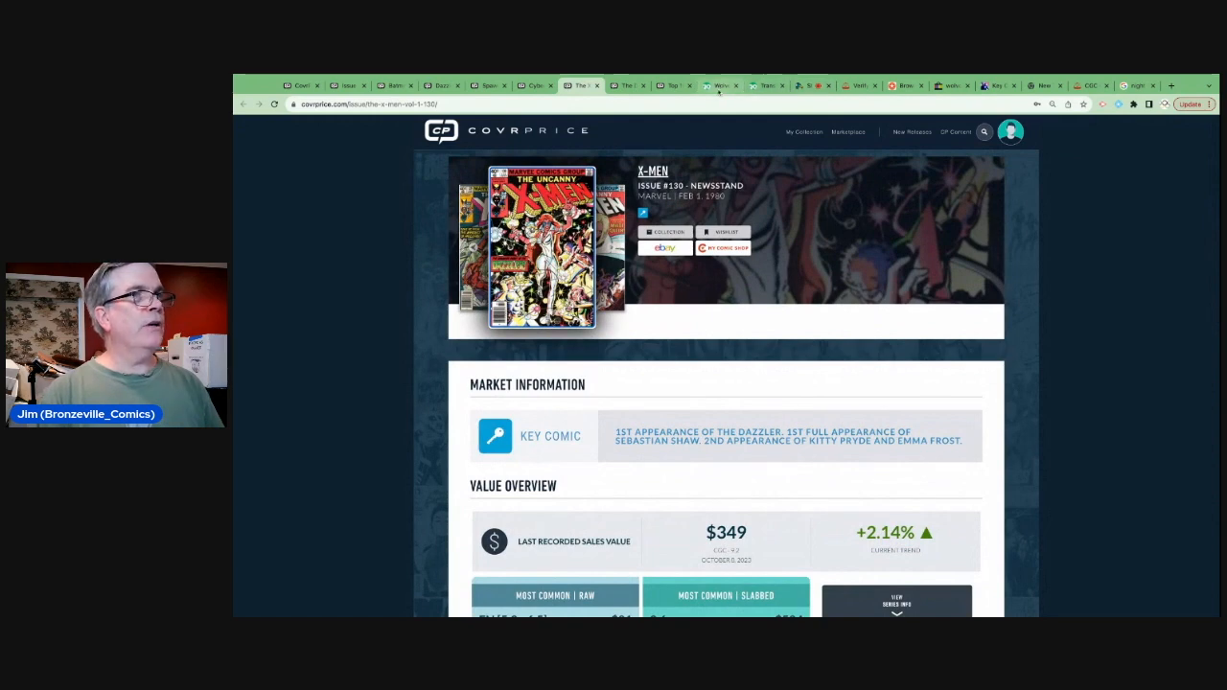
pyautogui.click(720, 85)
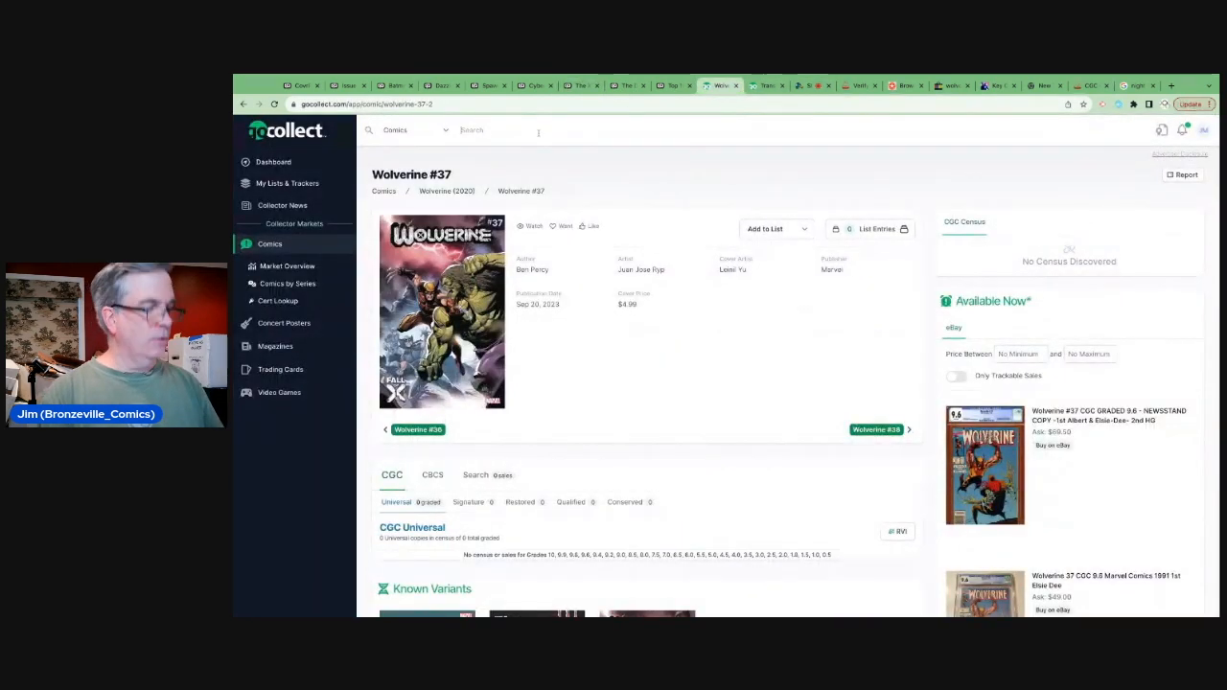
# - Search GoCollect for X-Men #130 and bring up its $550 fair market value at 9.6
pyautogui.write('dazzler')
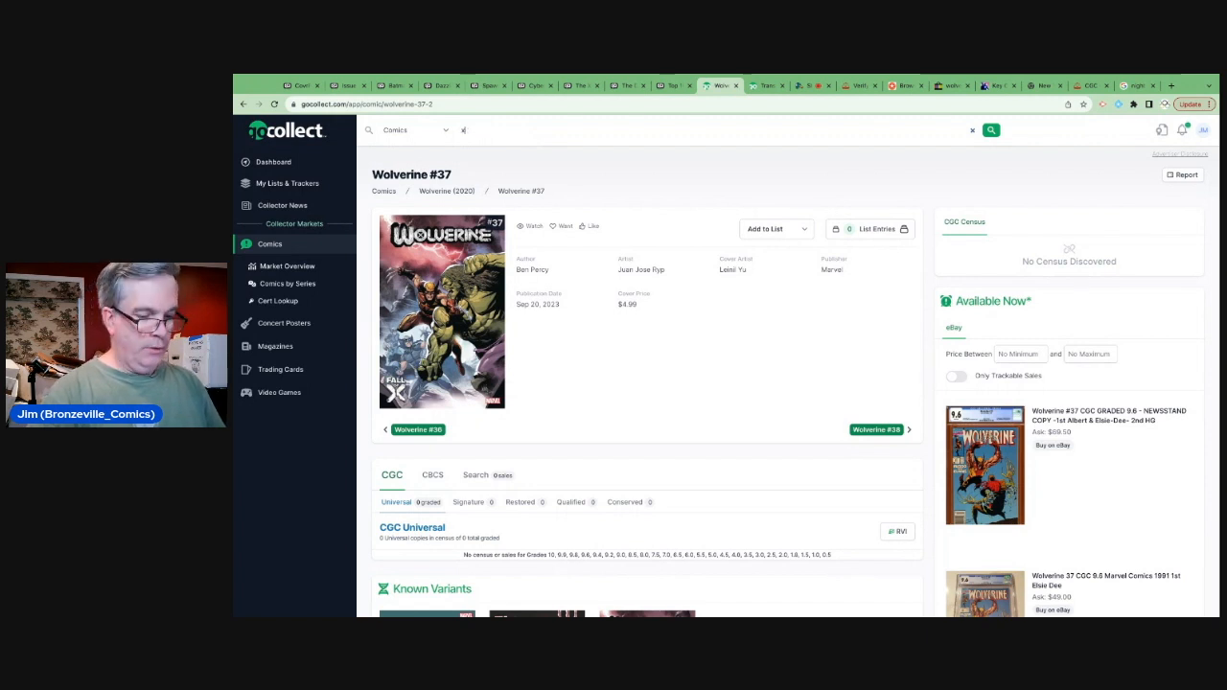
pyautogui.write('x-men 1300')
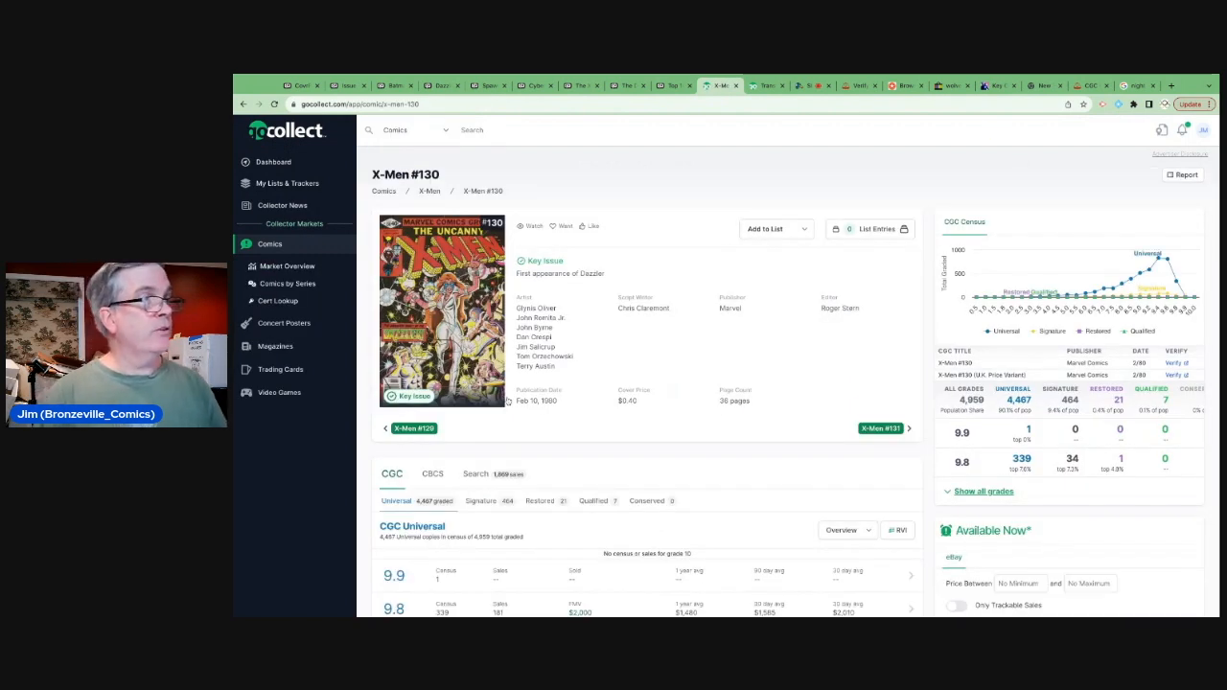
pyautogui.scroll(-3)
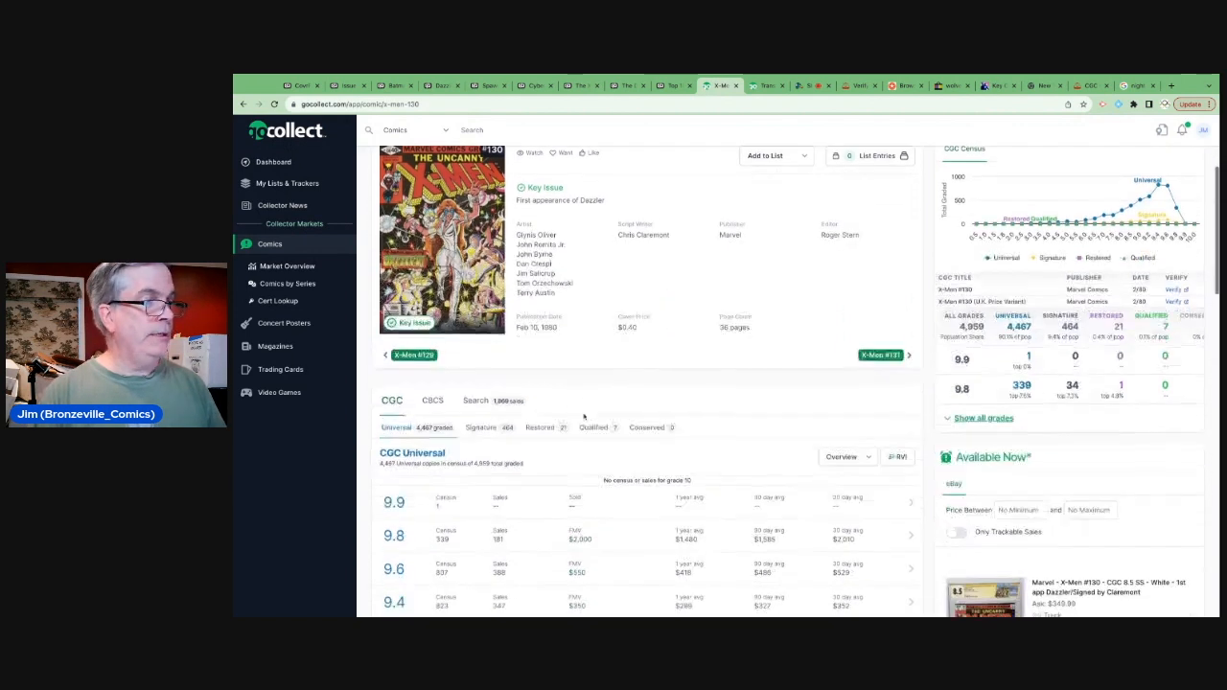
pyautogui.scroll(-3)
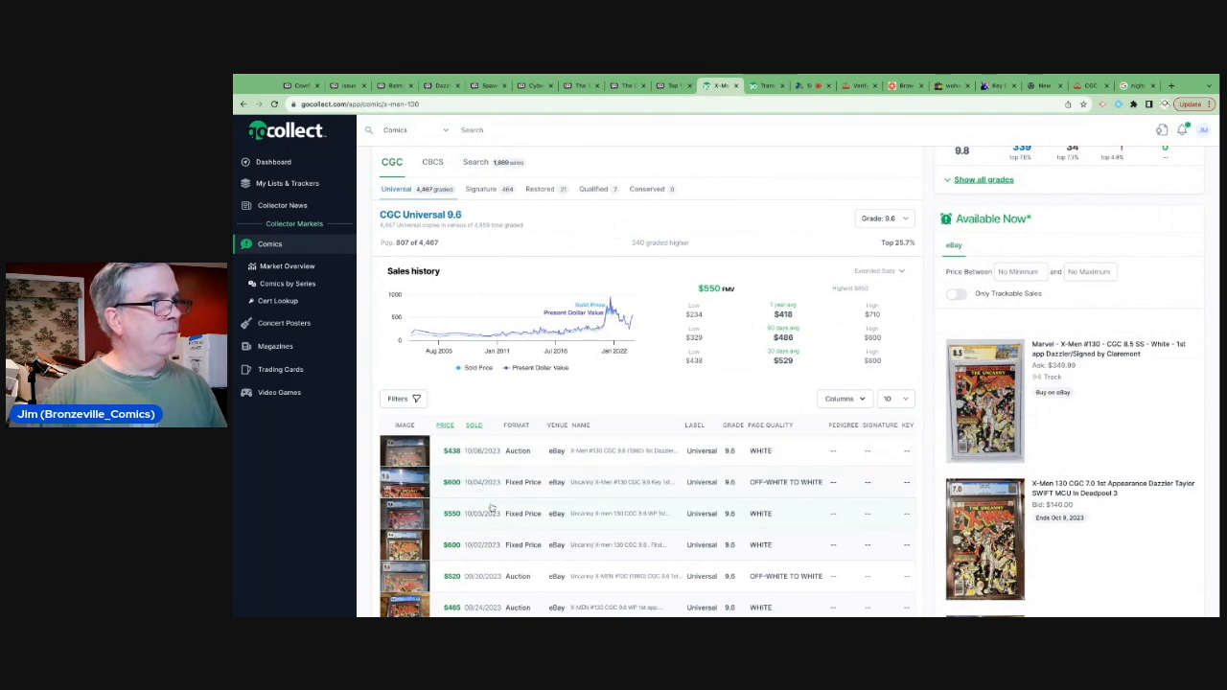
# - Scroll through the CGC 9.6 sales history table and down to the 8.5 sales ($133–$300)
pyautogui.scroll(-3)
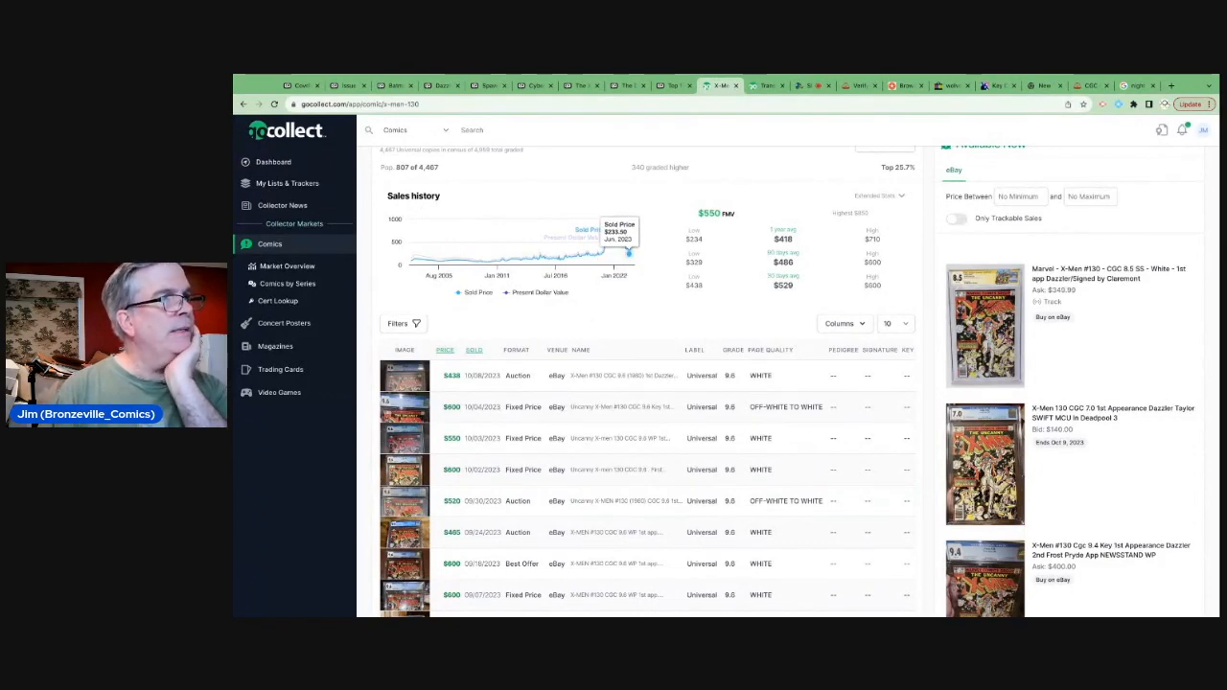
pyautogui.moveTo(623, 249)
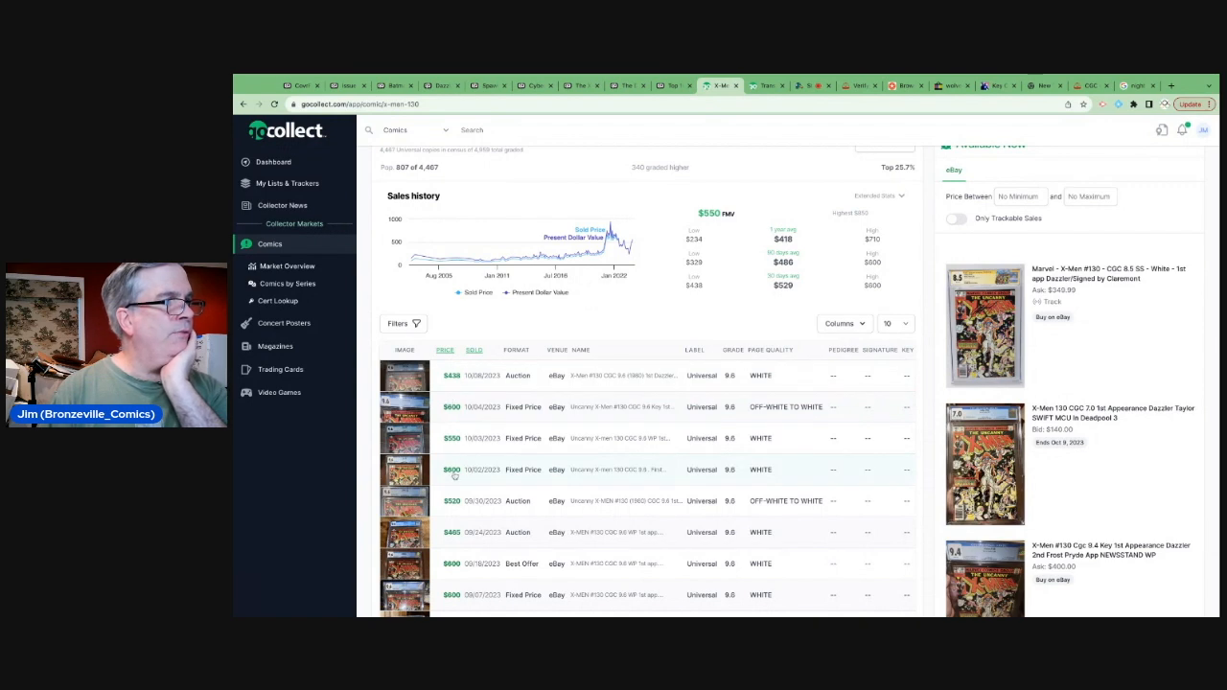
pyautogui.scroll(-3)
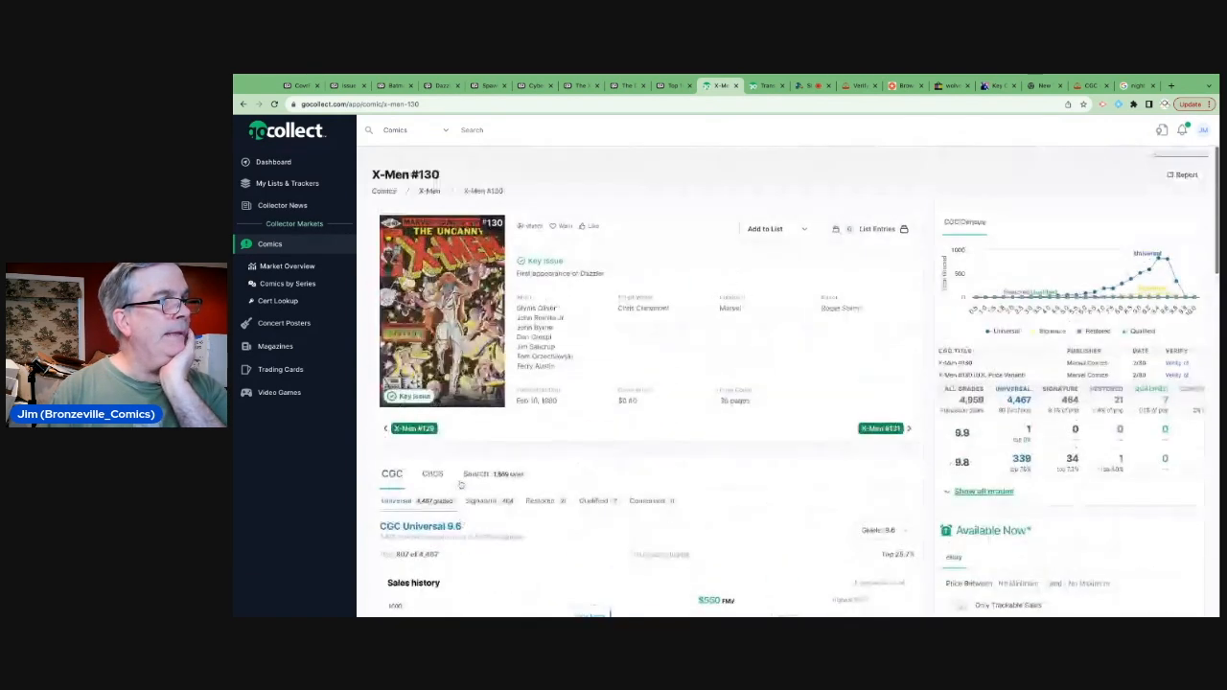
pyautogui.scroll(-3)
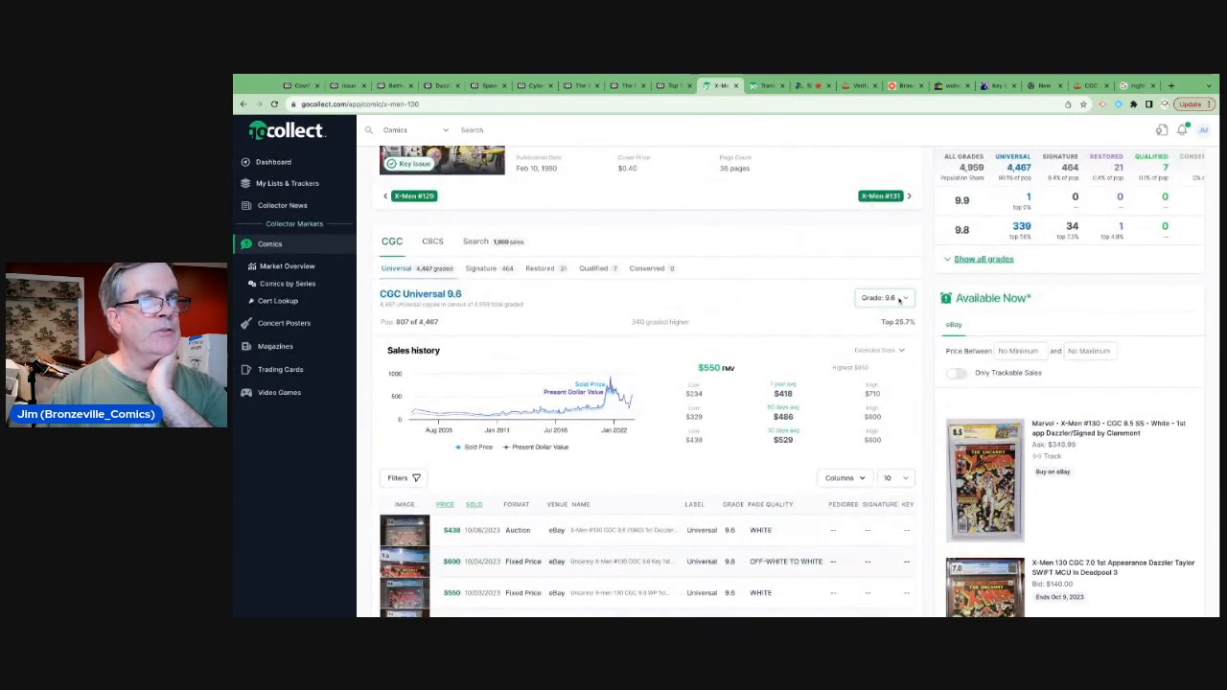
pyautogui.scroll(-3)
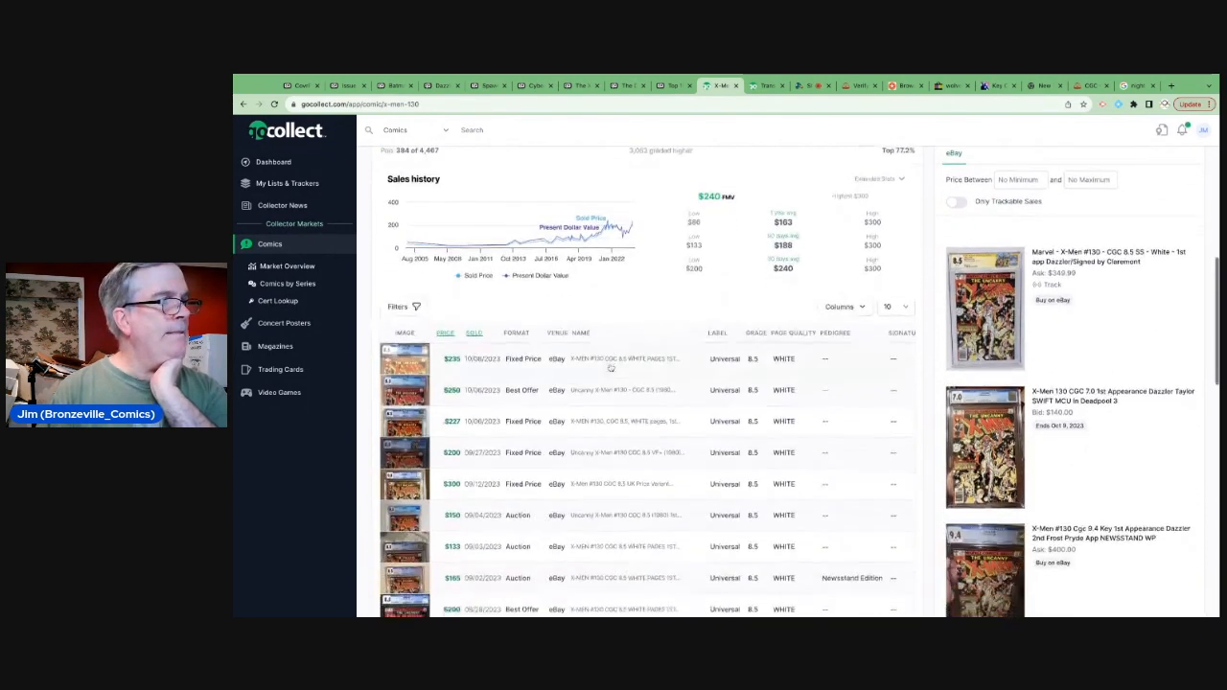
# - Review X-Men #130's CGC 8.5 sales ($240 fair value), then move to CovrPrice's Trauma Team #1 page
pyautogui.scroll(-3)
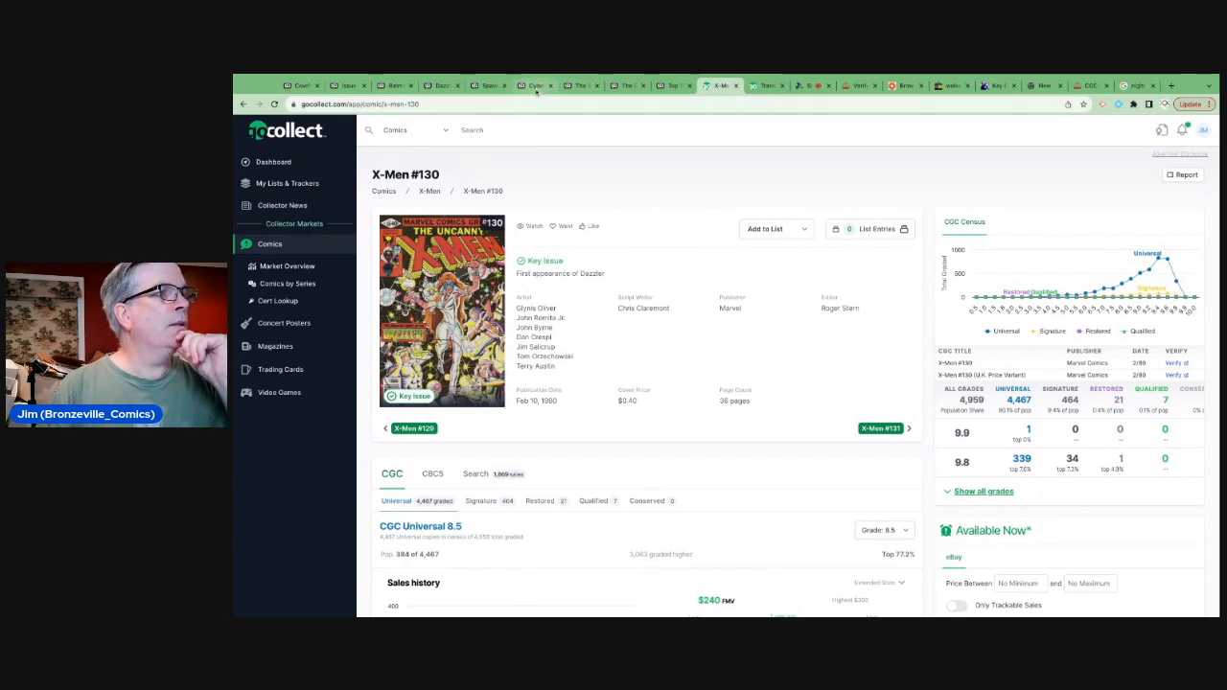
pyautogui.click(532, 85)
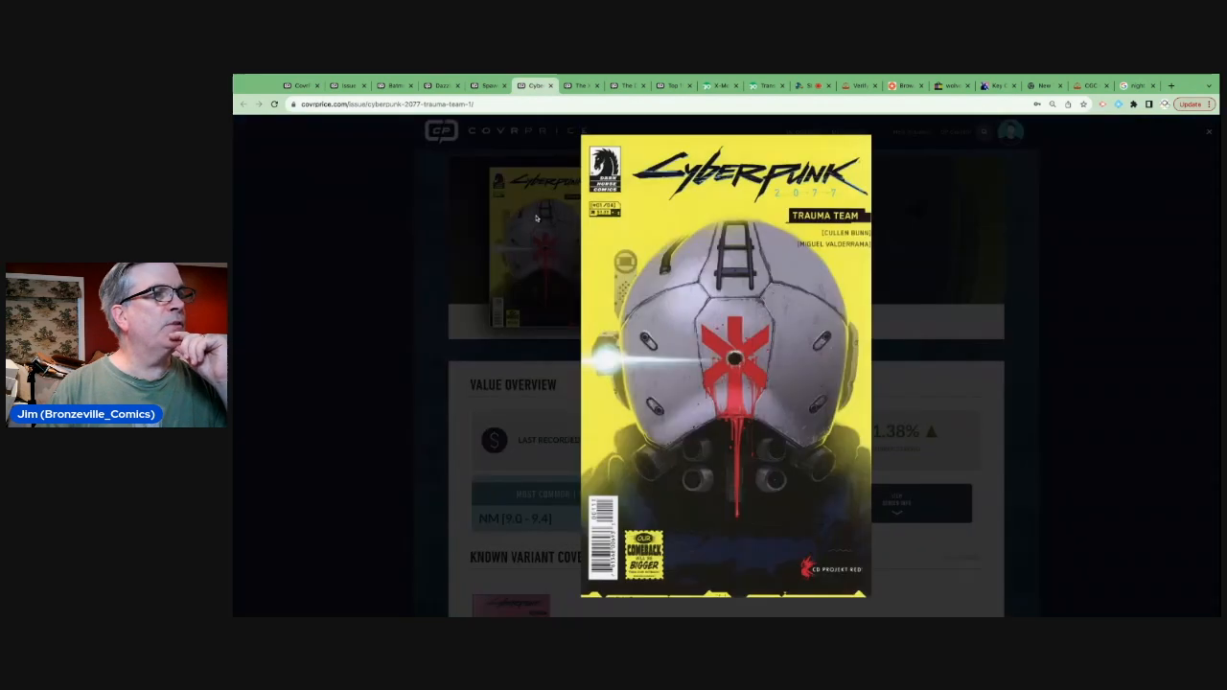
pyautogui.moveTo(921, 225)
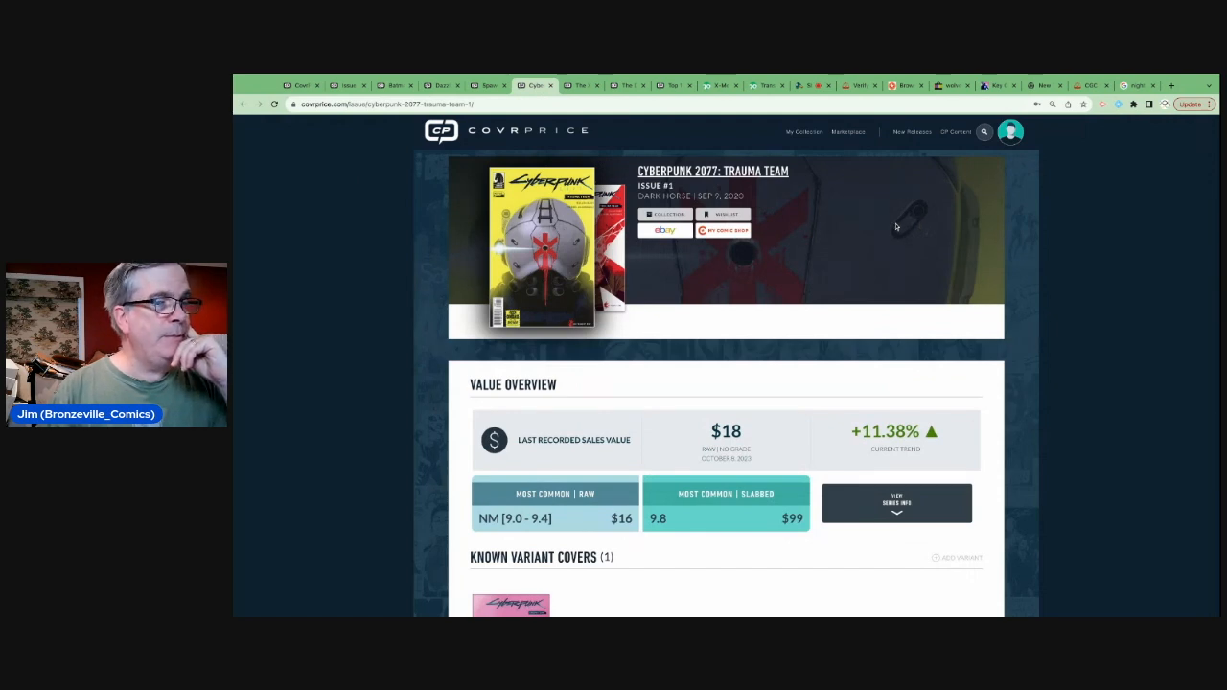
# - Review Trauma Team #1's $18 last sale, $16 raw NM and $99 slabbed 9.8, then go to Key Collector Comics
pyautogui.scroll(-3)
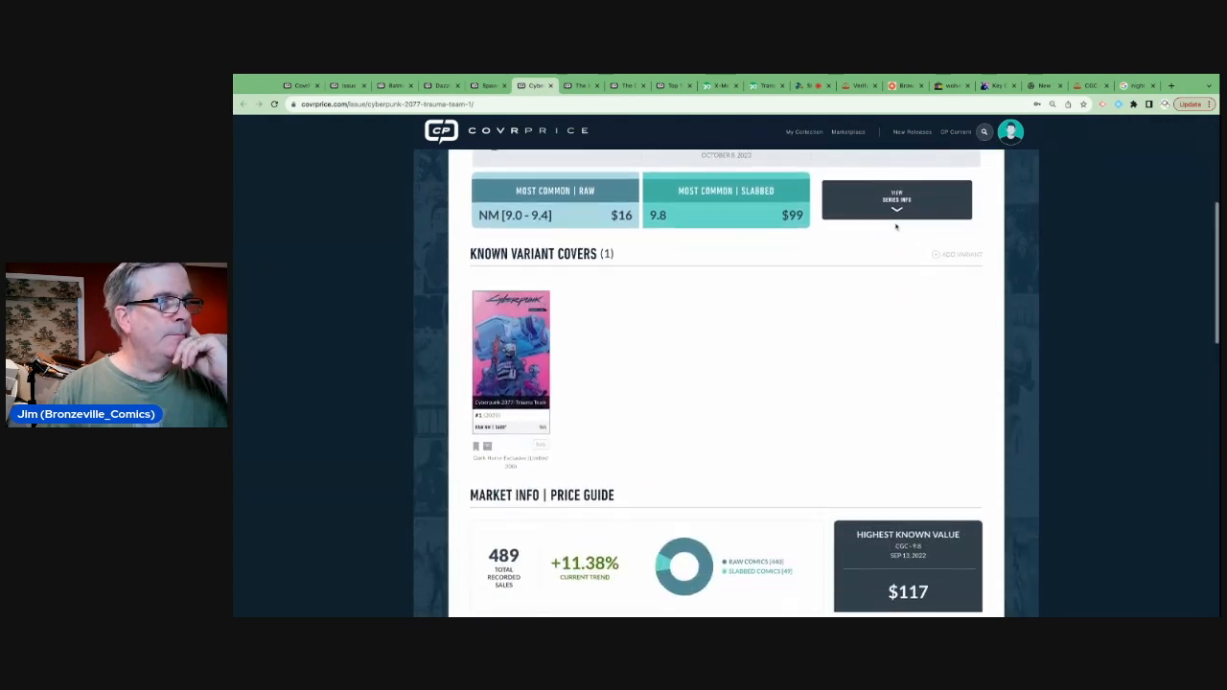
pyautogui.click(994, 85)
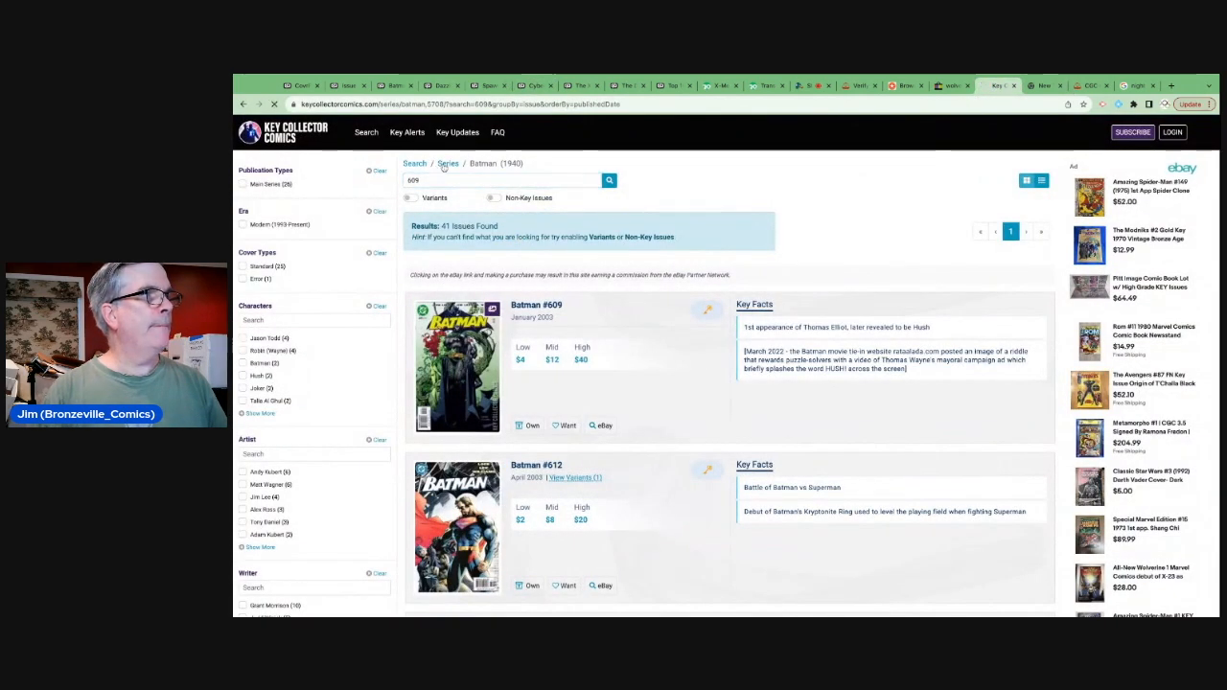
# - Open the Cyberpunk 2077: Trauma Team (2020) series with #1 at $1/$2/$8, then go to Google
pyautogui.click(448, 163)
pyautogui.write('cyberpunk')
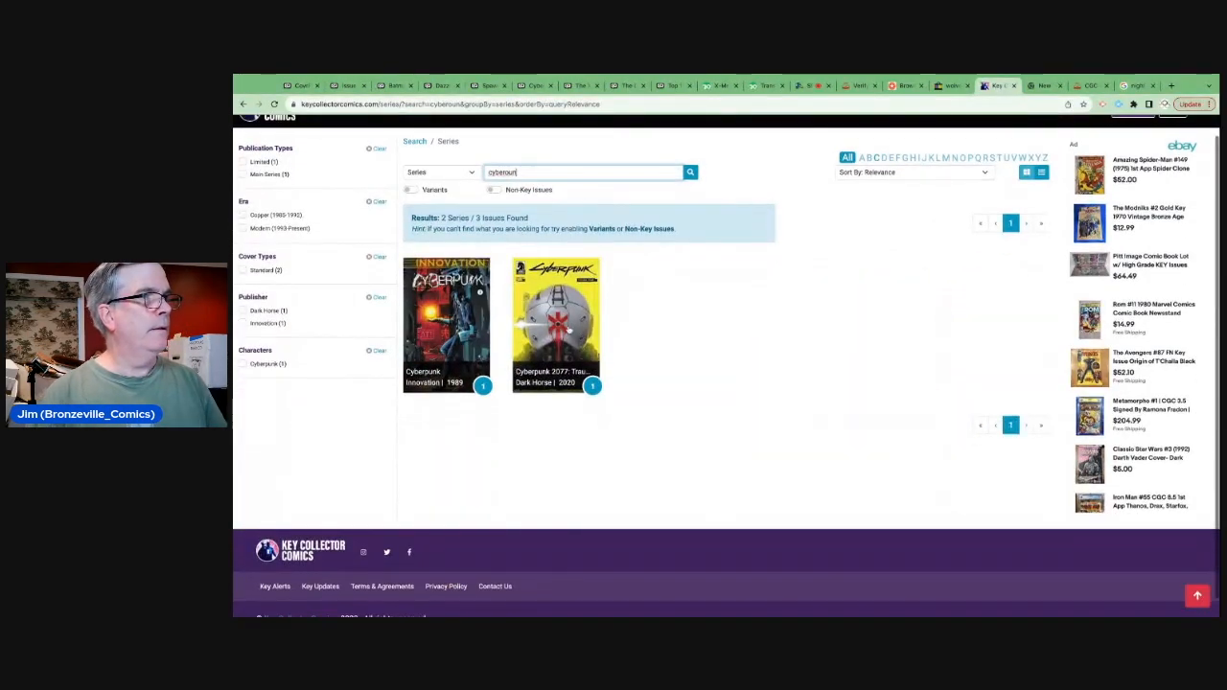
pyautogui.click(556, 316)
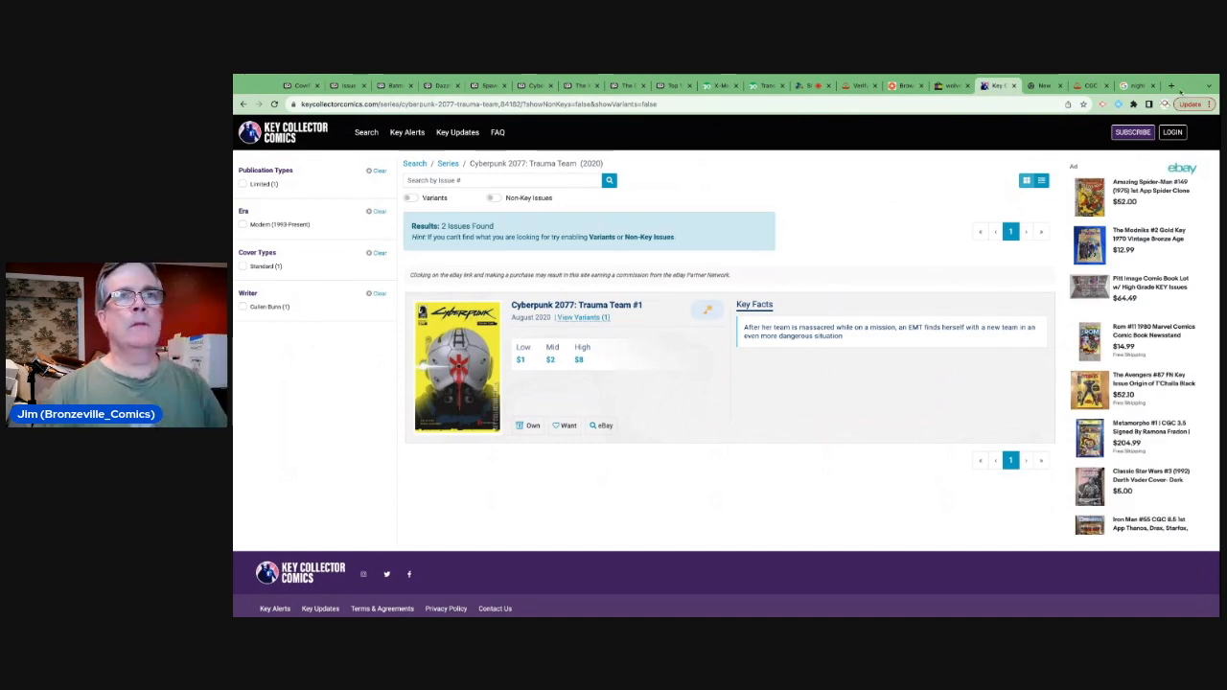
pyautogui.click(1136, 86)
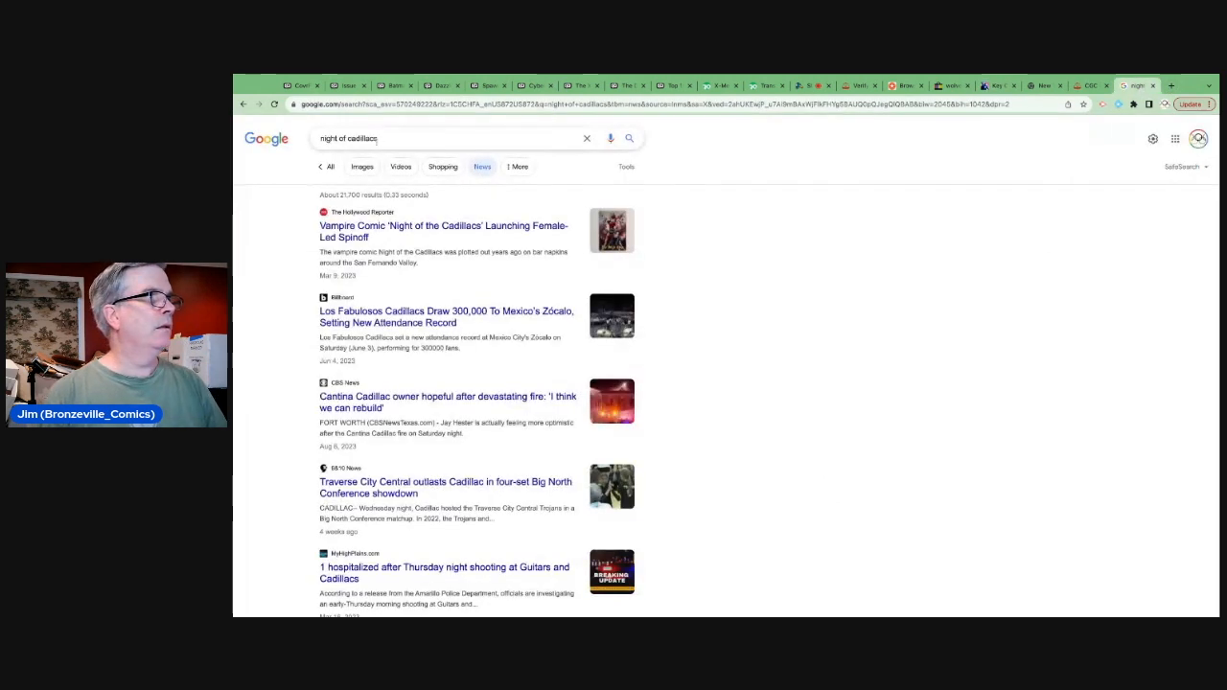
# - Search Google news for 'cyberpunk 2077' and read the CD Projekt Red headlines
pyautogui.write('cyber')
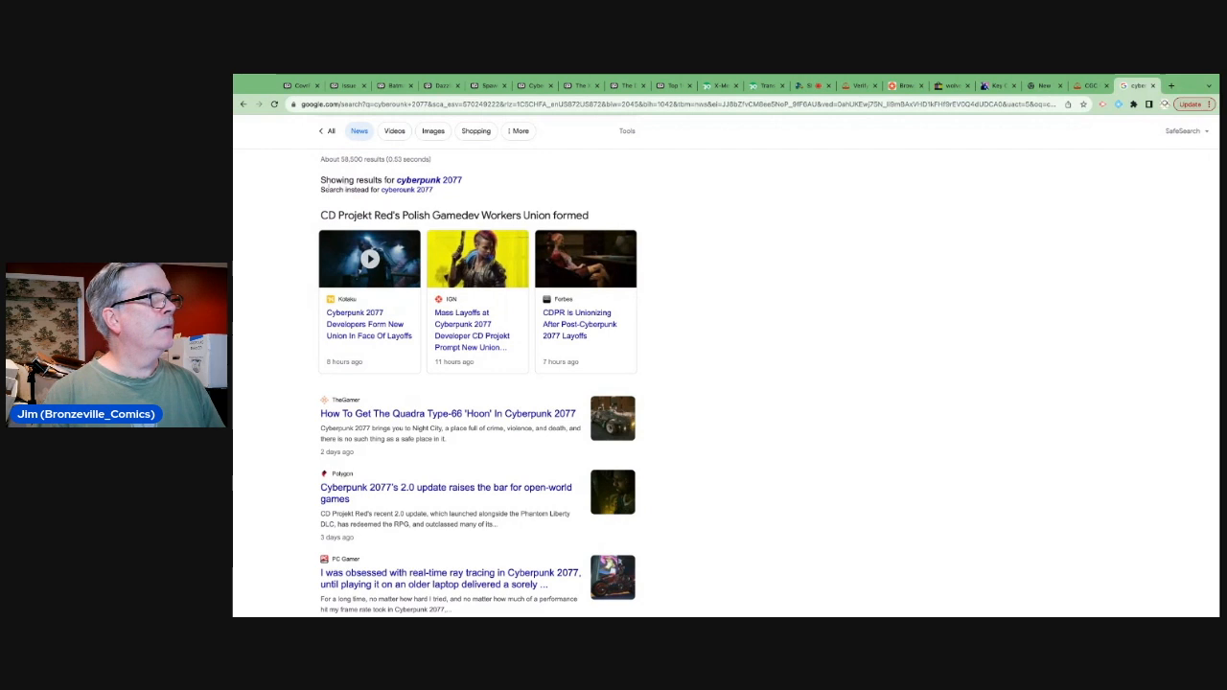
pyautogui.scroll(-3)
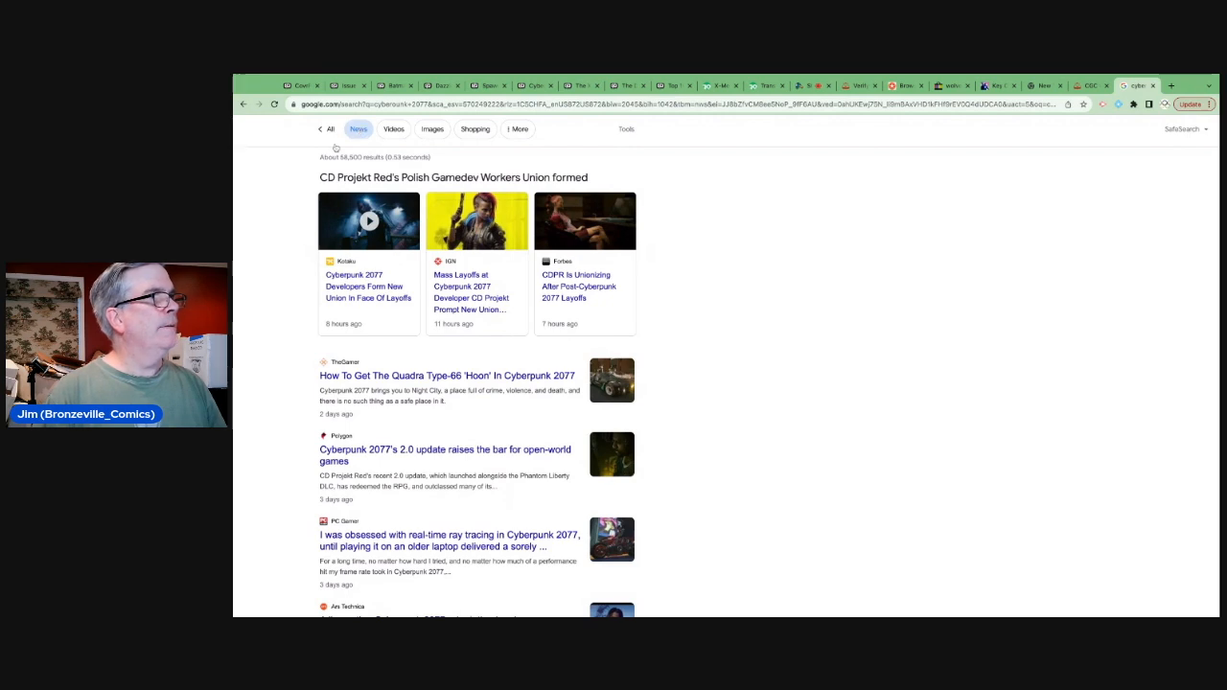
pyautogui.scroll(-3)
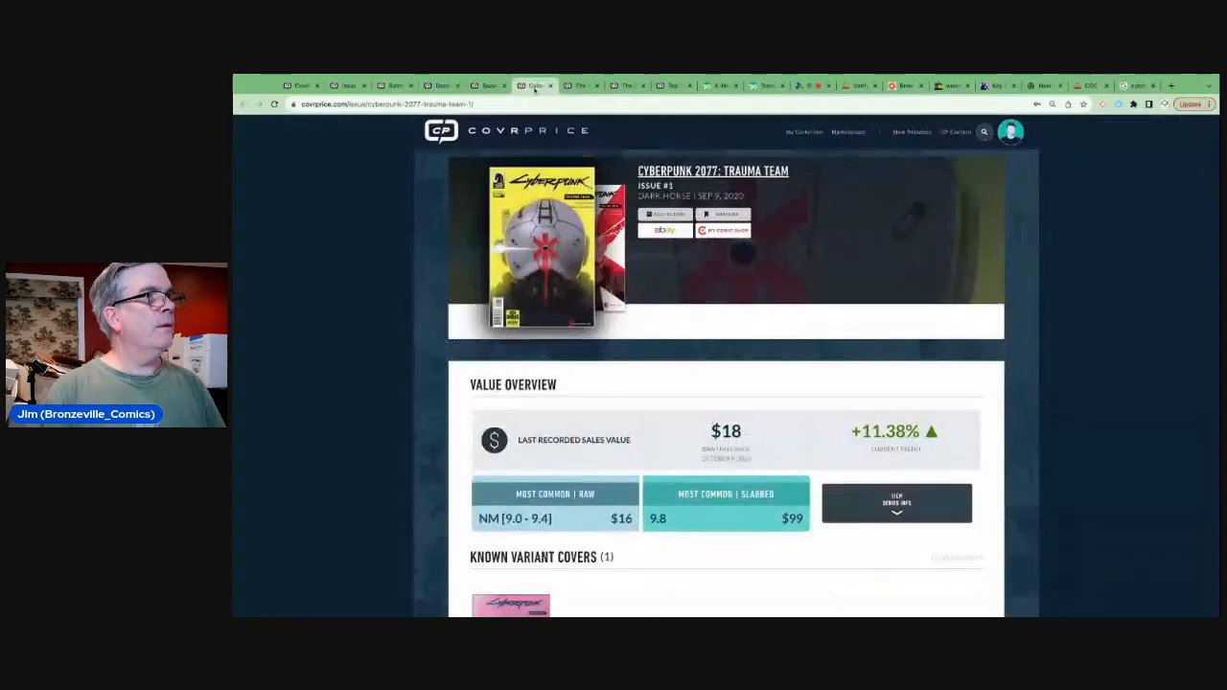
# - Review Trauma Team #1's raw and slabbed price guide (489 recorded sales), then go to GoCollect
pyautogui.scroll(-3)
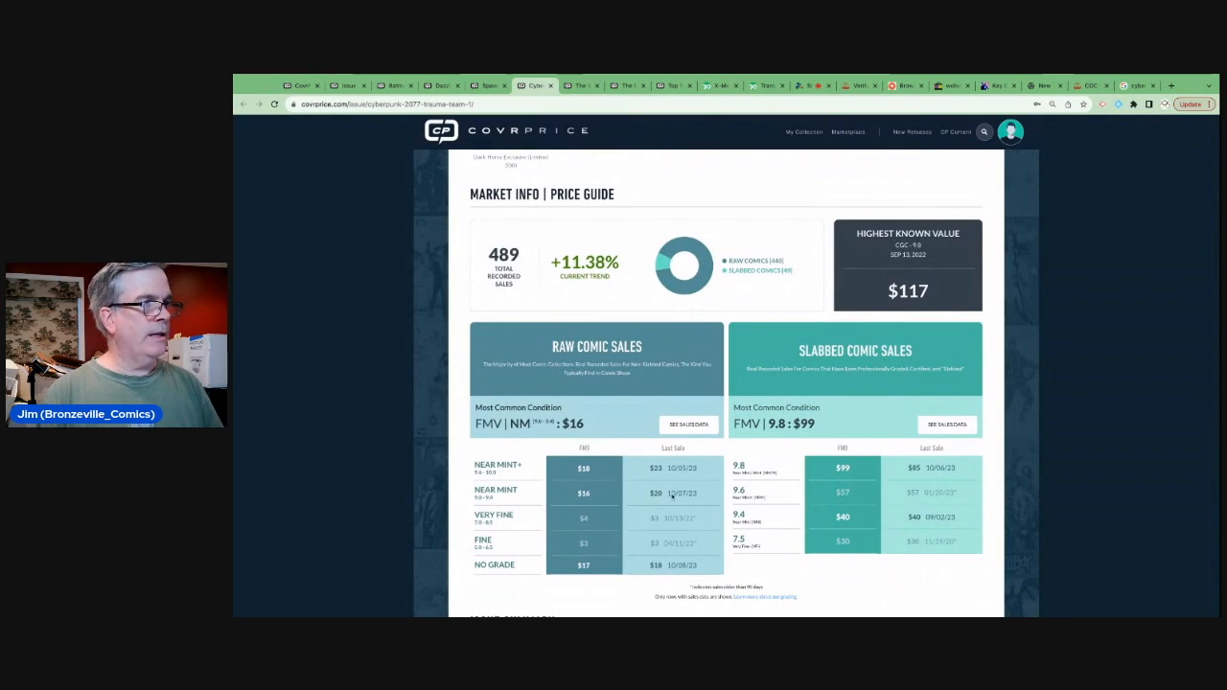
pyautogui.scroll(3)
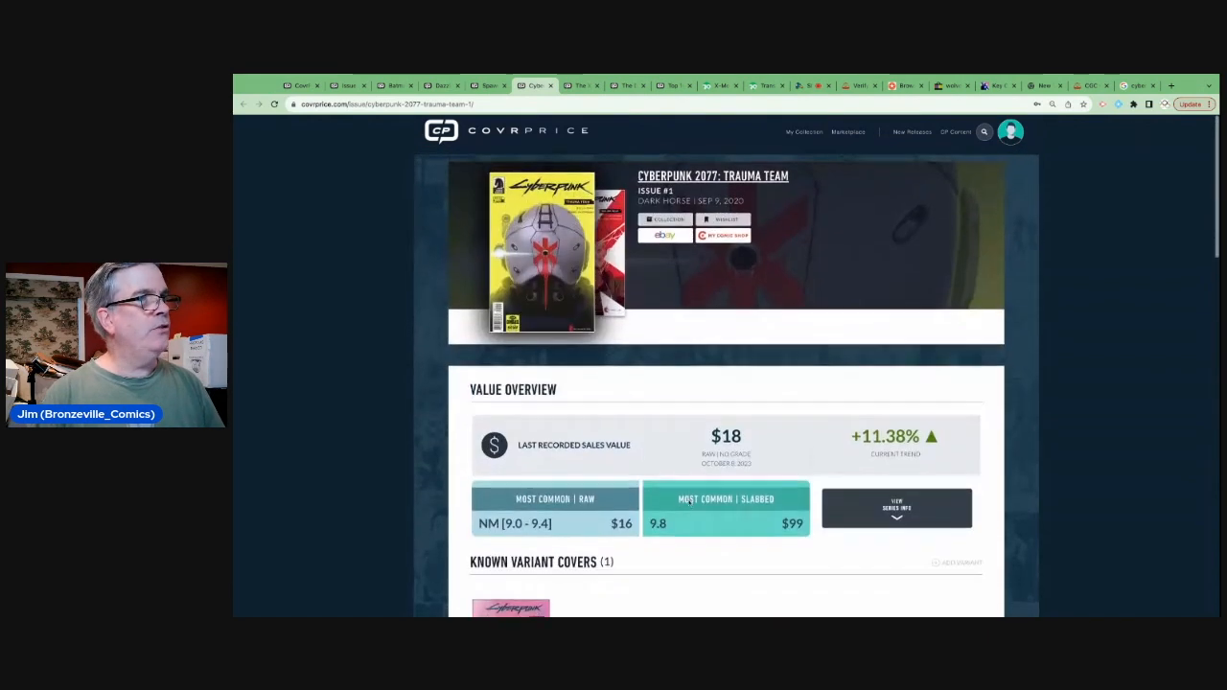
pyautogui.scroll(-3)
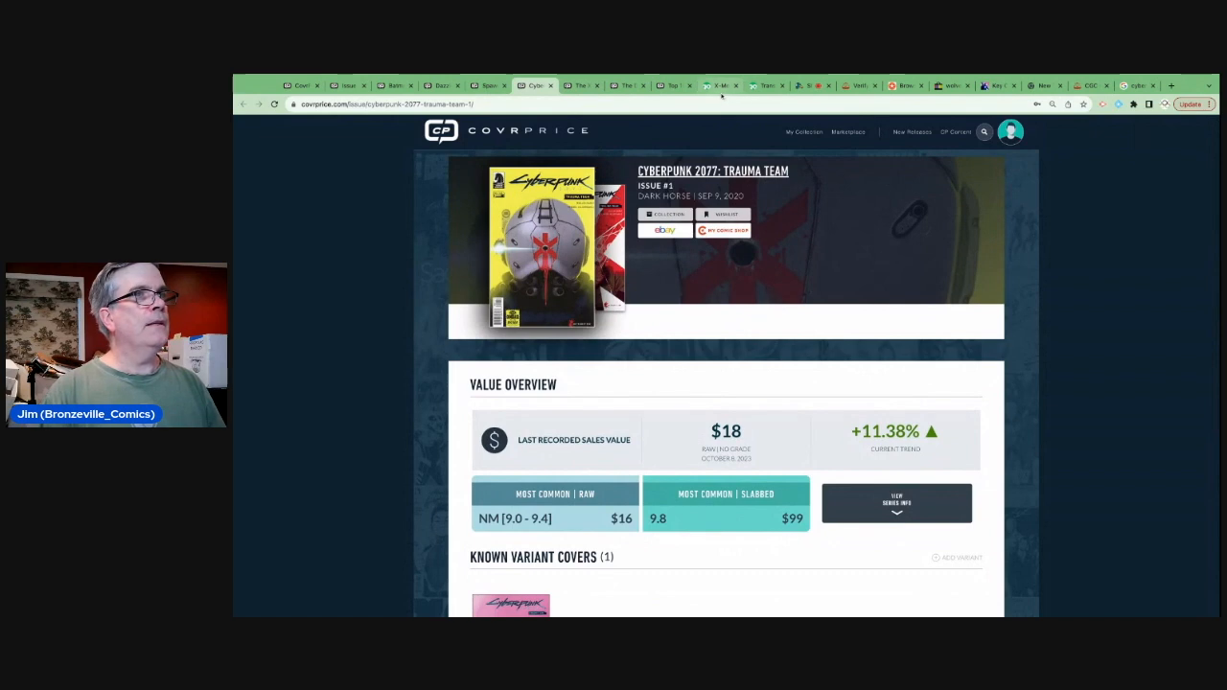
pyautogui.click(720, 85)
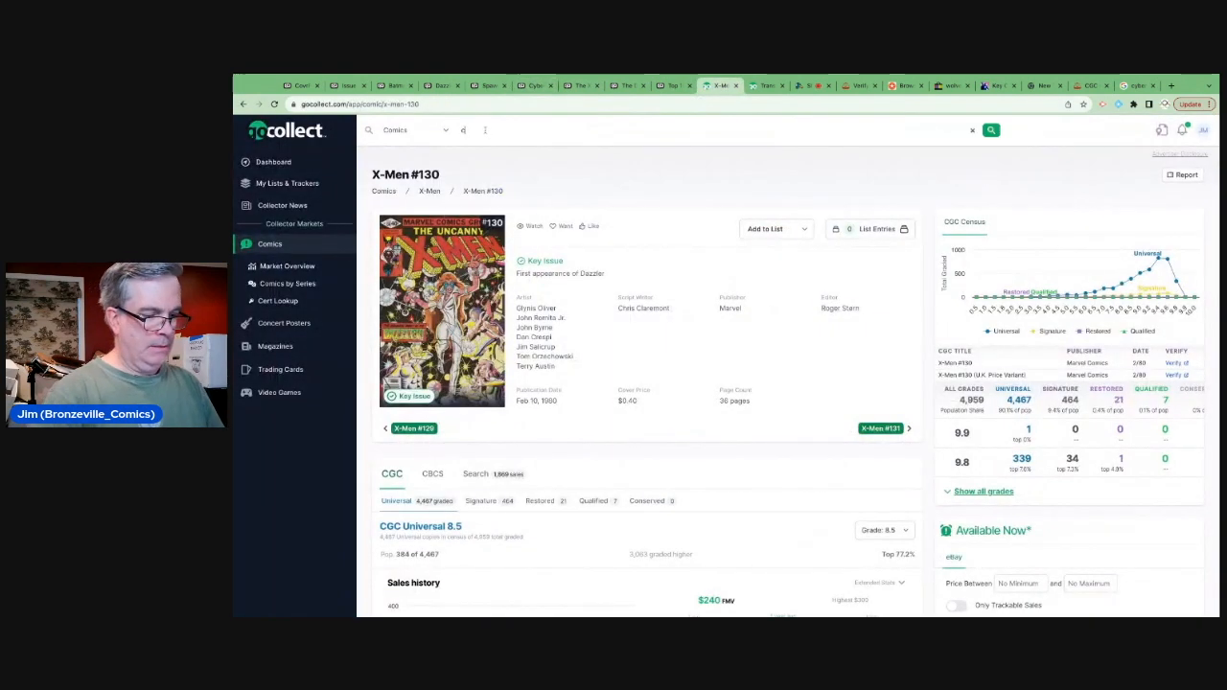
# - Search GoCollect for 'cyberpunk 2077' and open the Trauma Team #1 listing
pyautogui.write('cyberpub')
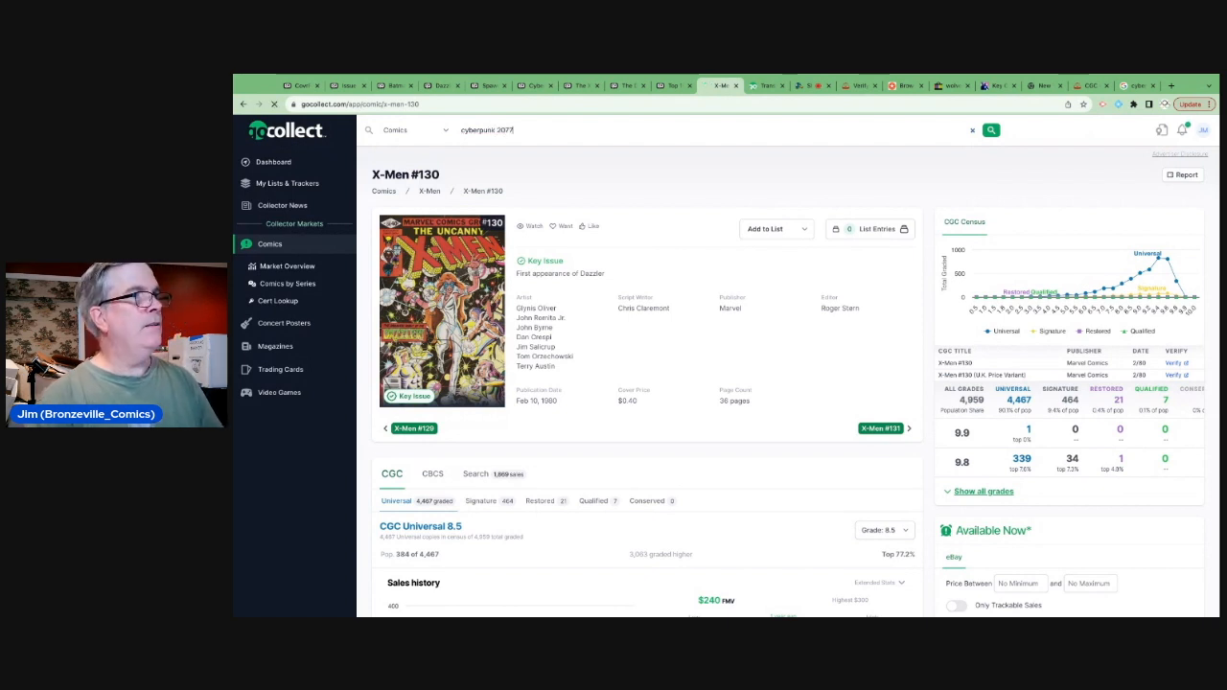
pyautogui.click(991, 129)
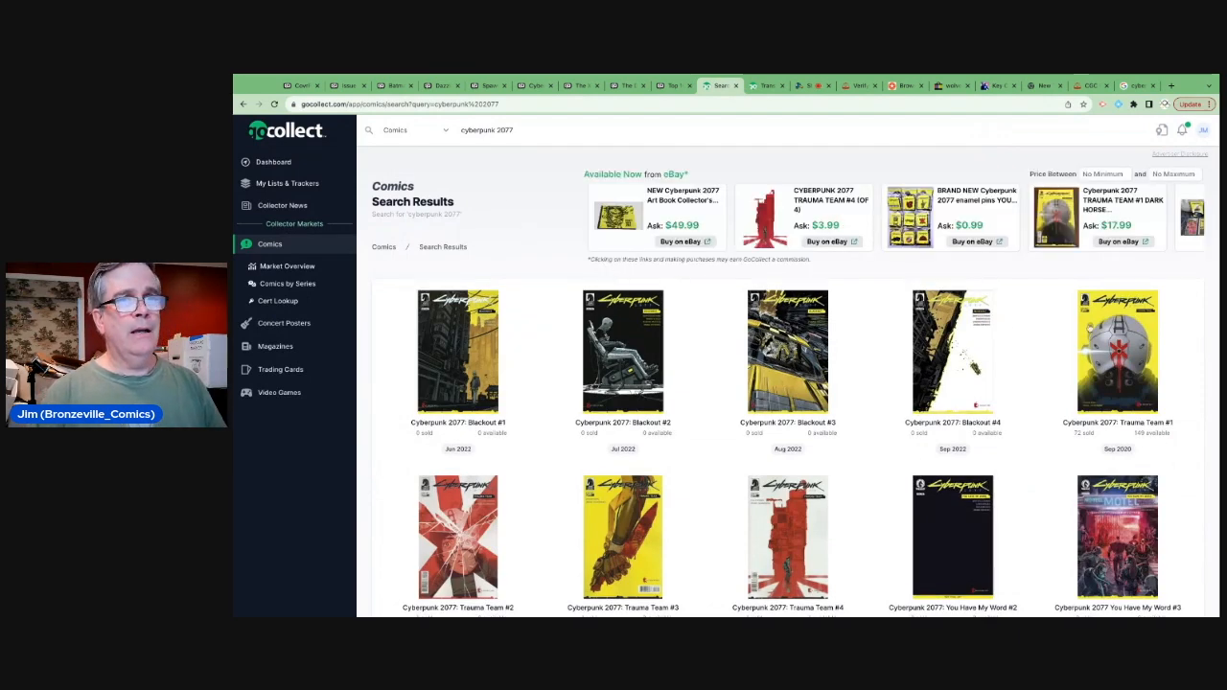
pyautogui.click(1117, 350)
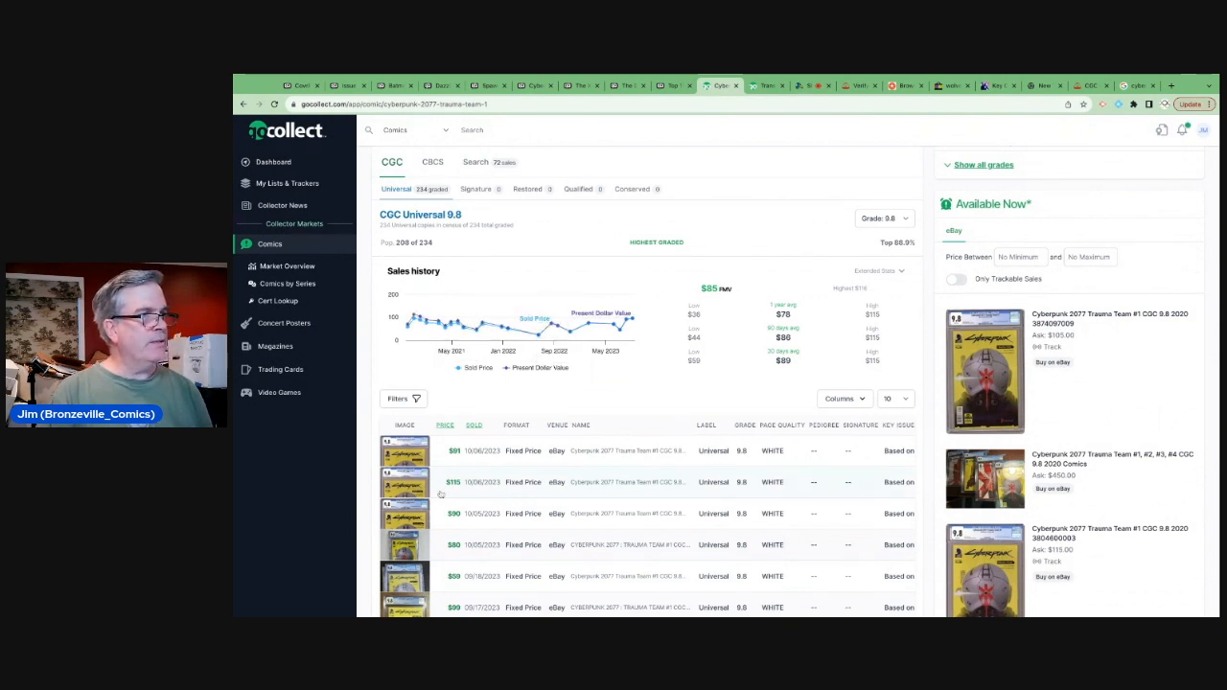
# - Review its CGC 9.8 sales ($85 fair value, $44–$115 range), then go to CovrPrice's Spawn #1 page
pyautogui.scroll(-3)
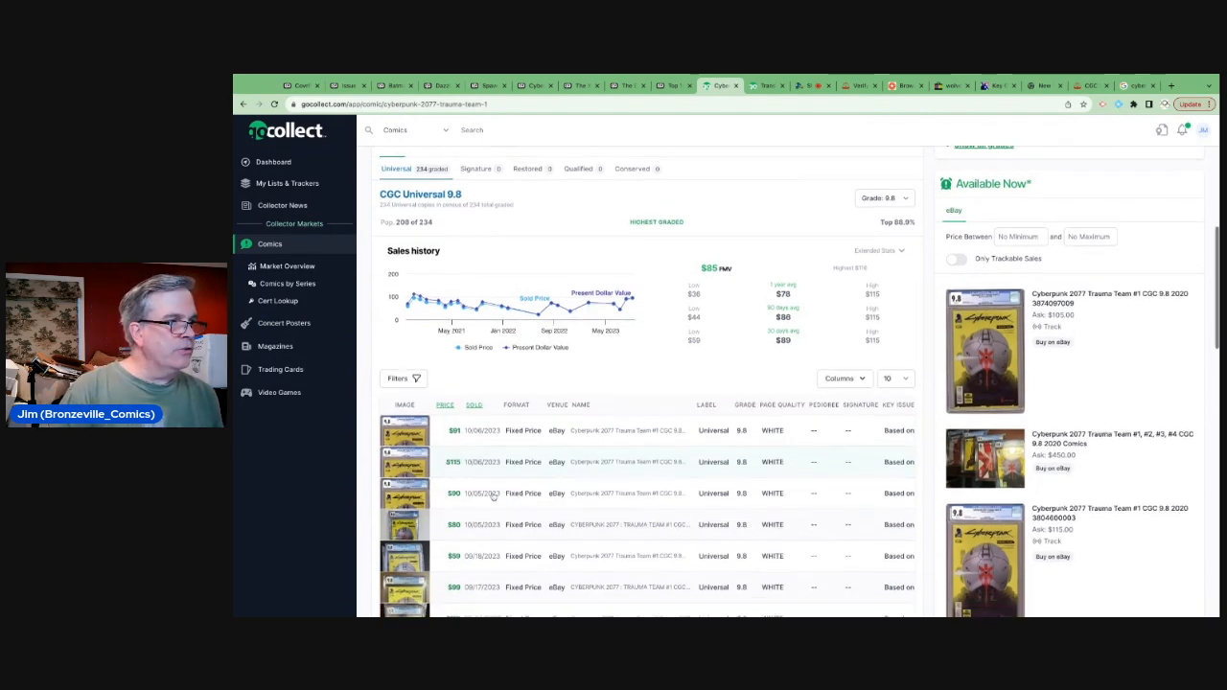
pyautogui.scroll(-3)
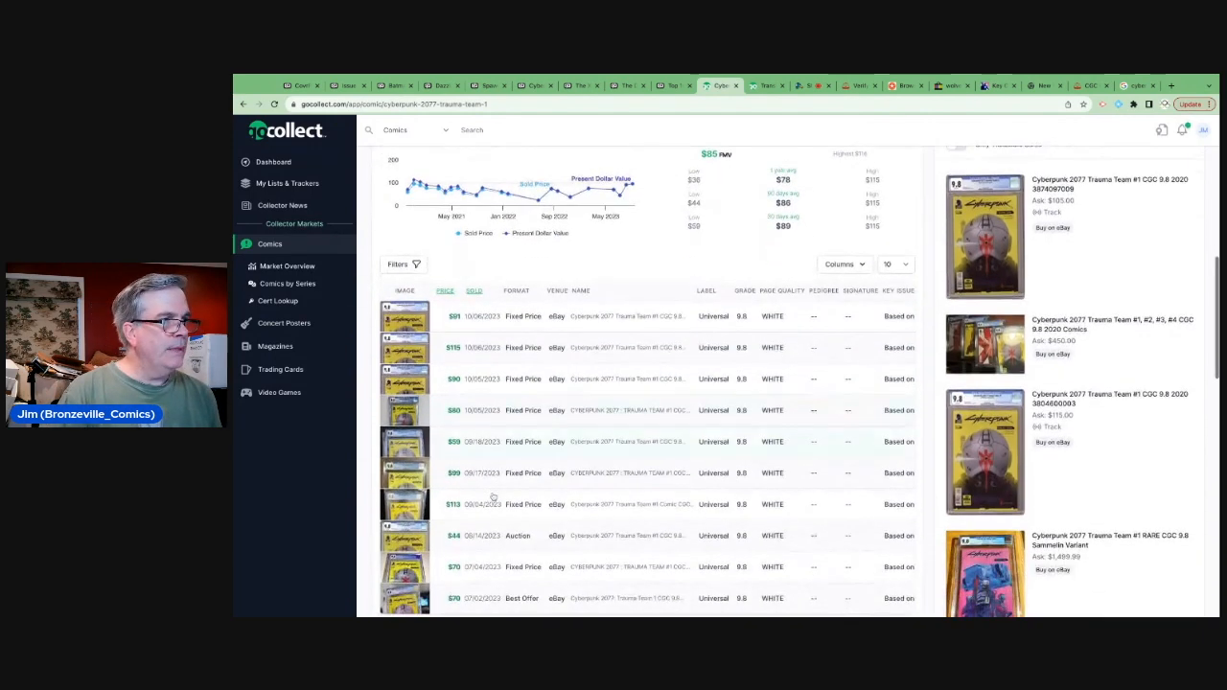
pyautogui.scroll(-3)
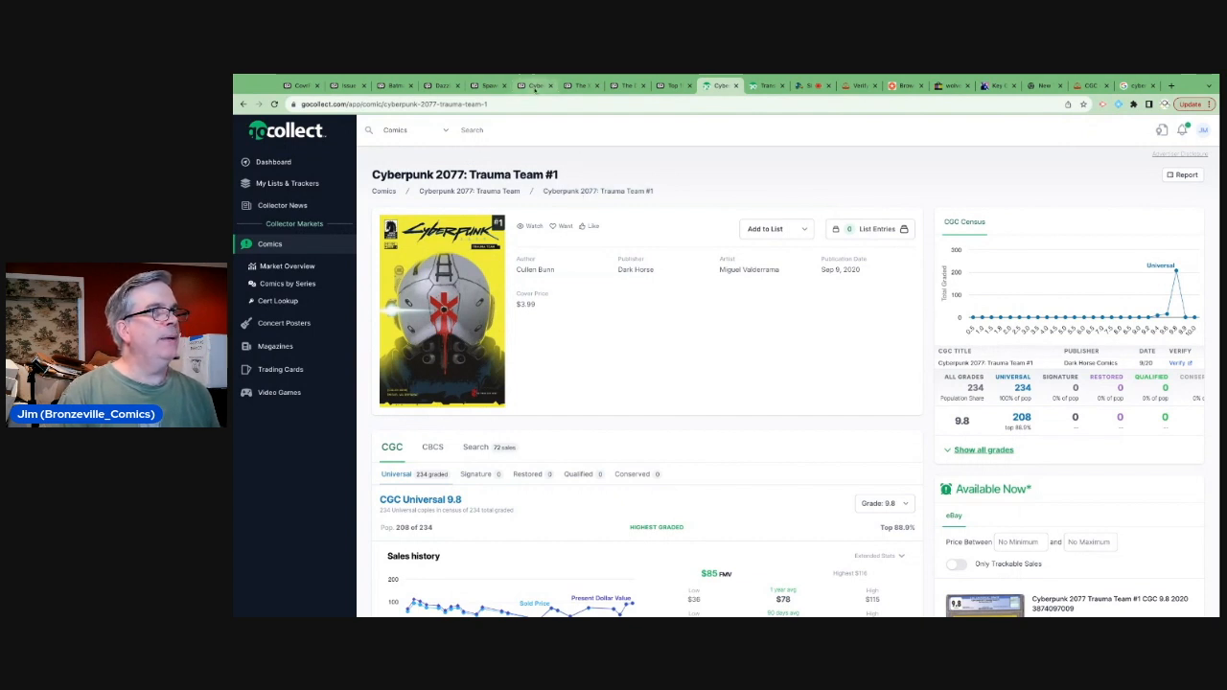
pyautogui.click(489, 86)
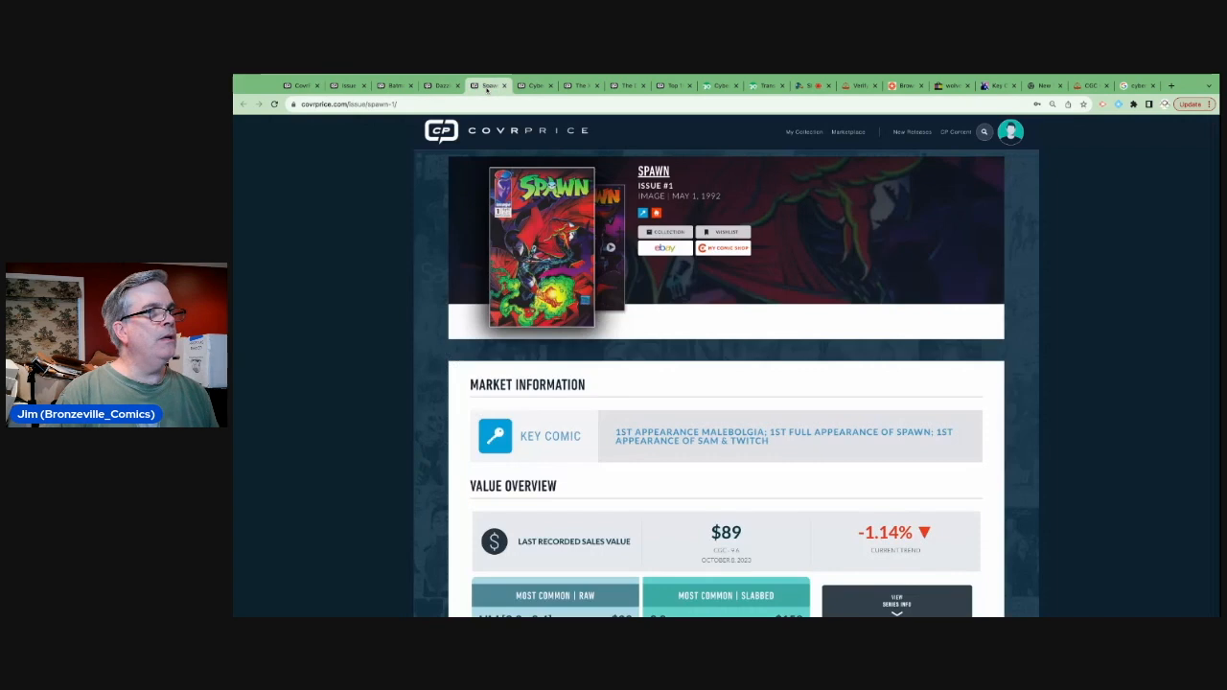
# - View Spawn #1's cover and Value Overview: $89 last sale, $29 raw NM, $158 at 9.8, $9,995 high
pyautogui.click(541, 245)
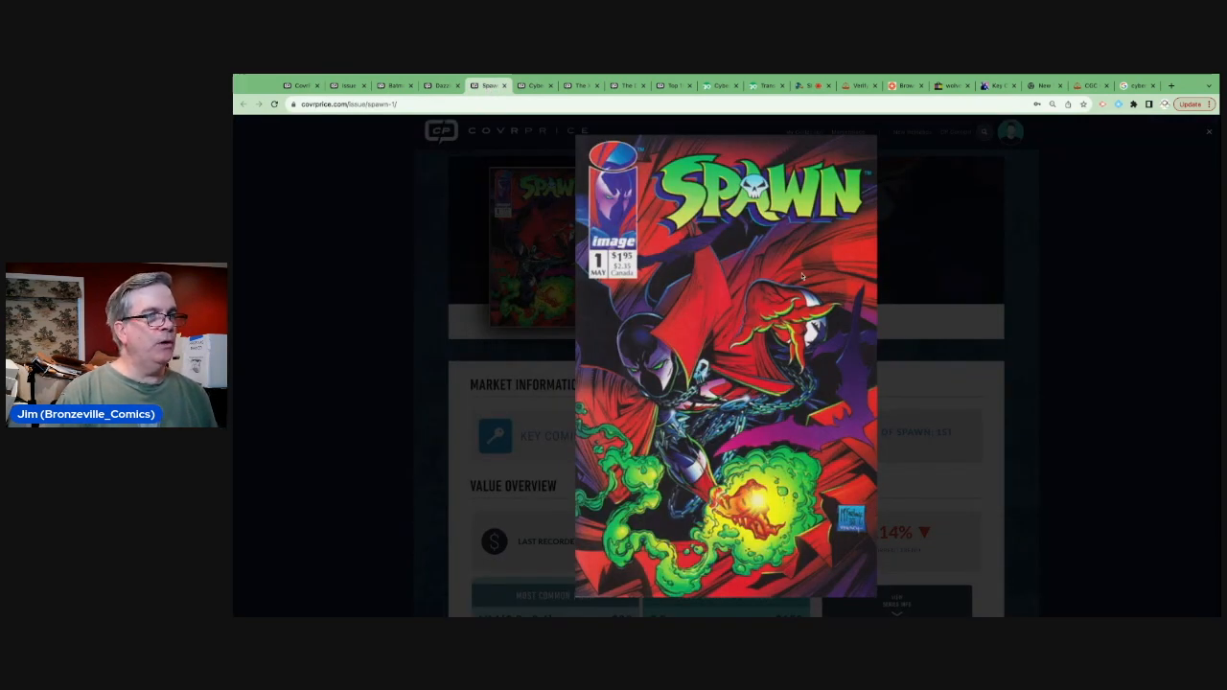
pyautogui.click(1207, 132)
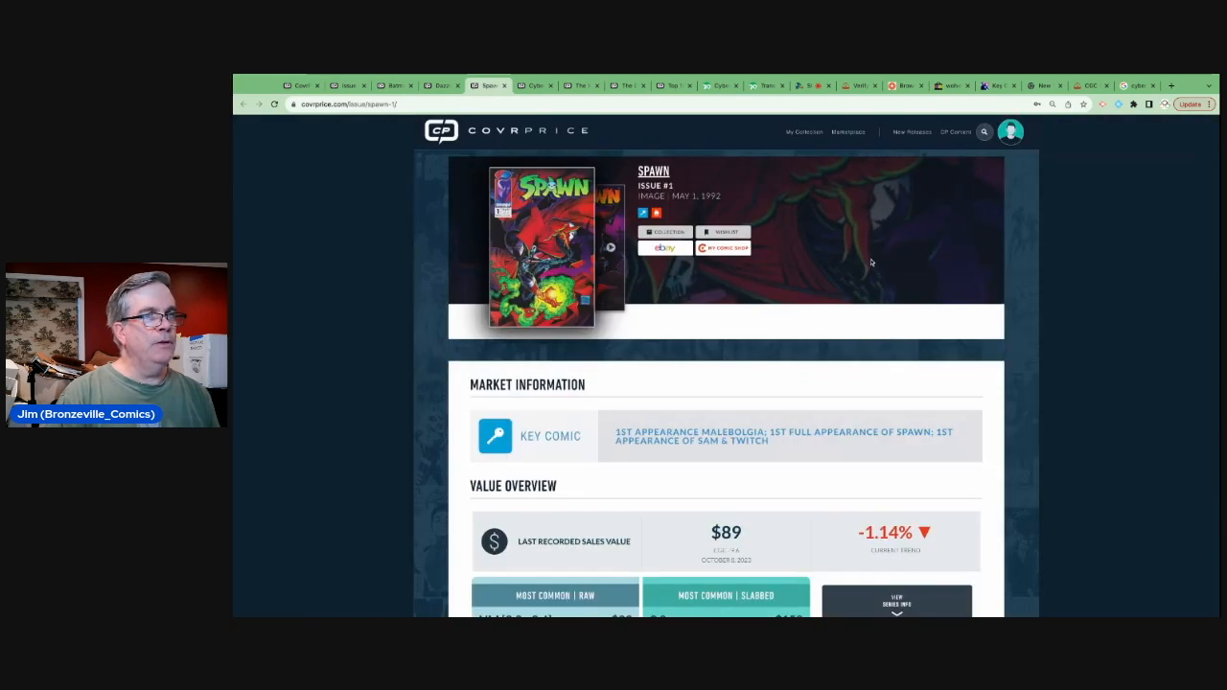
pyautogui.scroll(-3)
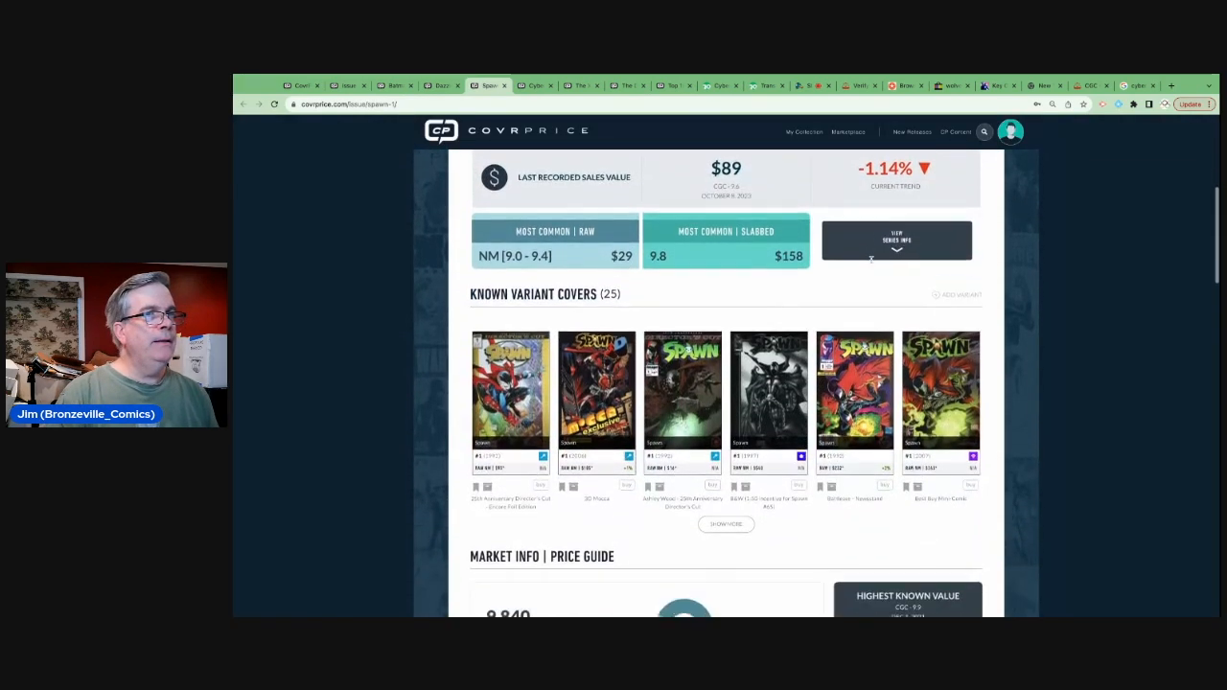
pyautogui.scroll(-3)
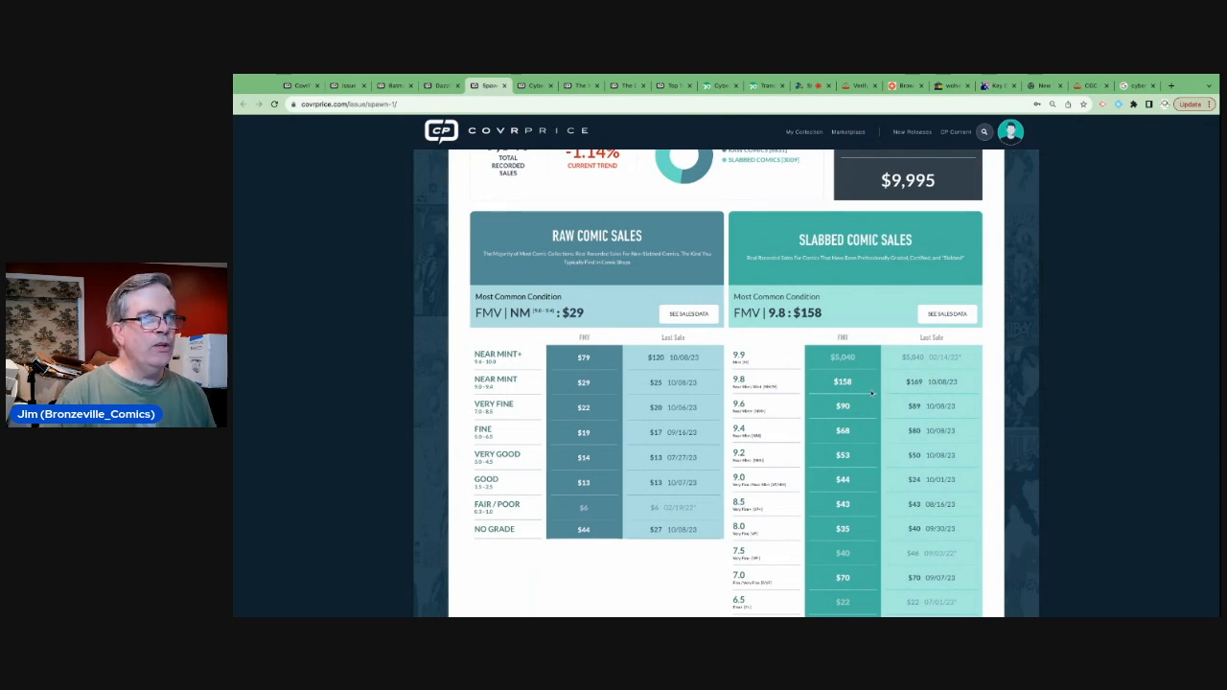
pyautogui.scroll(3)
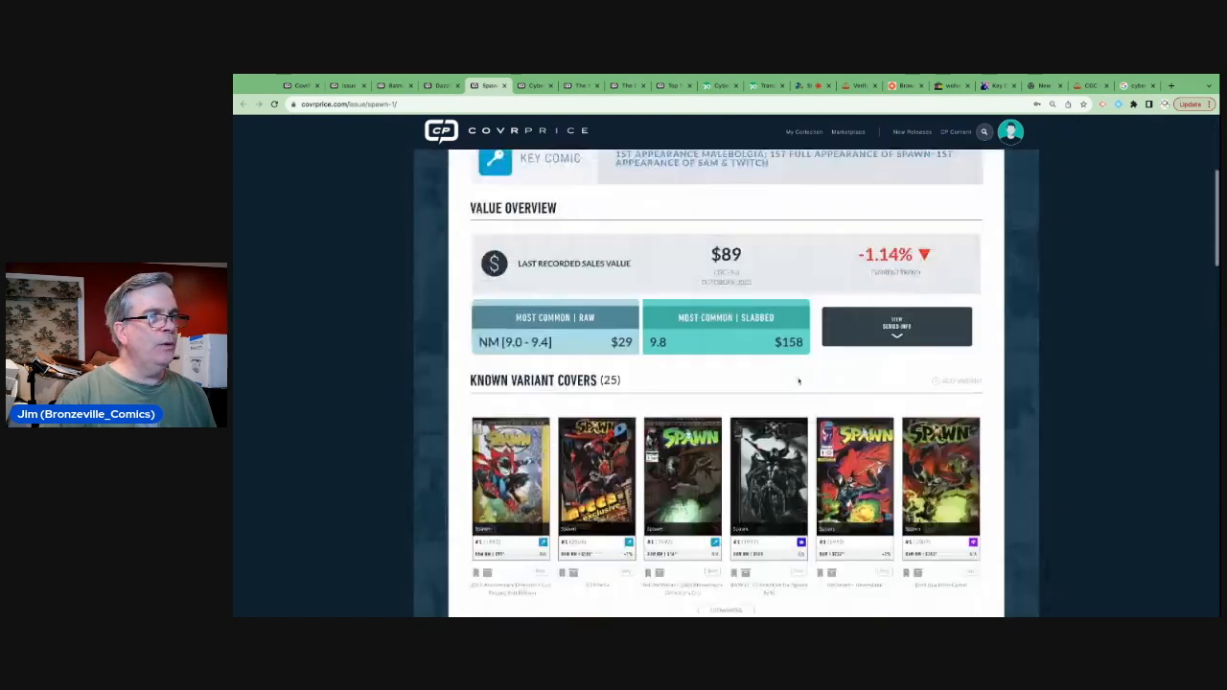
pyautogui.scroll(3)
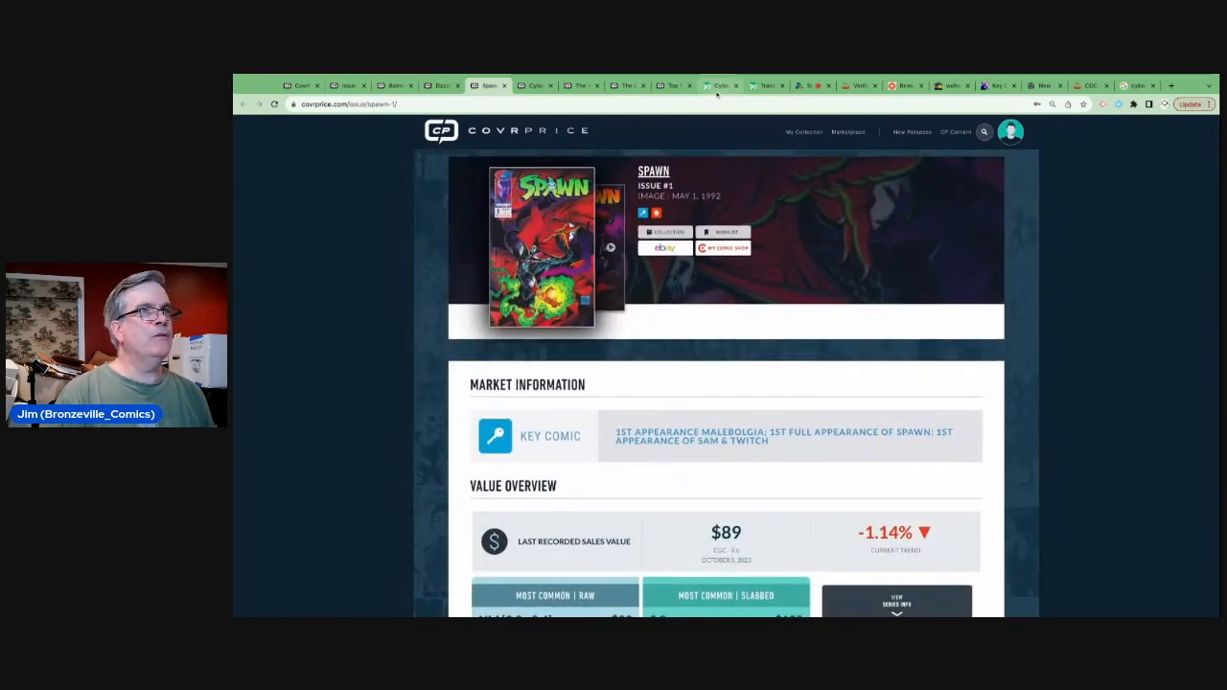
# - Search GoCollect for 'spawn 1', open the May 1992 Spawn #1 entry and show its CGC 9.8 sales
pyautogui.click(719, 85)
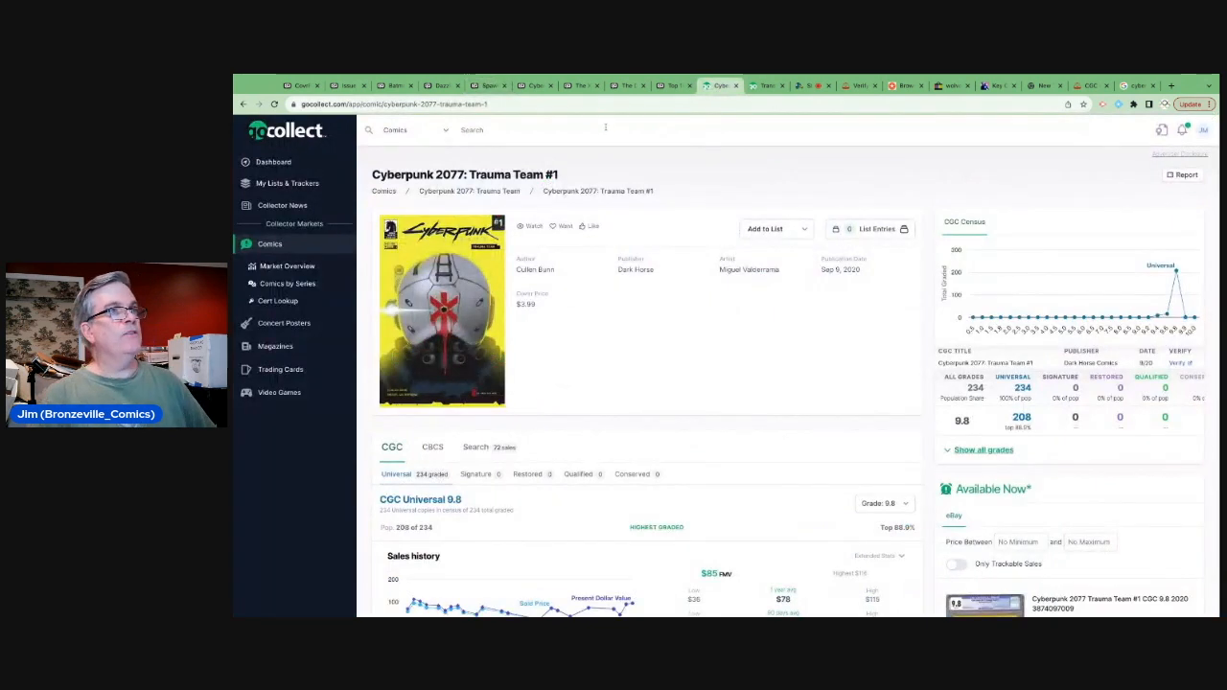
pyautogui.write('spawn 1')
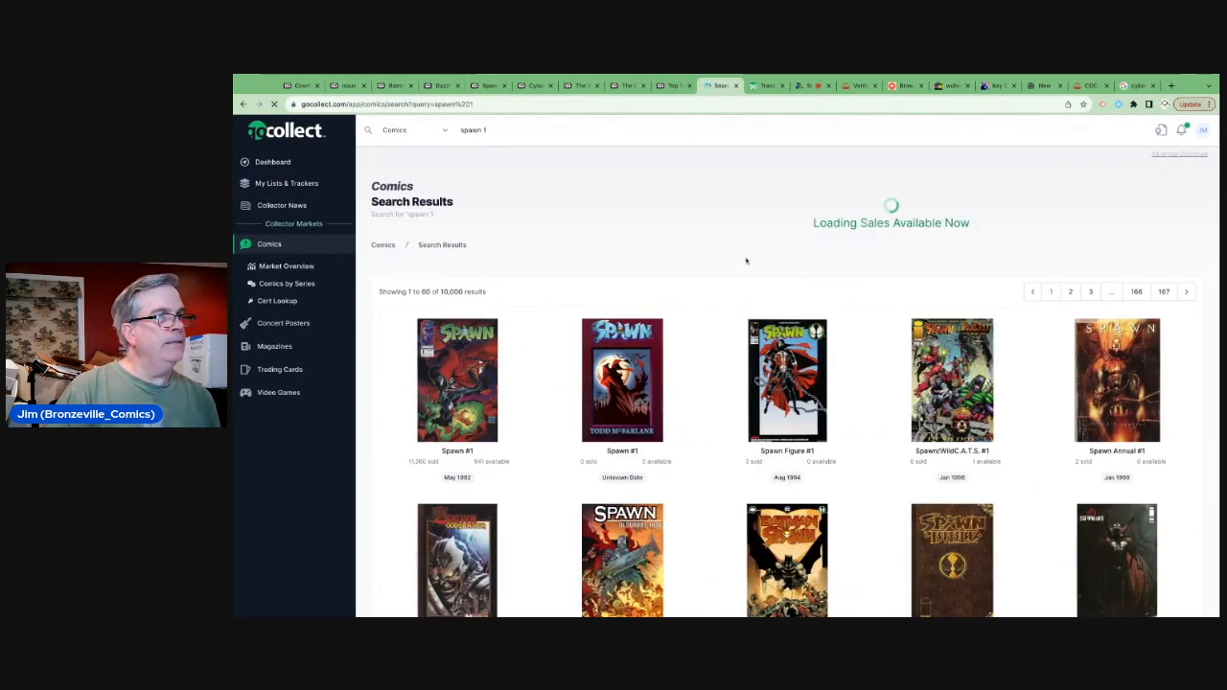
pyautogui.click(457, 381)
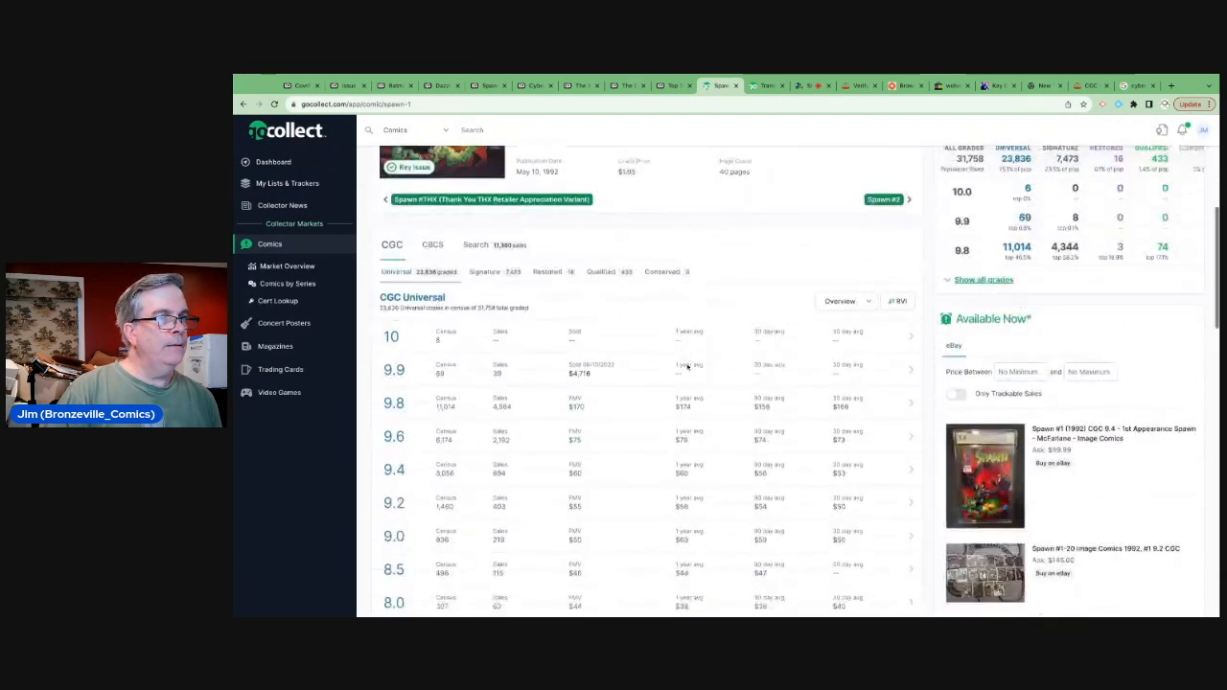
pyautogui.scroll(-3)
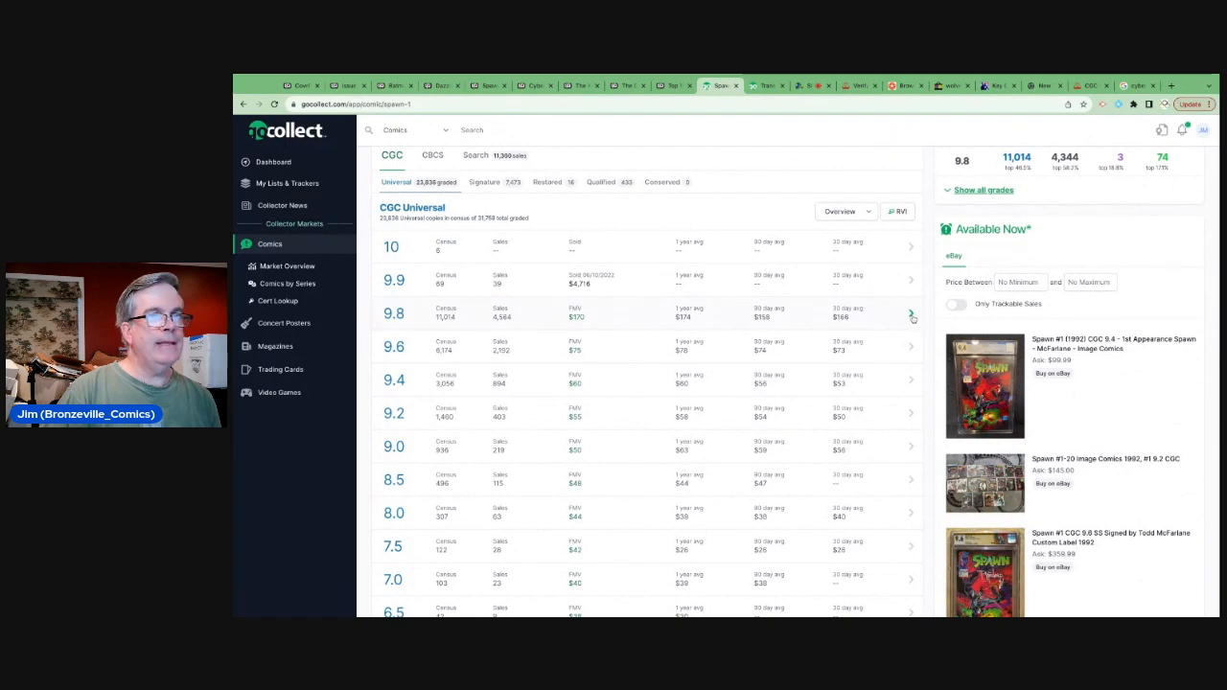
pyautogui.scroll(-3)
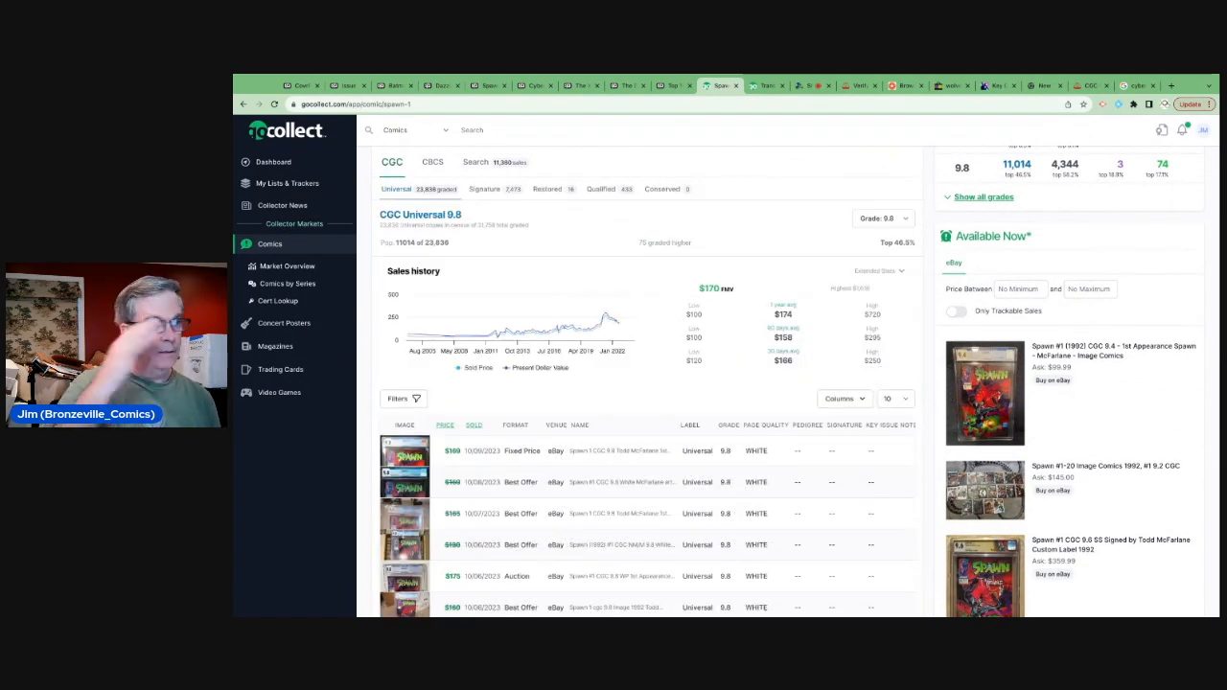
# - Read Spawn #1's CGC 9.8 sales history chart, then go to CovrPrice's Dazzler #1 page
pyautogui.scroll(-3)
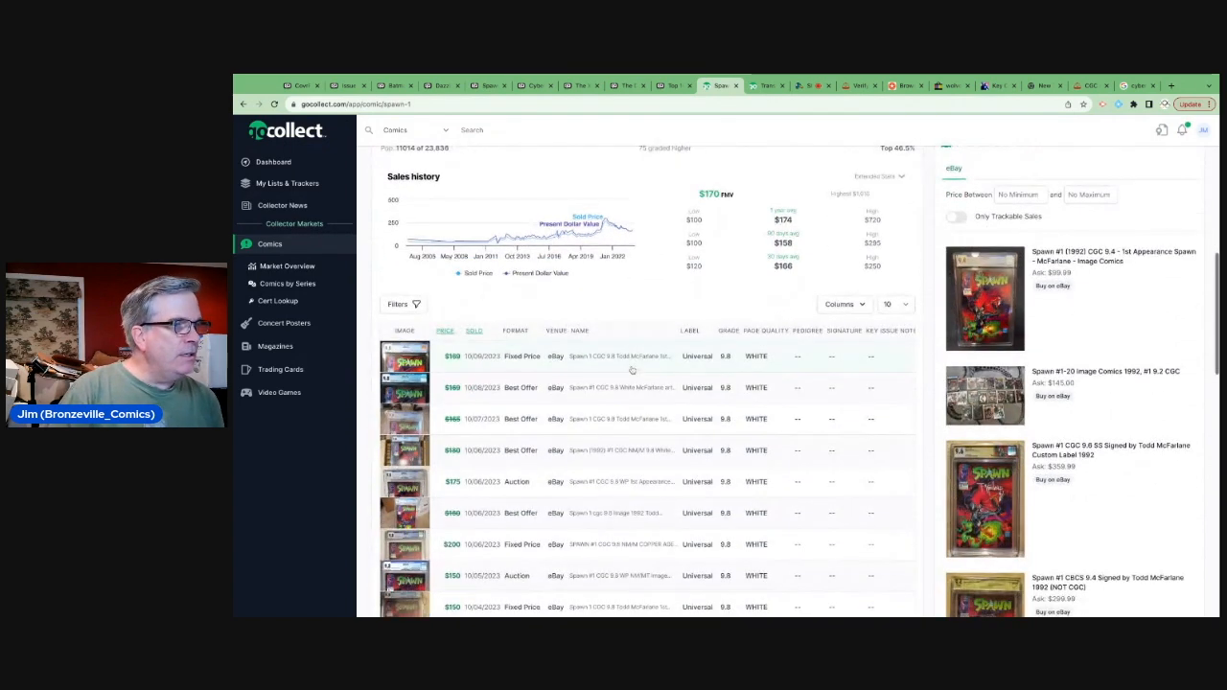
pyautogui.moveTo(603, 238)
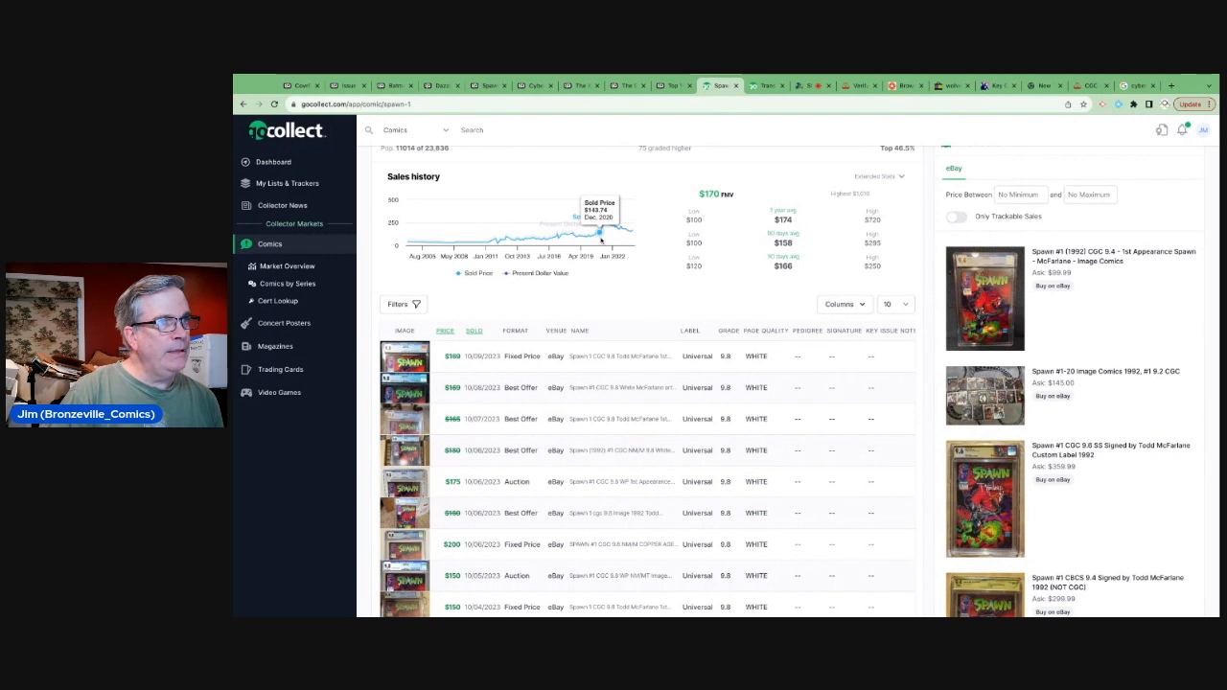
pyautogui.moveTo(605, 230)
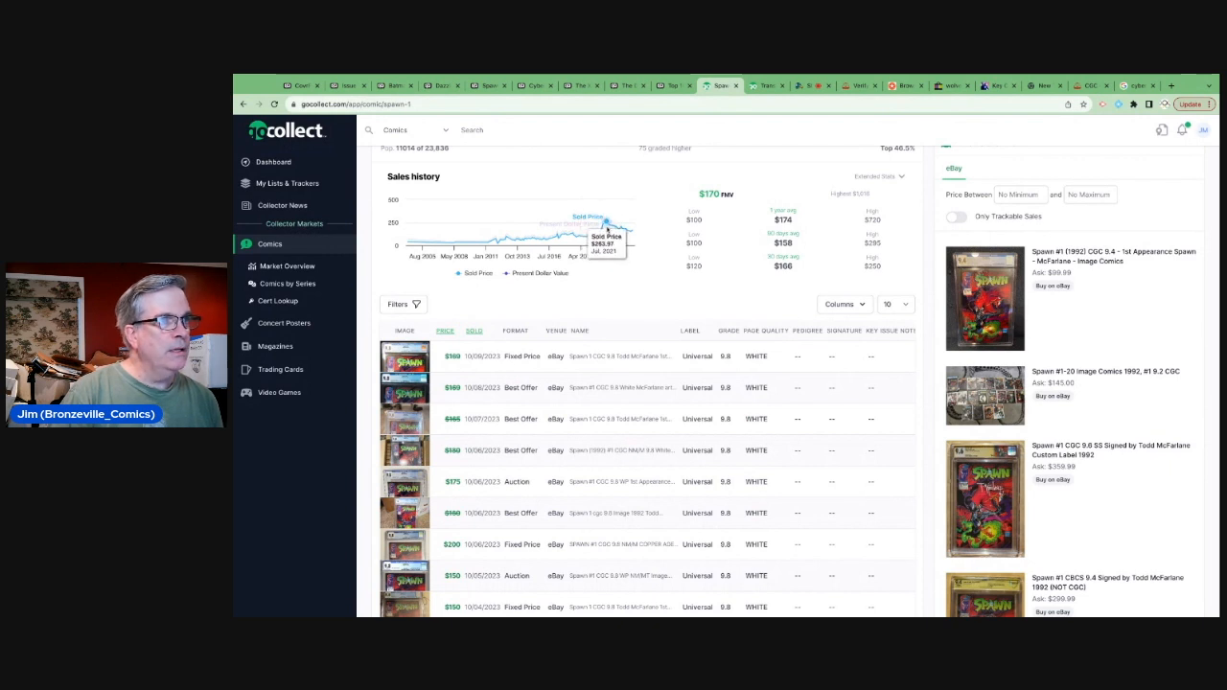
pyautogui.moveTo(601, 233)
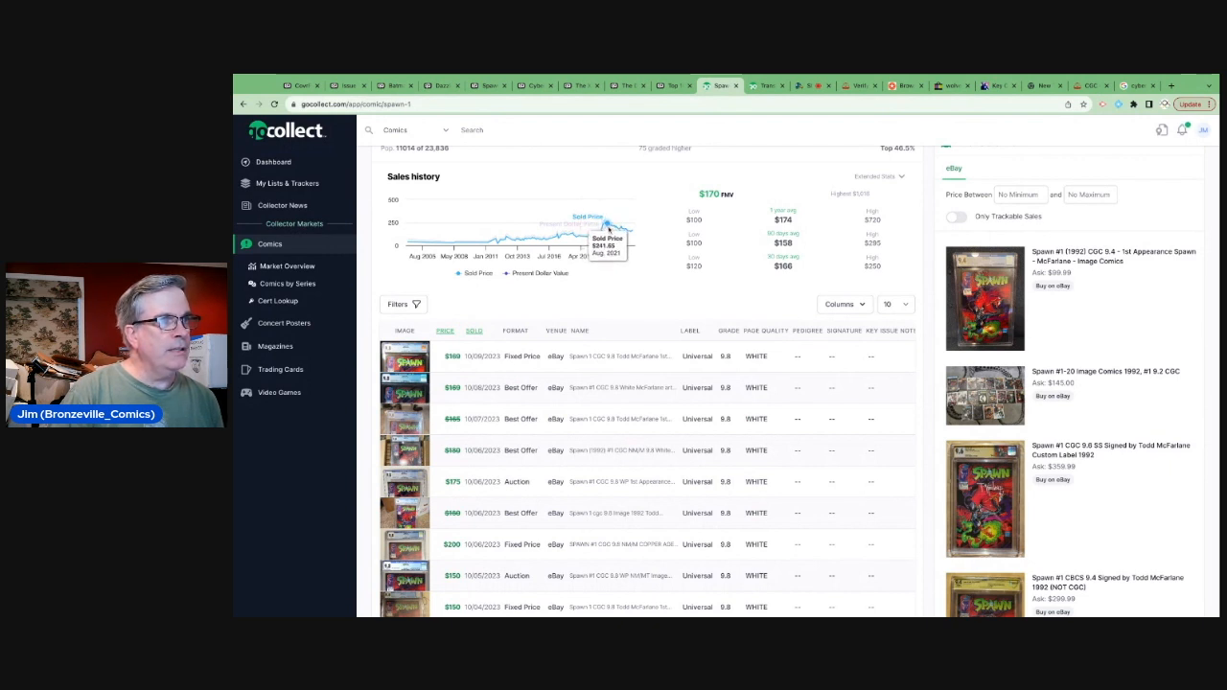
pyautogui.moveTo(608, 225)
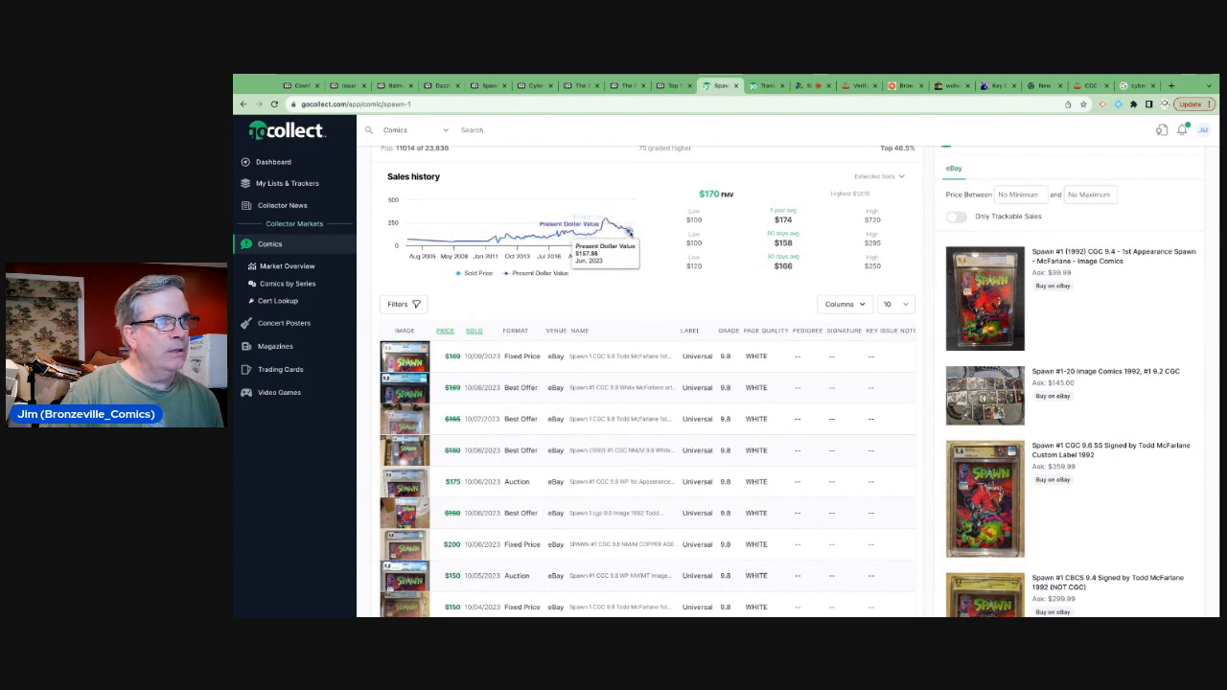
pyautogui.moveTo(631, 232)
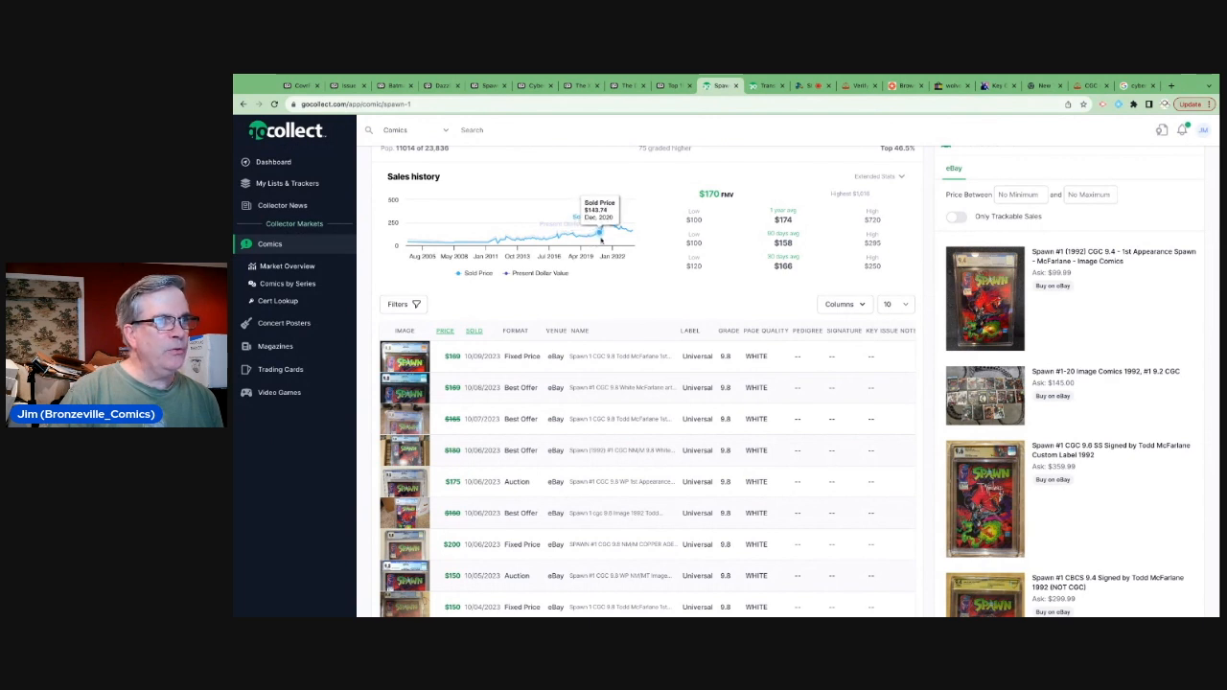
pyautogui.moveTo(618, 285)
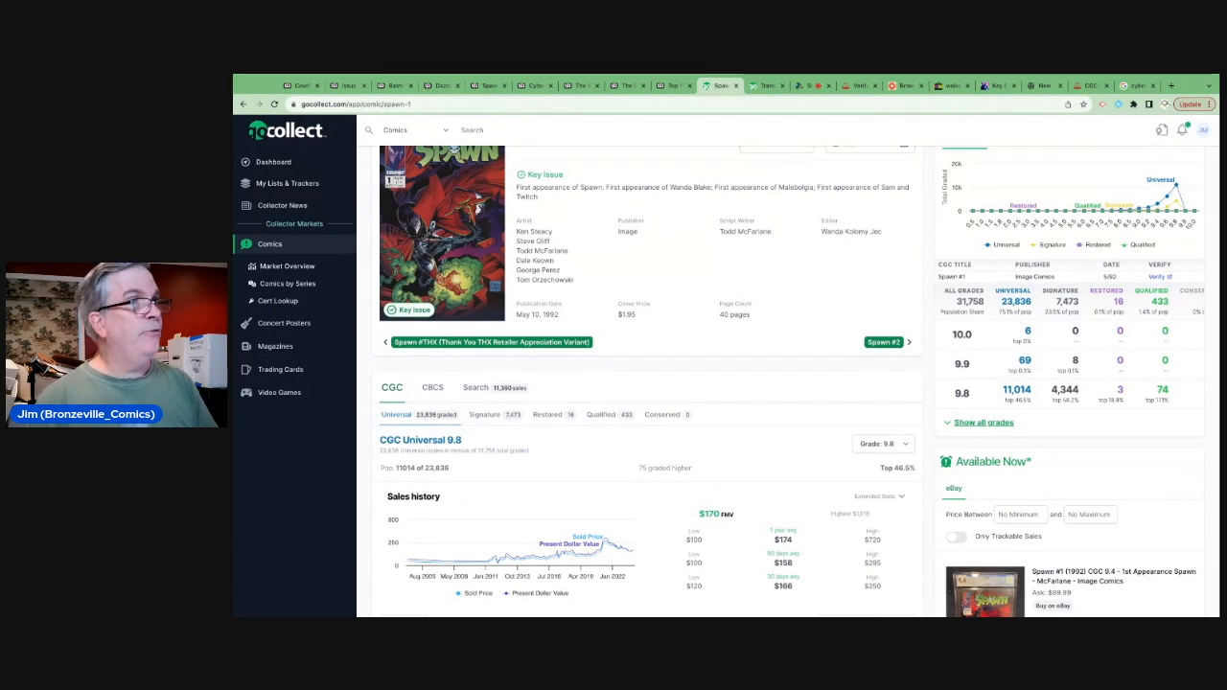
pyautogui.click(439, 85)
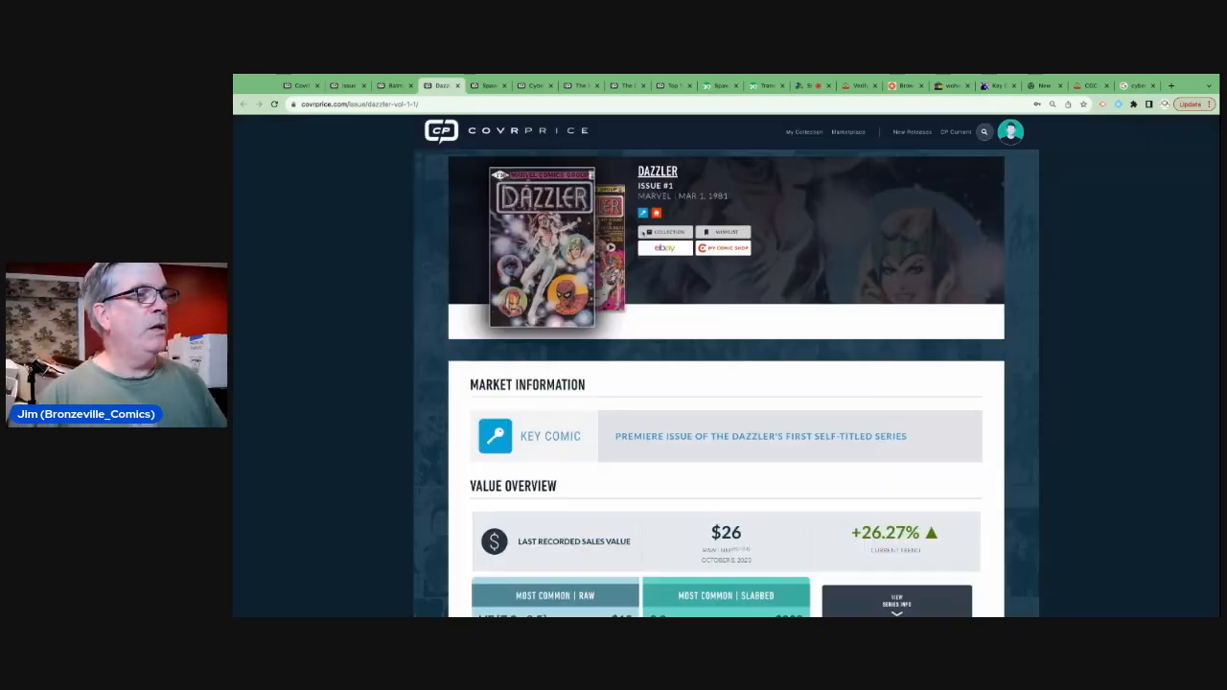
# - Open Dazzler #1's printing error variant from Known Variant Covers, showing its $18 last sale
pyautogui.scroll(-3)
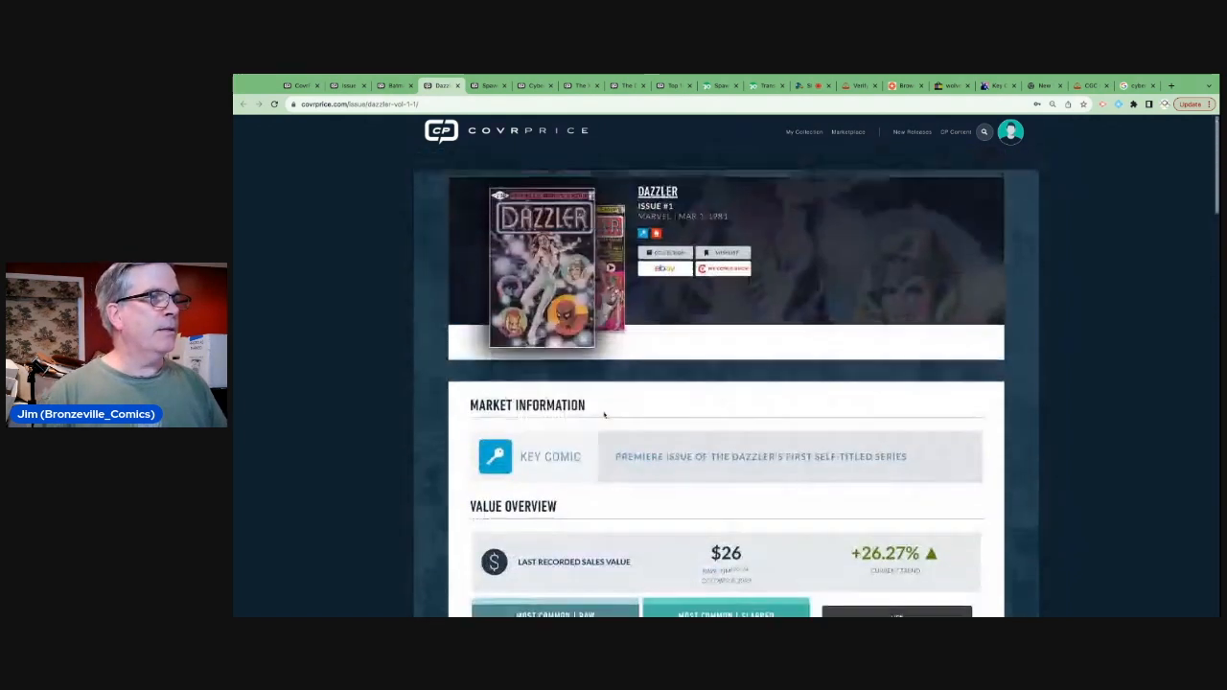
pyautogui.scroll(-3)
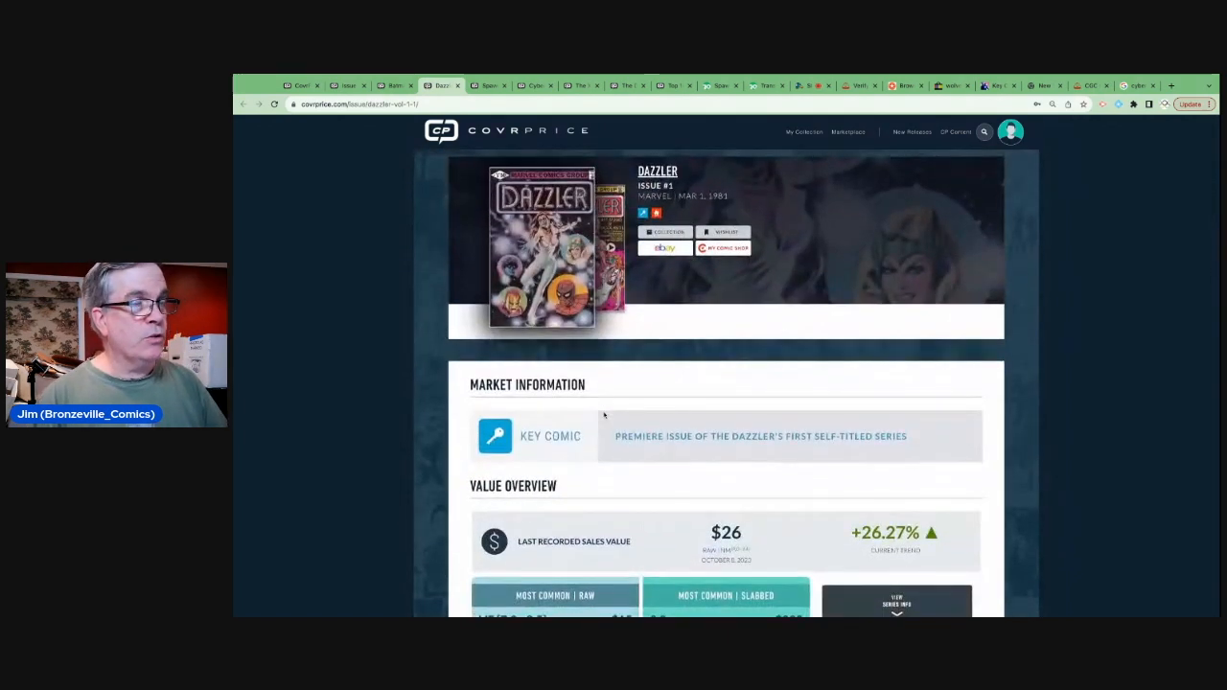
pyautogui.scroll(-3)
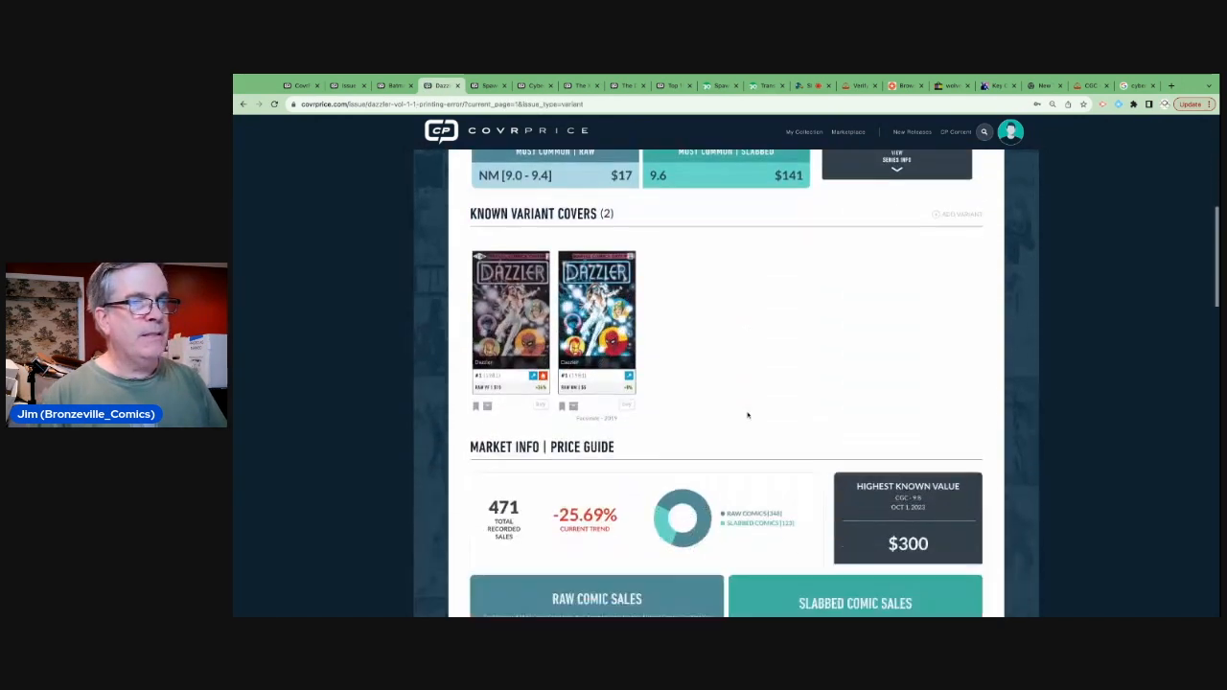
pyautogui.scroll(-3)
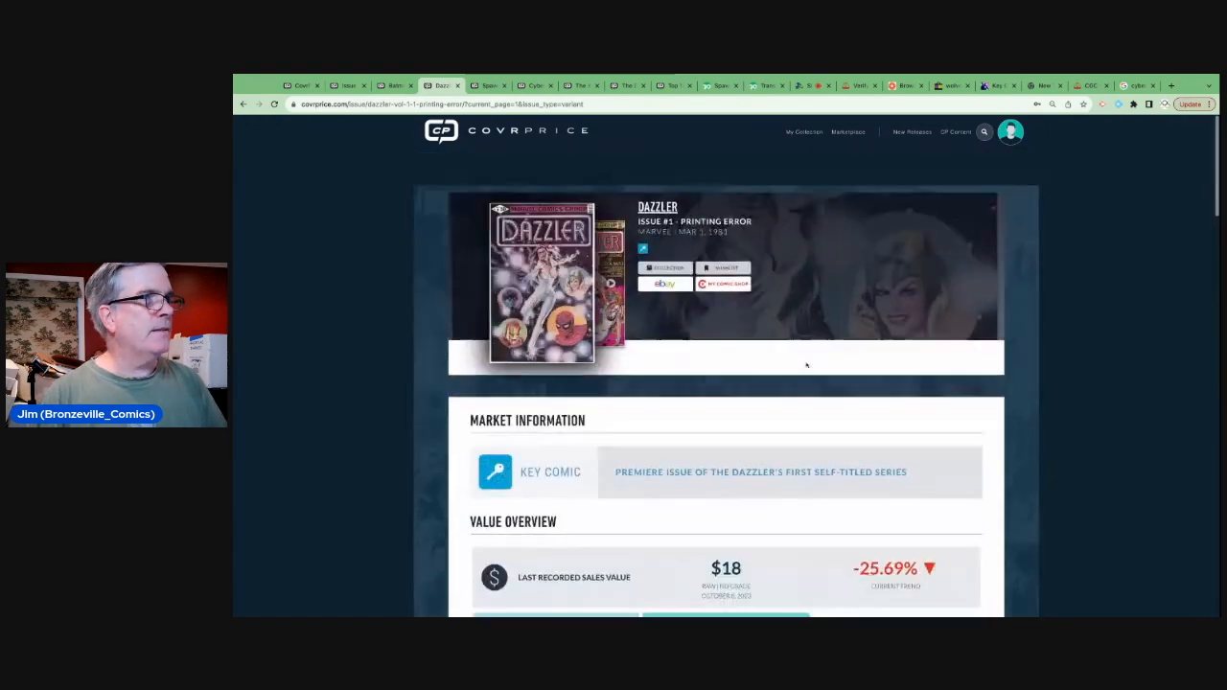
pyautogui.scroll(-3)
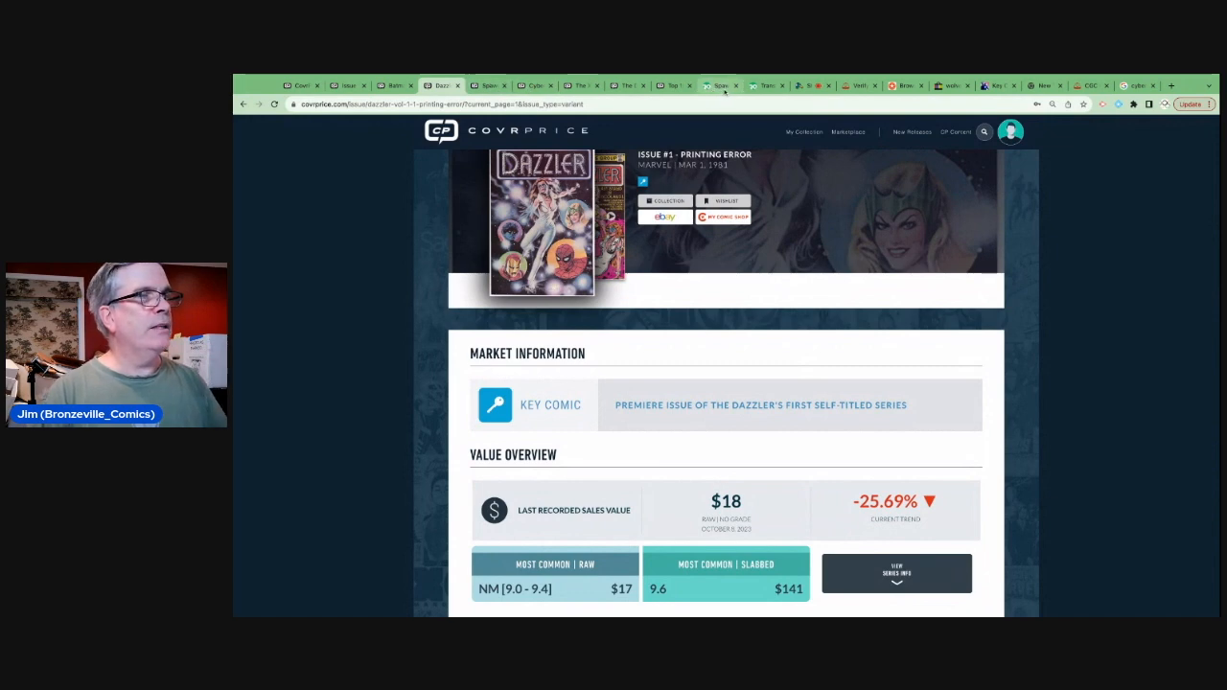
# - View the CGC Universal 9.8 sales history for Dazzler #1: $220 fair value, recent eBay sales $200–$258
pyautogui.click(719, 86)
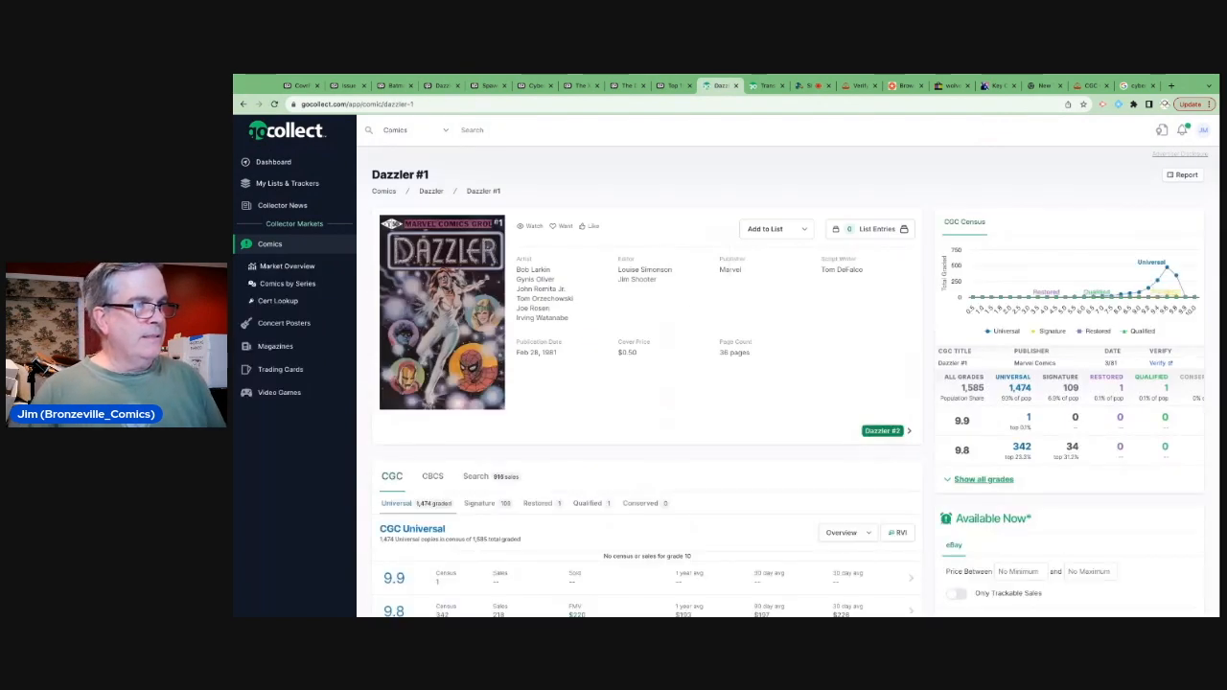
pyautogui.scroll(-3)
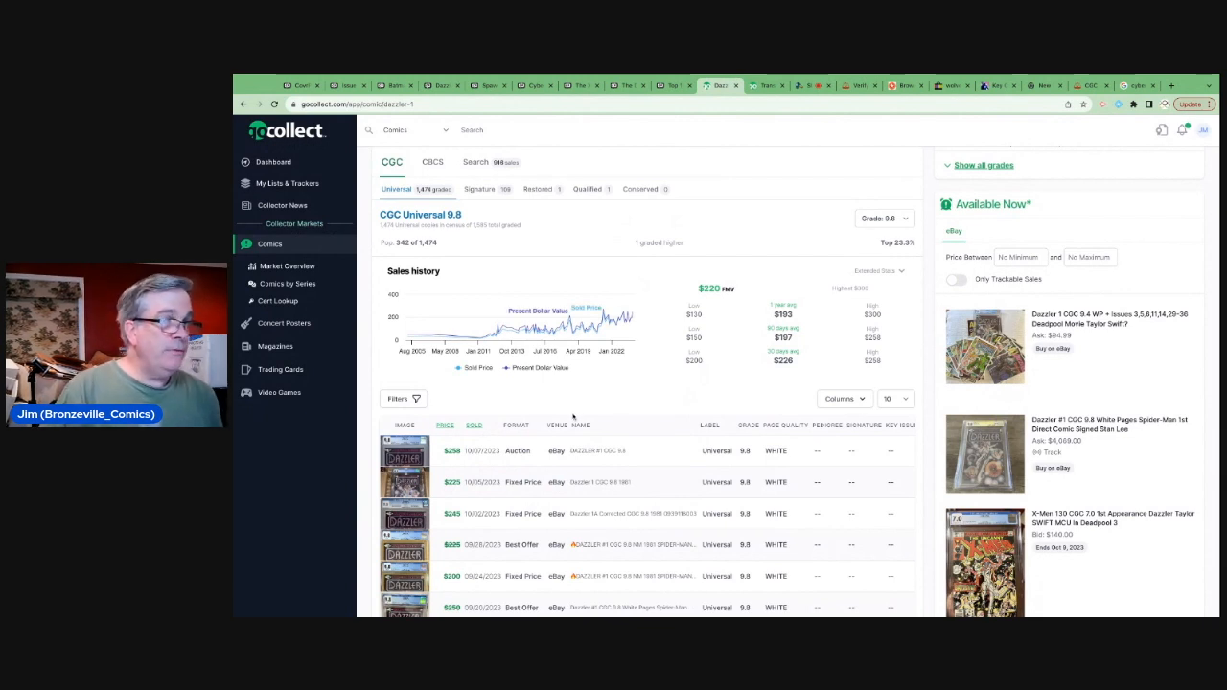
pyautogui.moveTo(499, 331)
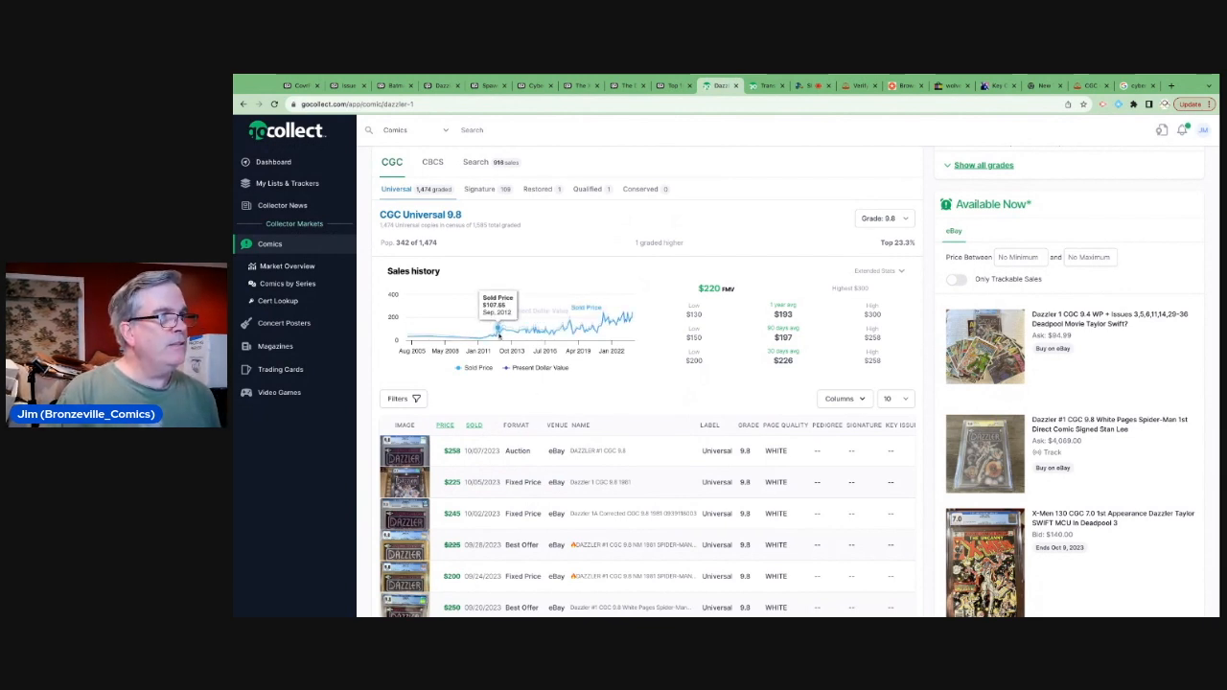
pyautogui.moveTo(518, 309)
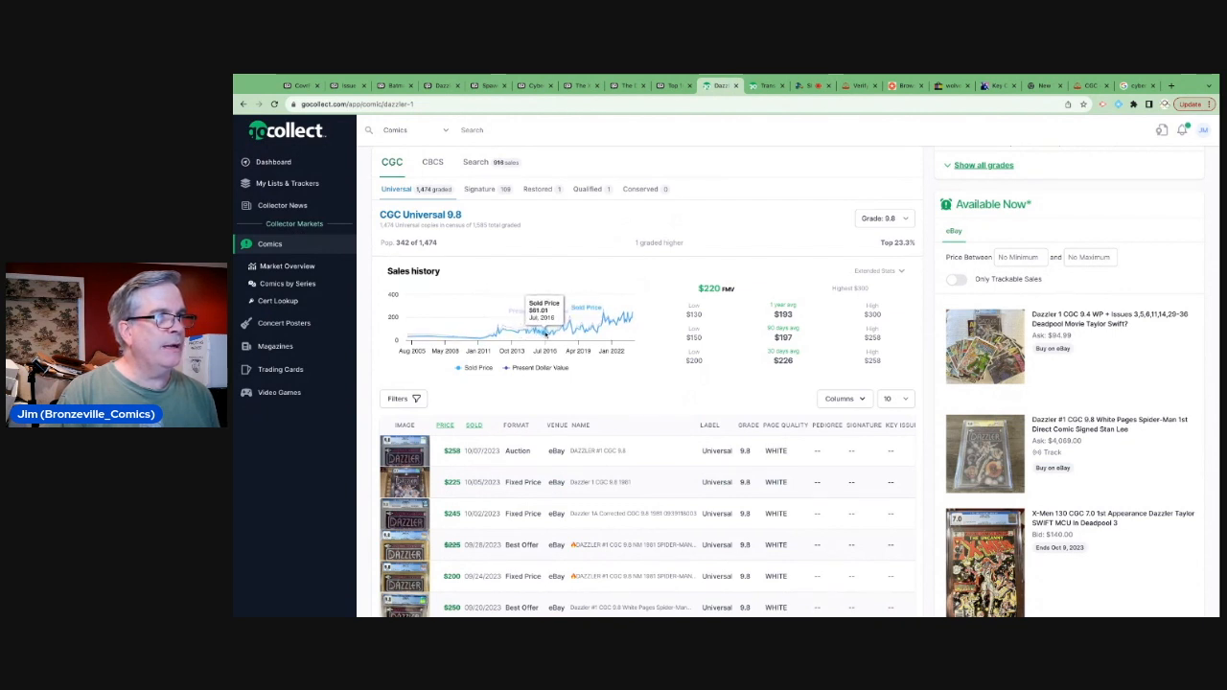
pyautogui.moveTo(575, 330)
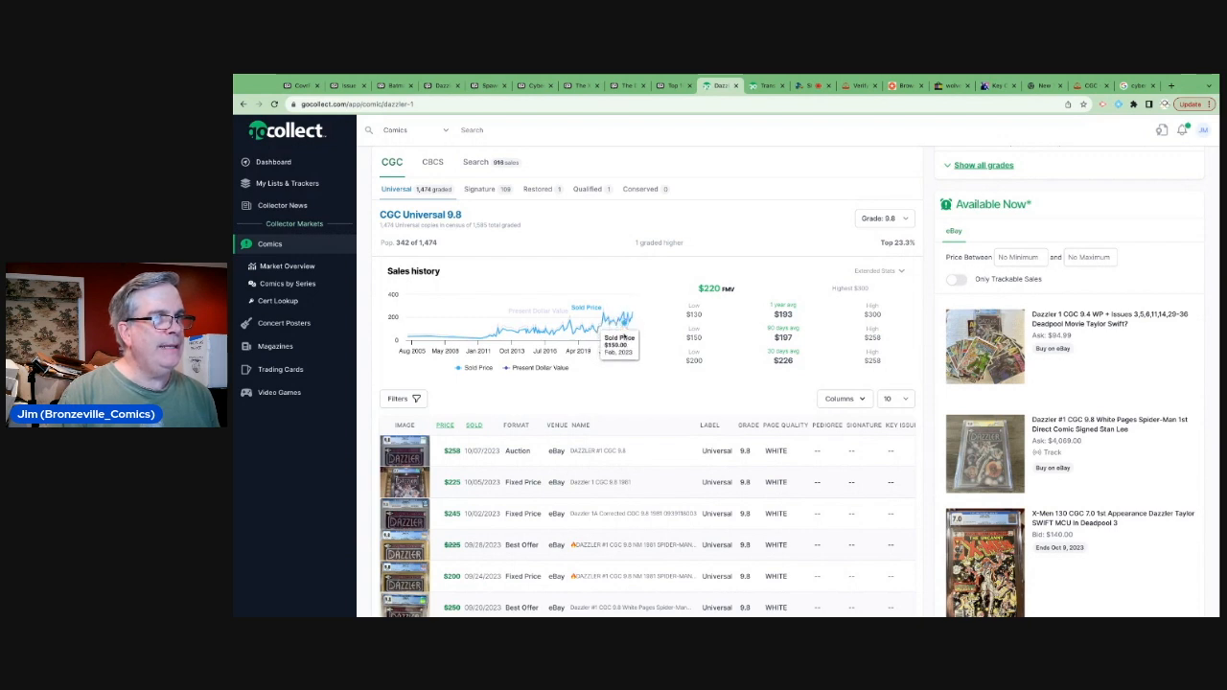
pyautogui.moveTo(599, 319)
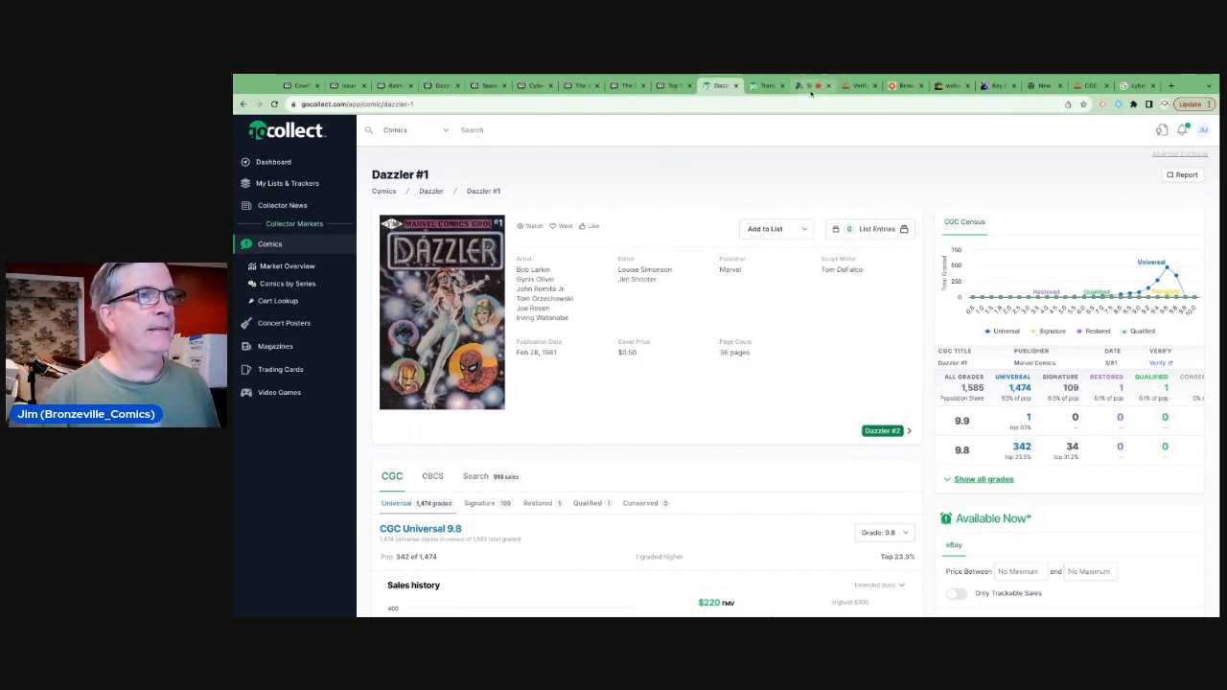
# - Leave the Dazzler #1 page and return to the StreamYard live broadcast studio
pyautogui.click(811, 86)
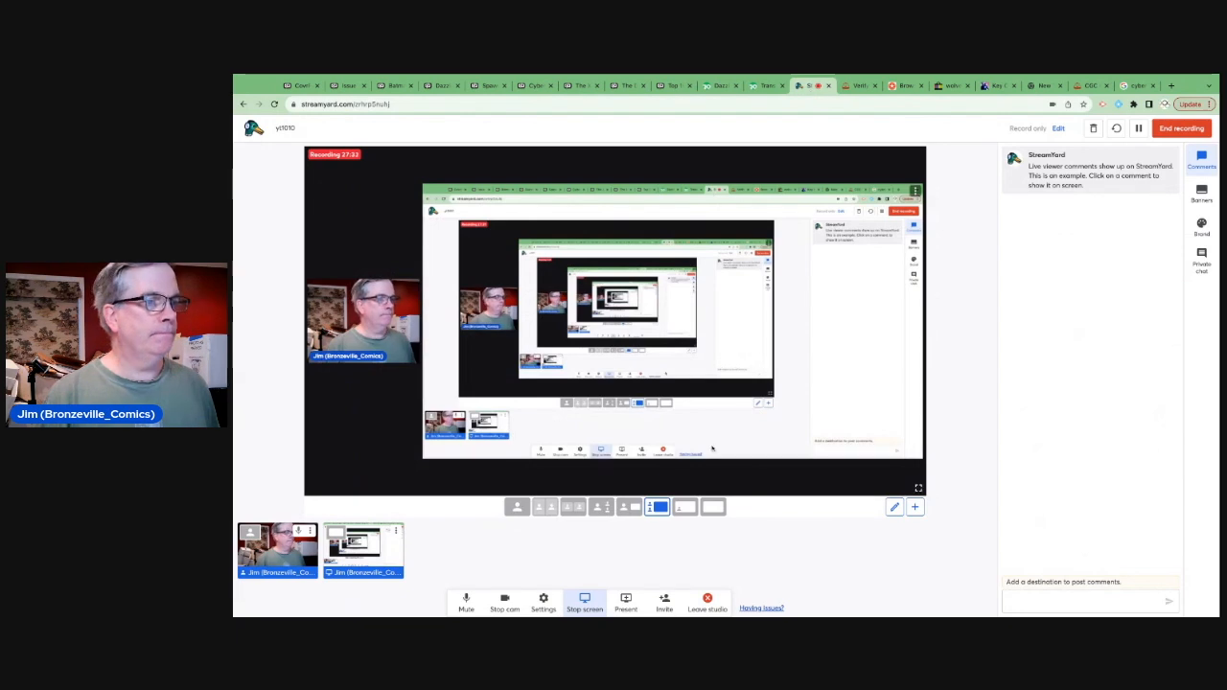